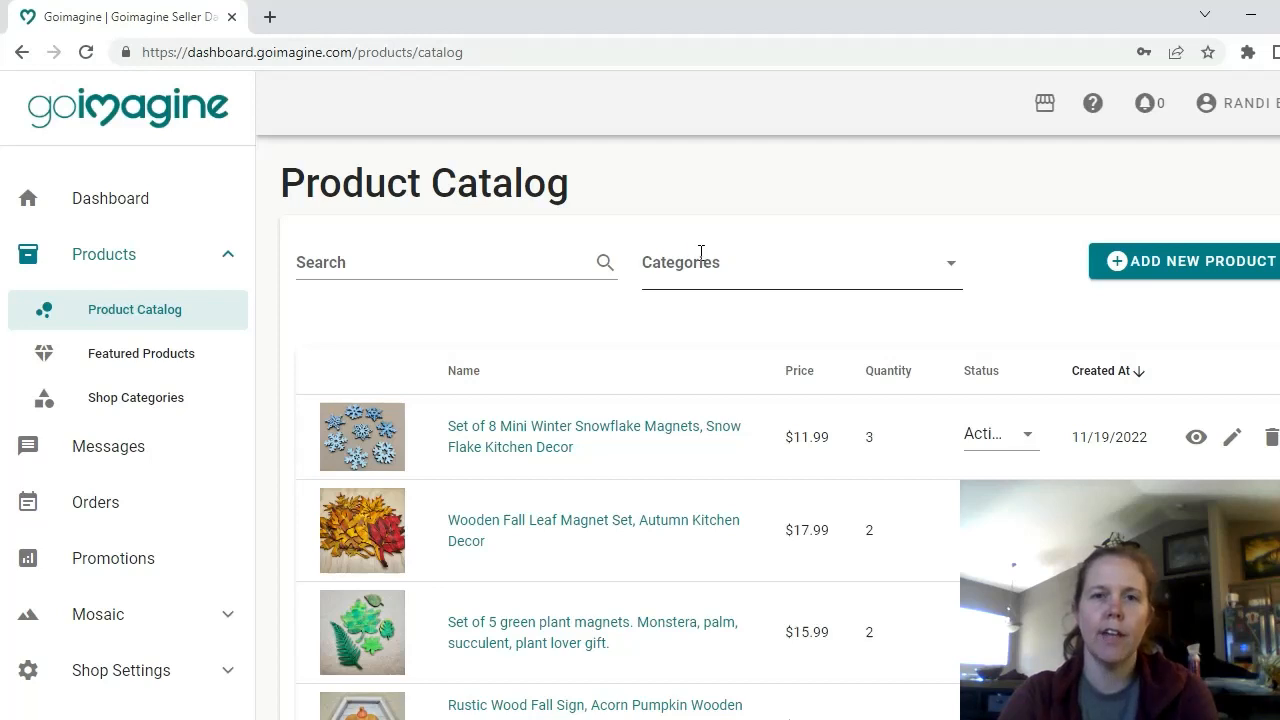
Step: Start a new product listing titled 'Reclaimed Wood Book Page Holder, Bat Book Buddy'
click(464, 370)
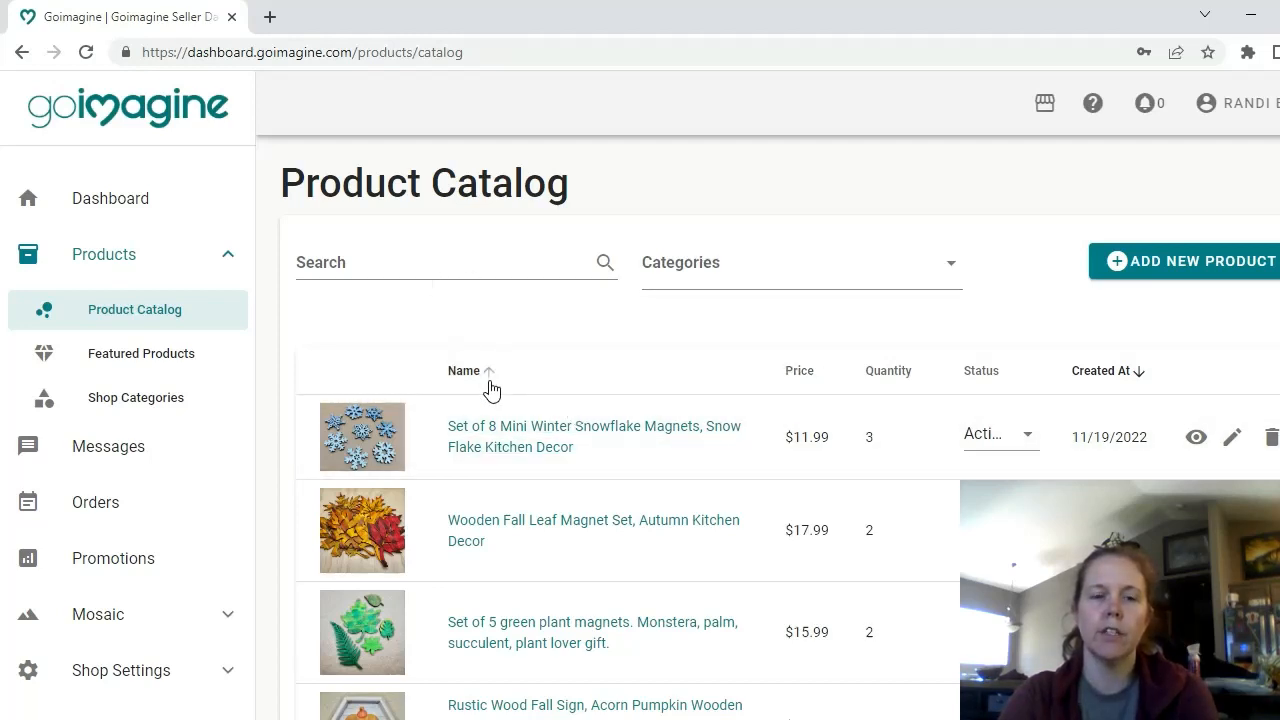
mouse_move(756, 308)
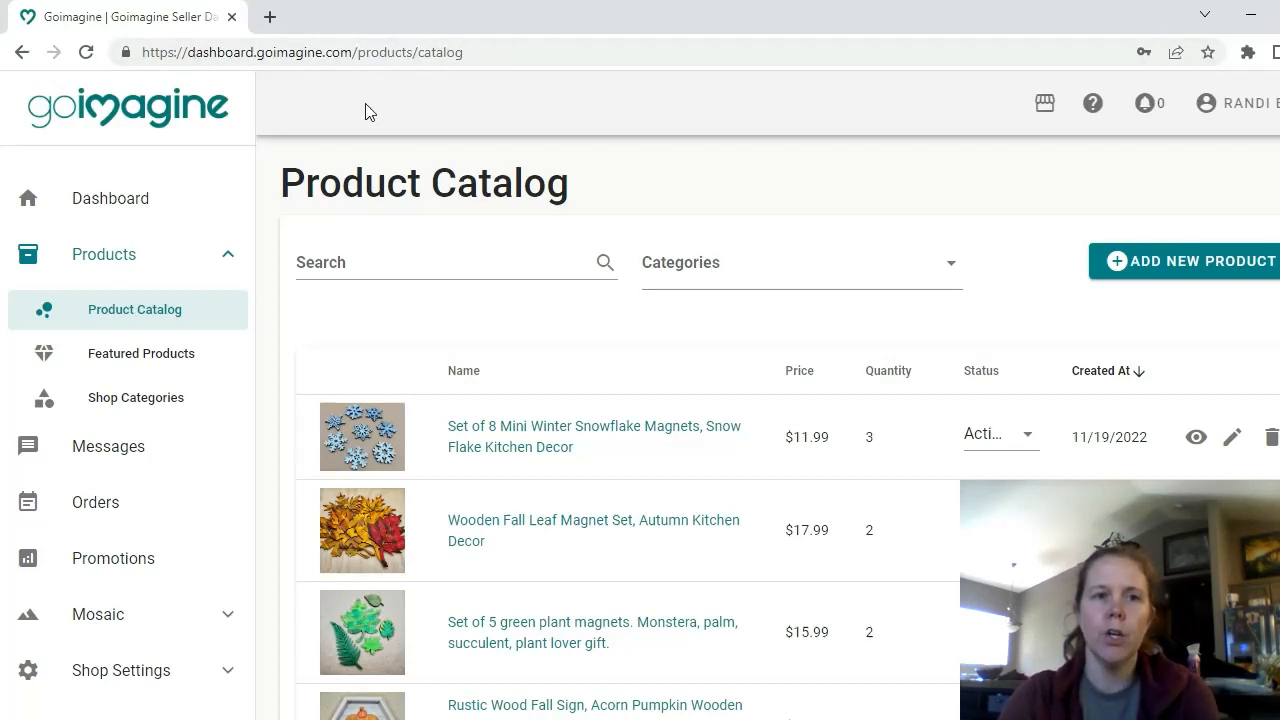
mouse_move(444, 94)
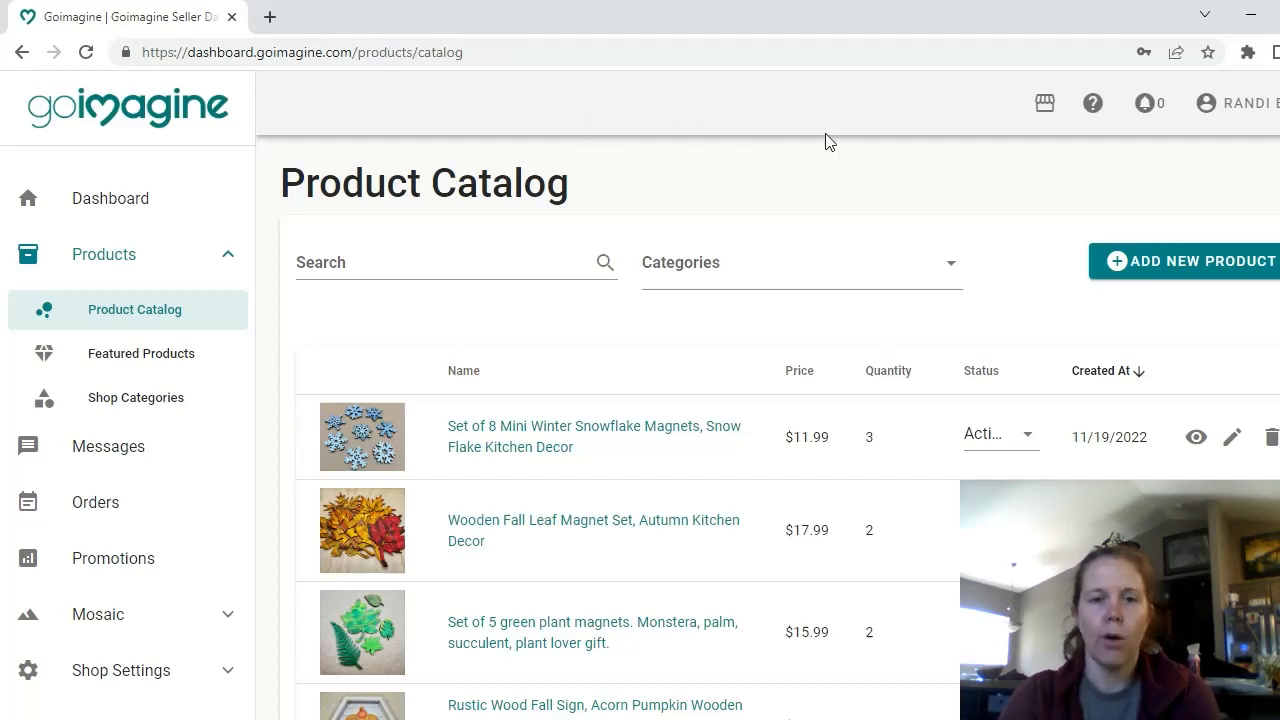
click(440, 260)
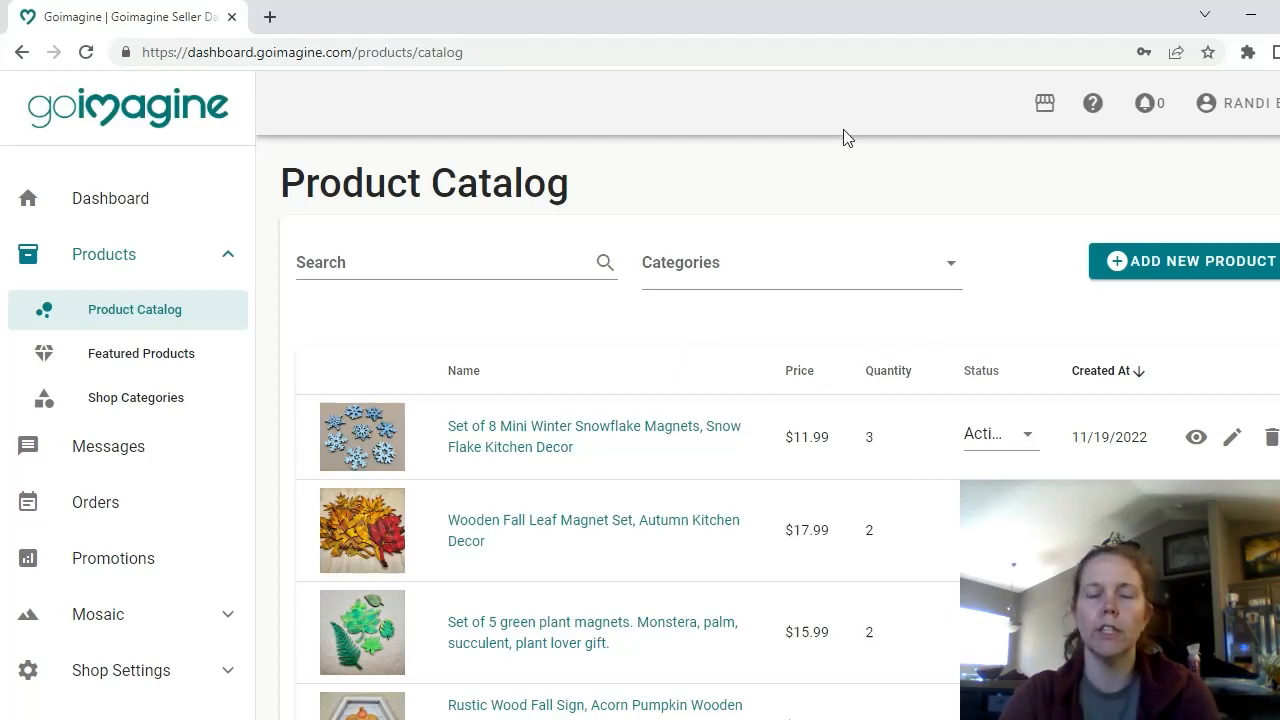
mouse_move(800, 136)
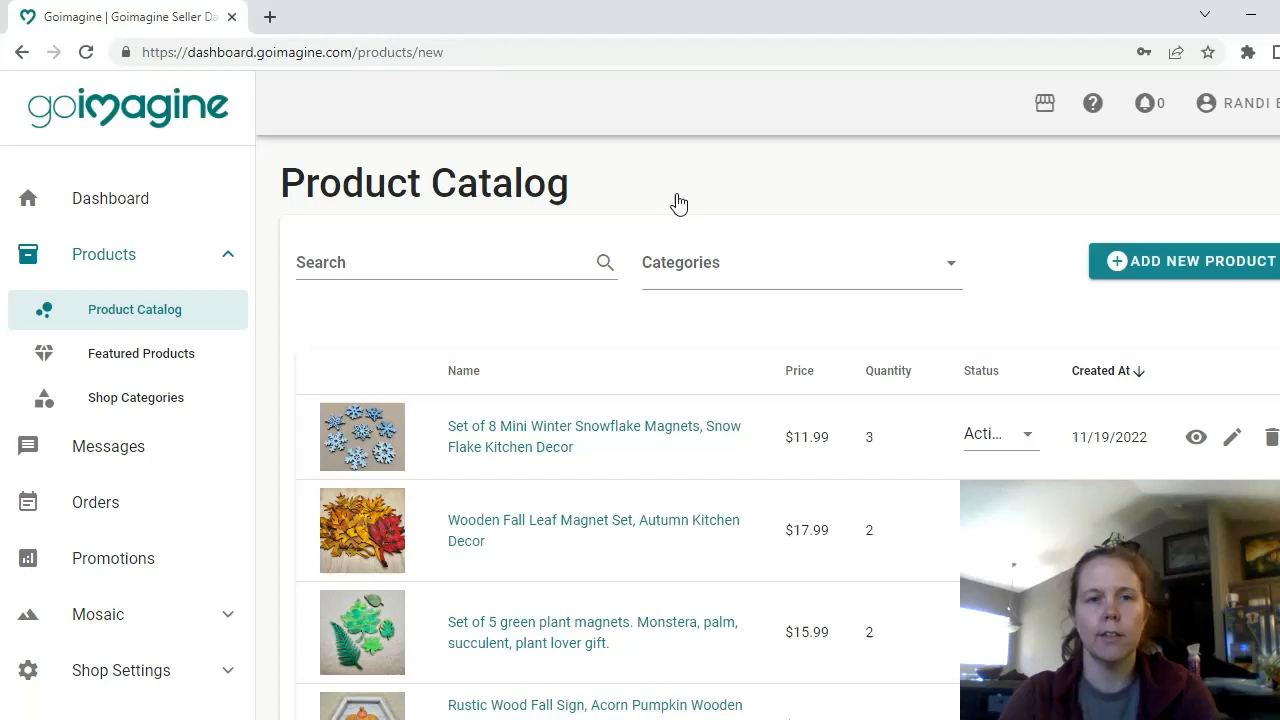
click(1188, 260)
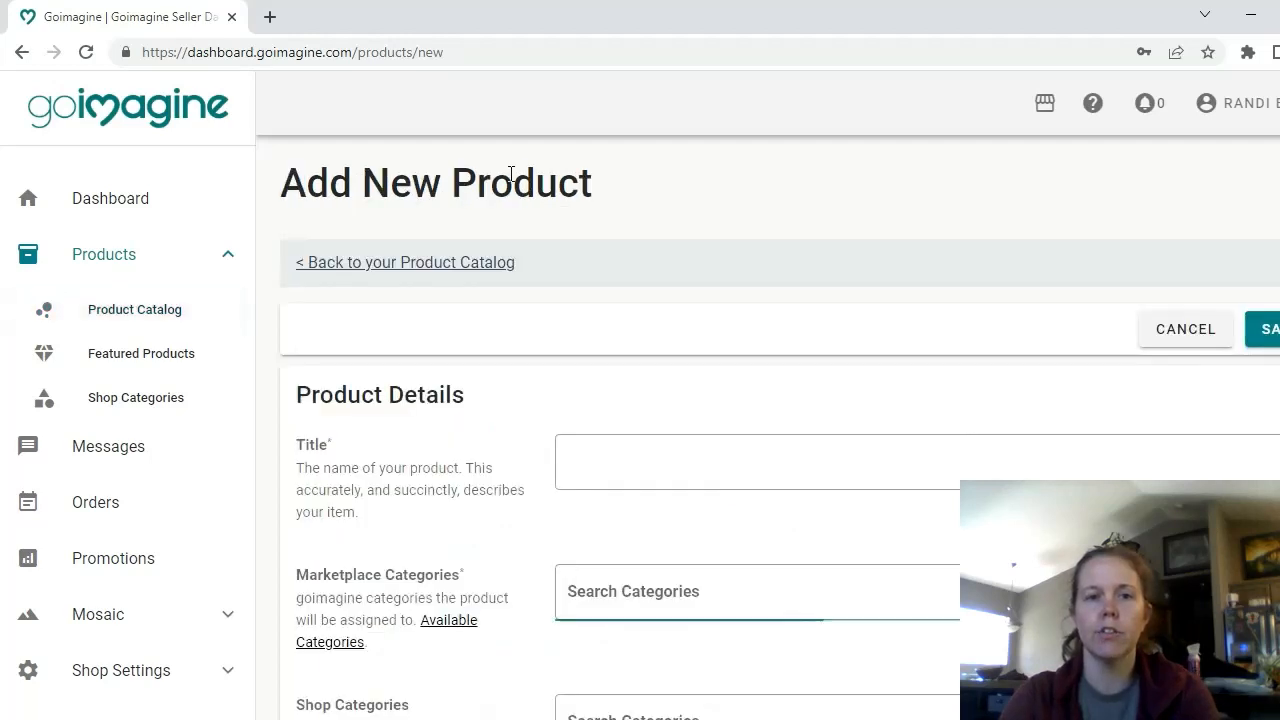
click(762, 460)
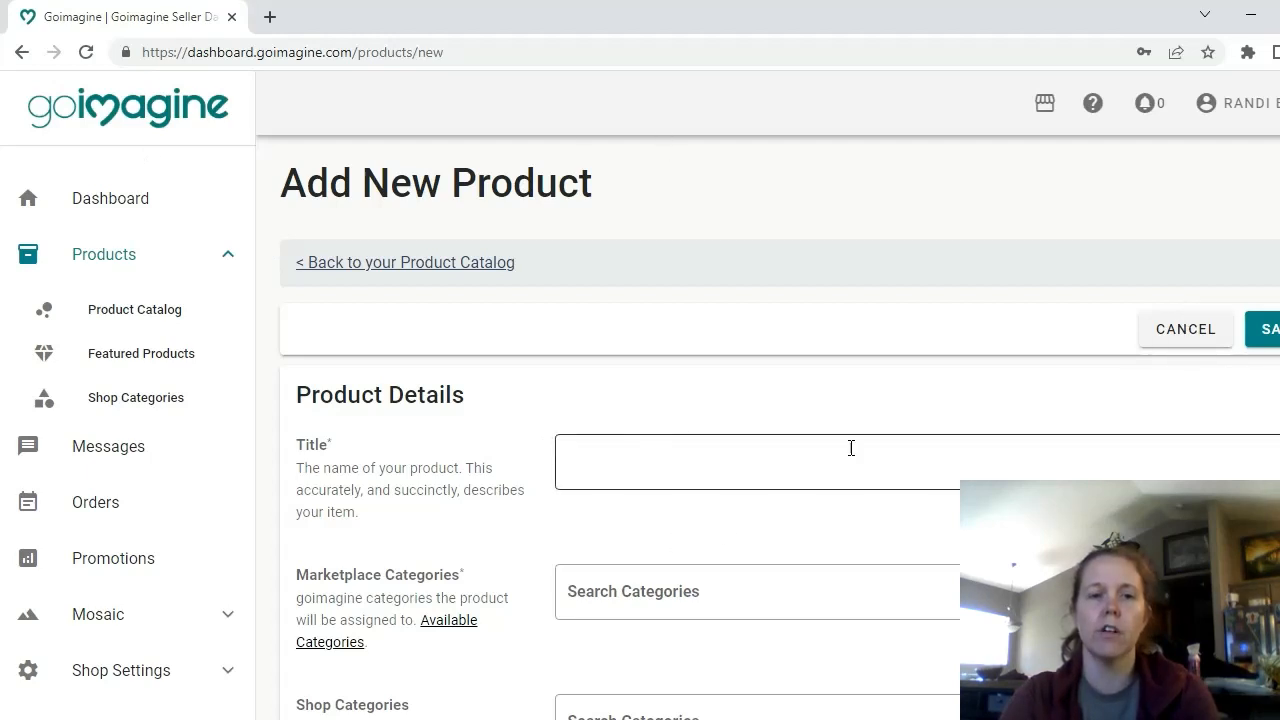
scroll(down, 3)
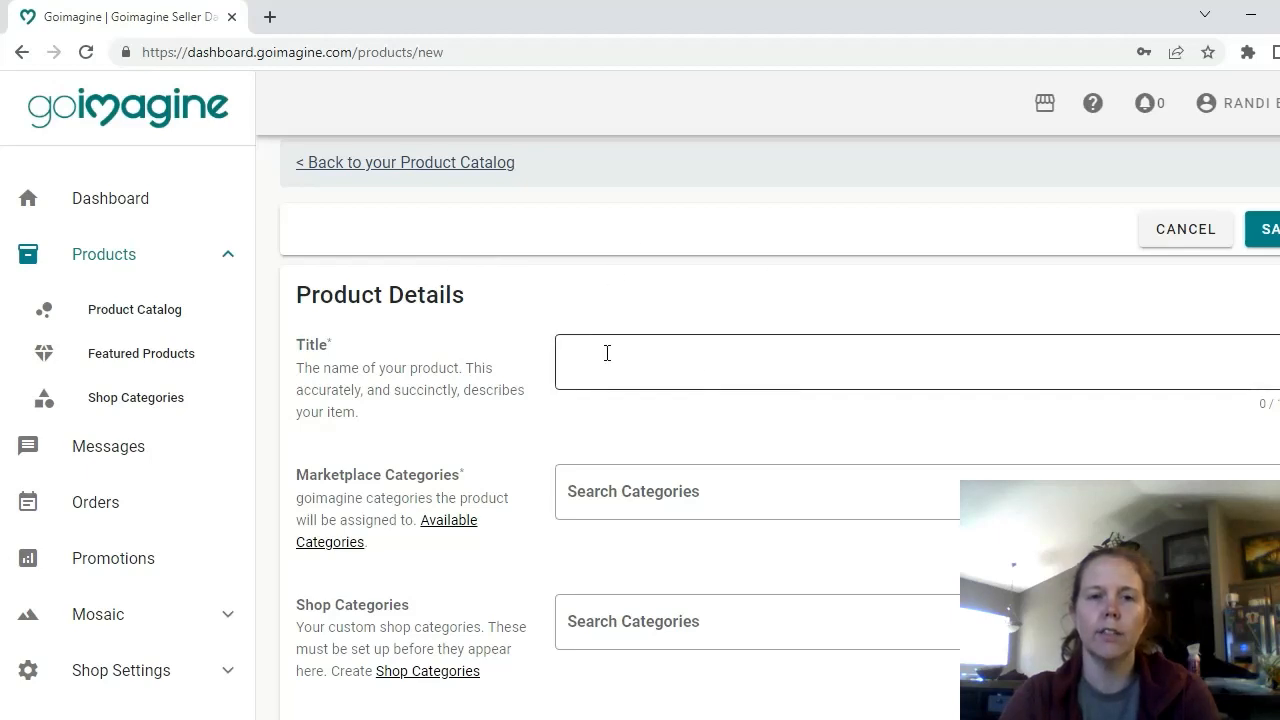
mouse_move(646, 360)
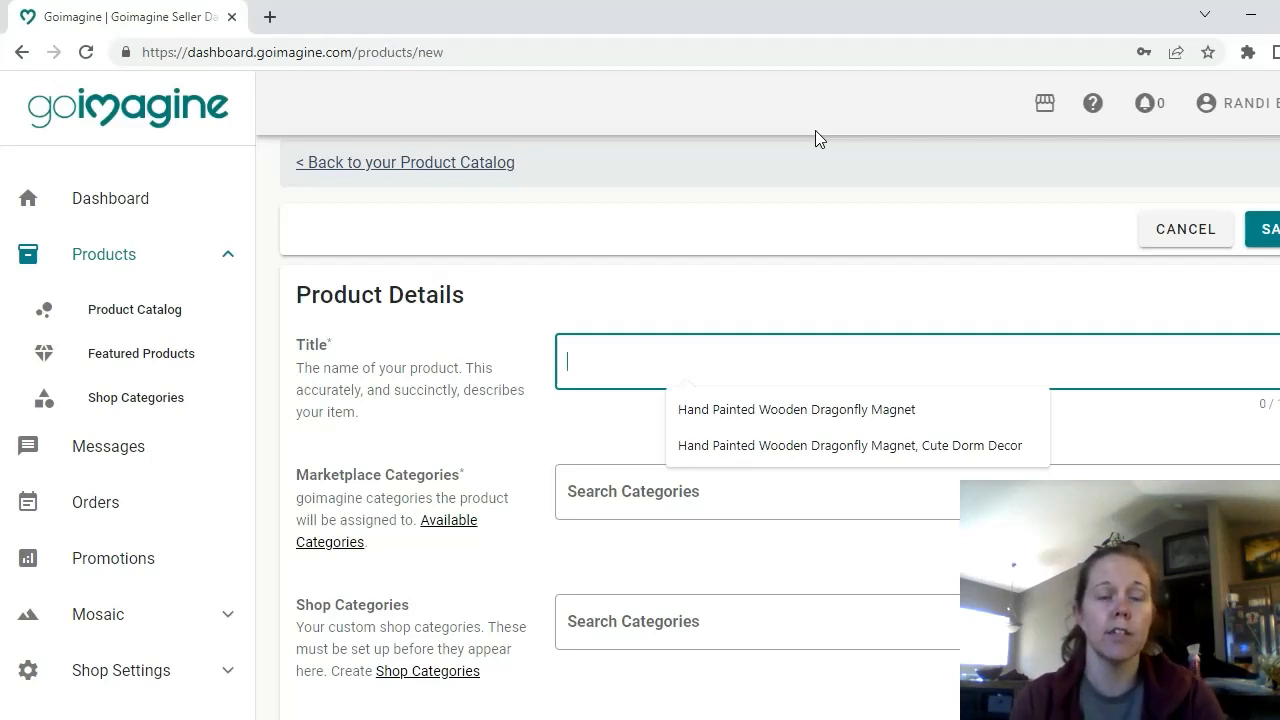
text(Reclaimed Wood Book Page Holder, Bat Book Buddy)
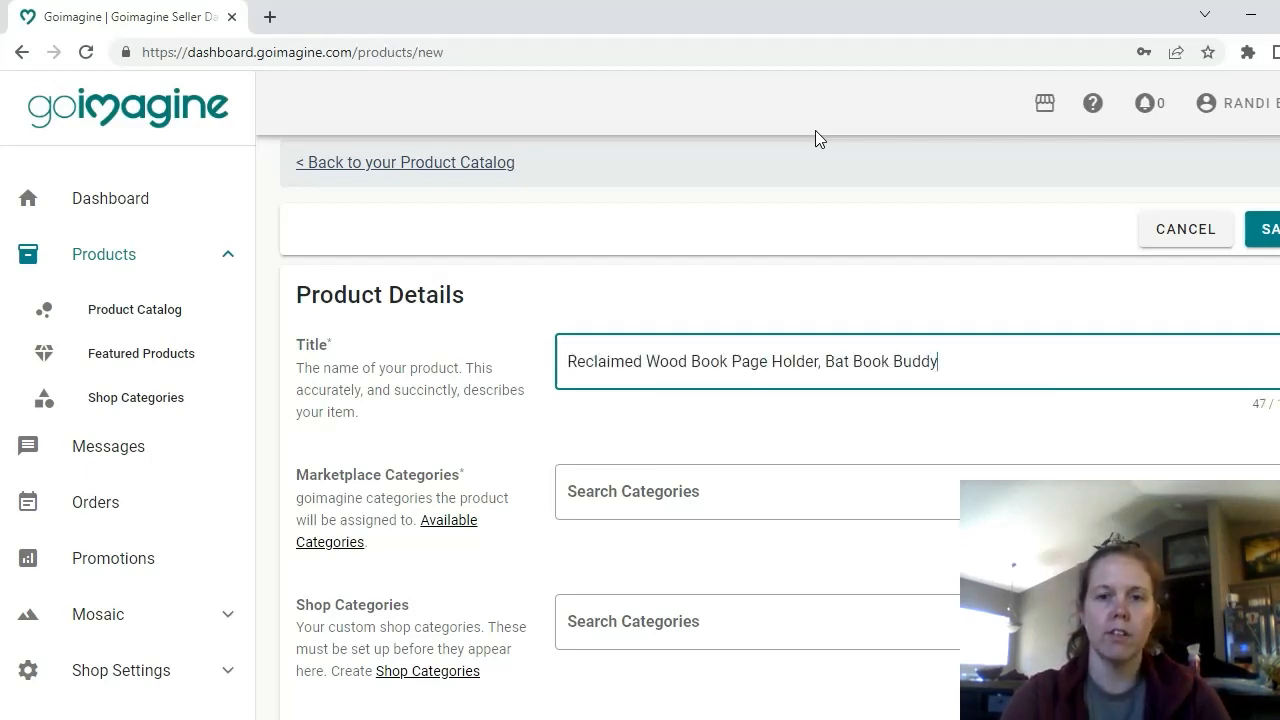
mouse_move(1212, 244)
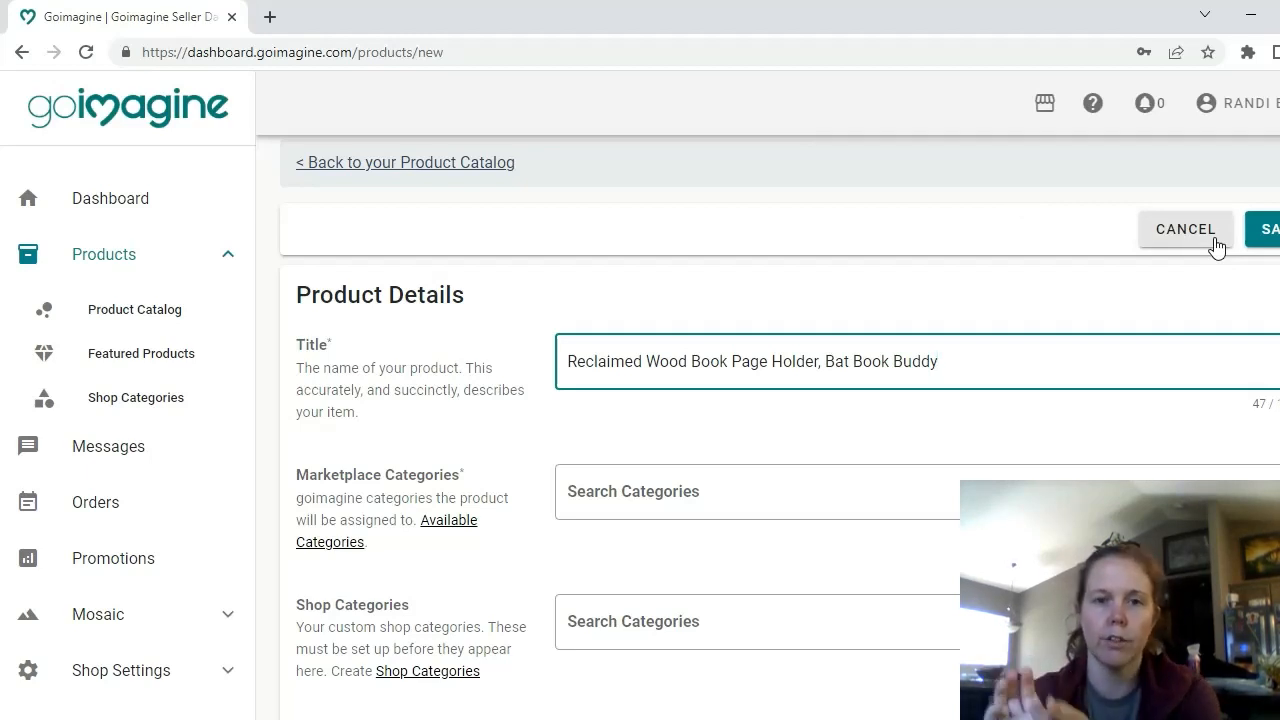
mouse_move(640, 286)
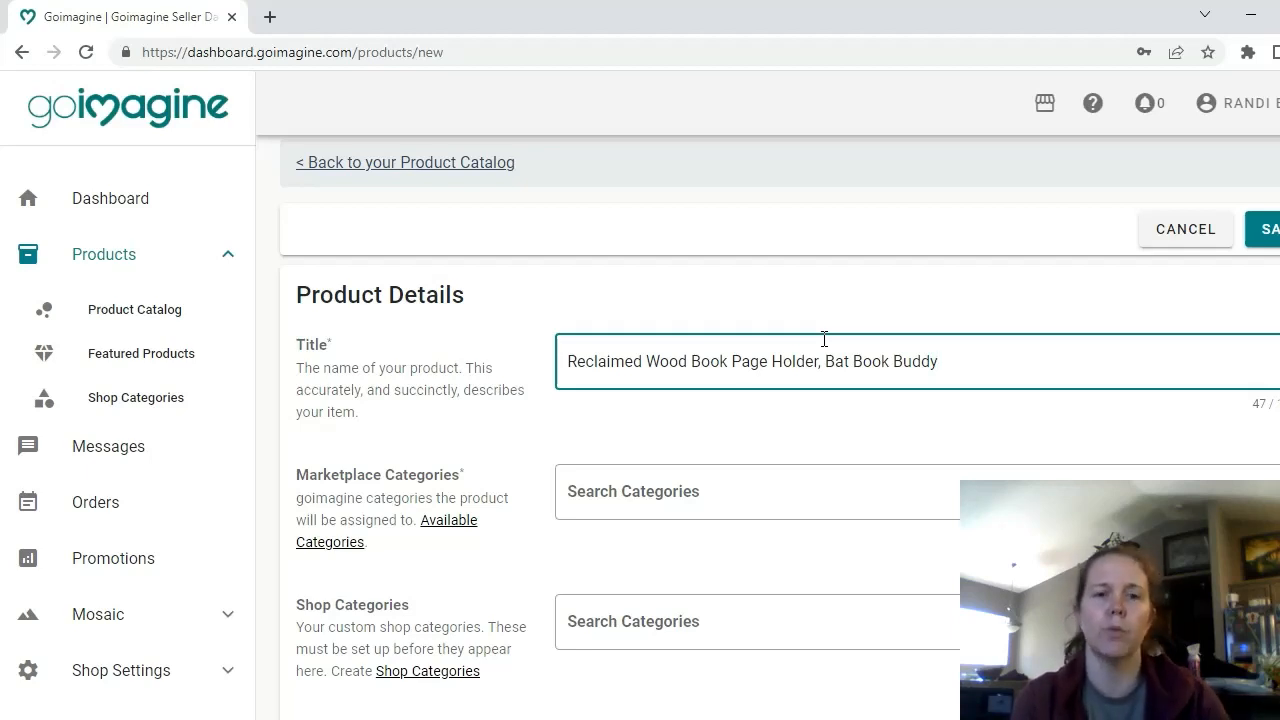
mouse_move(800, 284)
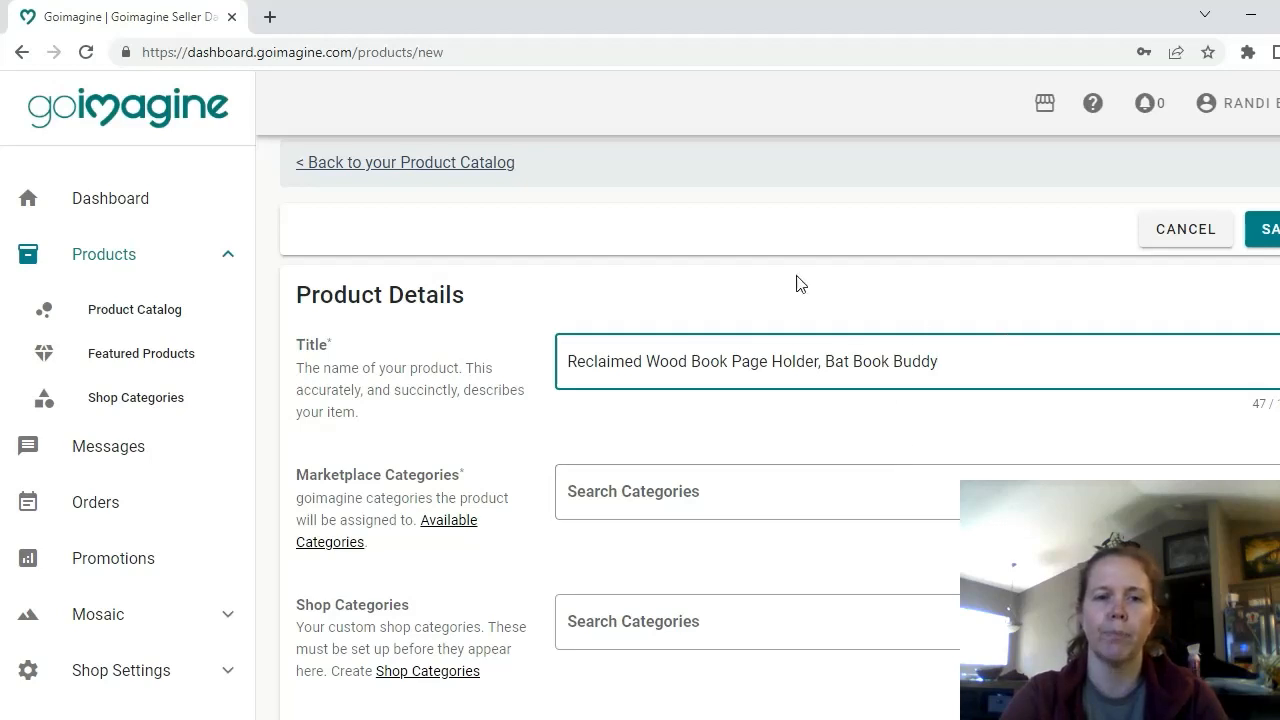
Step: Assign marketplace categories Bookmarks and Book Accessories, removing the mistaken Coasters entry
click(756, 492)
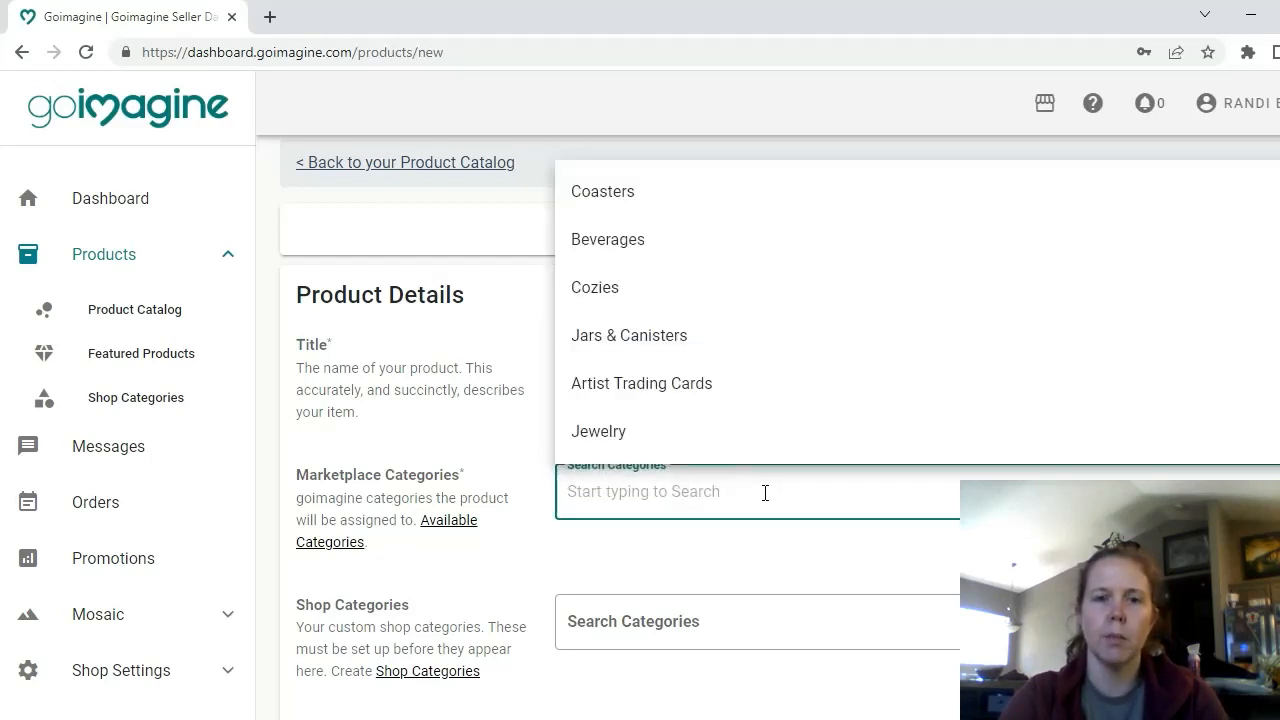
text(b)
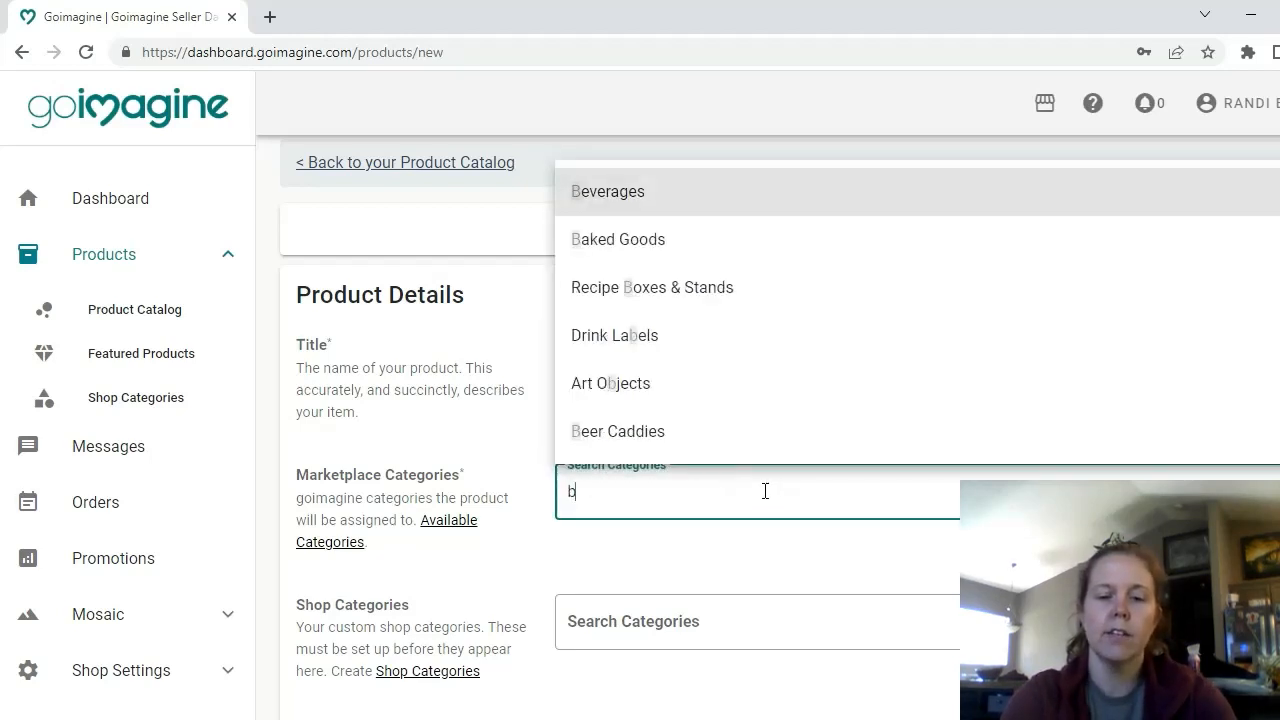
text(ook)
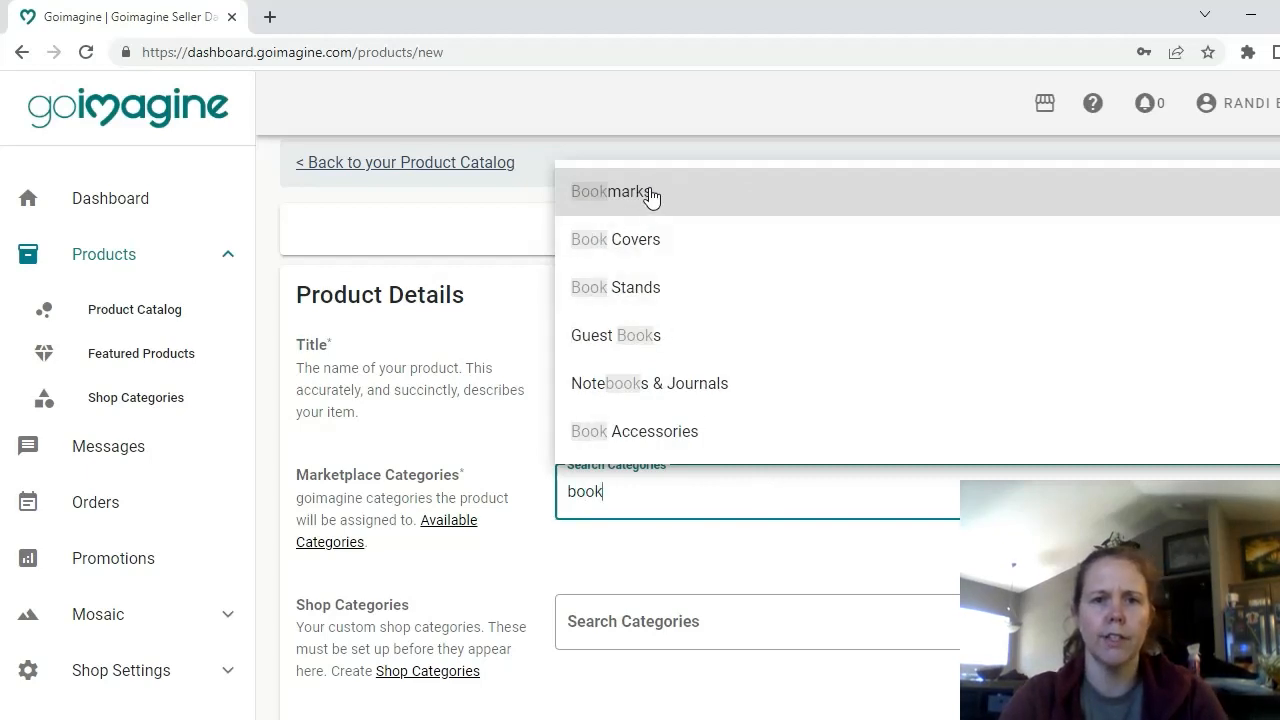
mouse_move(664, 192)
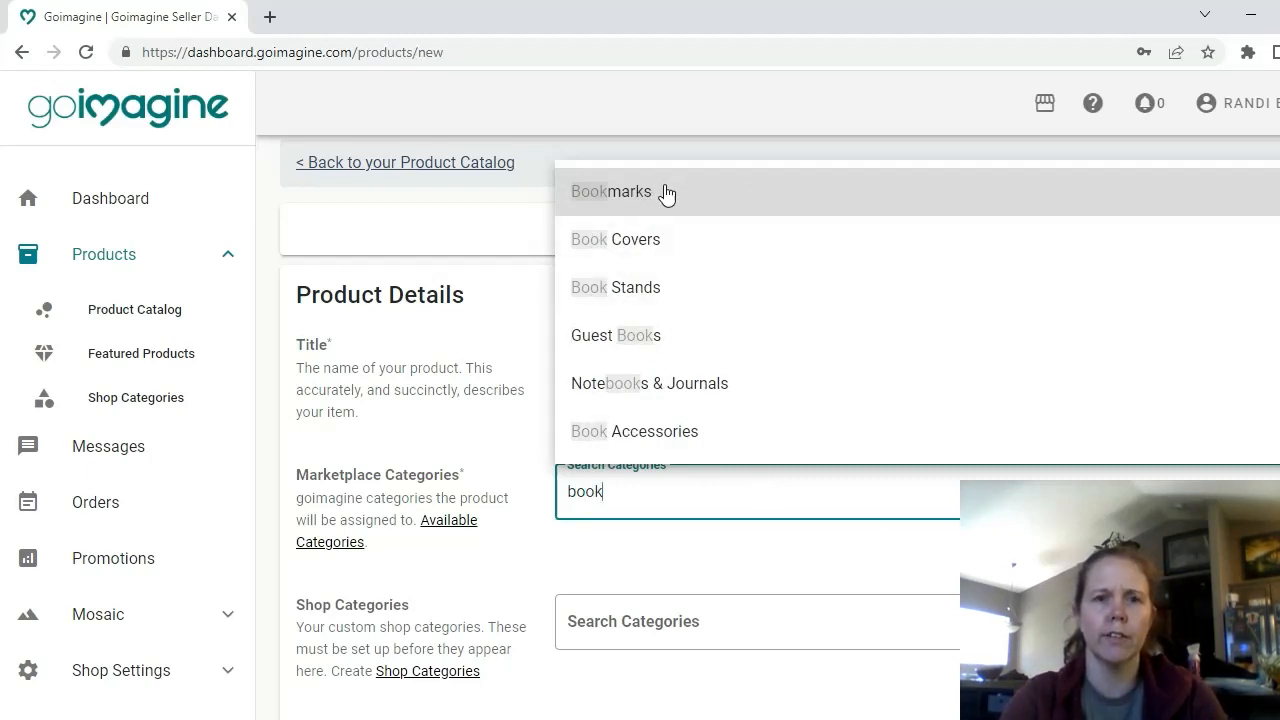
click(610, 192)
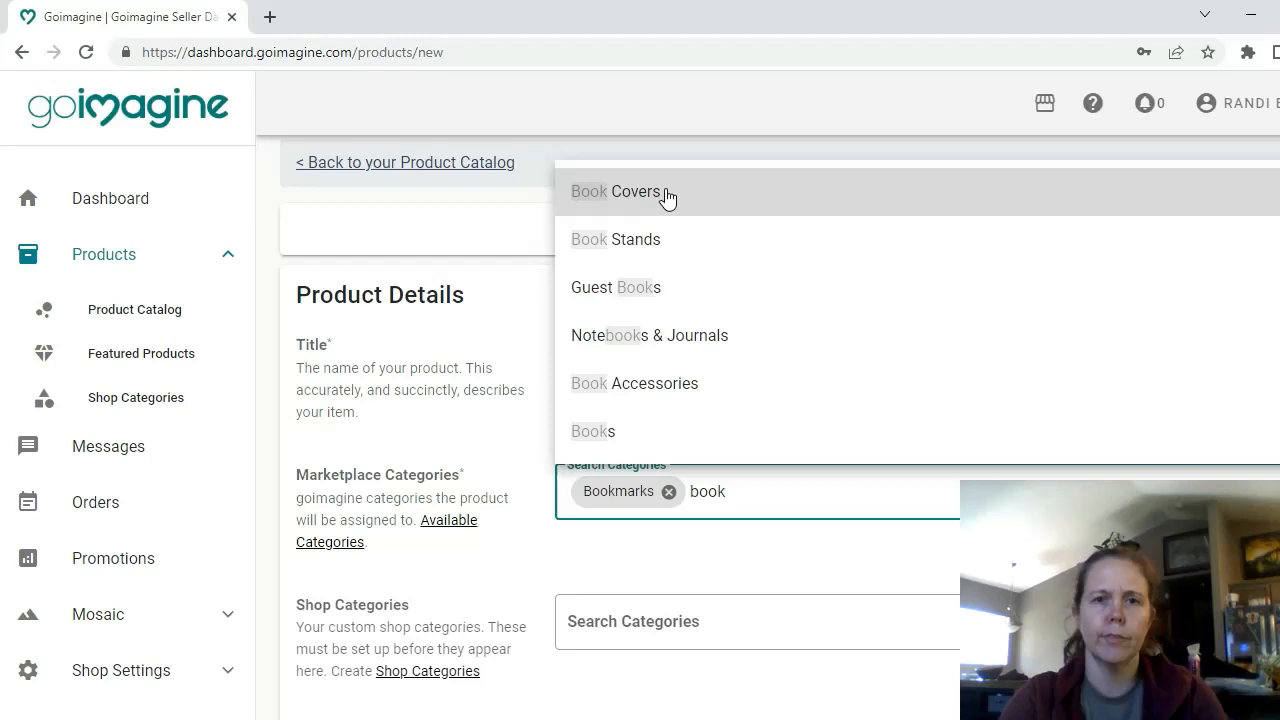
mouse_move(696, 396)
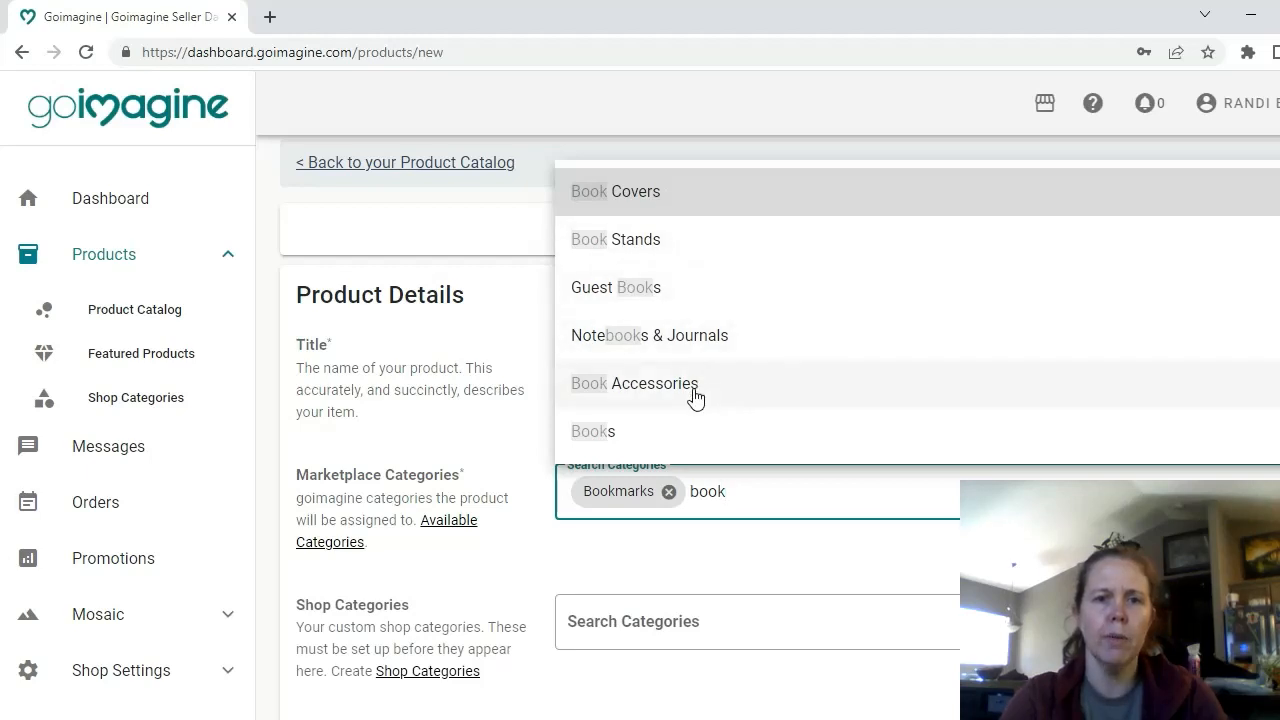
mouse_move(704, 392)
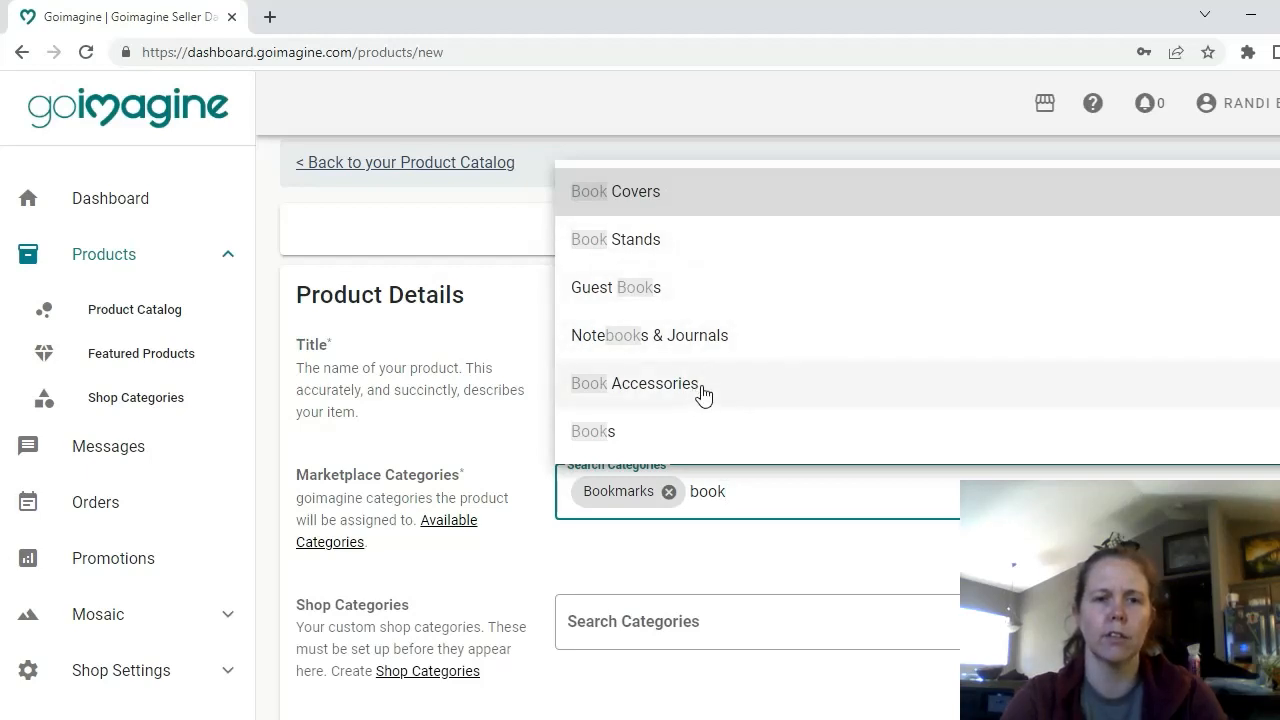
click(634, 384)
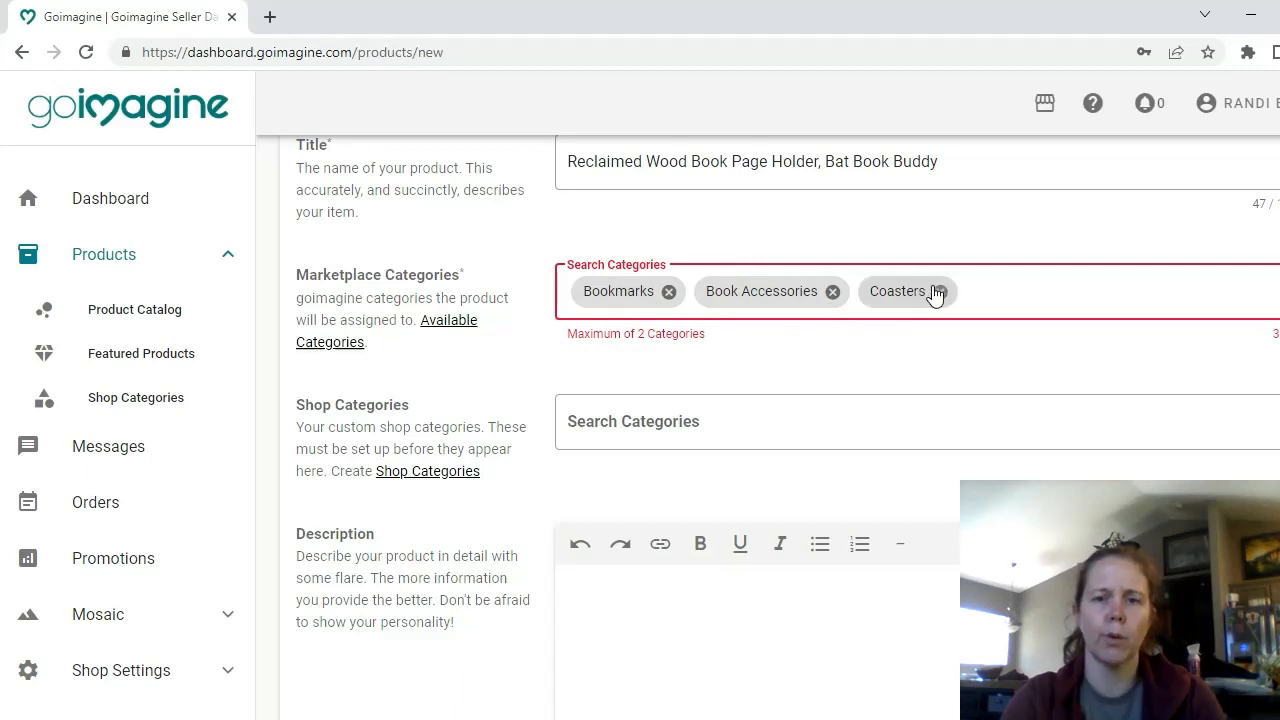
click(936, 292)
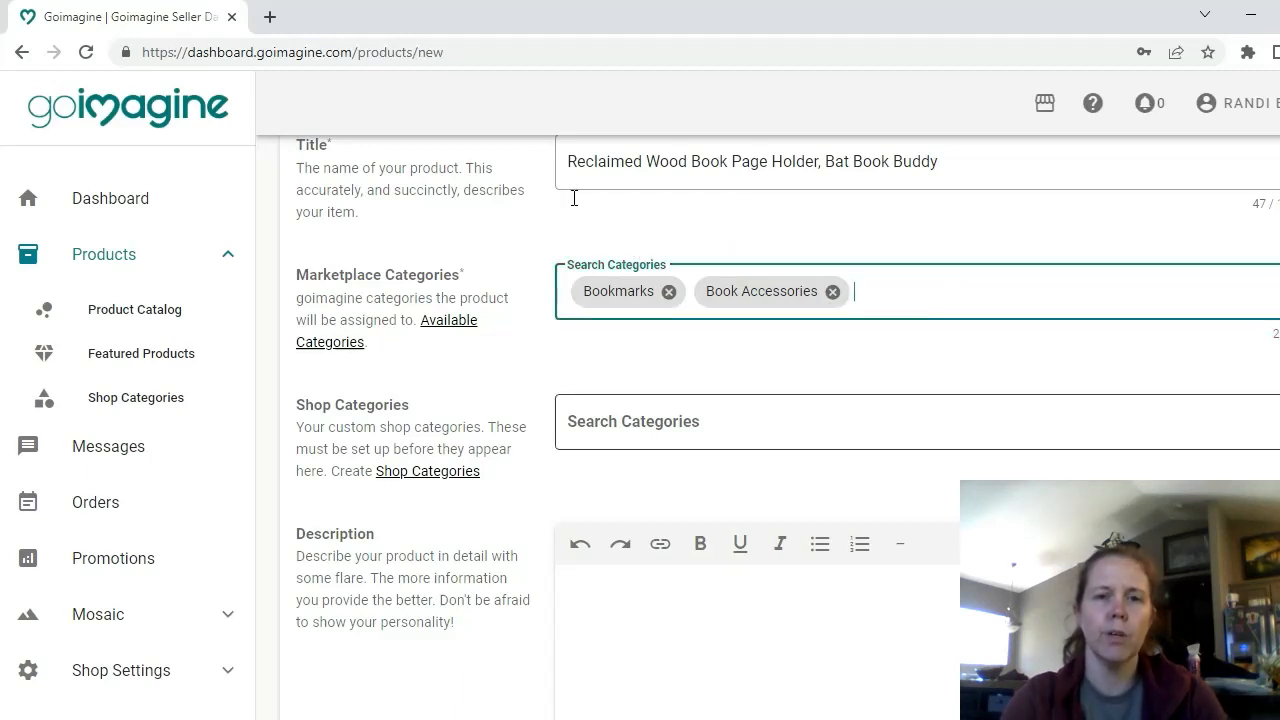
Step: Assign the shop category Book Page Holders & Bookmarks
scroll(down, 3)
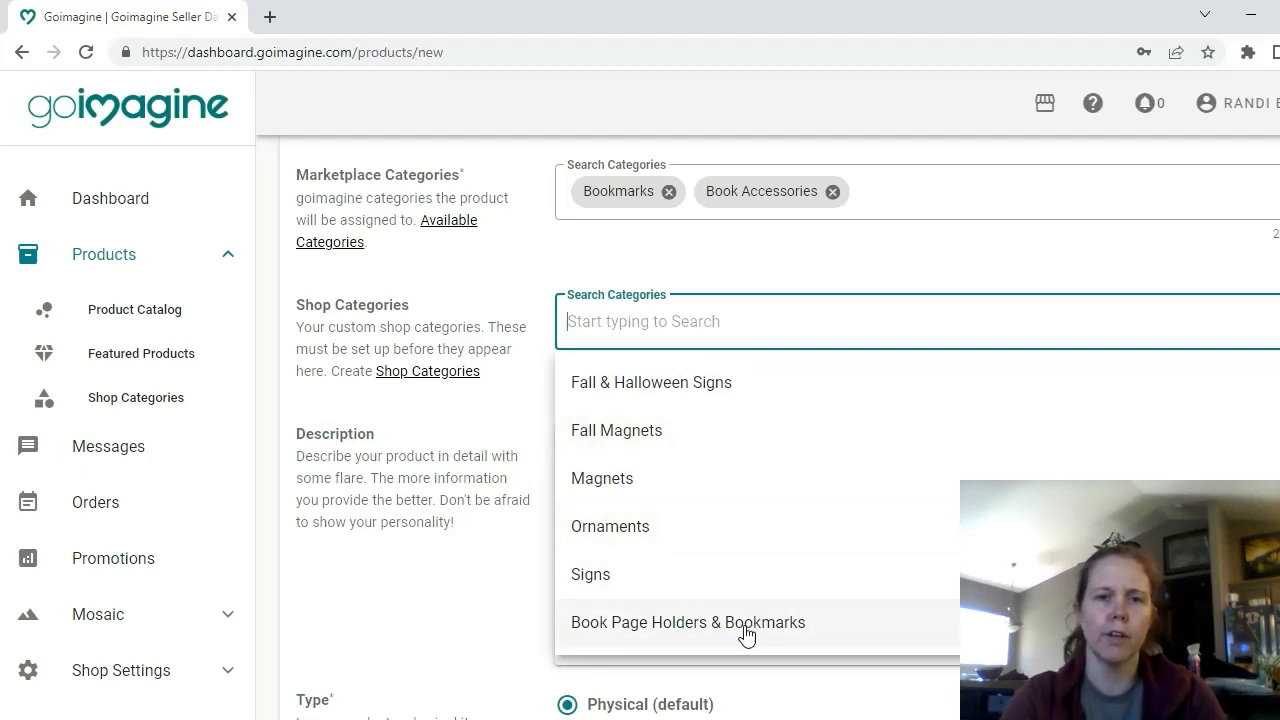
click(688, 622)
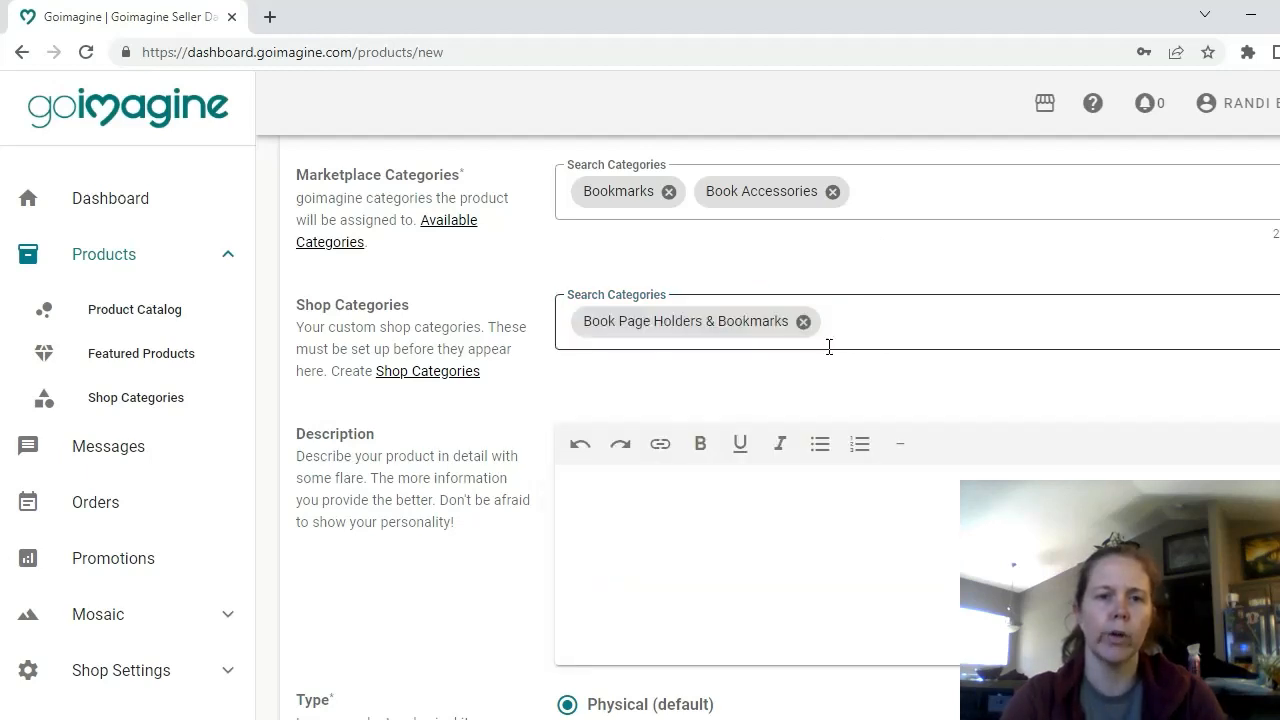
mouse_move(714, 360)
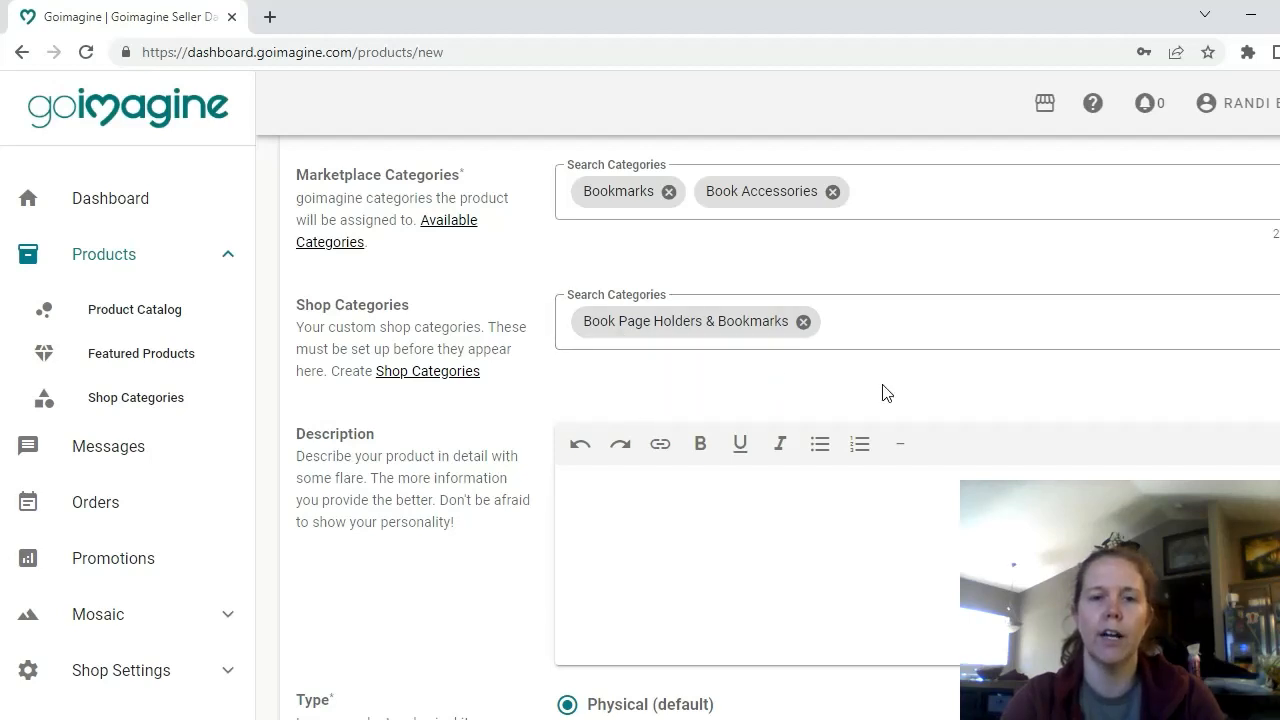
scroll(down, 3)
text(etsy.com)
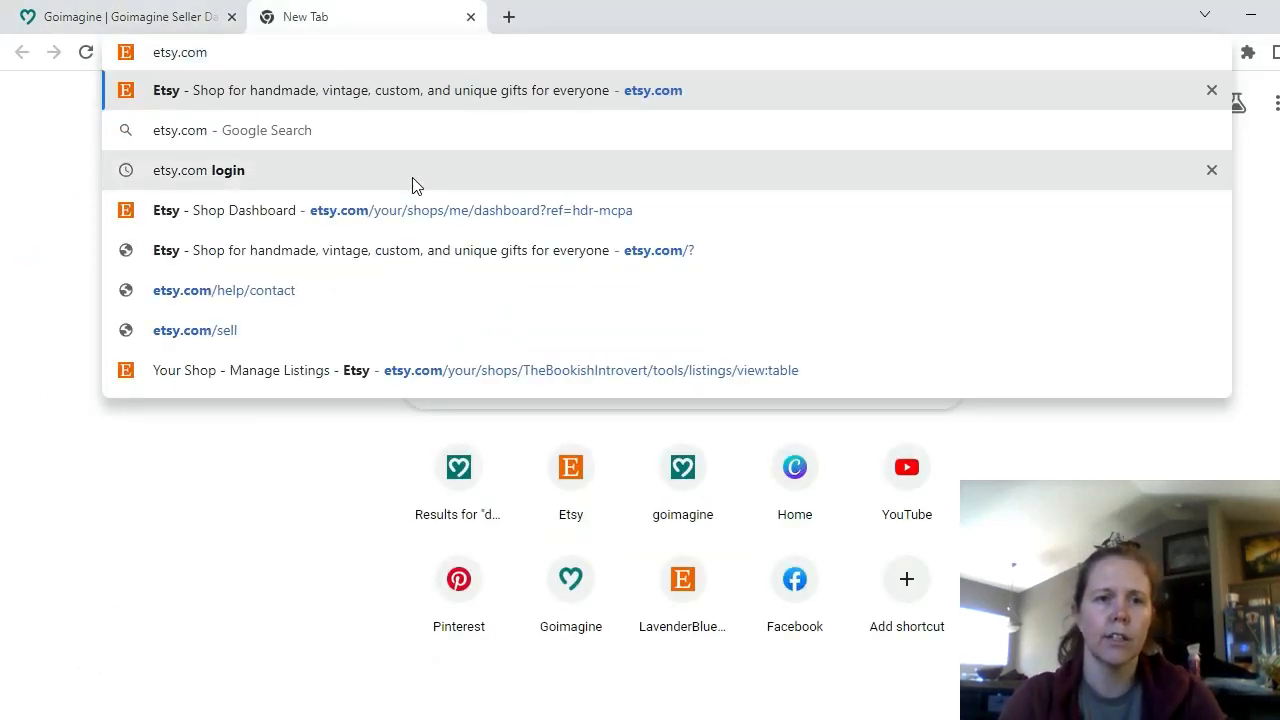
Step: Copy the full bat book holder description text from the Etsy listing
click(470, 210)
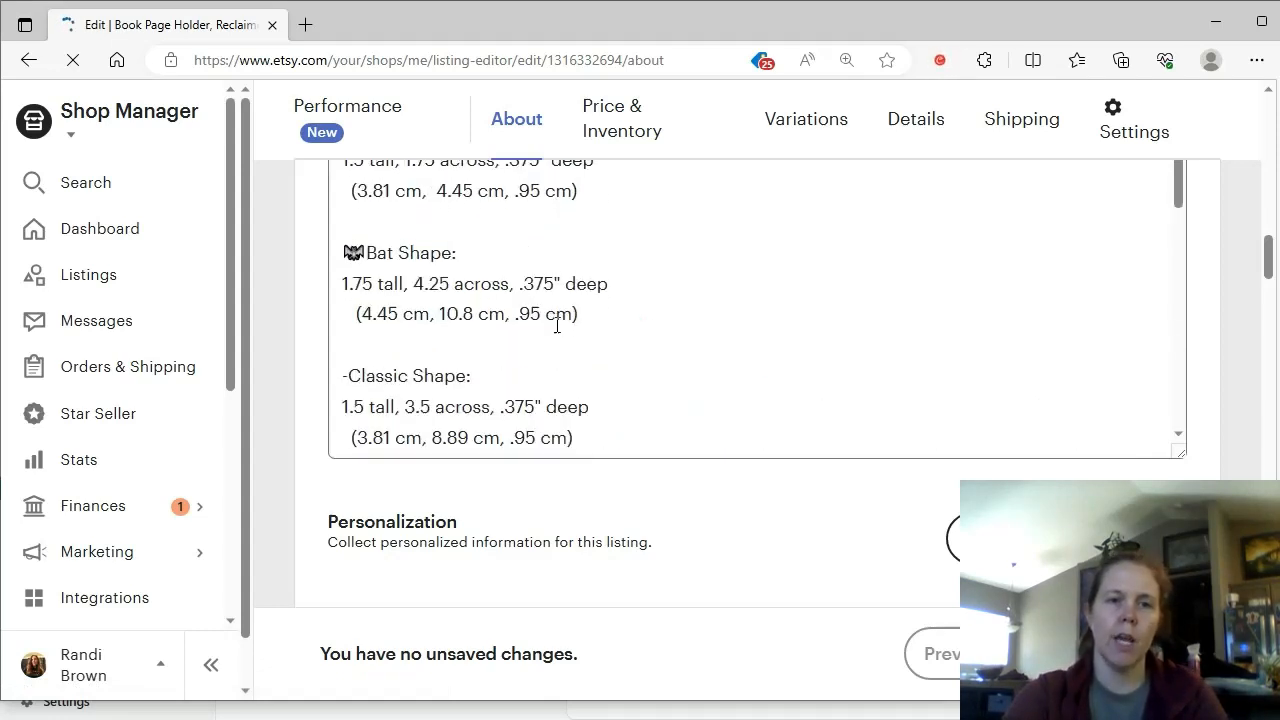
scroll(down, 3)
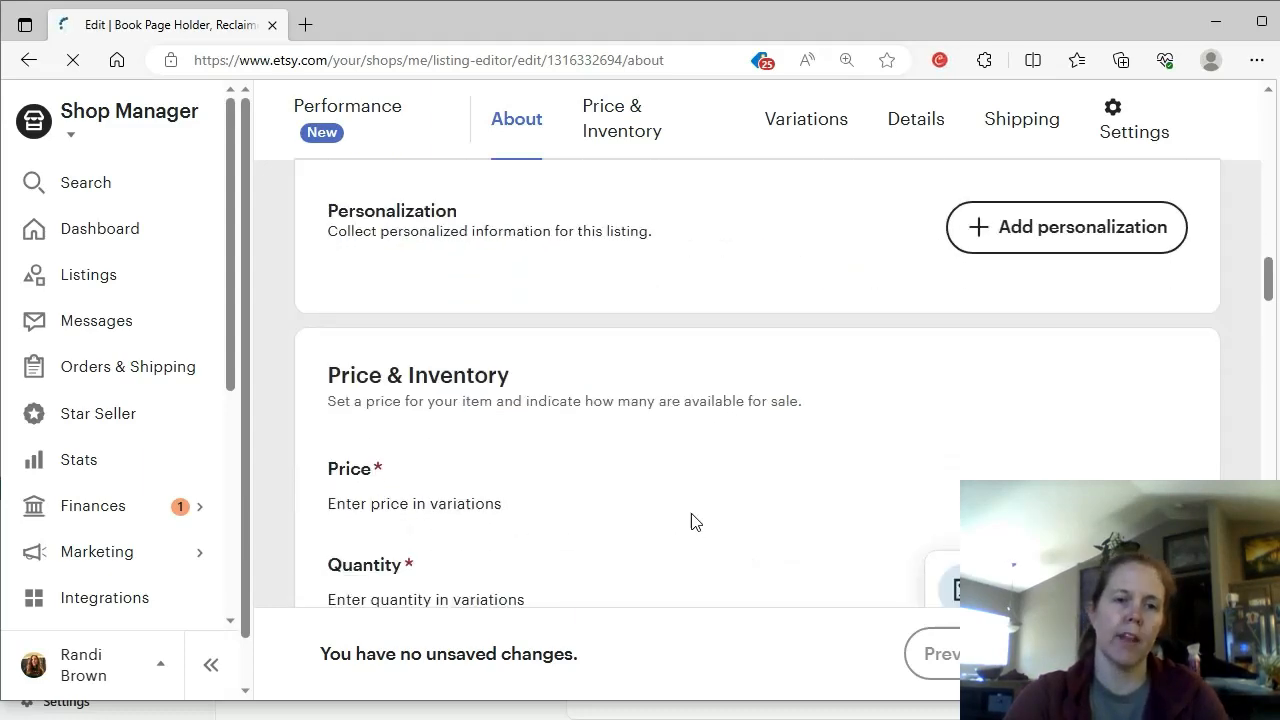
scroll(down, 3)
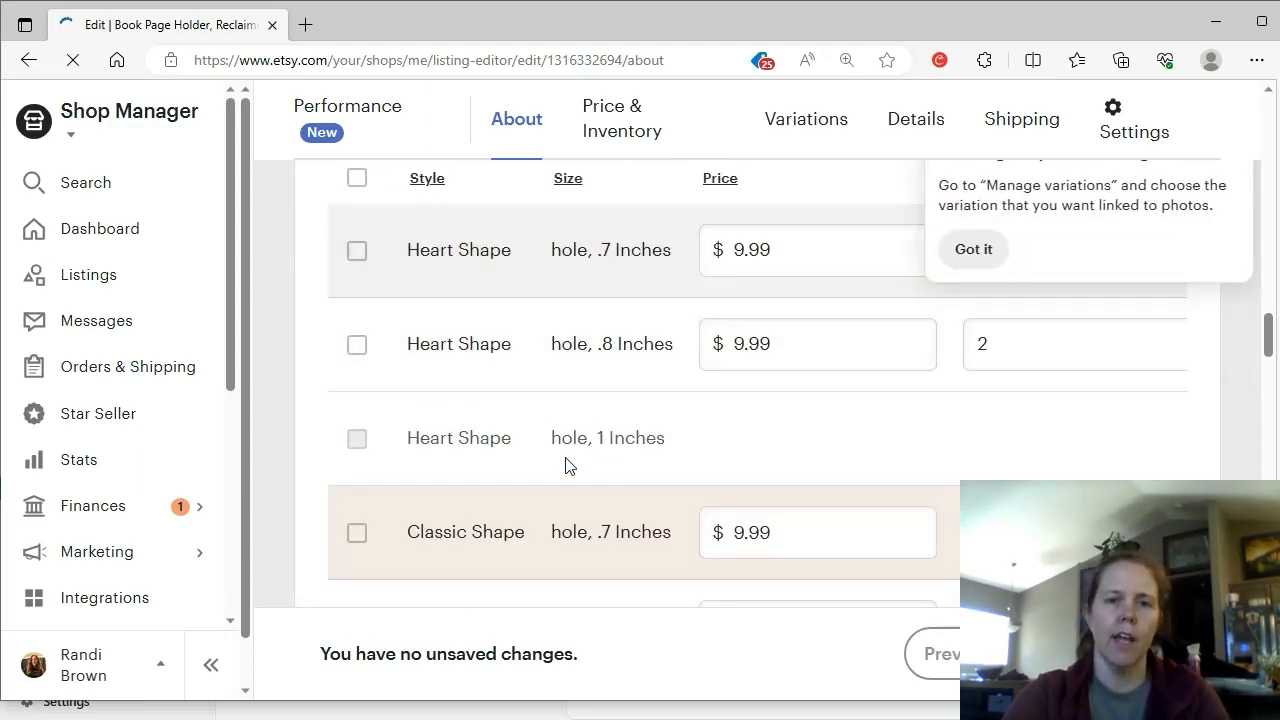
scroll(down, 3)
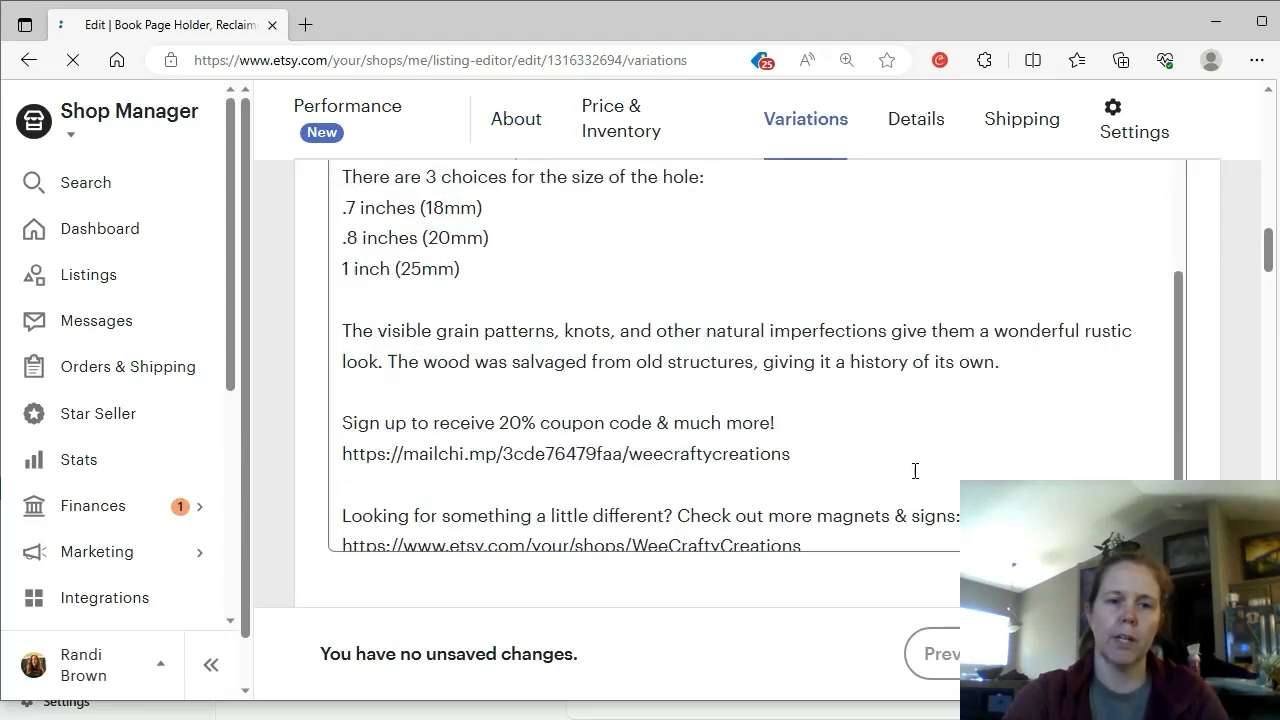
scroll(down, 3)
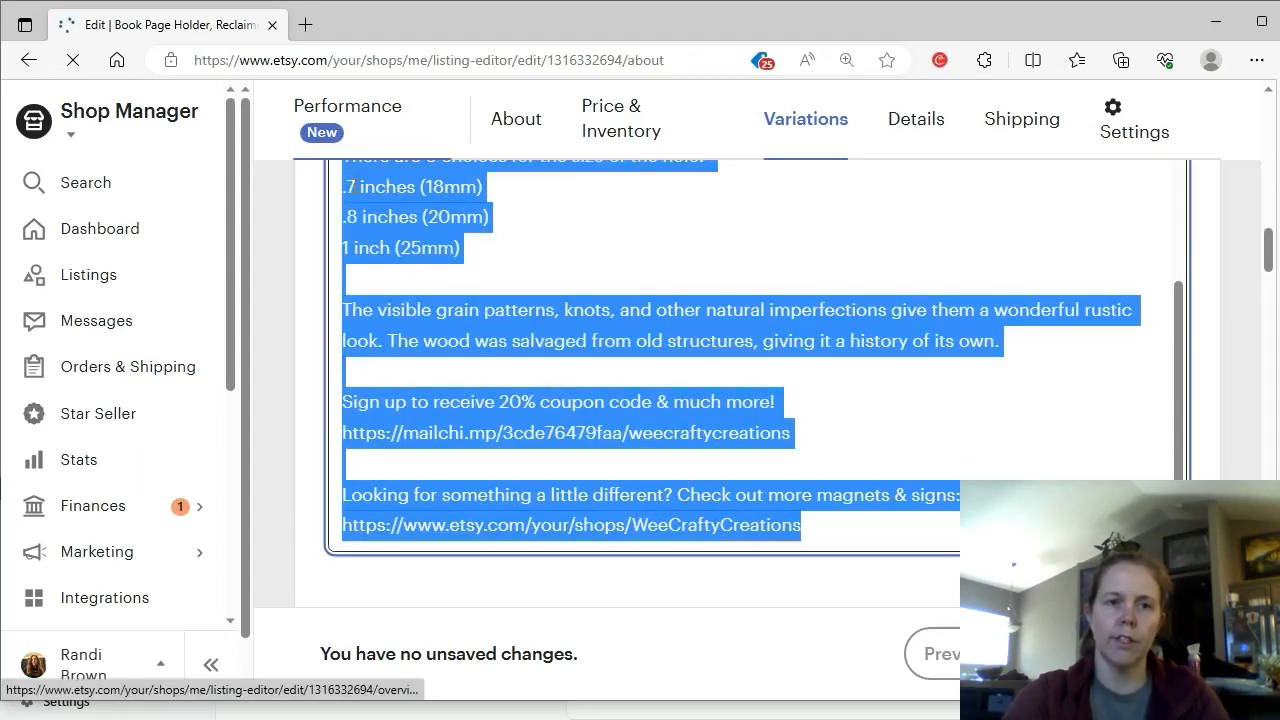
click(516, 120)
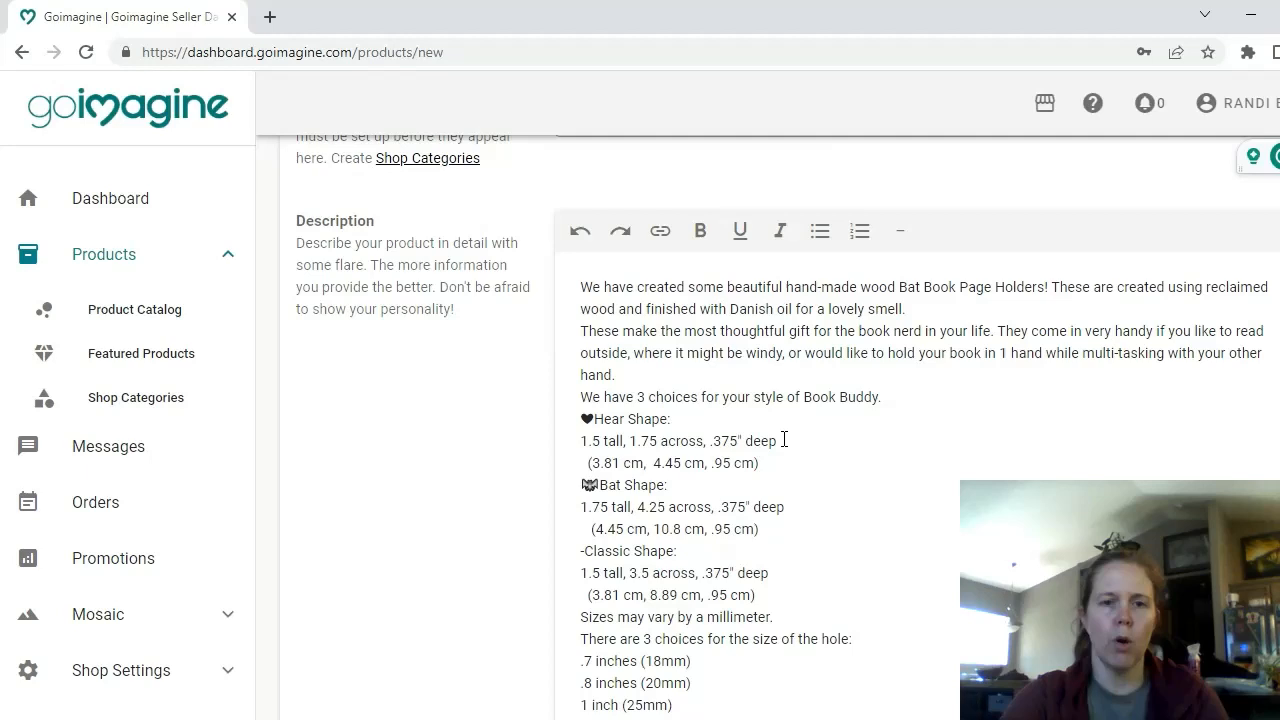
Step: Paste the description and select the Heart and Classic shape lines to remove, keeping Bat Shape
scroll(down, 3)
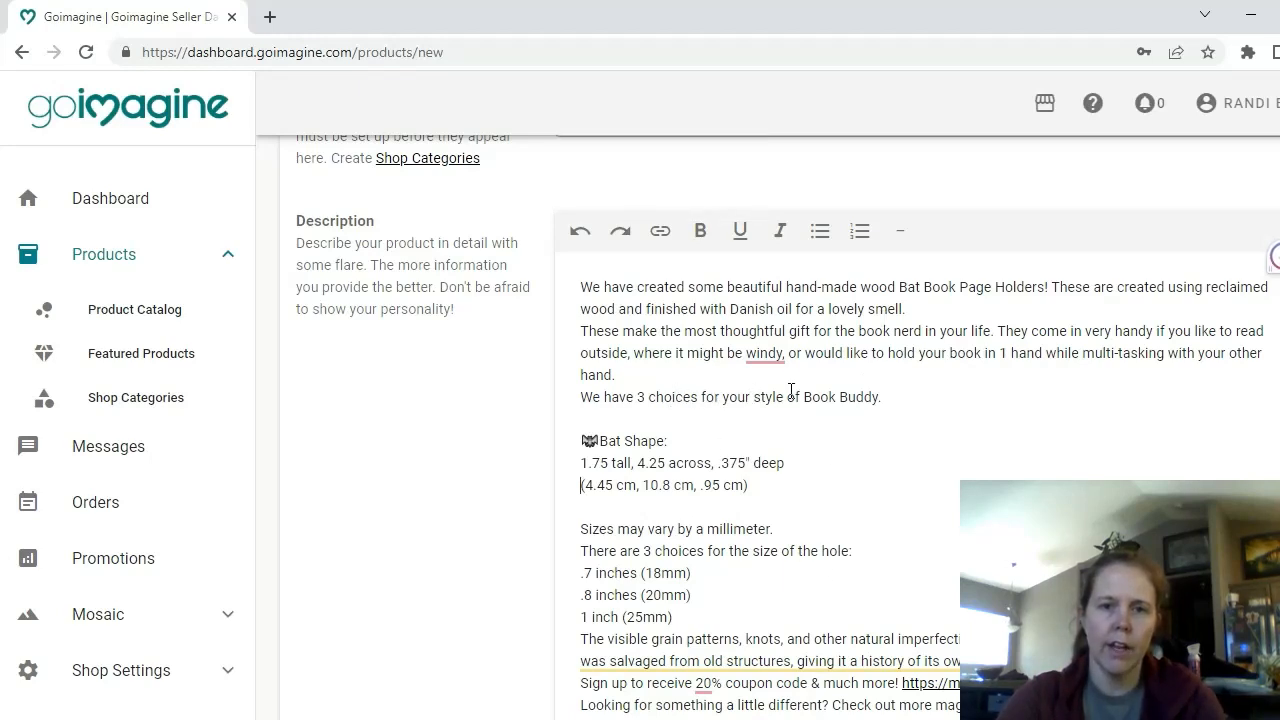
drag(612, 396, 882, 396)
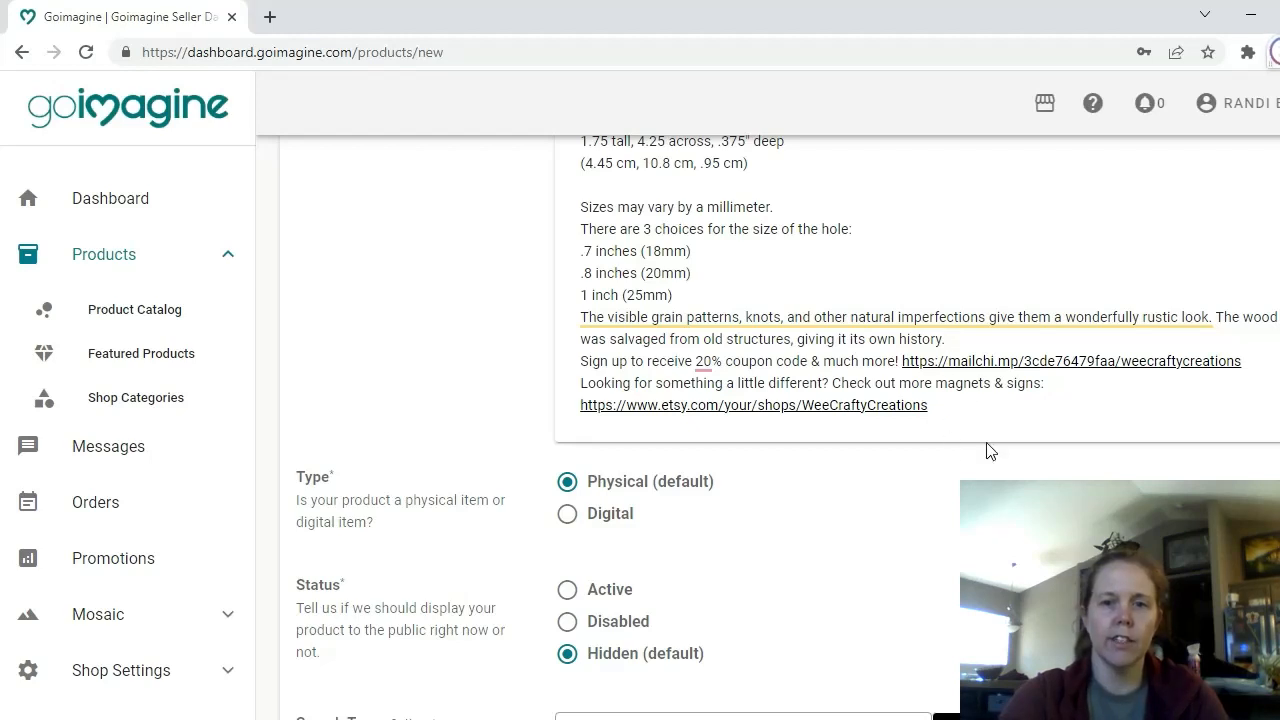
mouse_move(1044, 368)
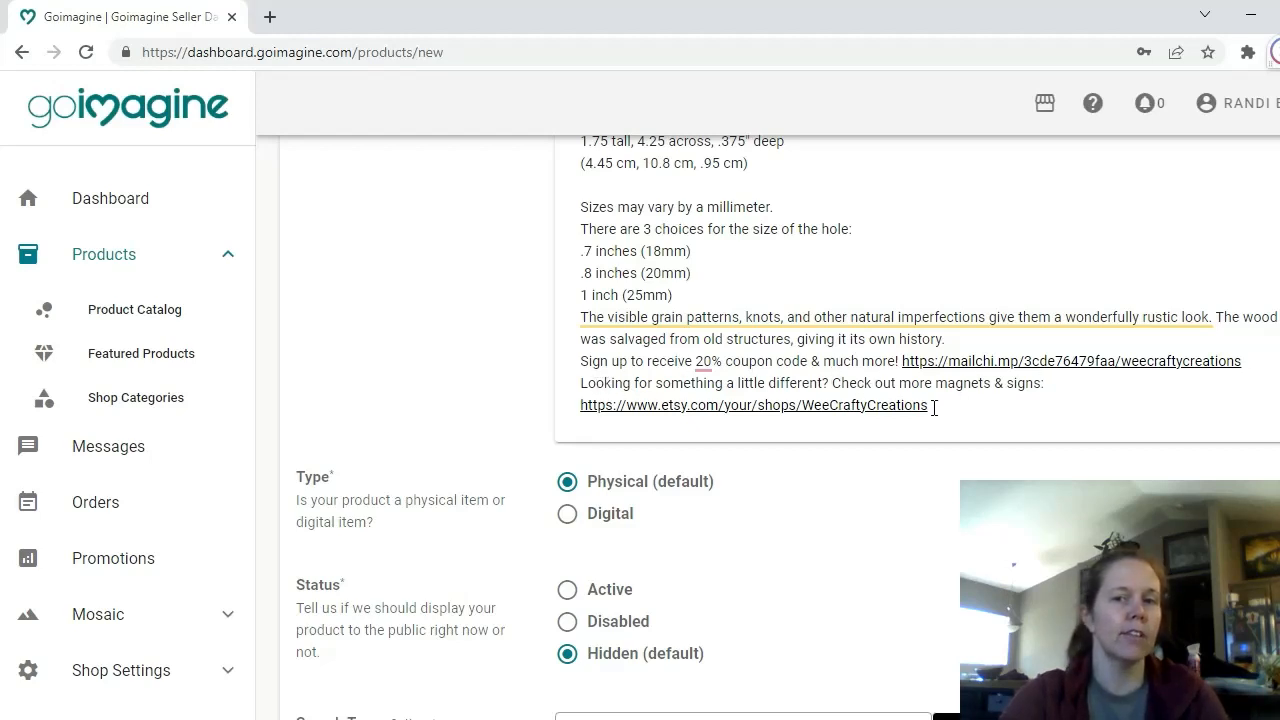
double_click(894, 404)
text(https://www.goimagi)
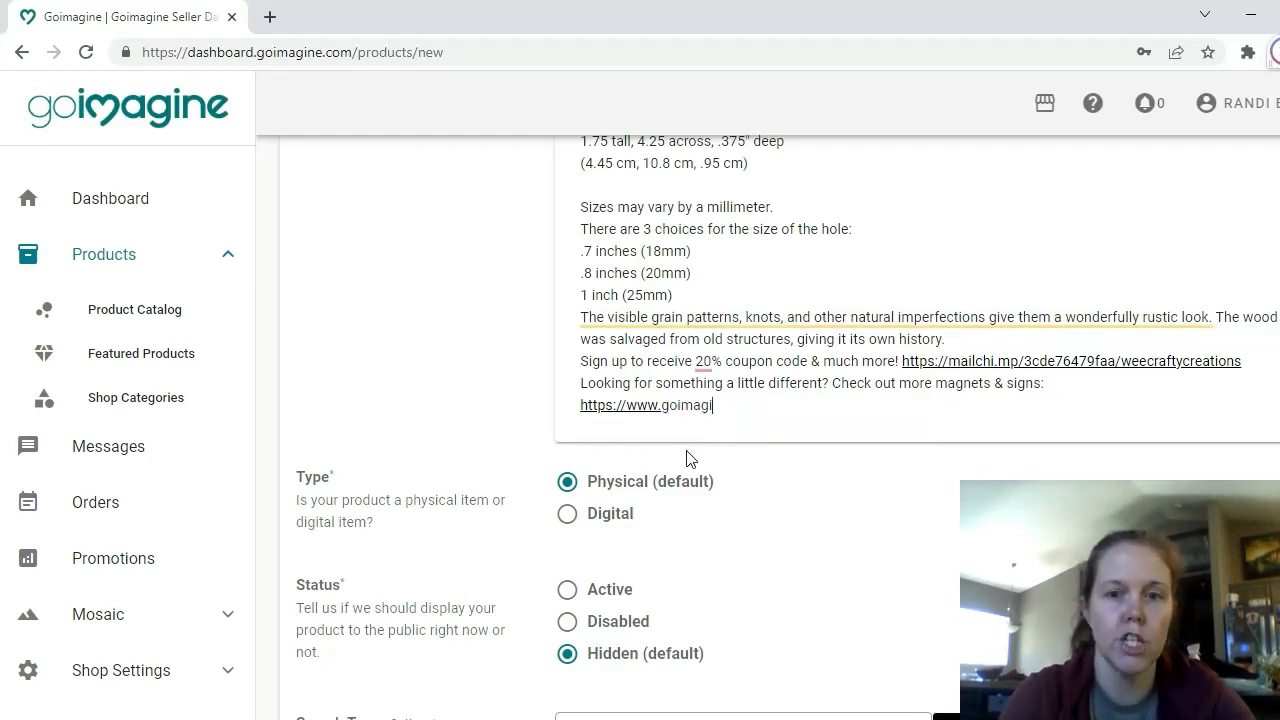
text(ne.com)
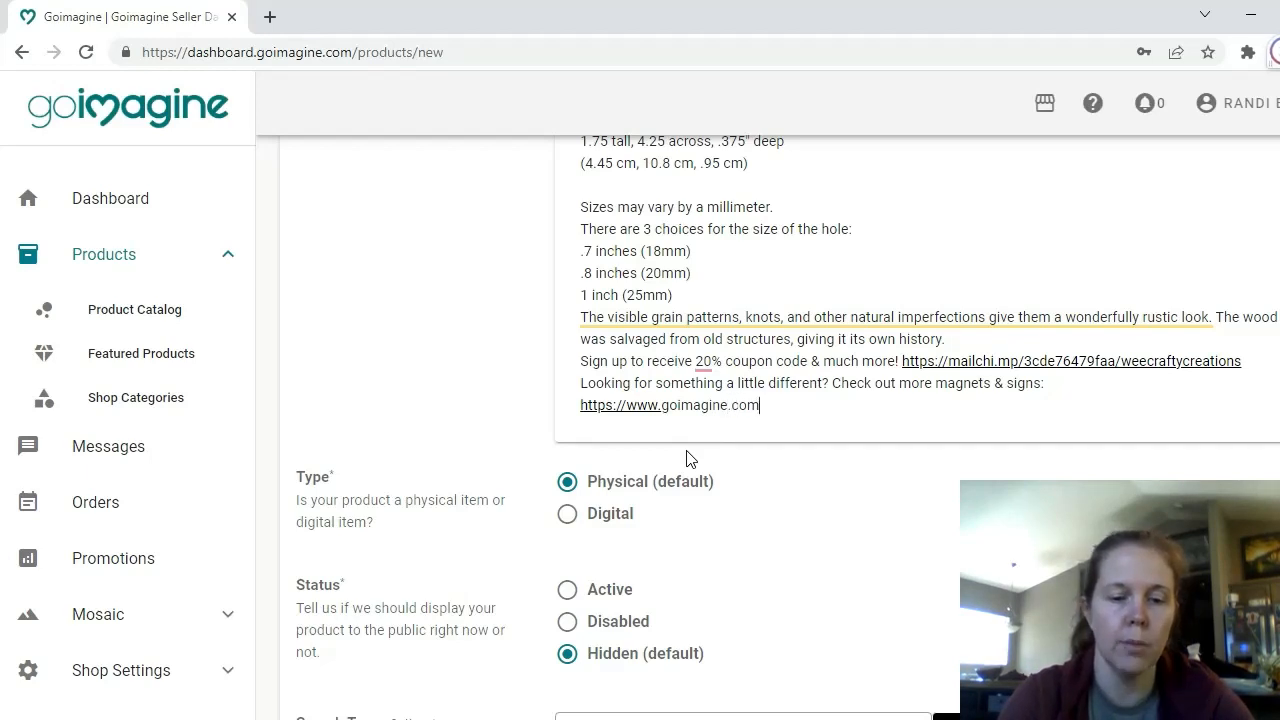
text(/weecra)
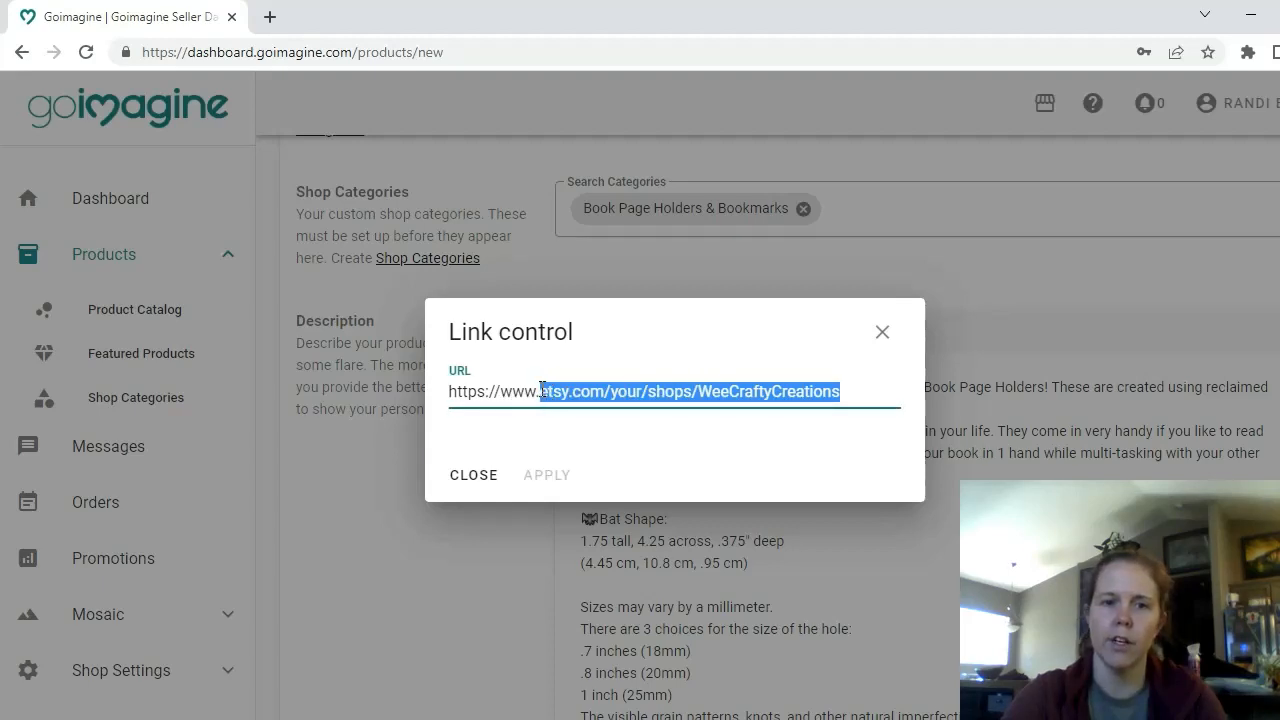
text(https://www.goimagine.com/wee)
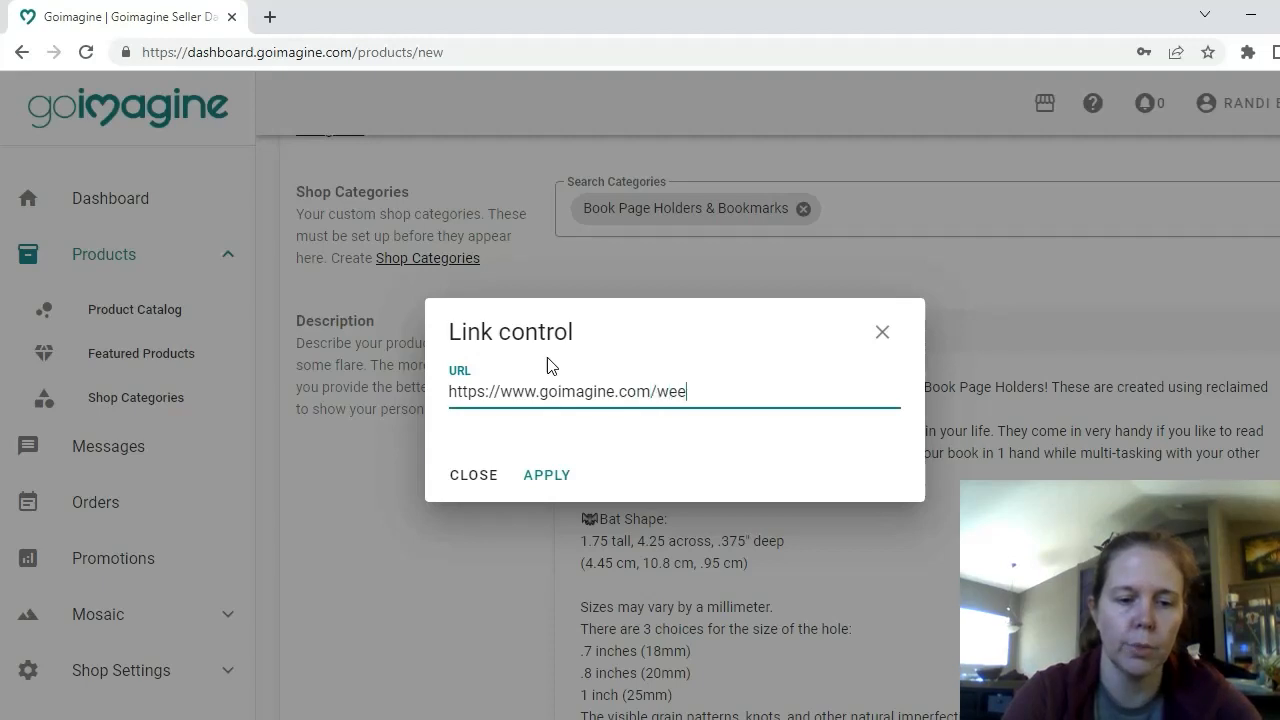
text(crafty)
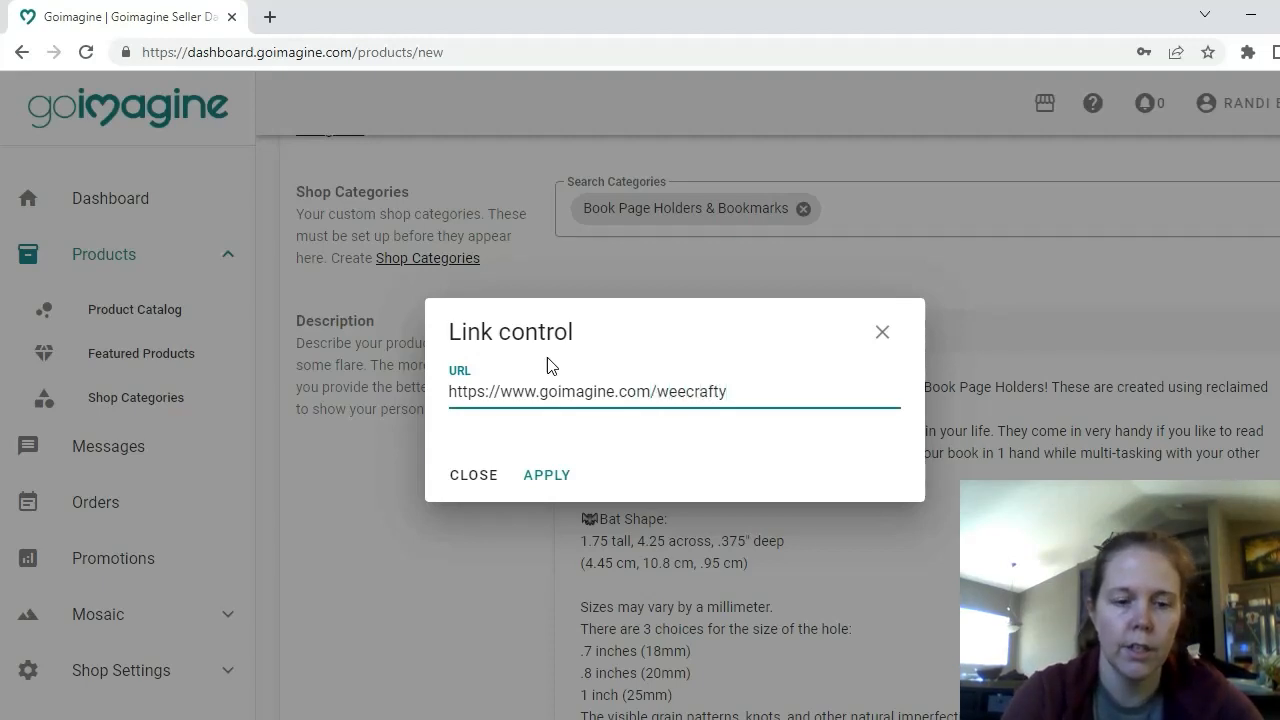
click(548, 474)
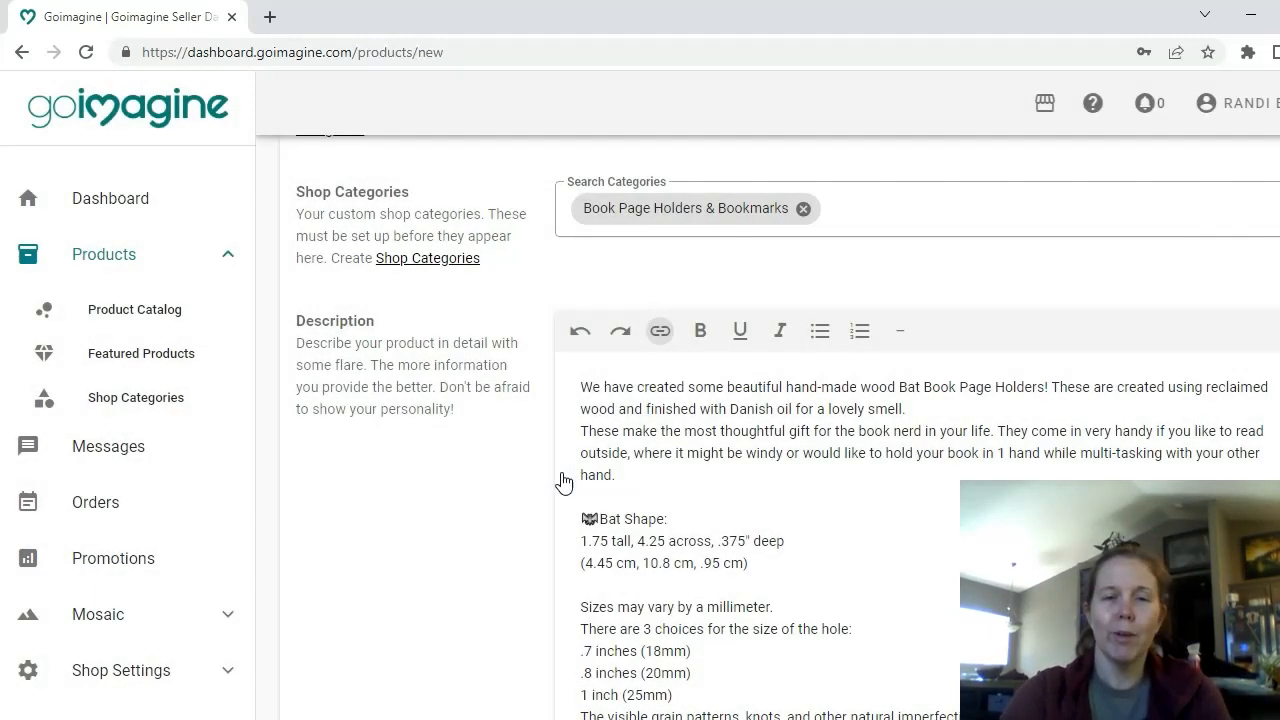
scroll(down, 3)
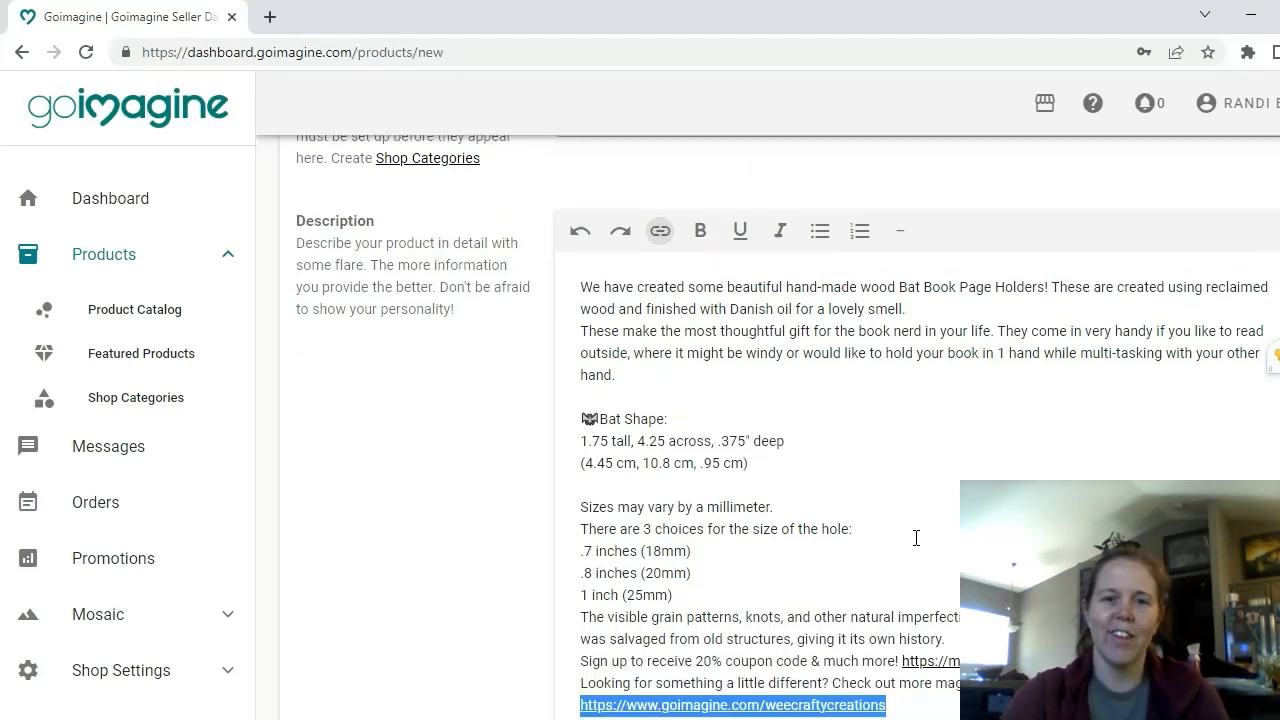
scroll(down, 3)
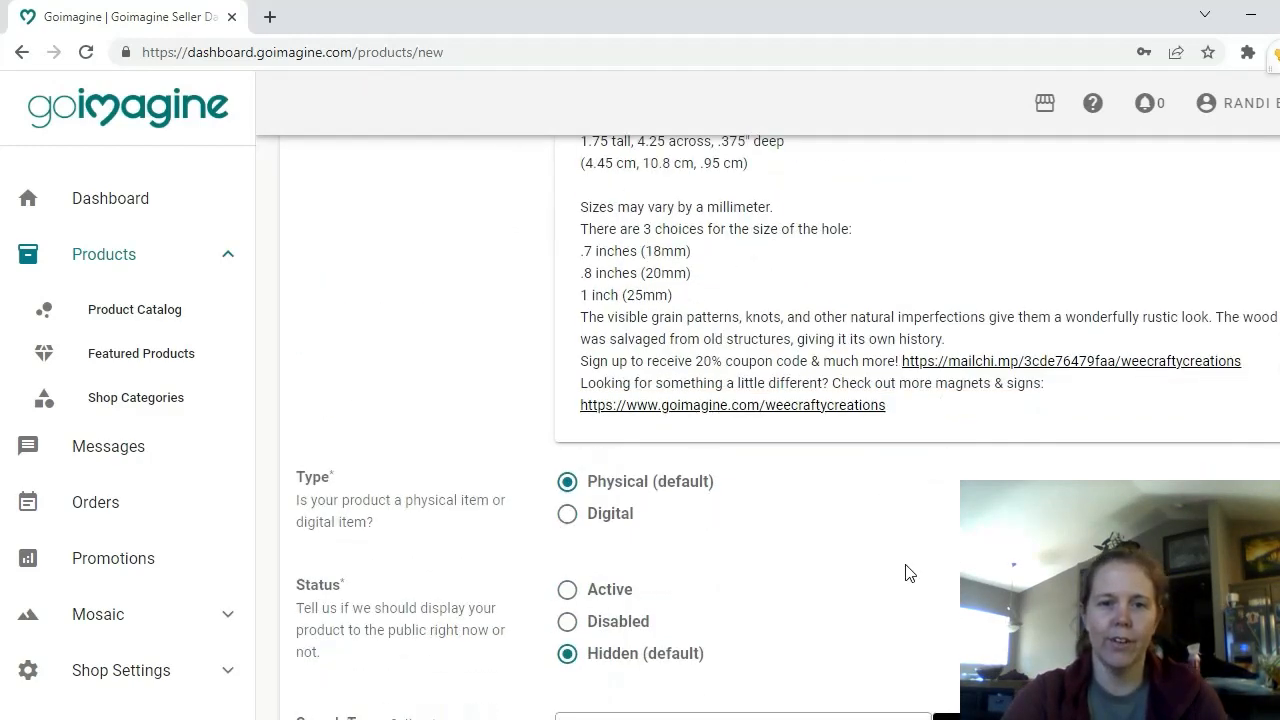
scroll(down, 3)
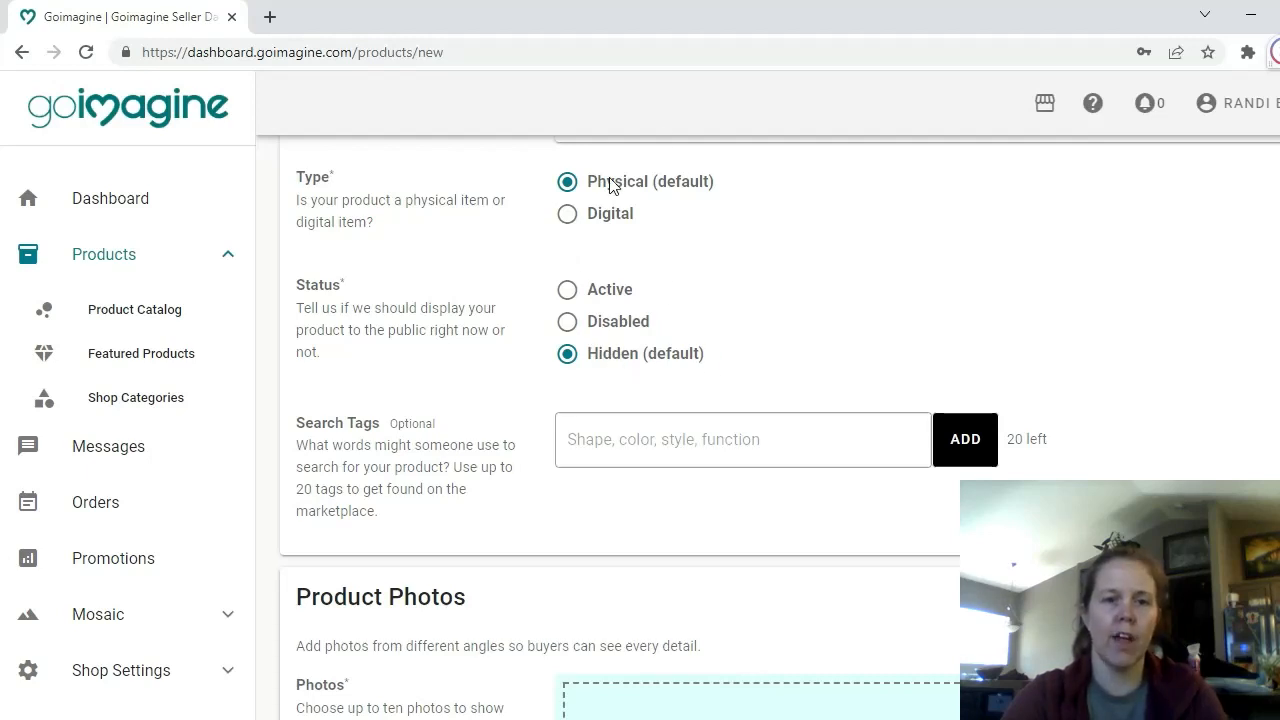
scroll(down, 3)
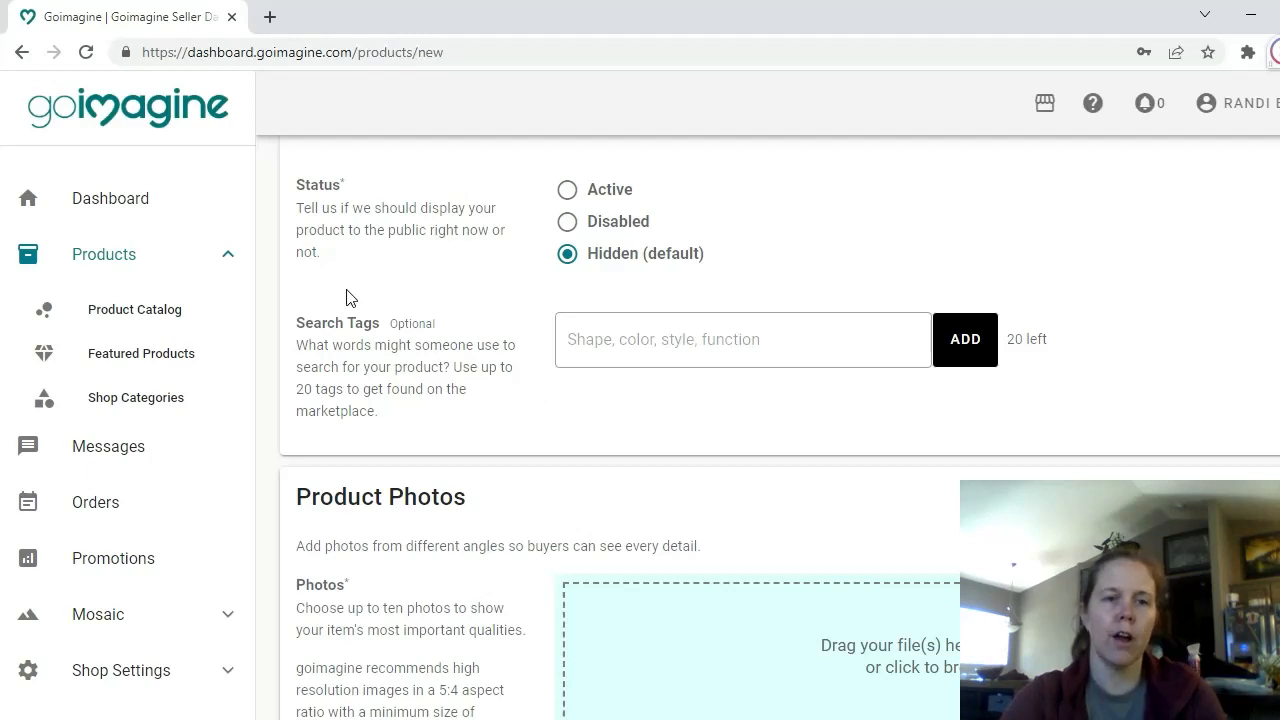
mouse_move(344, 374)
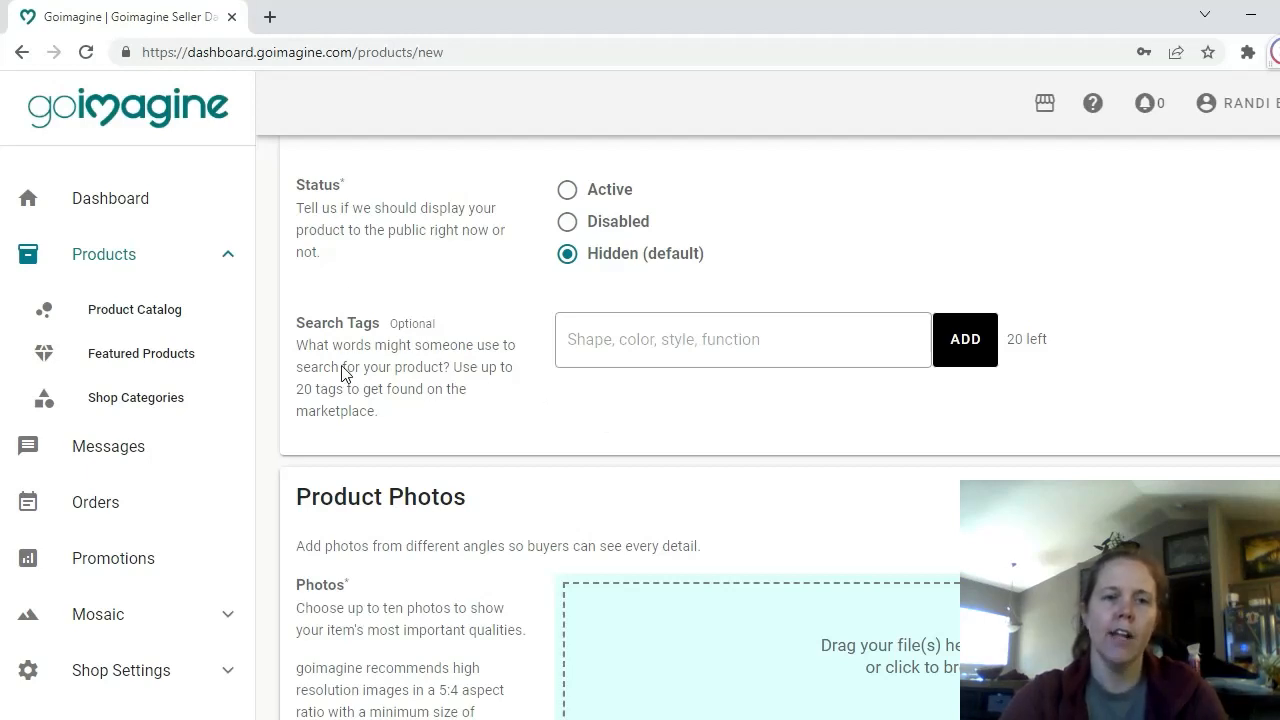
click(744, 340)
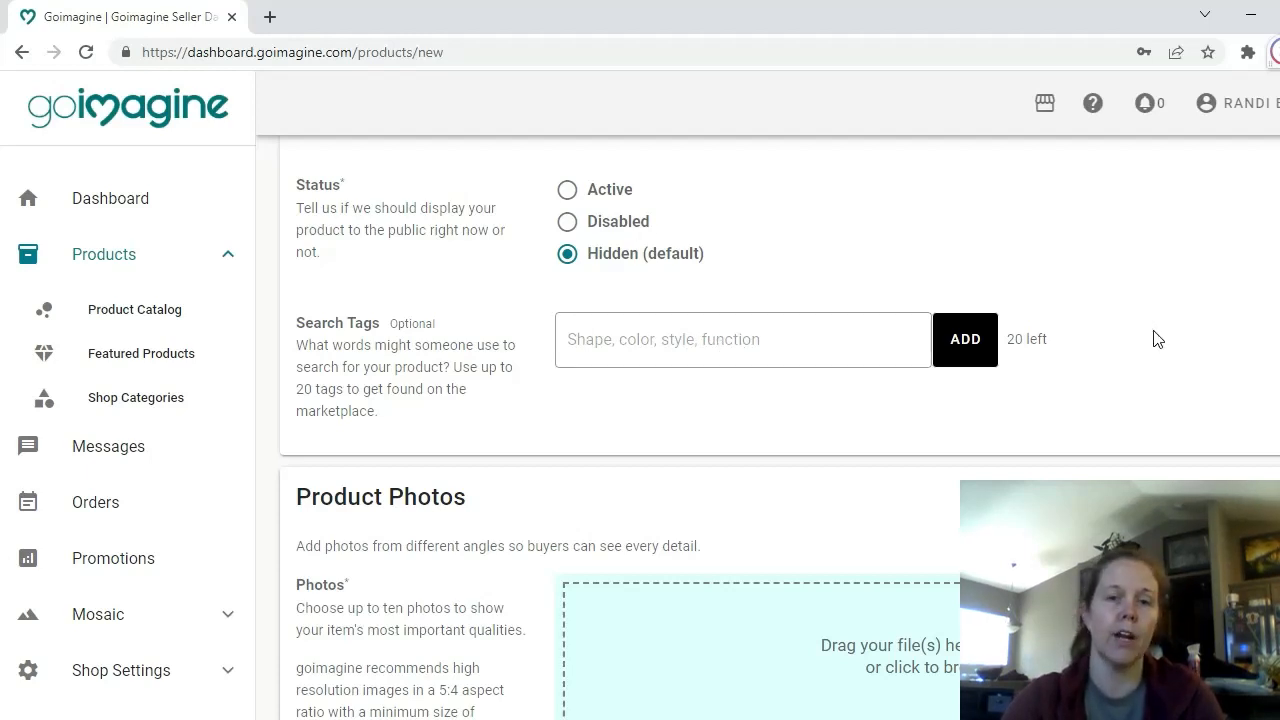
click(742, 340)
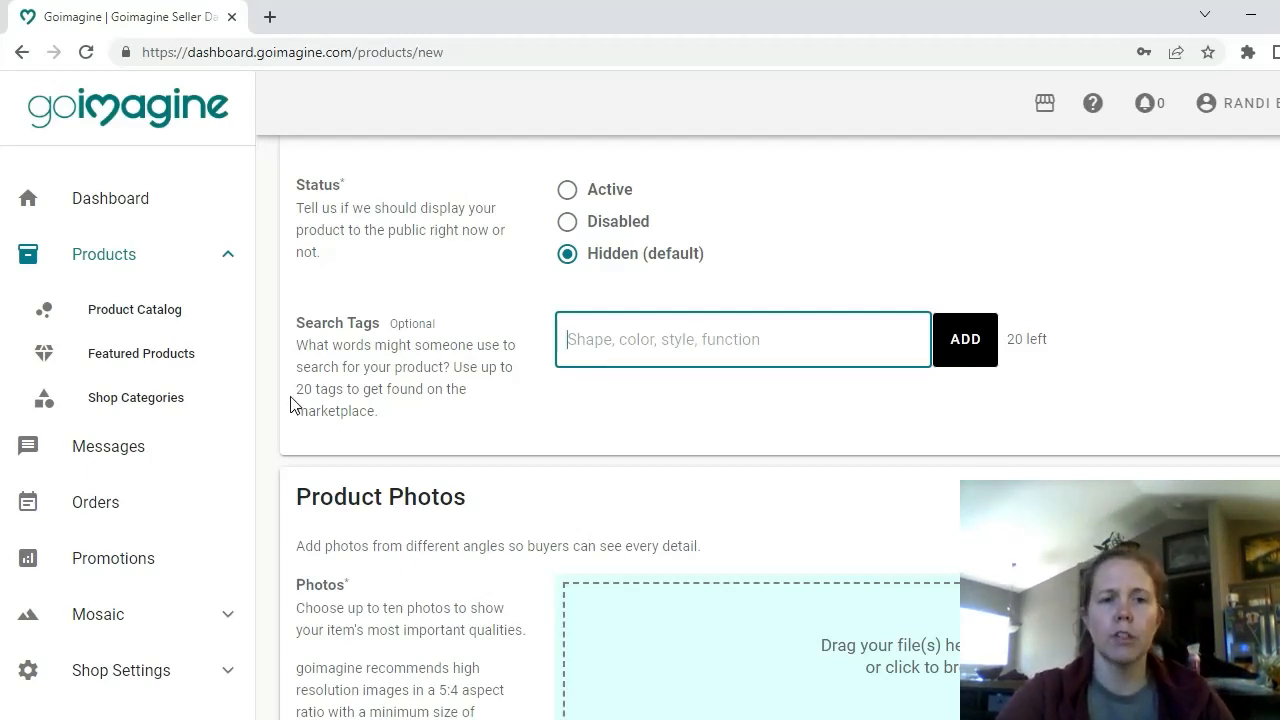
mouse_move(658, 398)
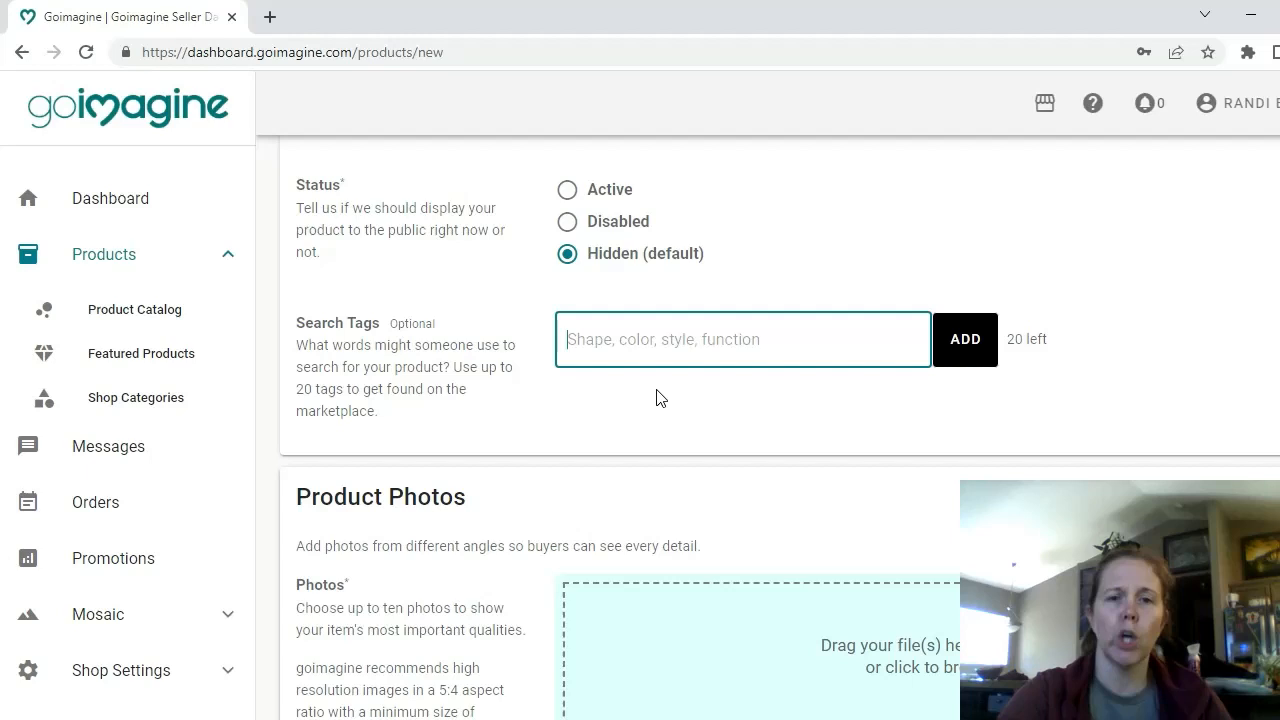
mouse_move(508, 156)
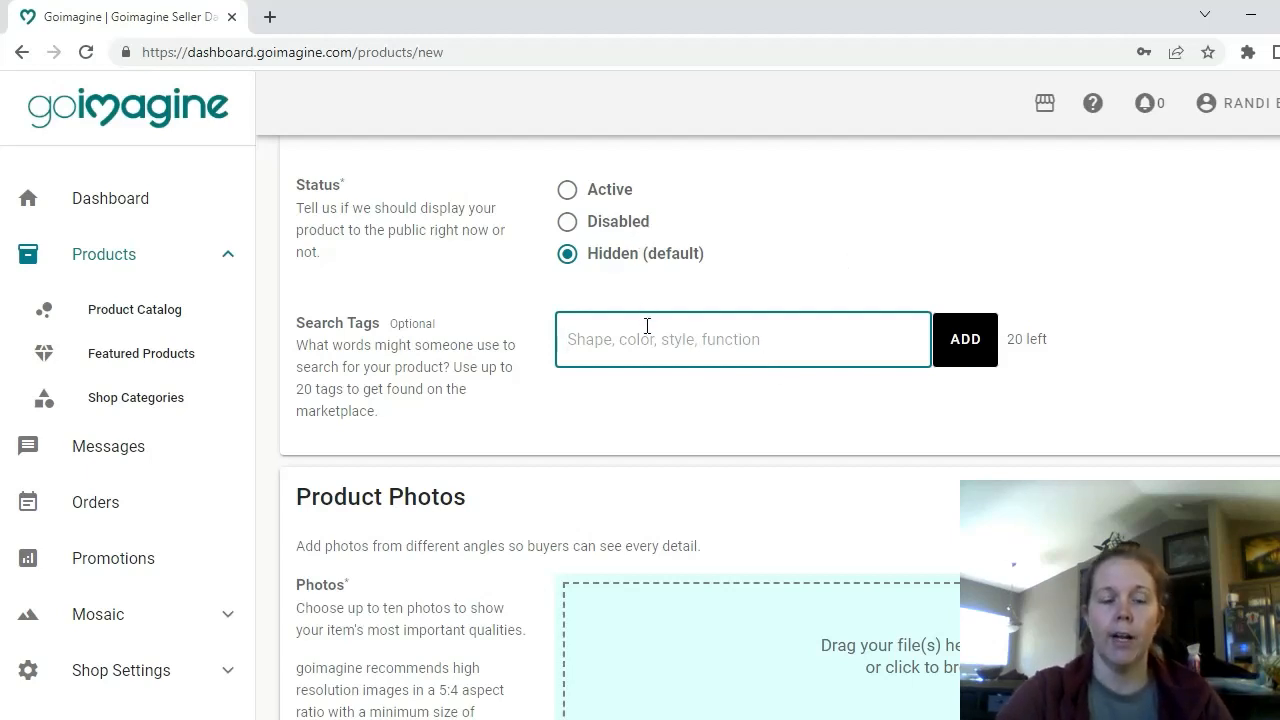
Step: Add the search tags book buddies and bat book buddy to the listing
text(book b)
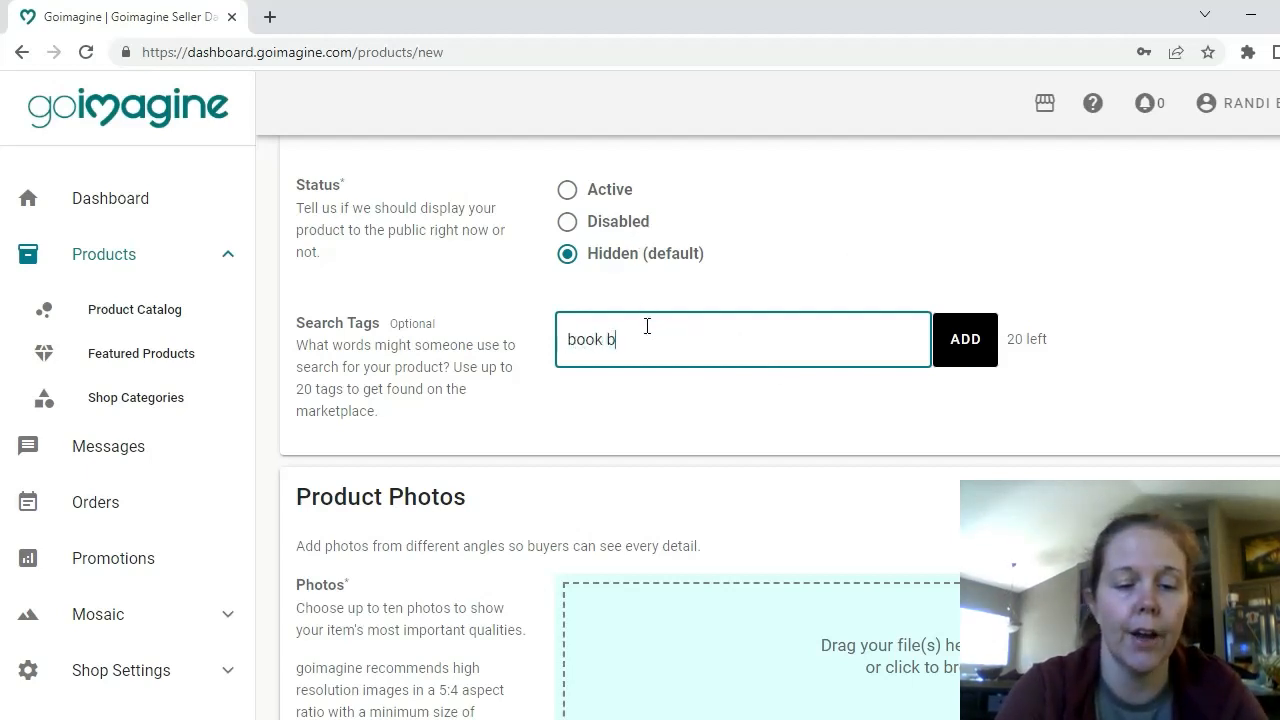
text(uddies)
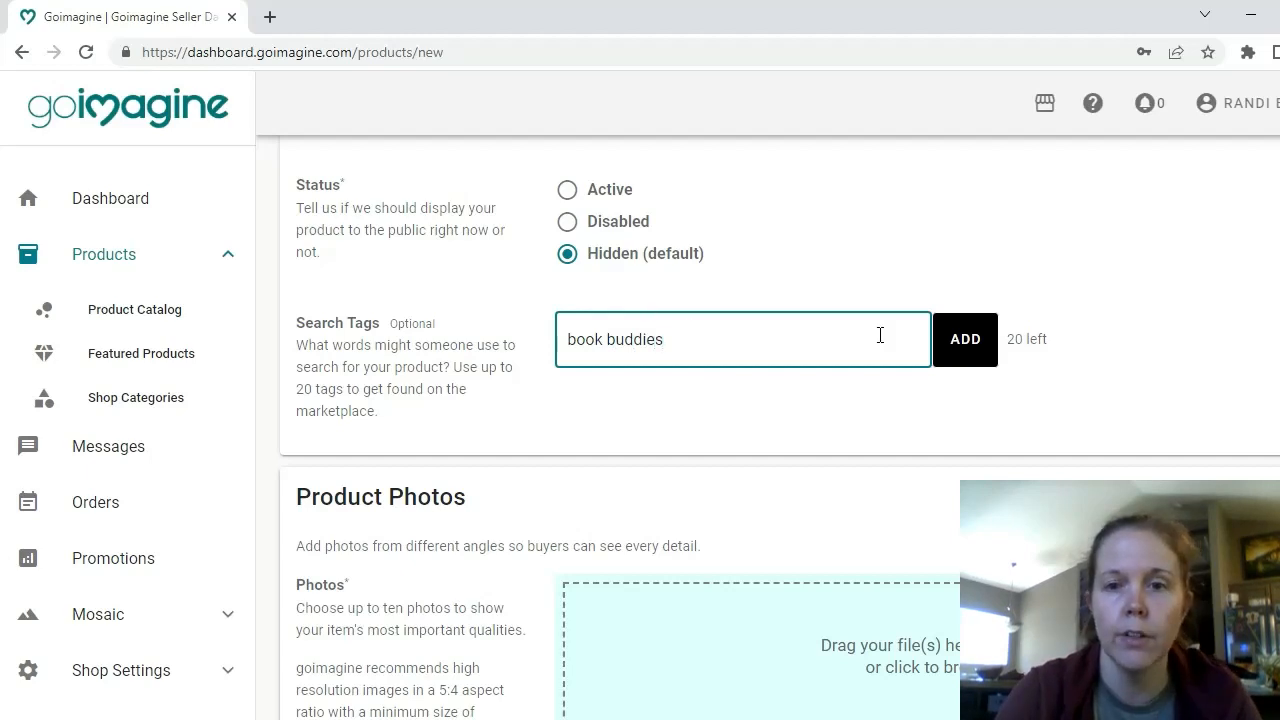
click(964, 340)
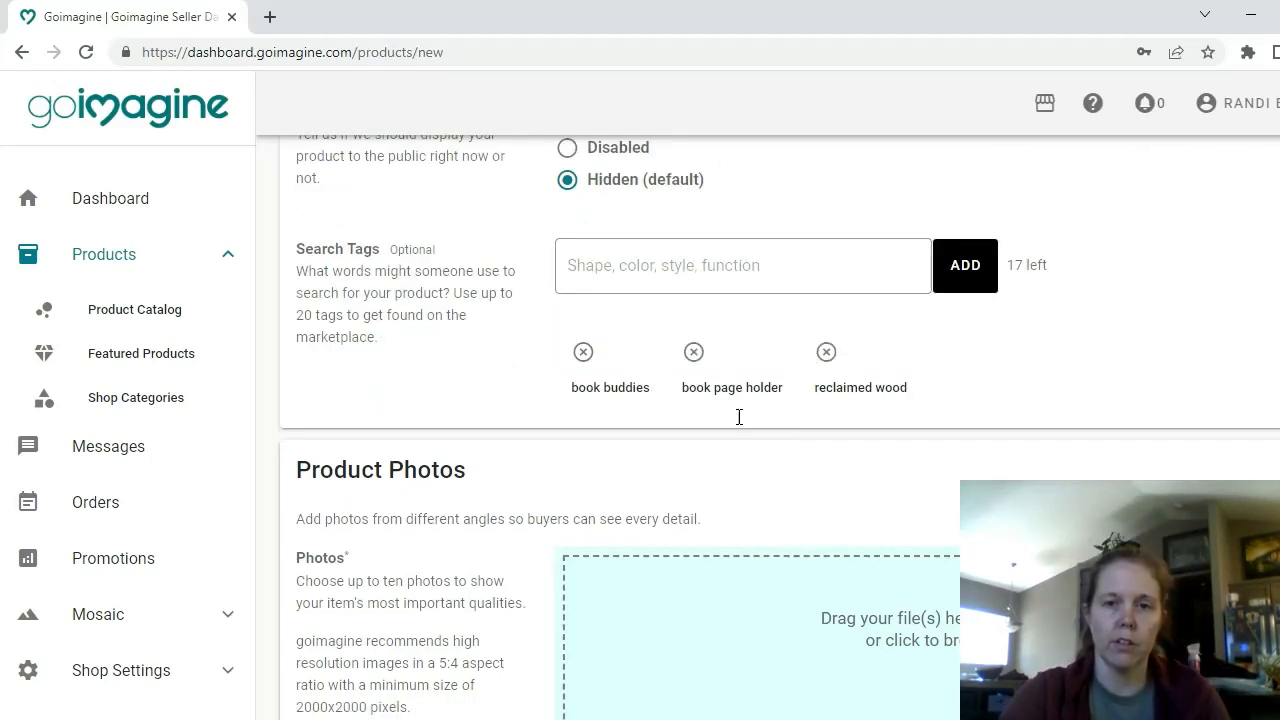
click(742, 264)
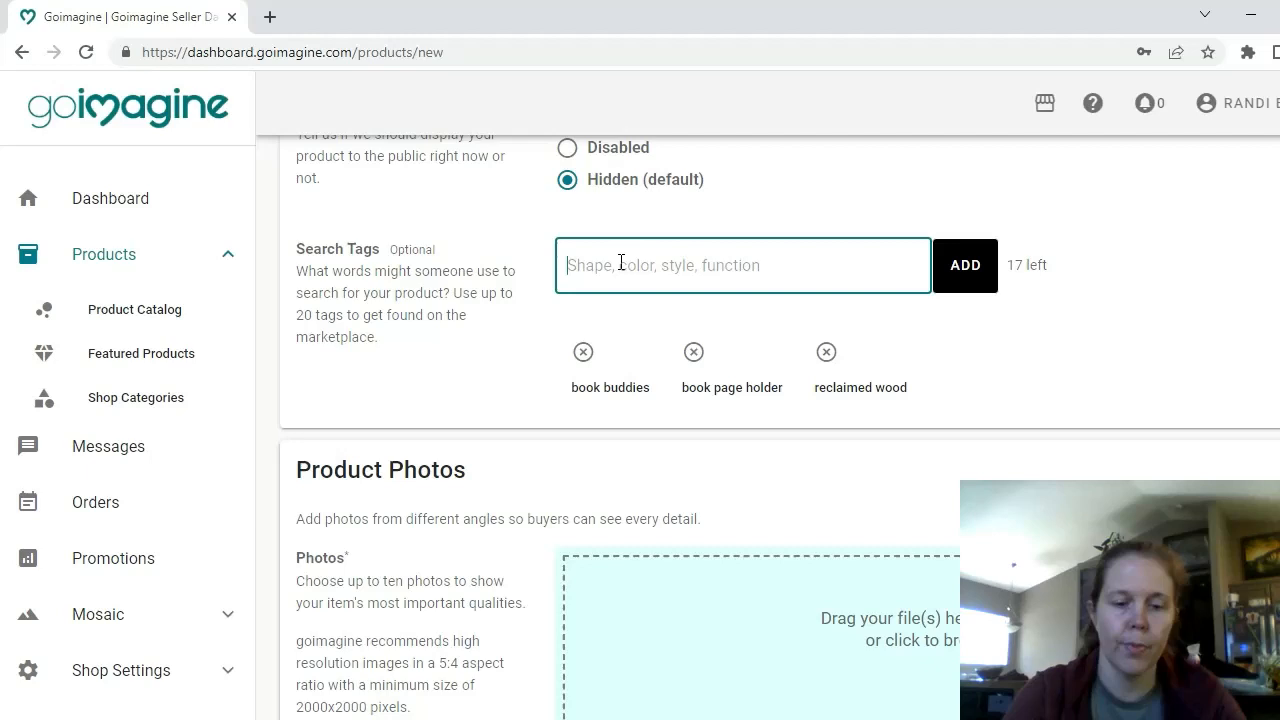
text(bat book budd)
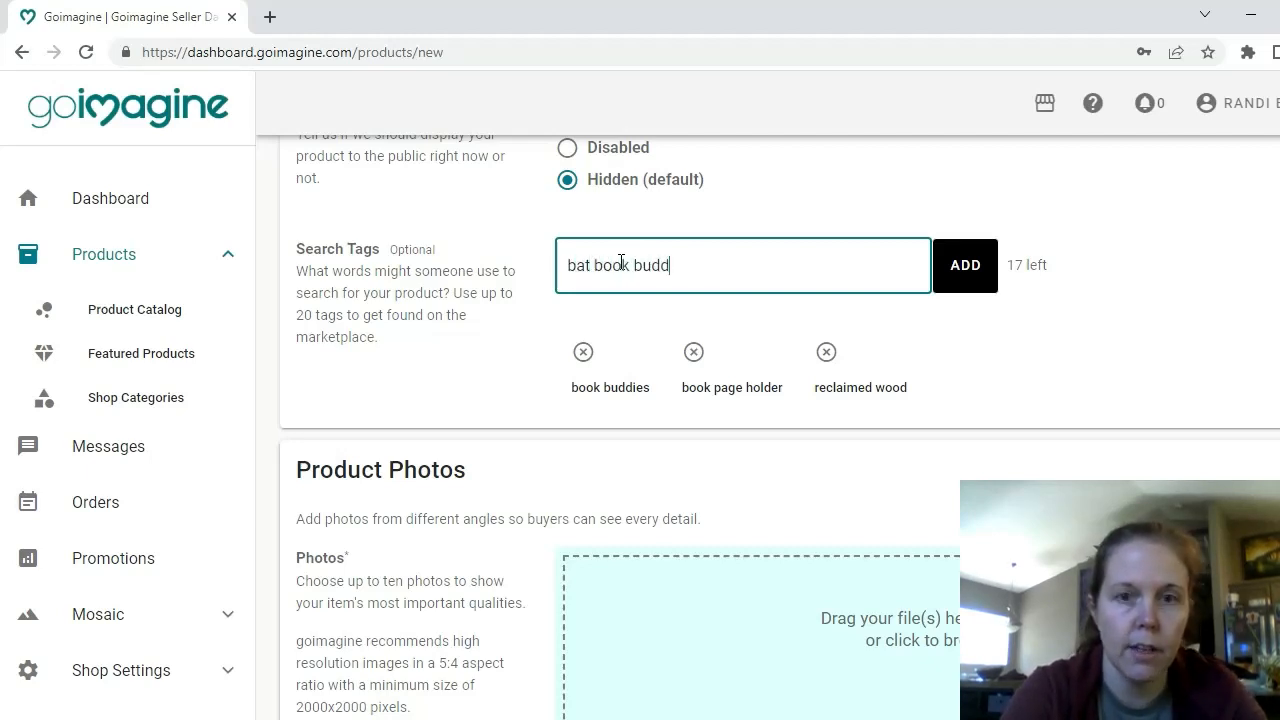
click(964, 264)
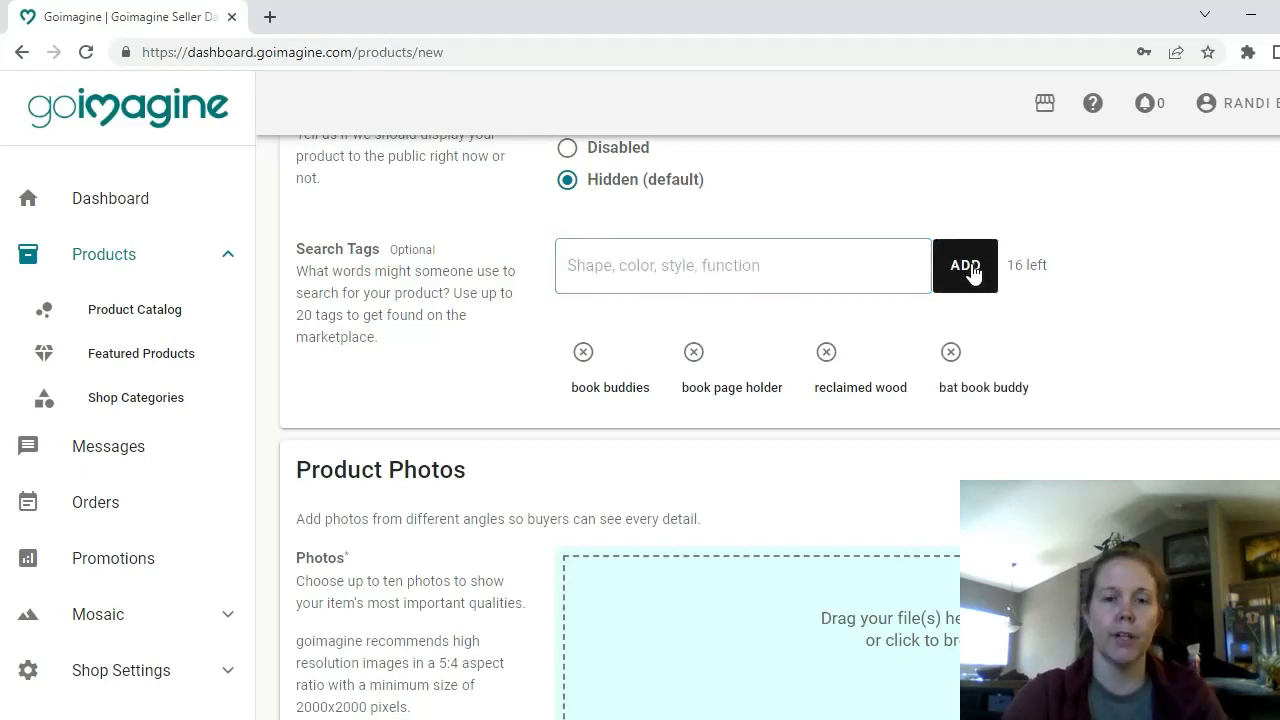
scroll(down, 3)
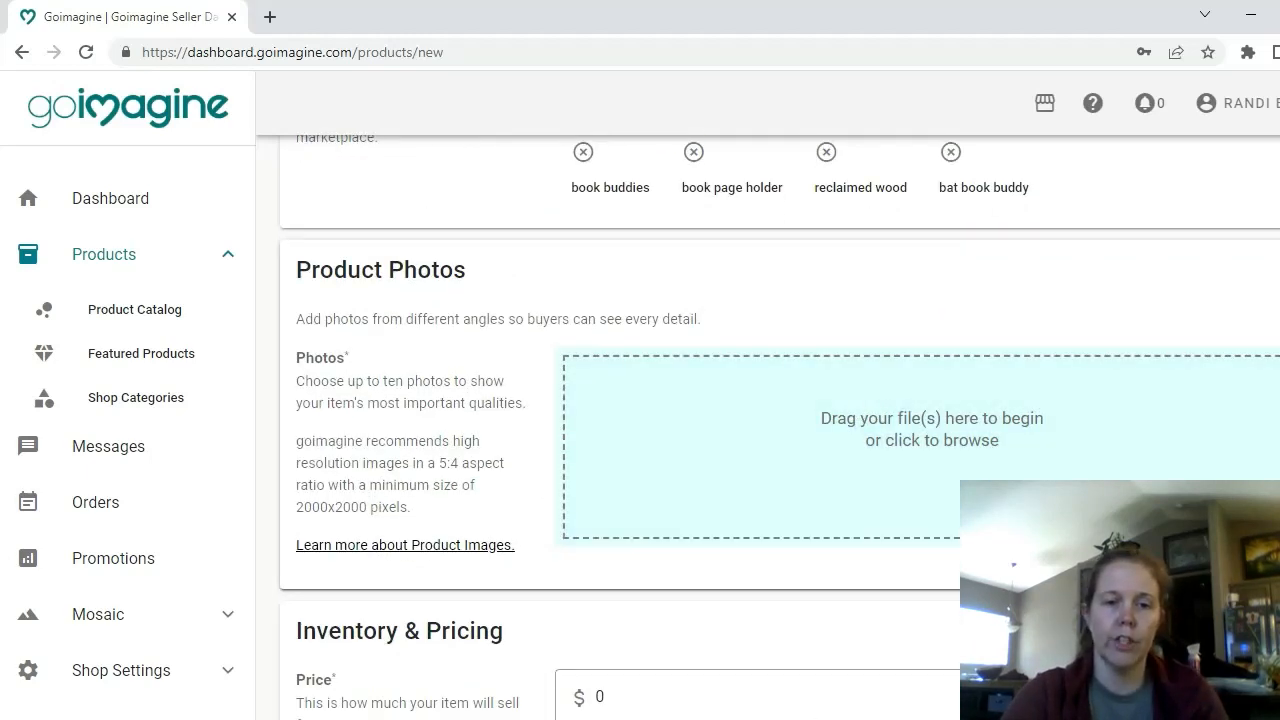
Step: Upload two bat holder photos from the Book buddies folder to Product Photos
click(932, 428)
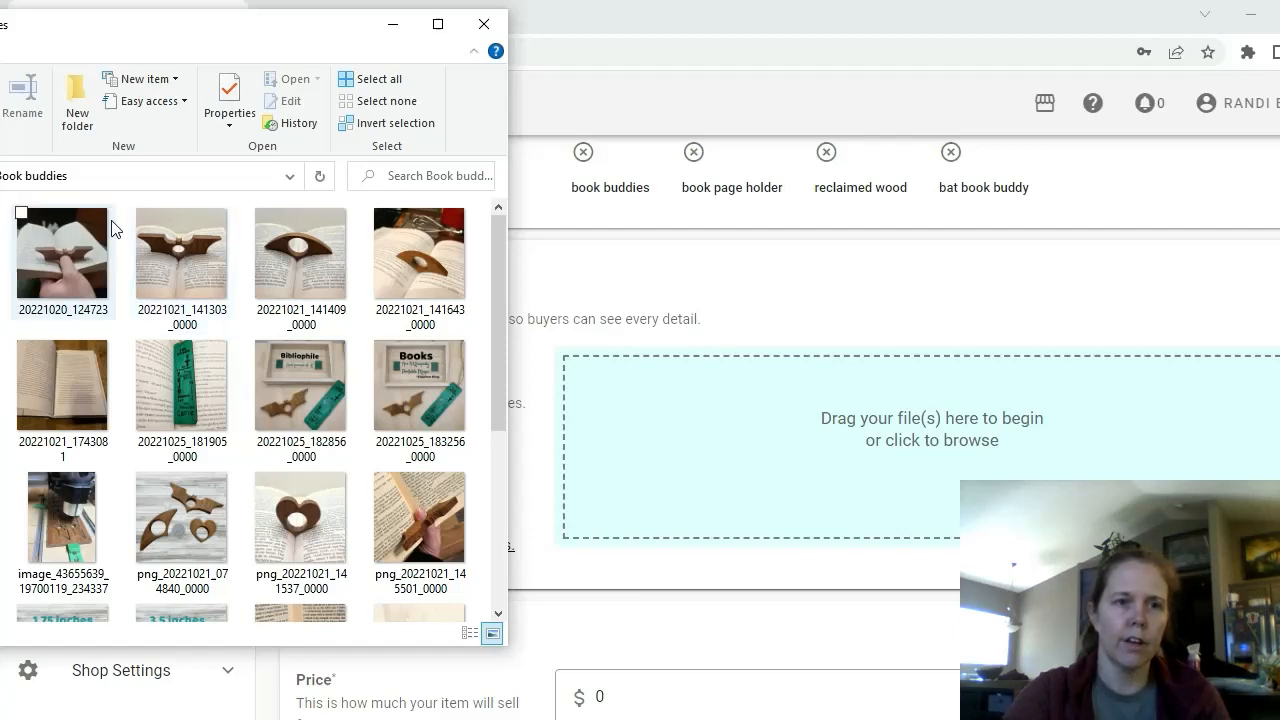
click(182, 252)
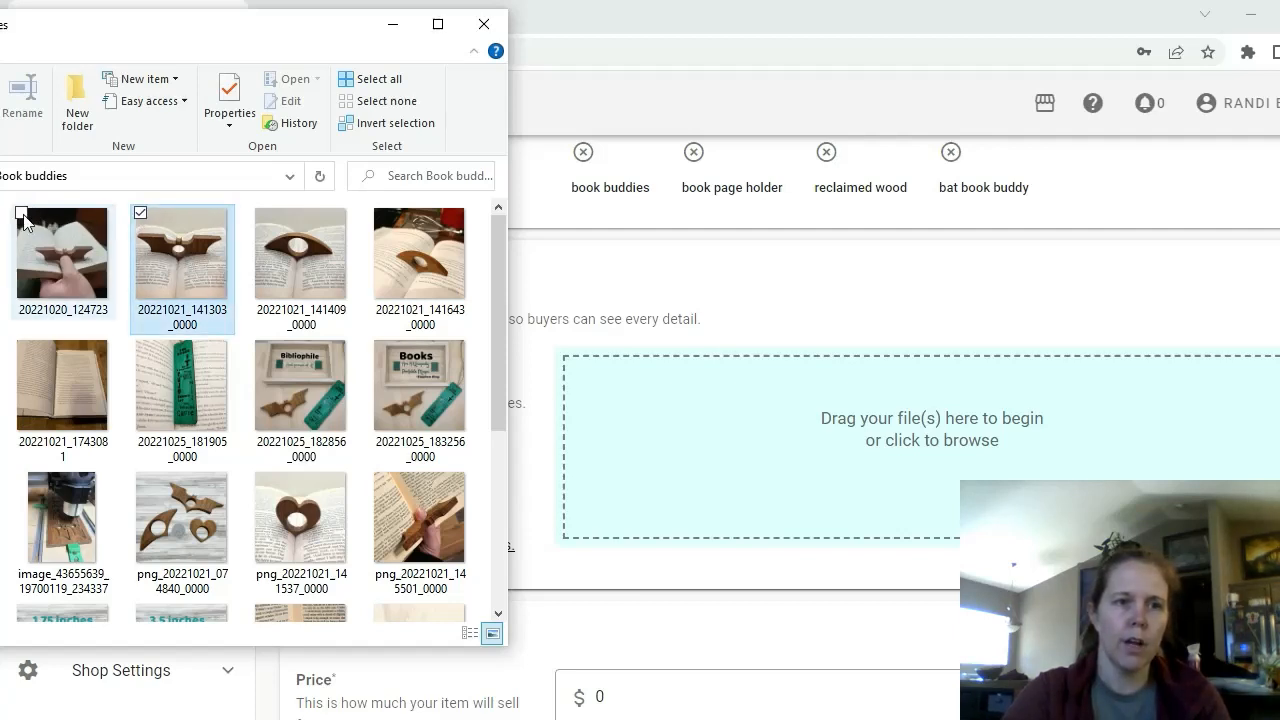
click(22, 212)
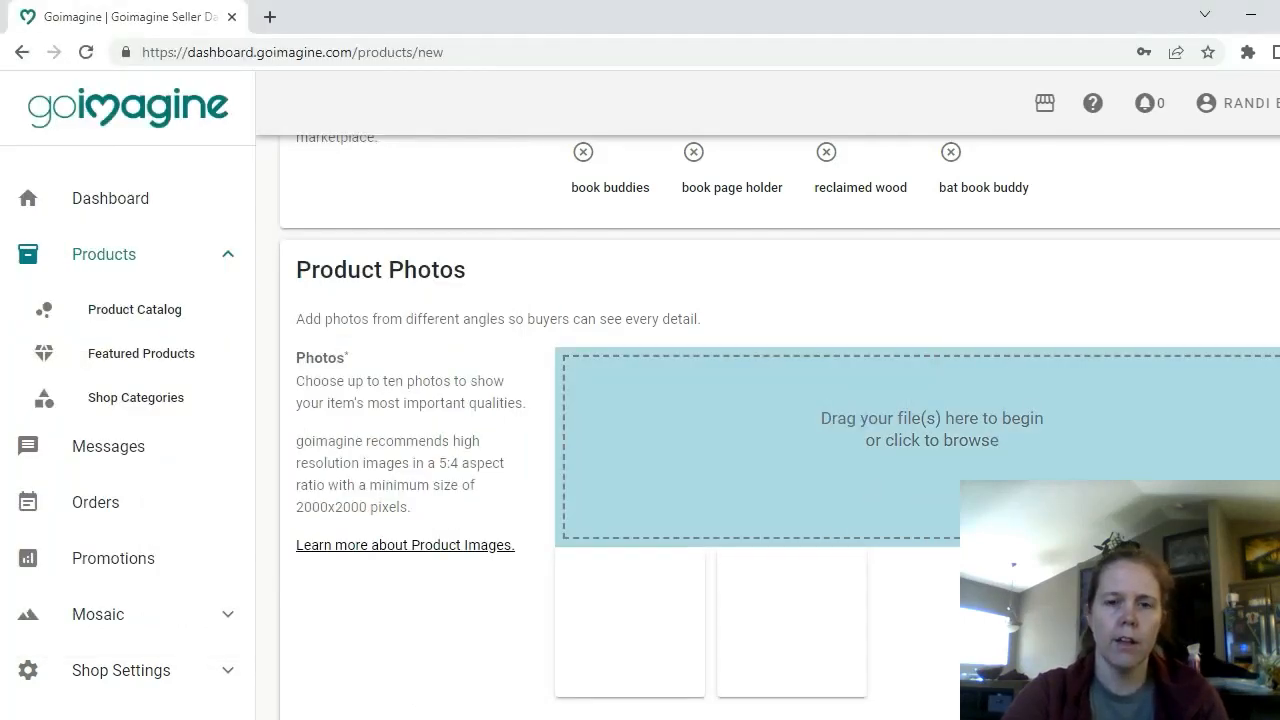
scroll(down, 3)
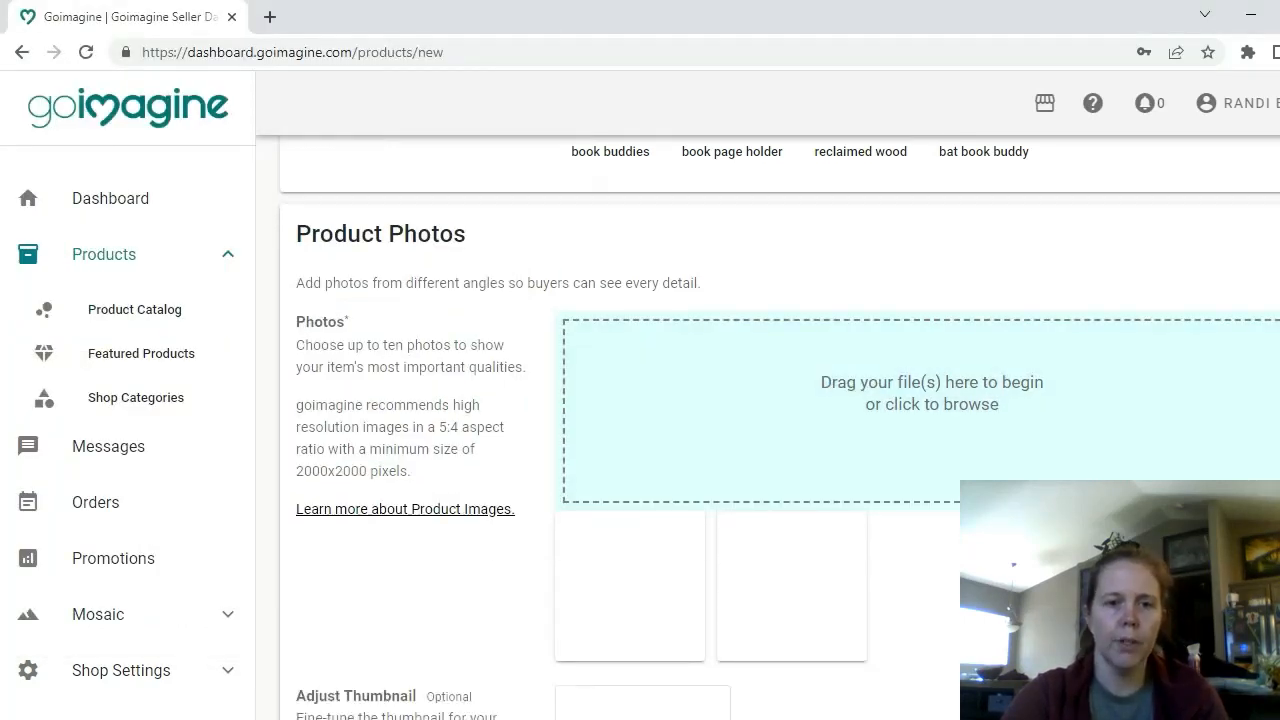
scroll(down, 3)
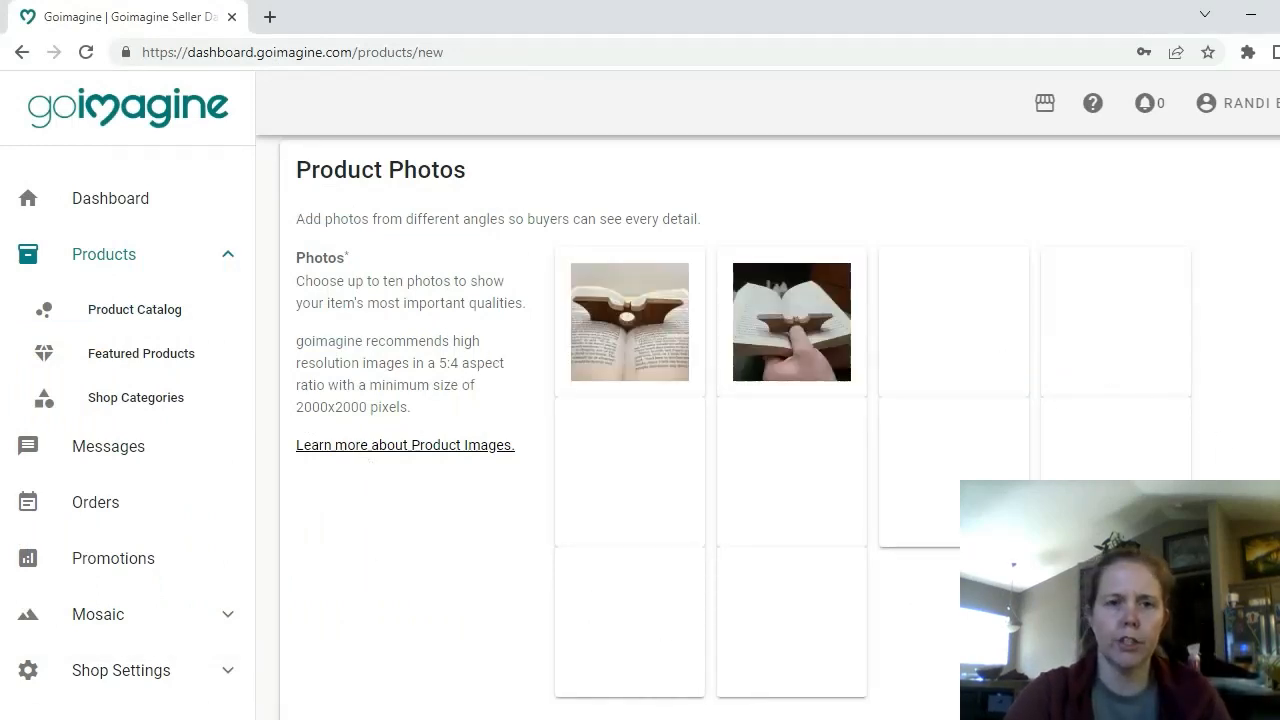
Step: Set the listing price to 12.99 and quantity 1 in Inventory & Pricing
scroll(down, 3)
text(1)
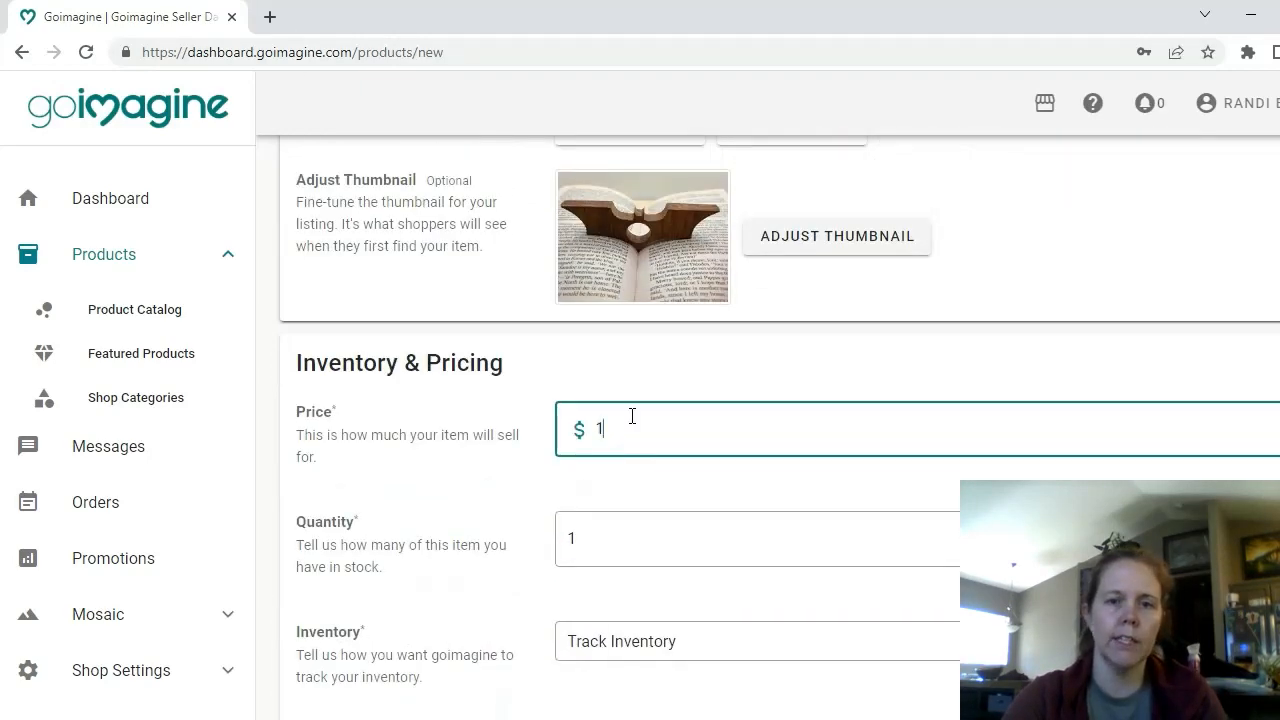
scroll(down, 3)
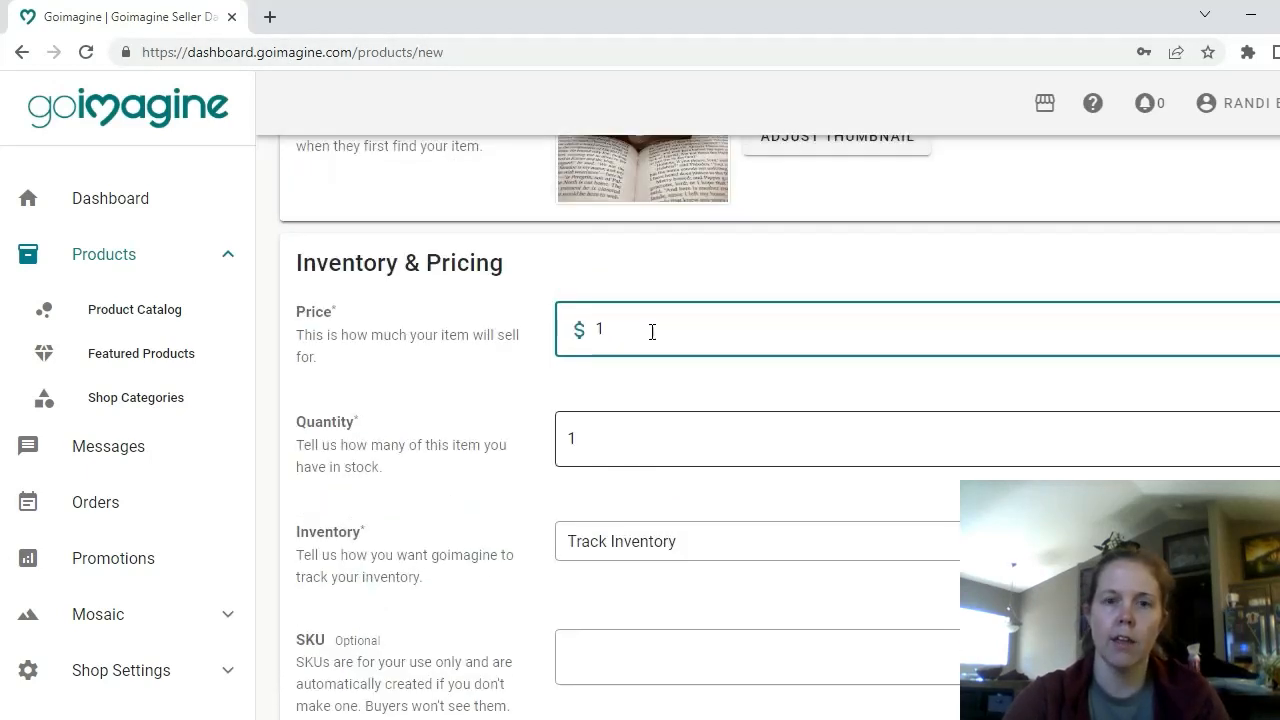
text(2)
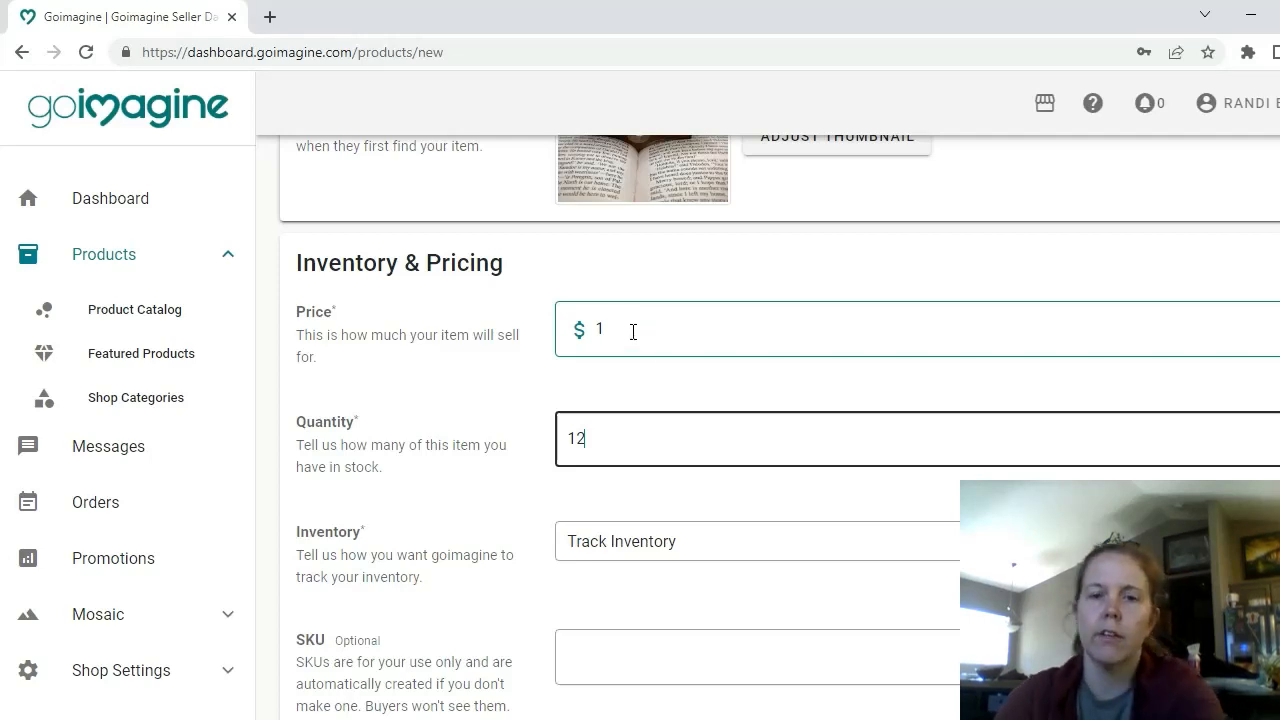
text(2.99)
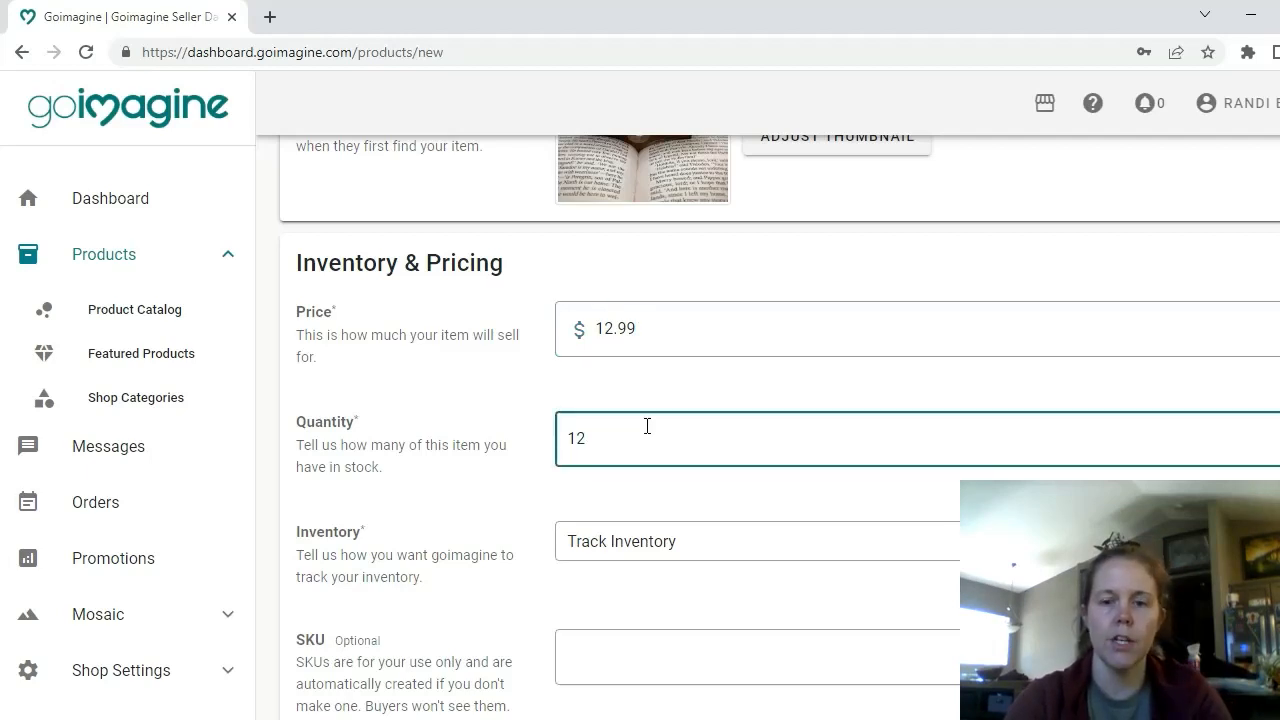
scroll(down, 3)
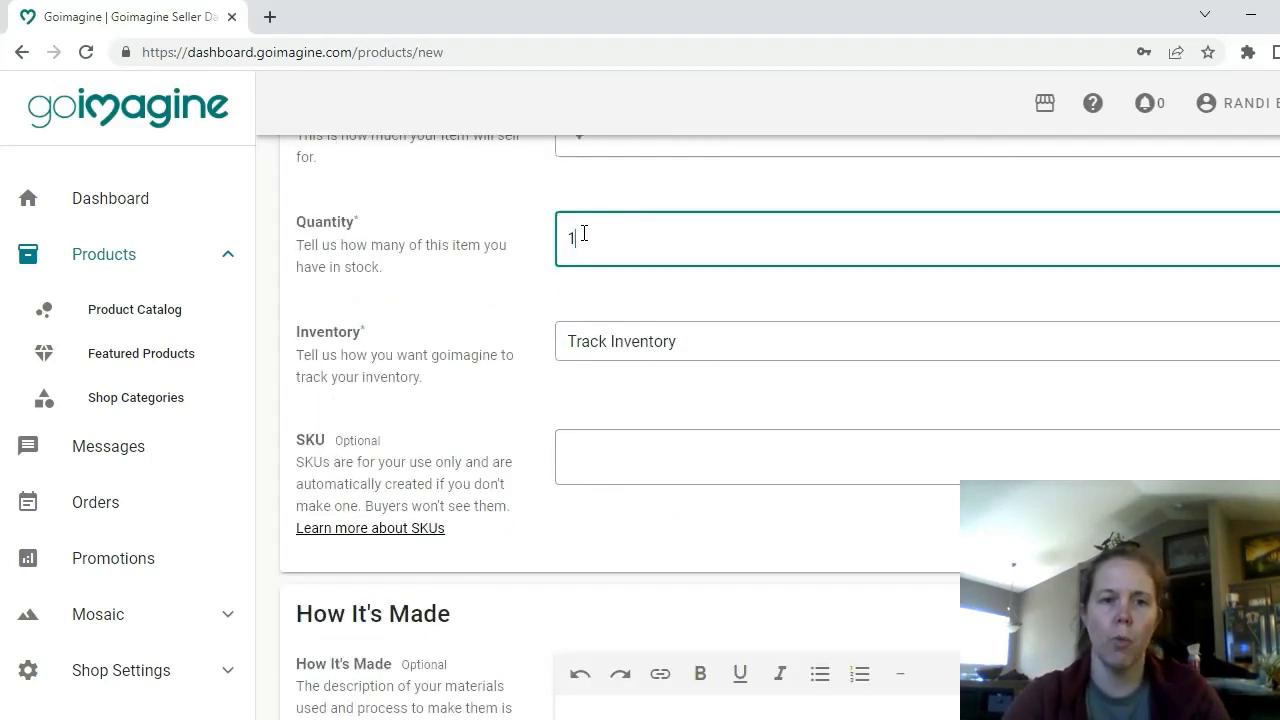
scroll(down, 3)
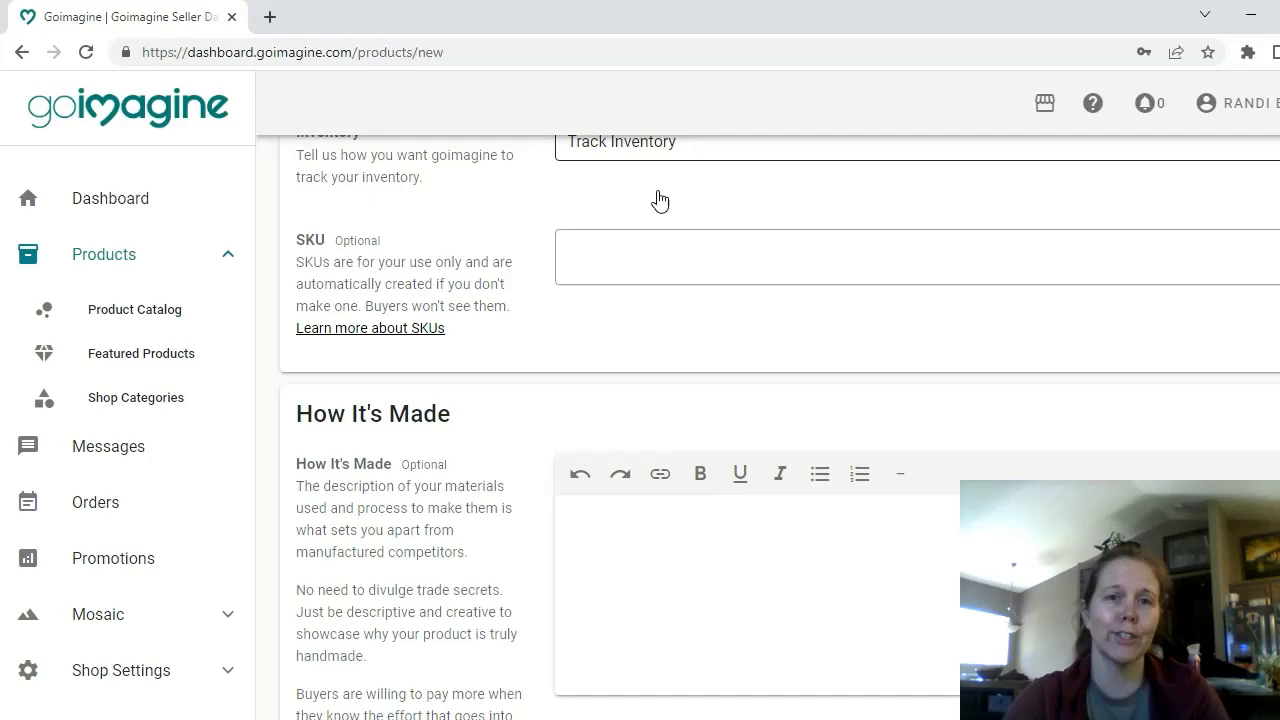
scroll(down, 3)
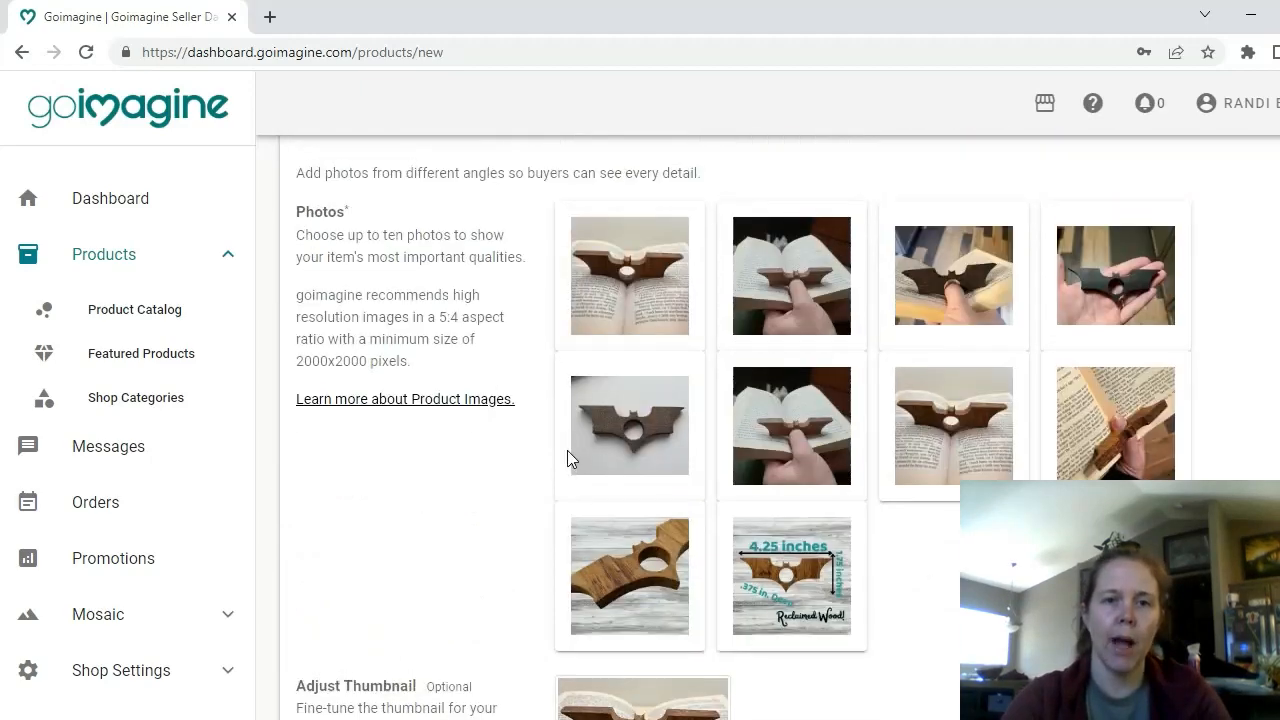
Step: Fill How It's Made with 'These are created using reclaimed wood and finished with Danish oil...'
scroll(down, 3)
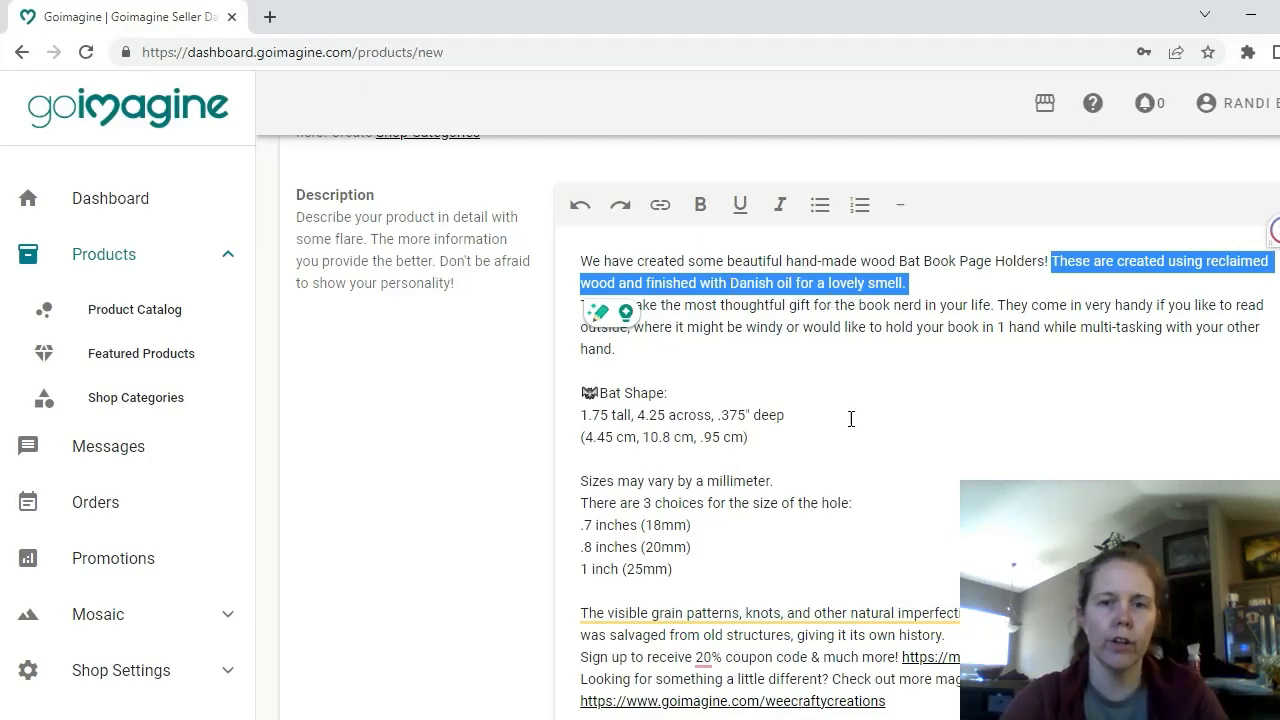
scroll(down, 3)
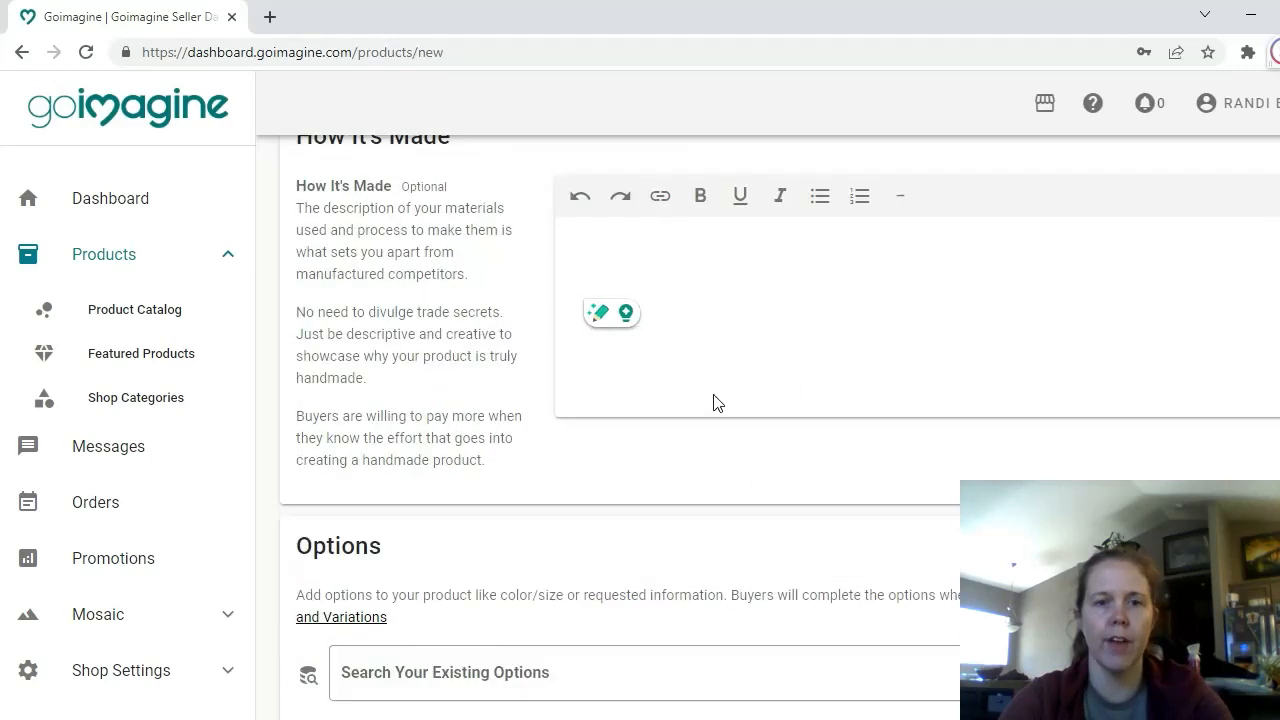
text(These are created using reclaimed wood and finished with Danish oil for a lovely smell.)
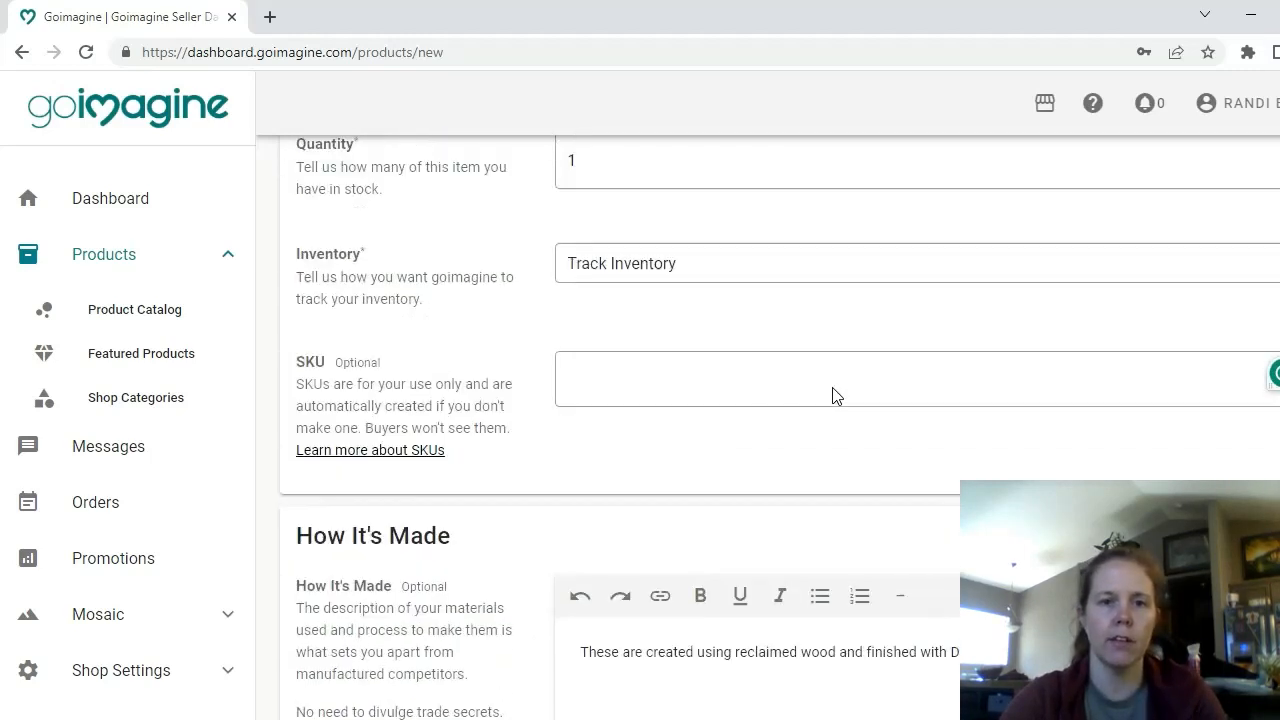
scroll(down, 3)
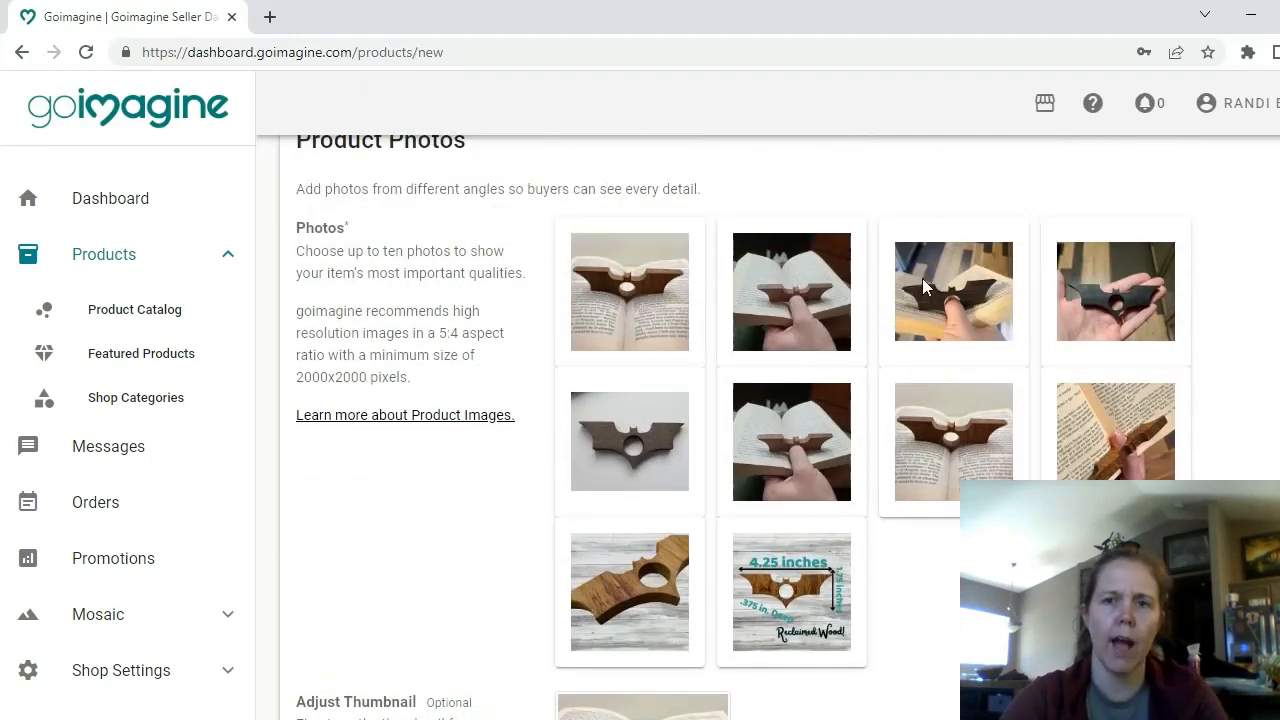
scroll(down, 3)
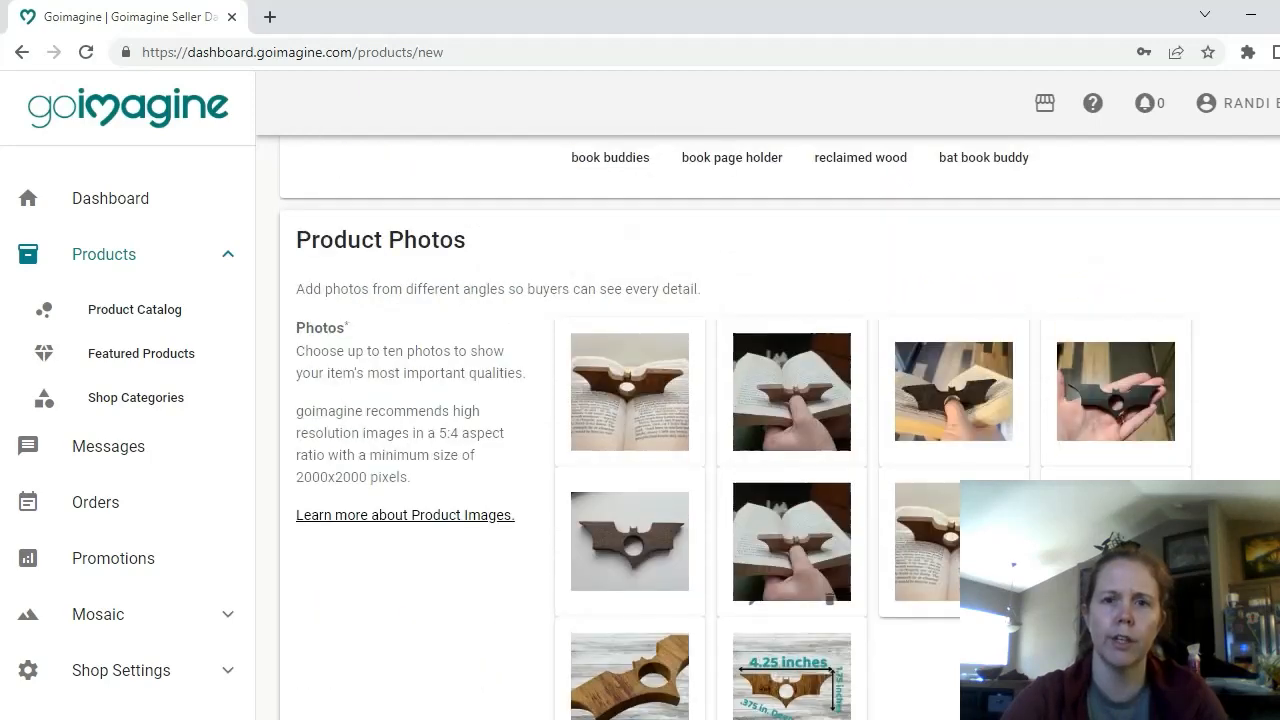
scroll(down, 3)
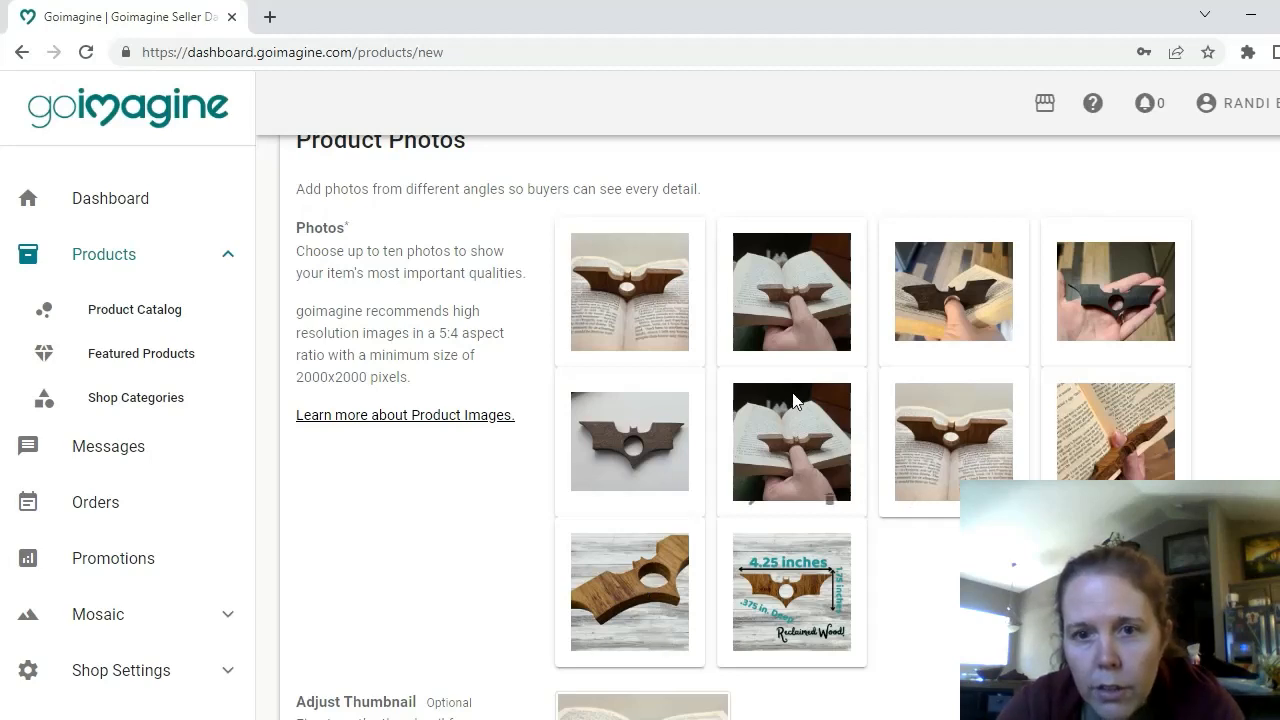
mouse_move(840, 464)
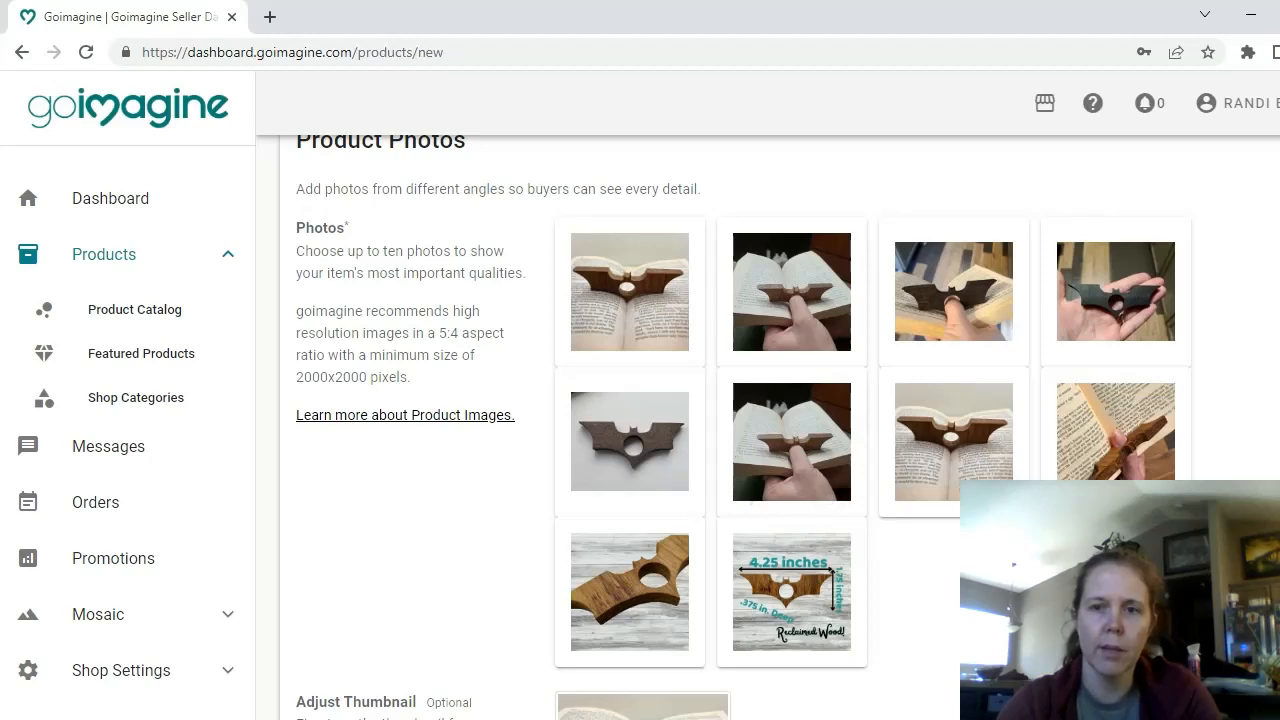
mouse_move(824, 504)
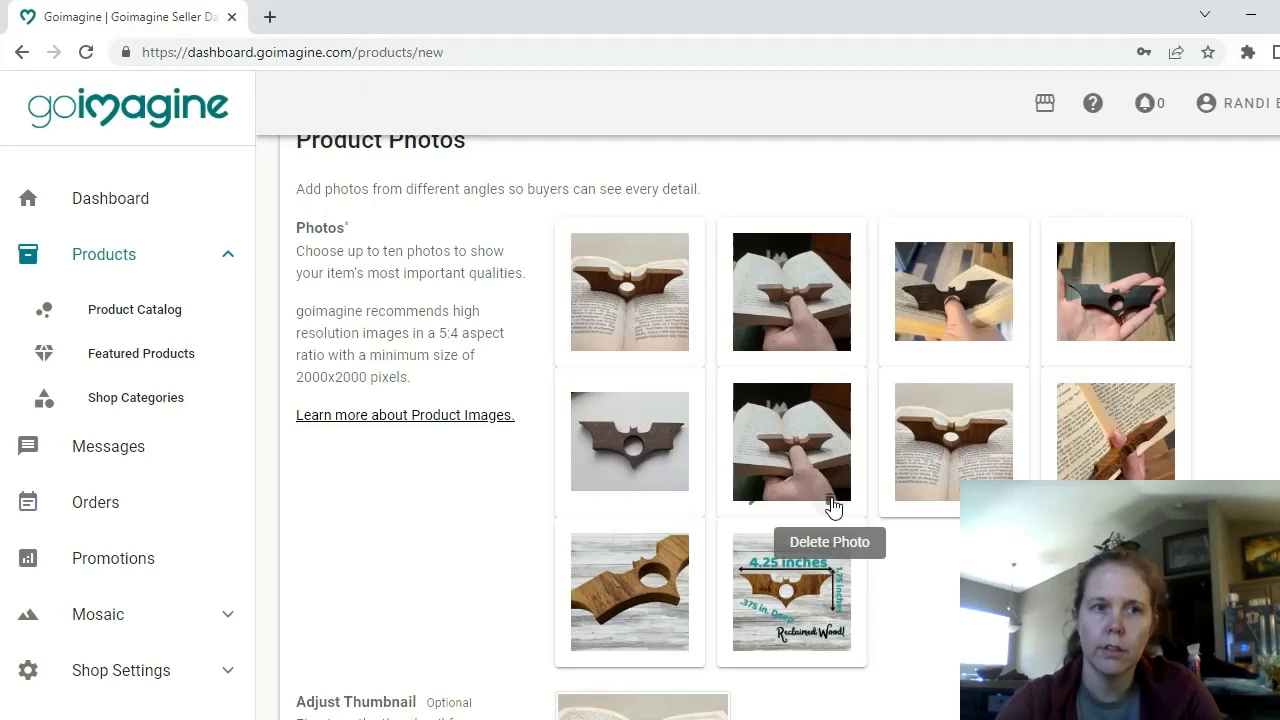
mouse_move(940, 524)
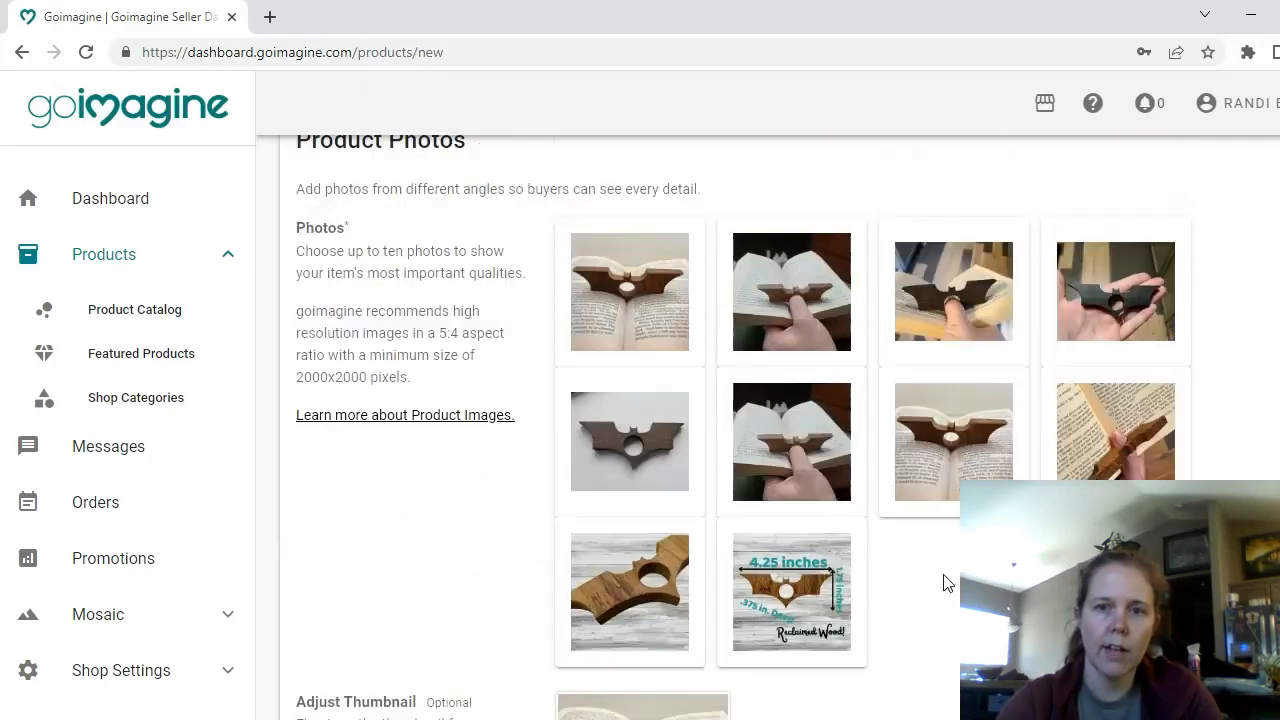
mouse_move(832, 356)
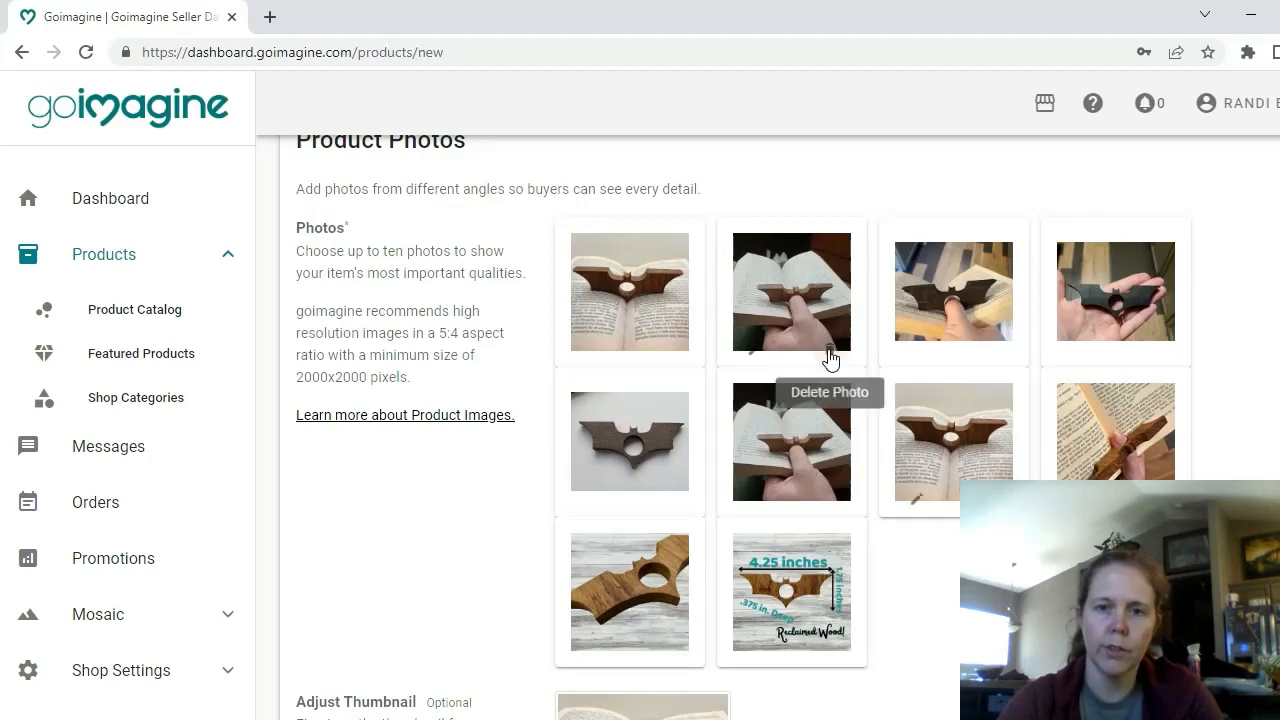
mouse_move(620, 384)
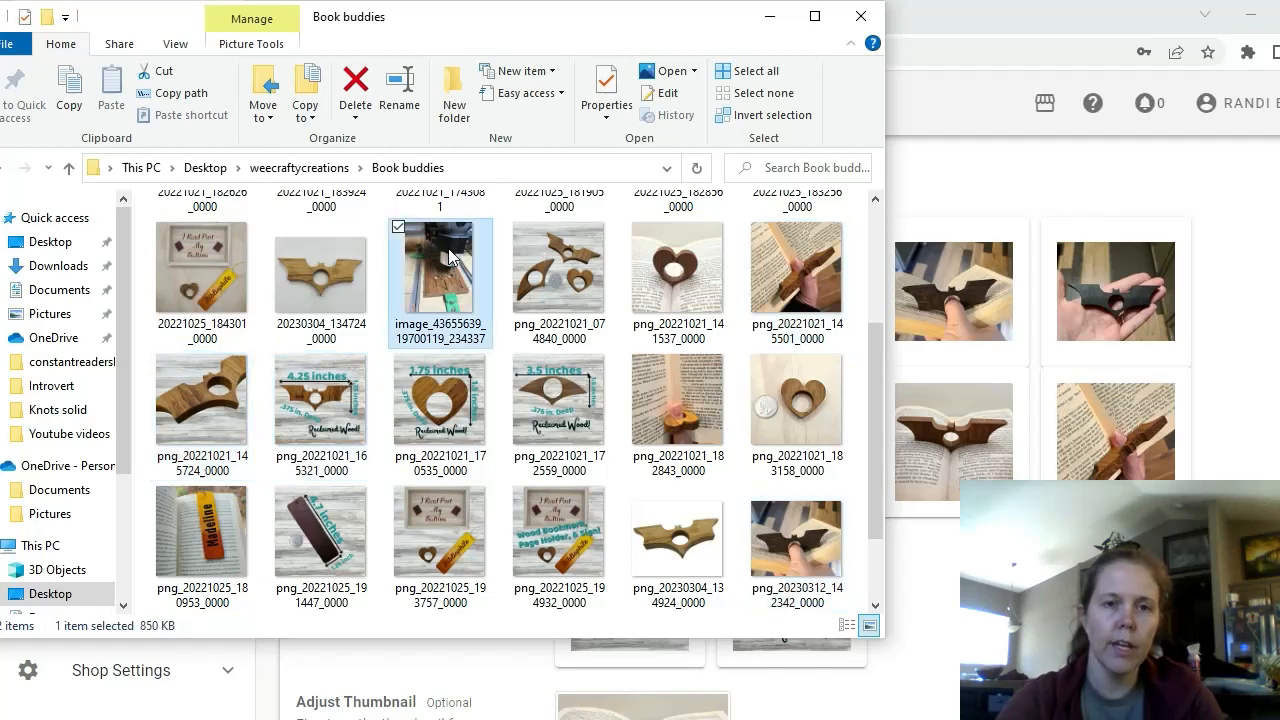
mouse_move(448, 304)
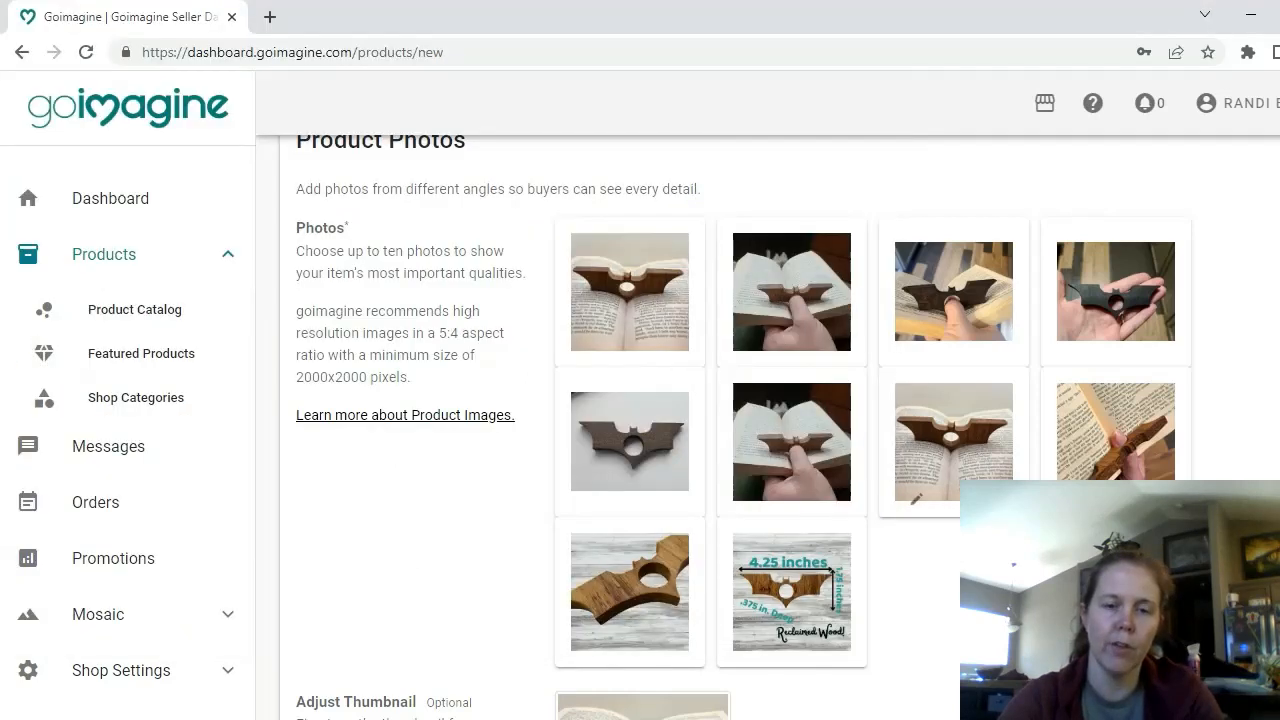
scroll(down, 3)
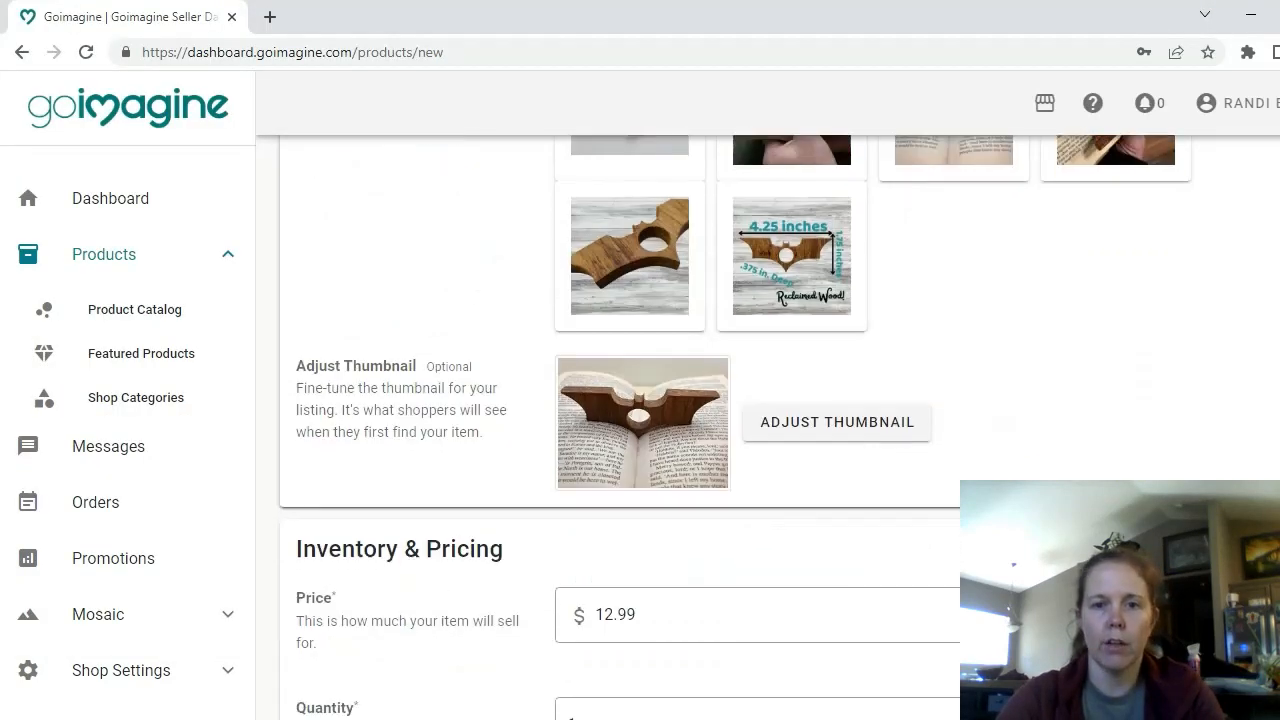
scroll(down, 3)
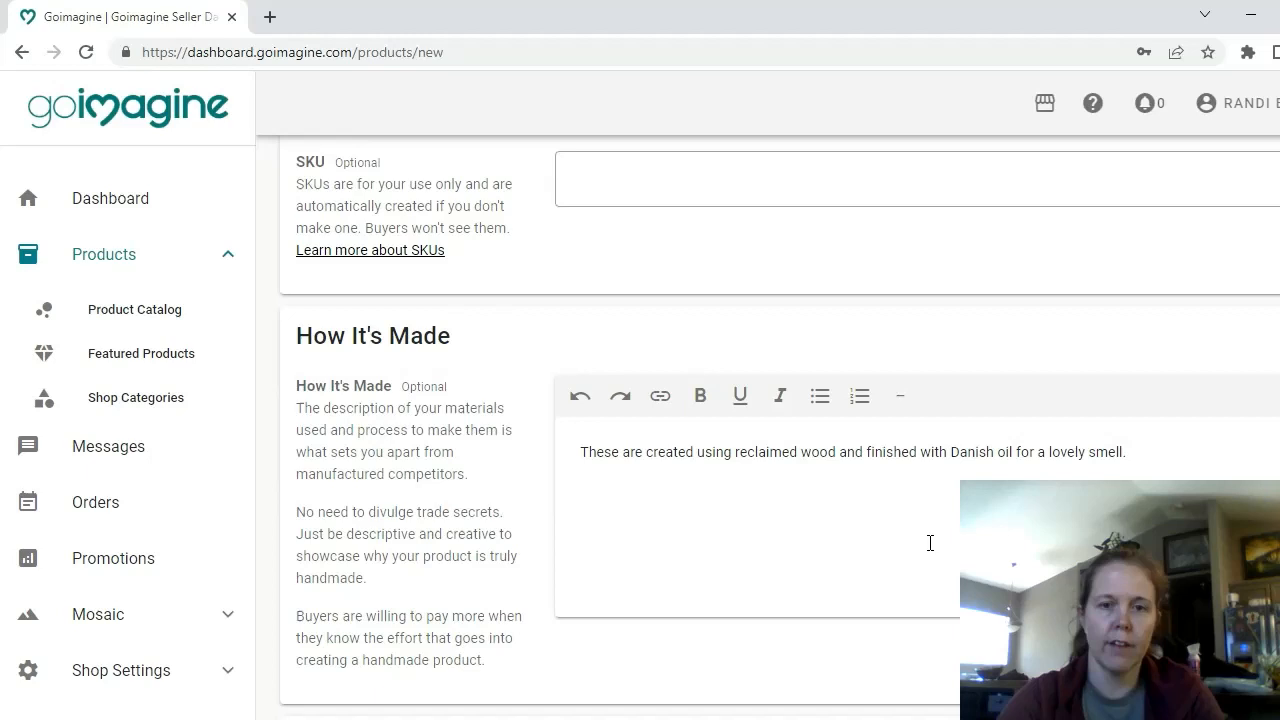
scroll(down, 3)
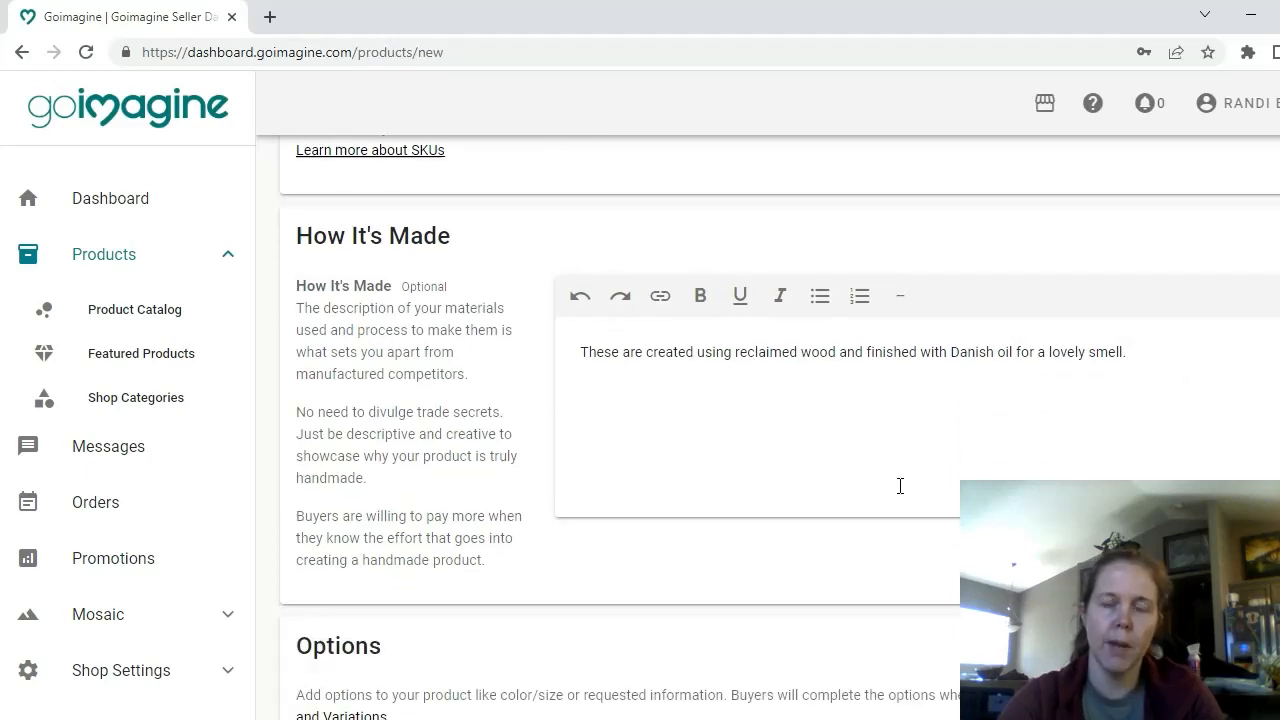
scroll(down, 3)
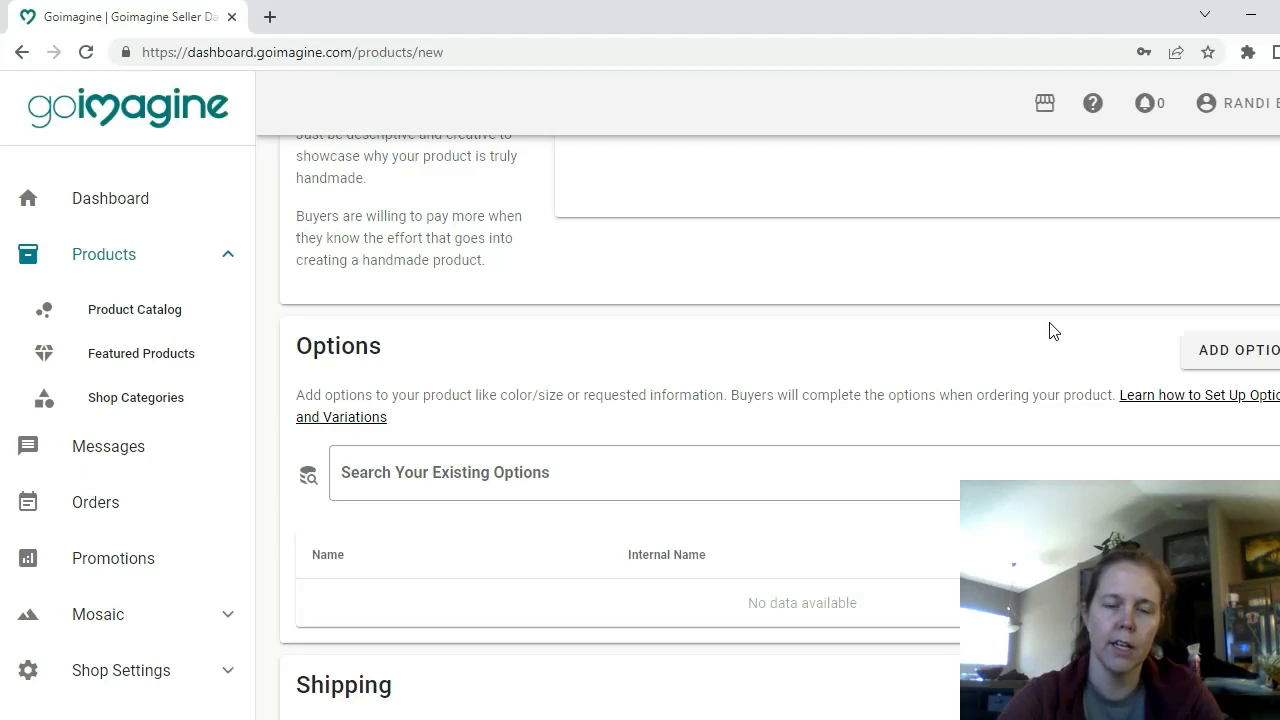
scroll(down, 3)
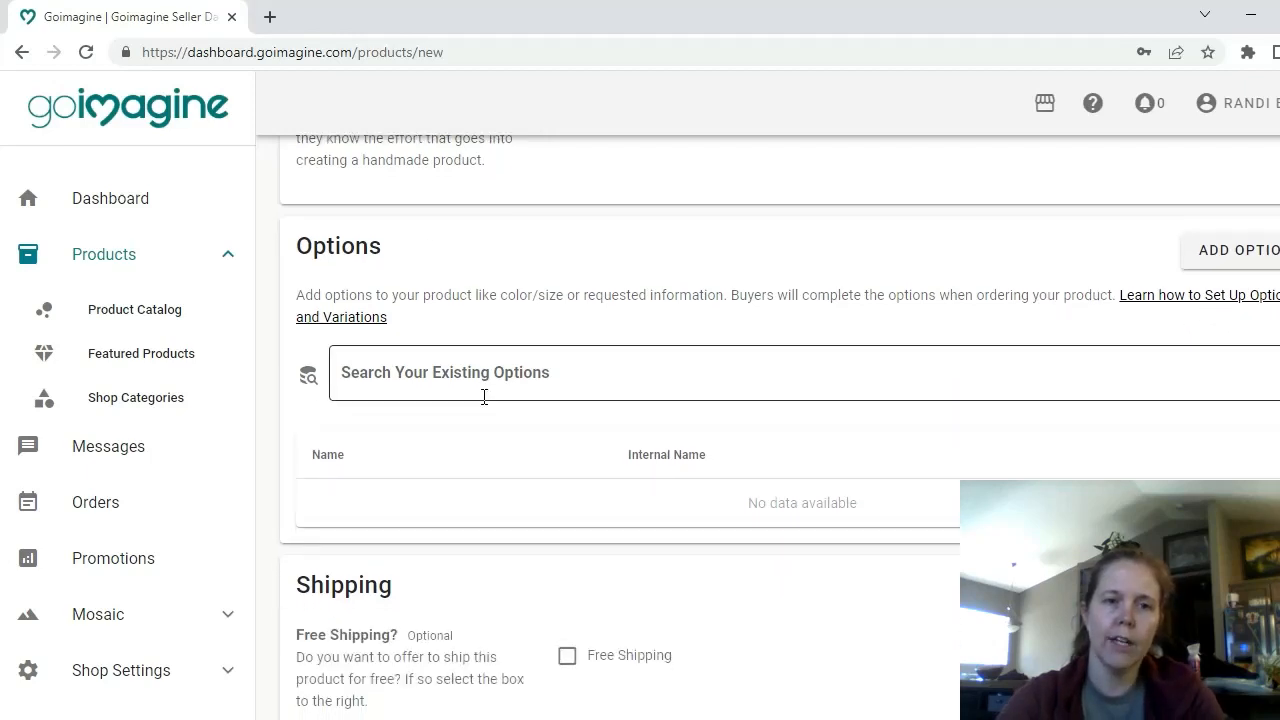
mouse_move(1238, 248)
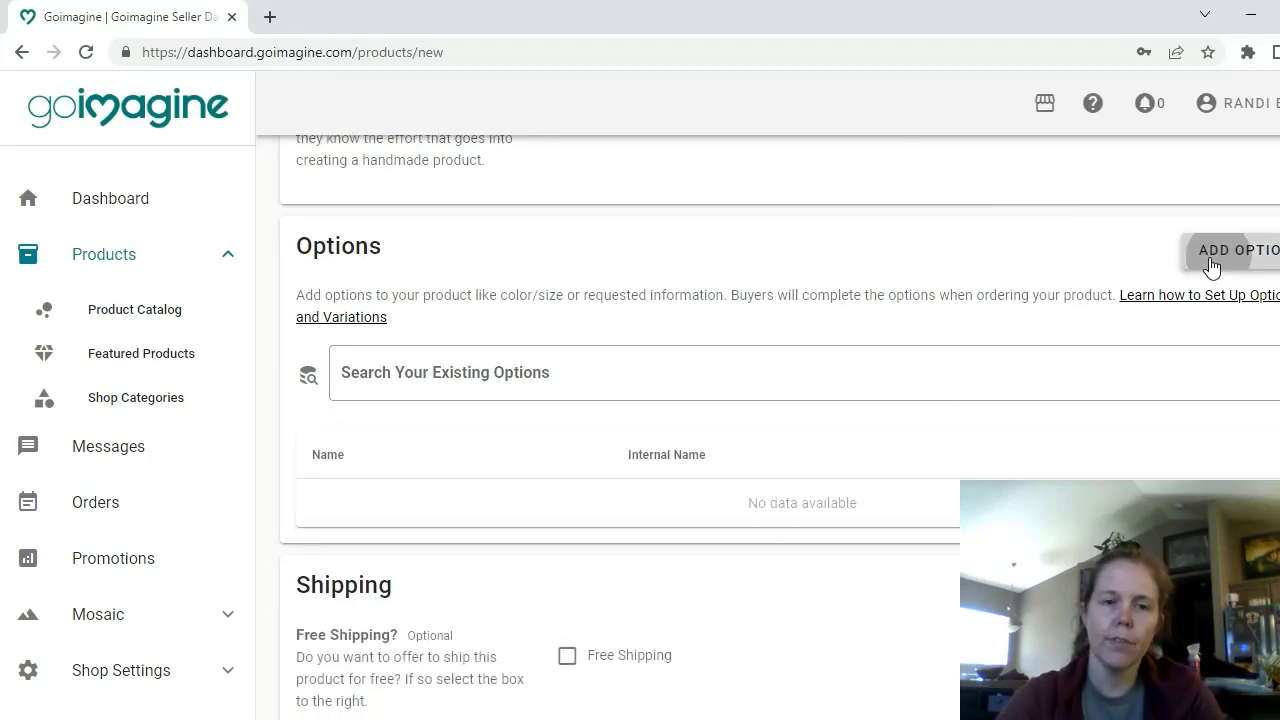
Step: Add a new option named 'Size (hole)' with internal name Hole Size
click(1230, 250)
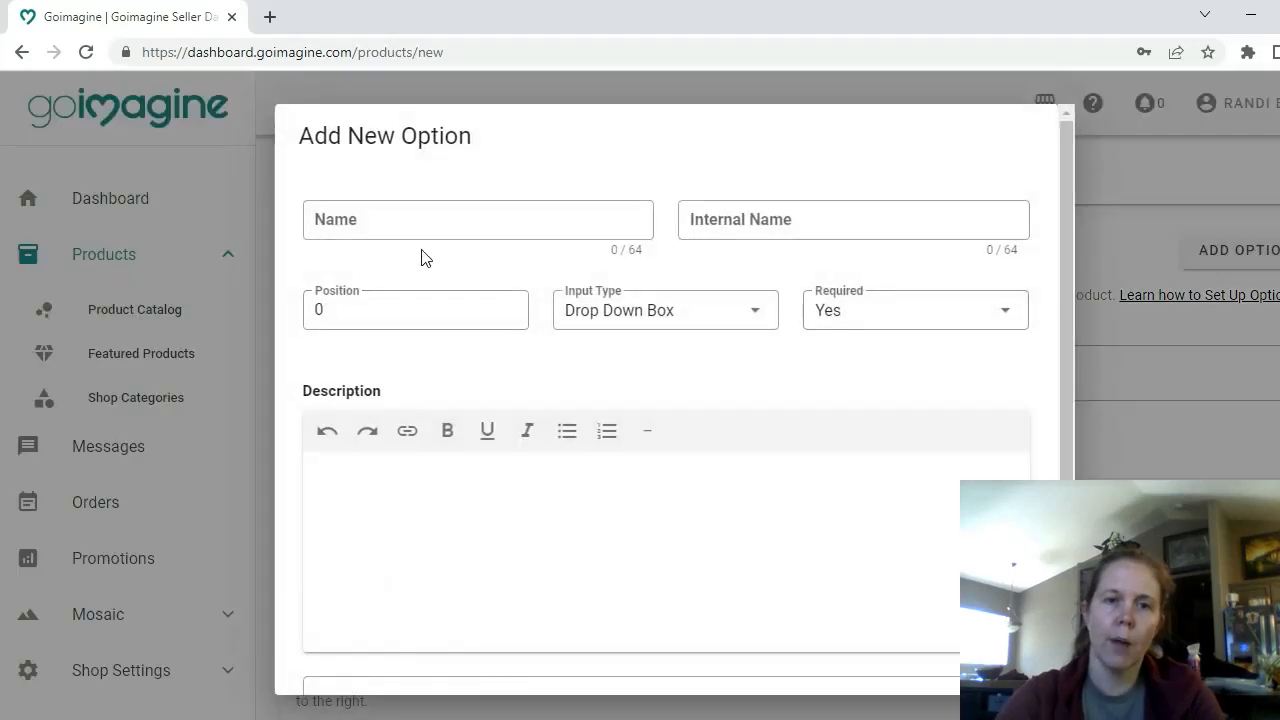
click(476, 218)
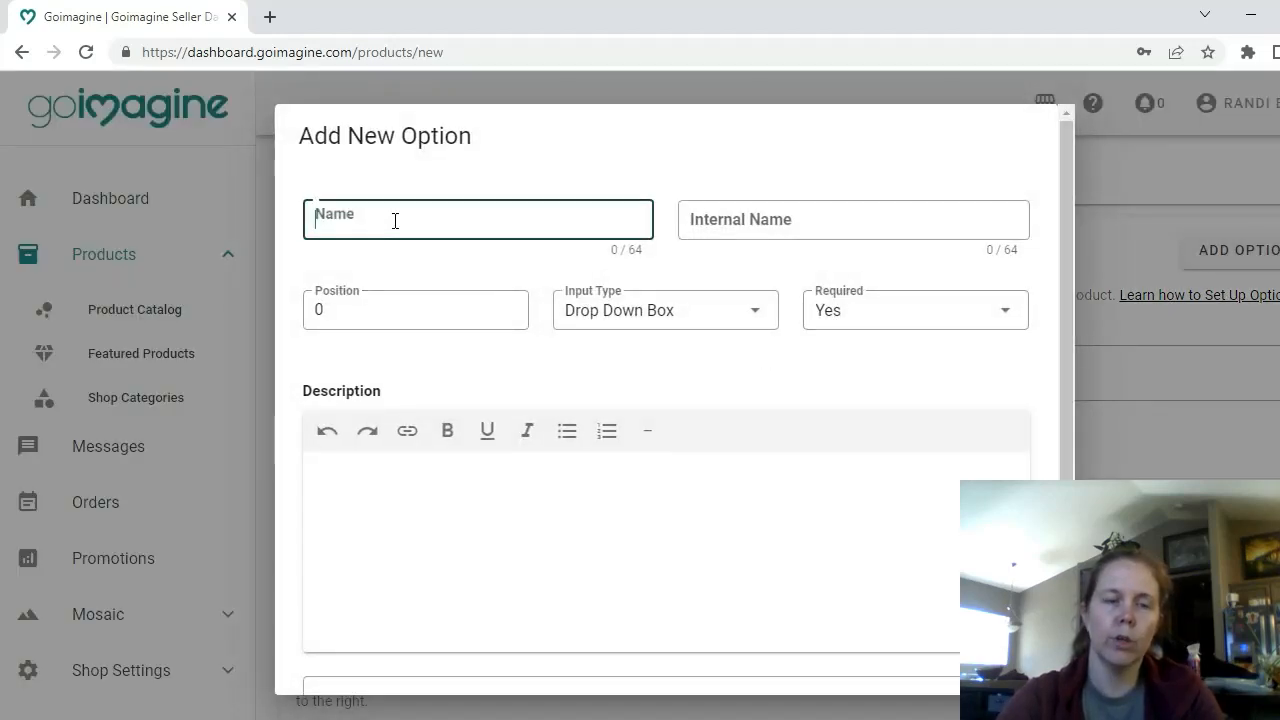
click(476, 218)
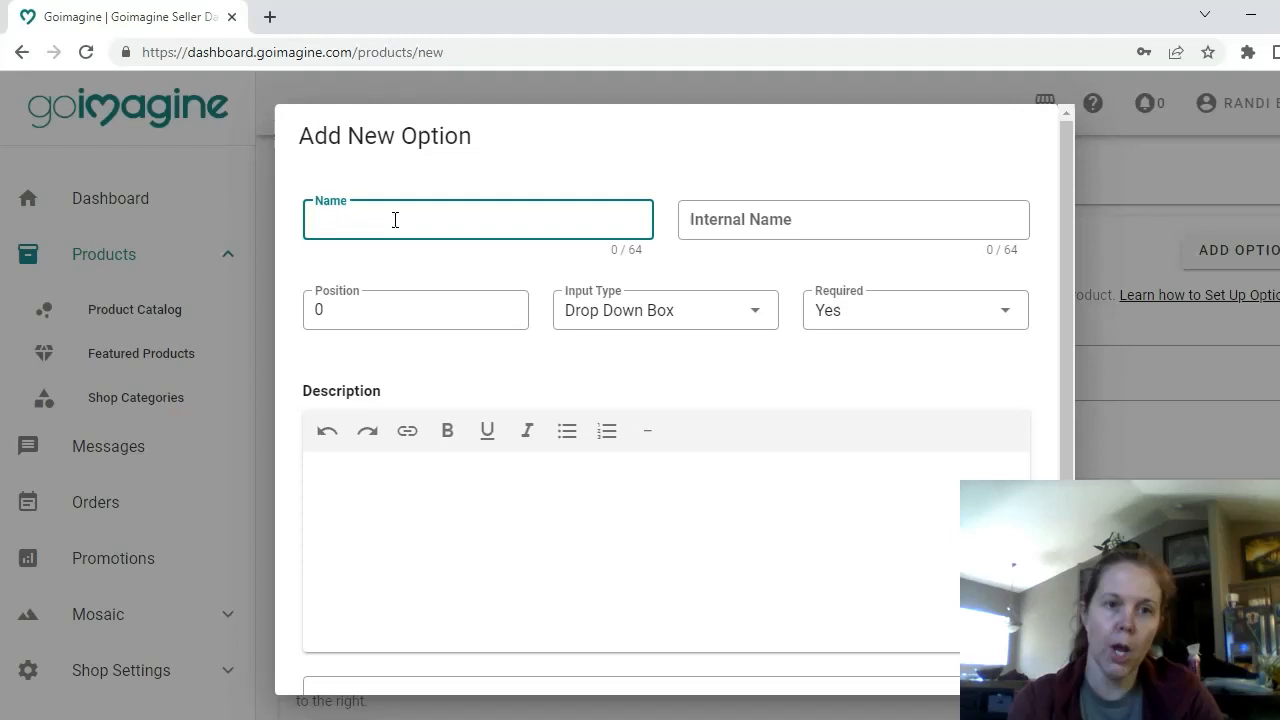
text(Siz)
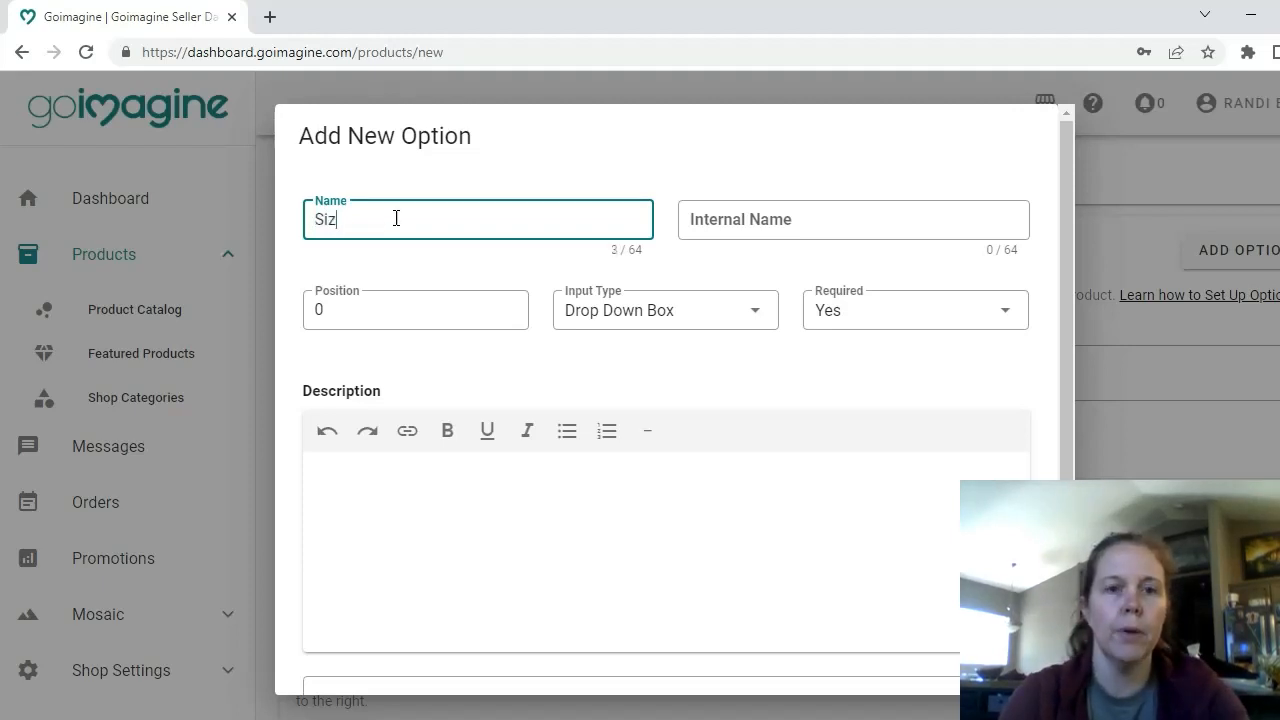
text(e)
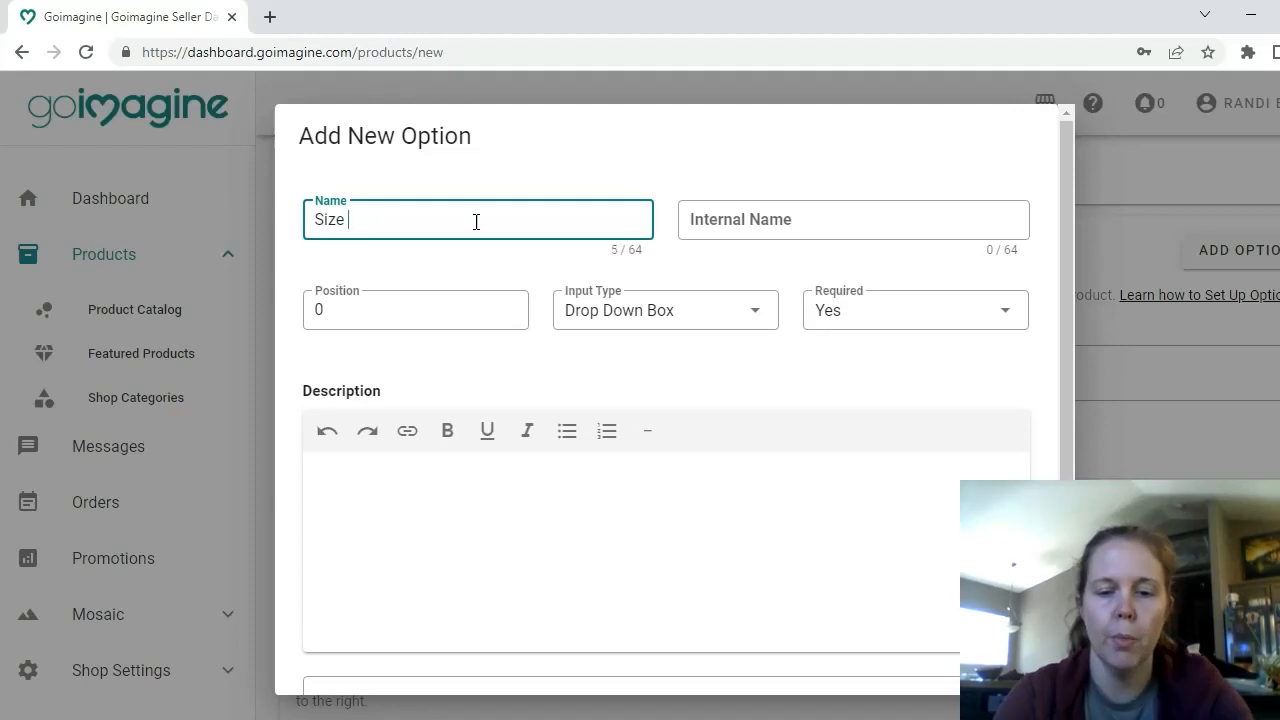
text((hold)
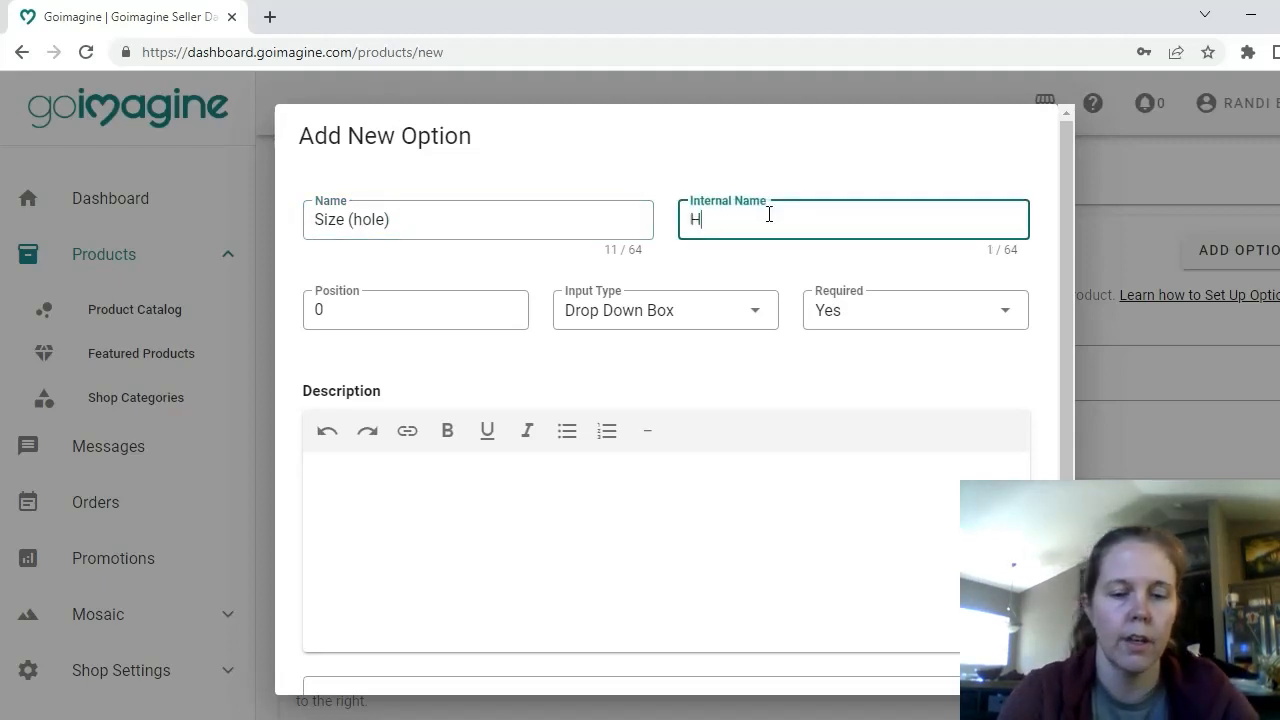
text(ole Size)
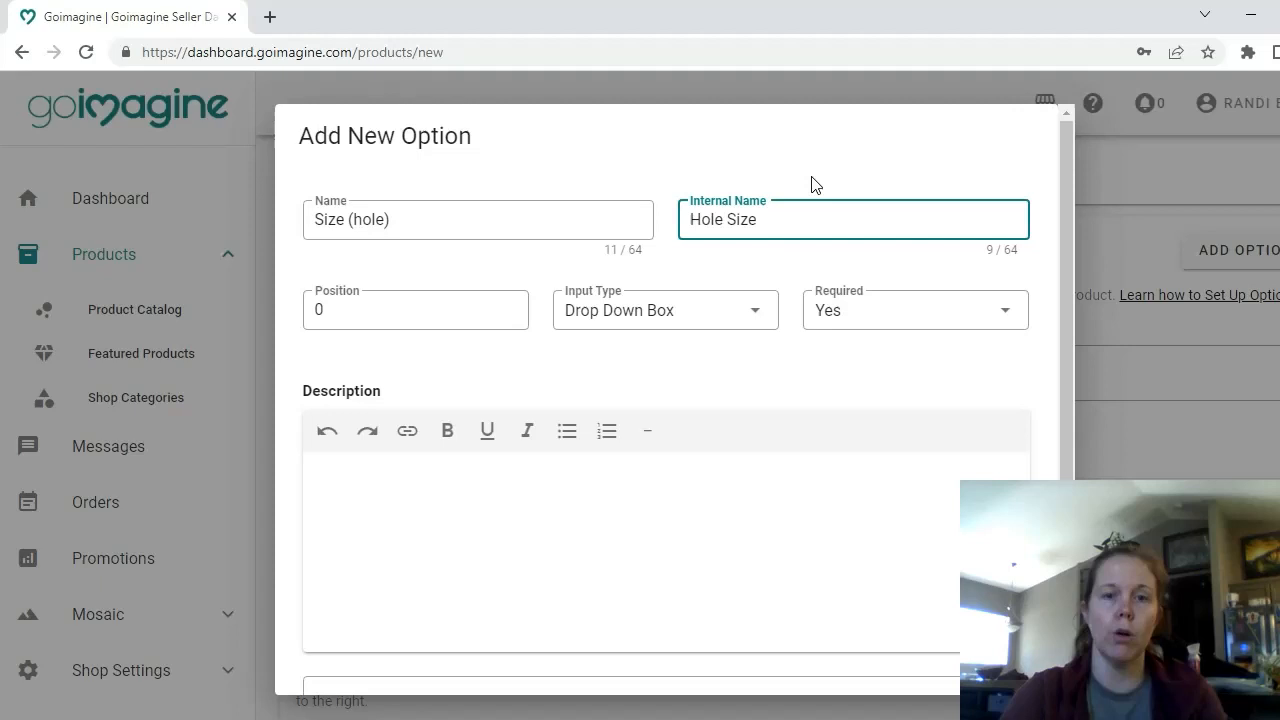
Step: Set the option's position to 1 and keep Drop Down Box as its input type
click(416, 308)
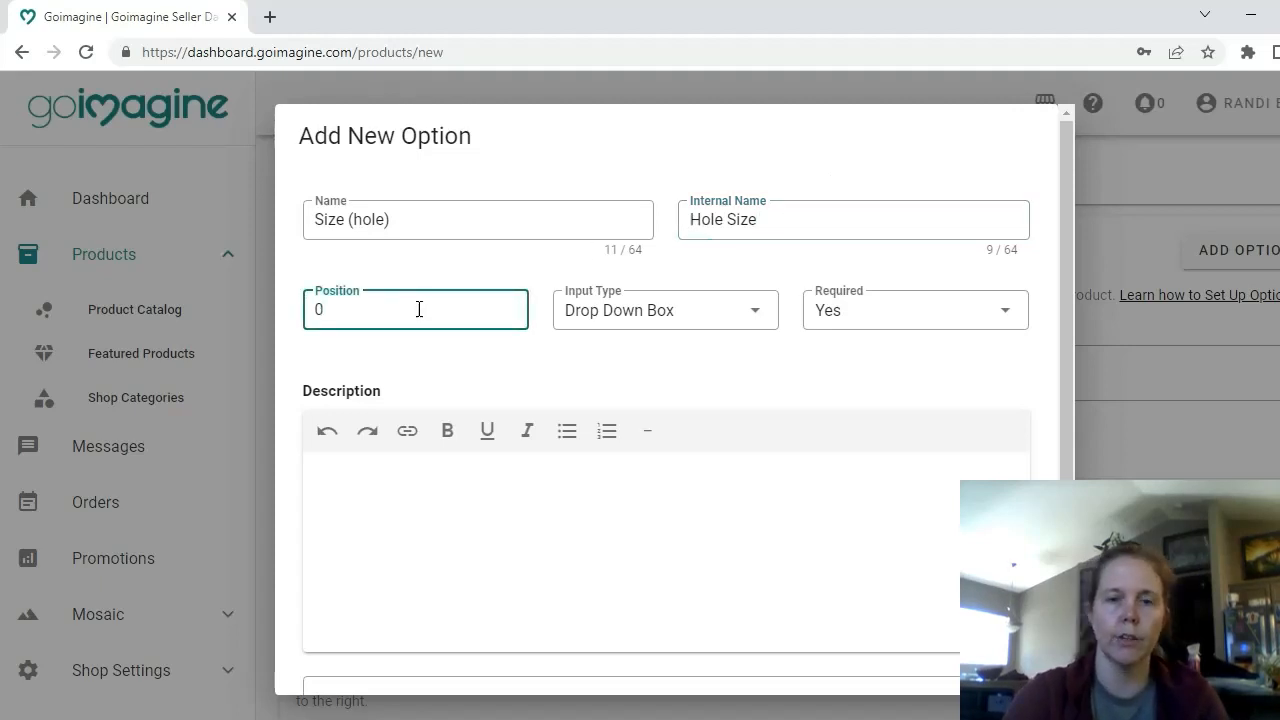
text(1)
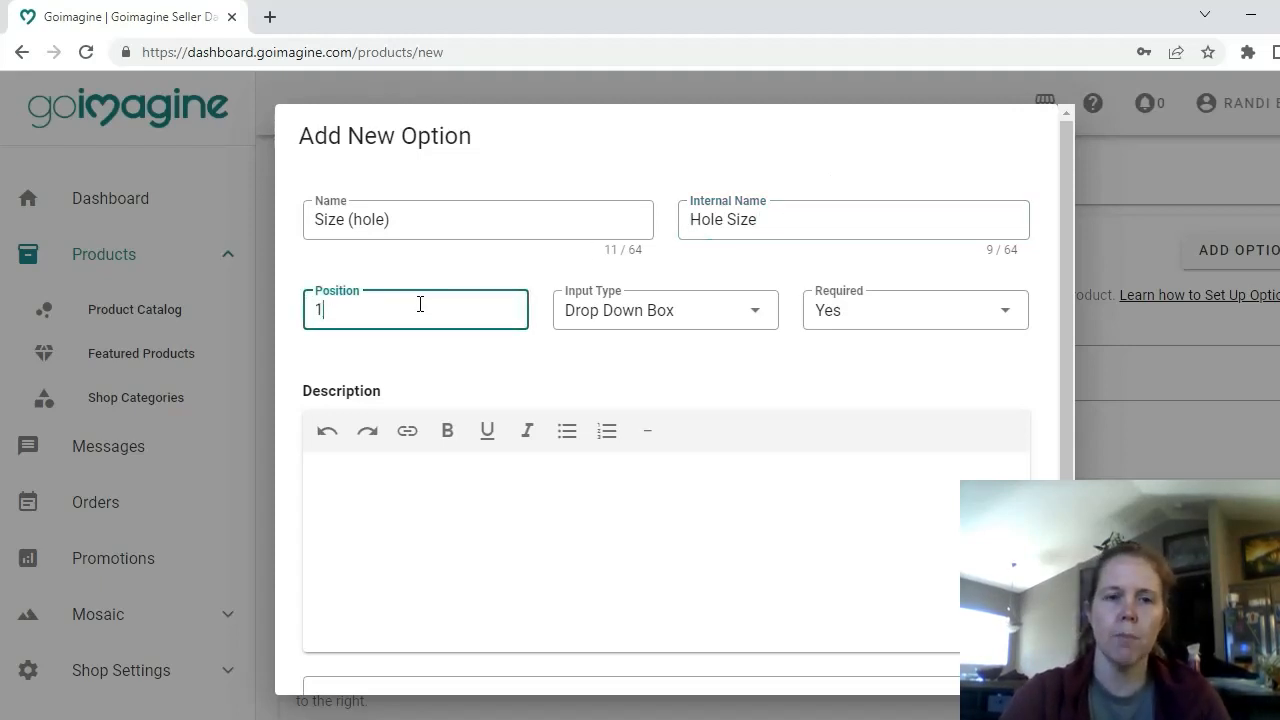
mouse_move(756, 420)
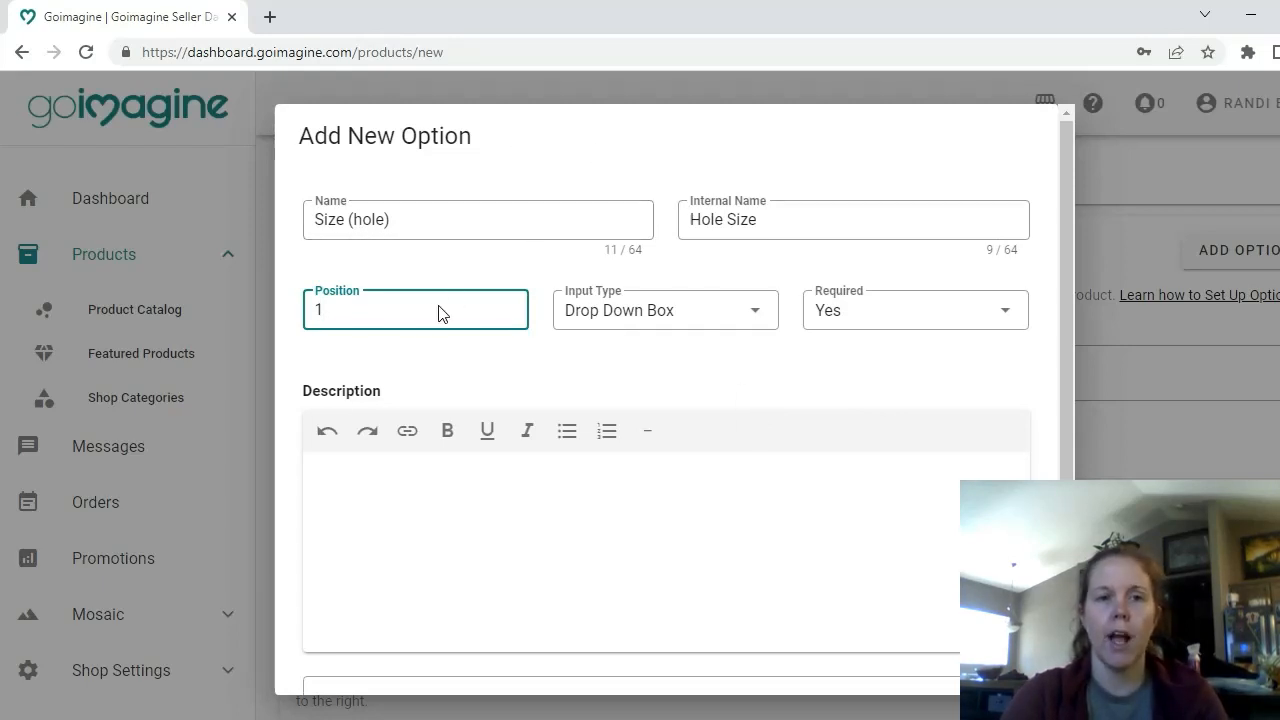
click(476, 218)
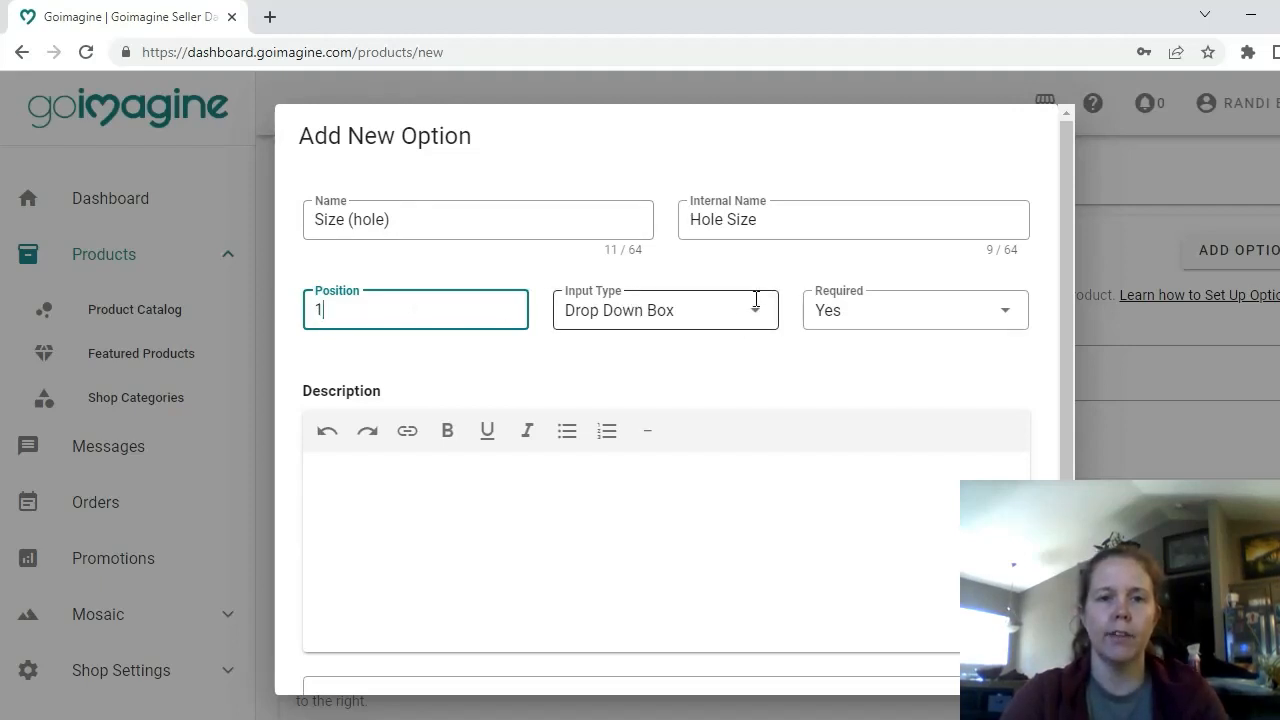
click(664, 308)
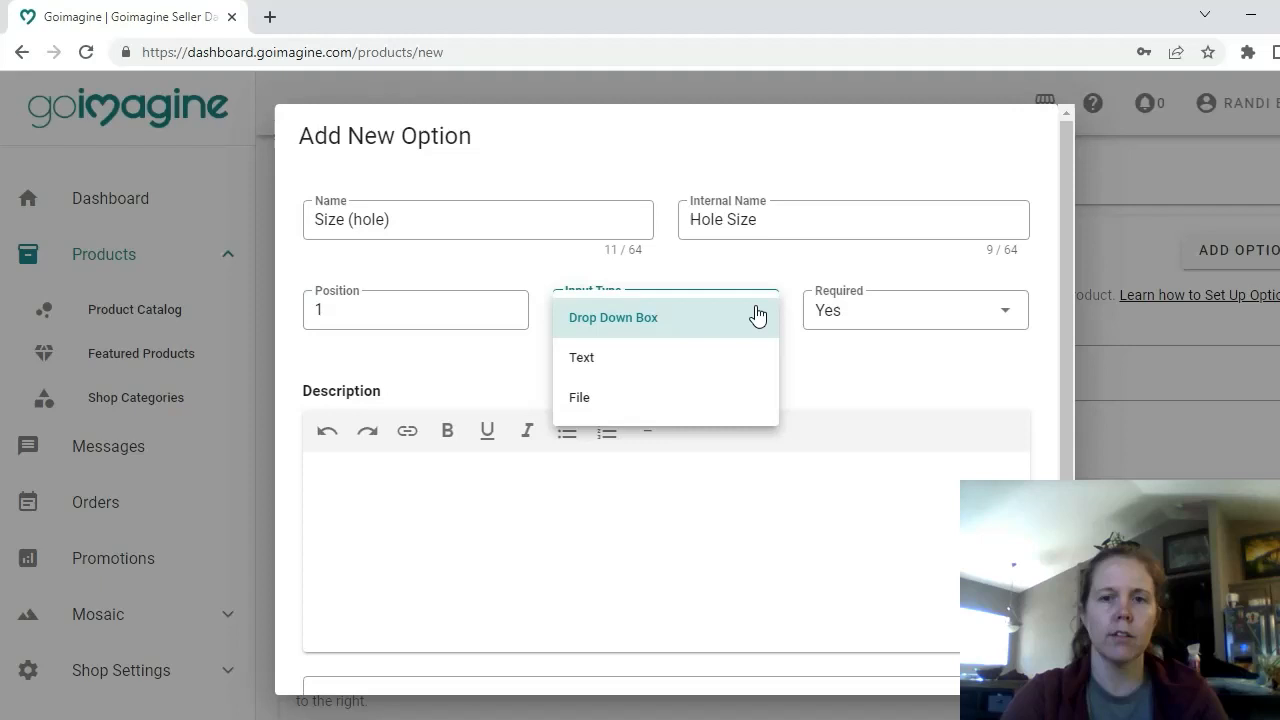
click(612, 316)
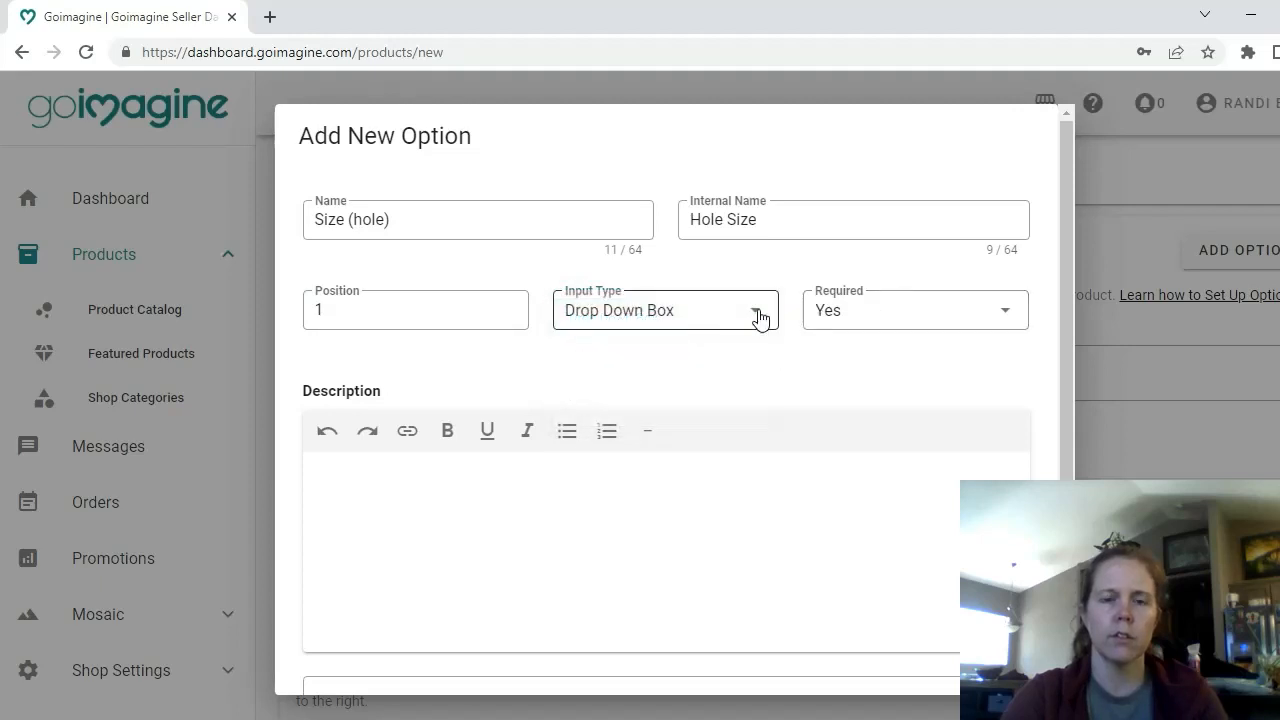
click(664, 310)
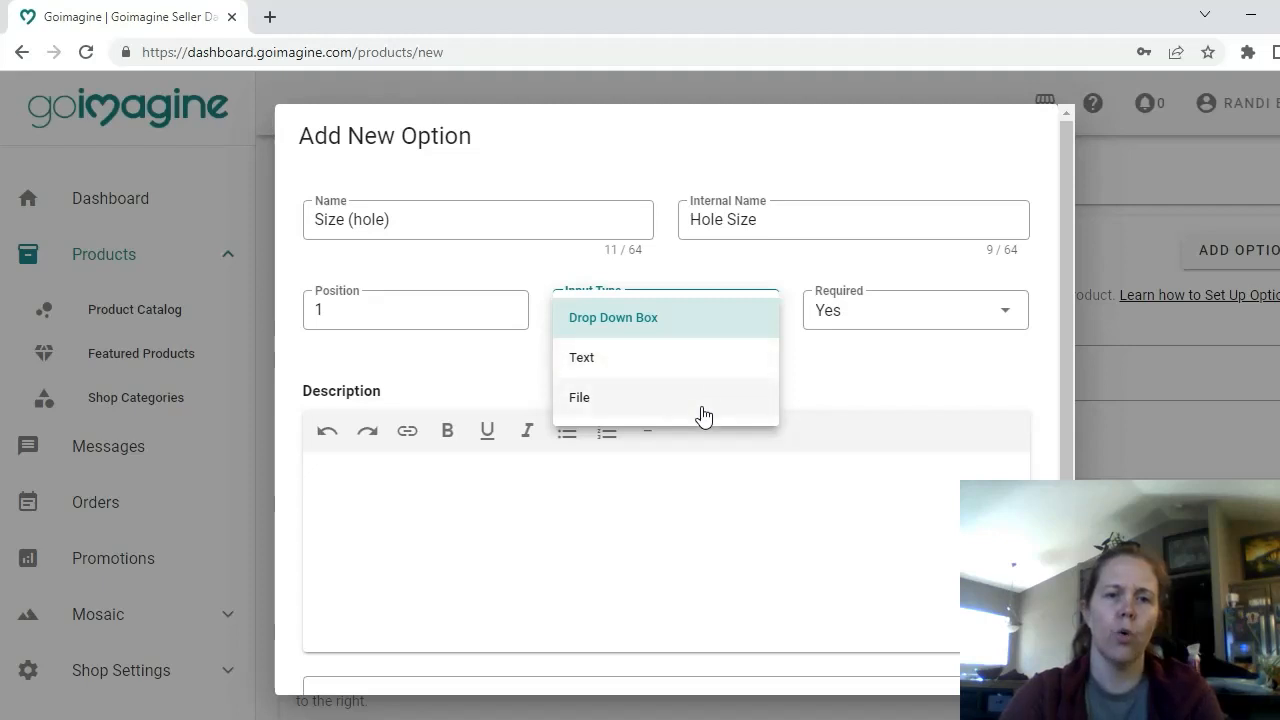
mouse_move(856, 370)
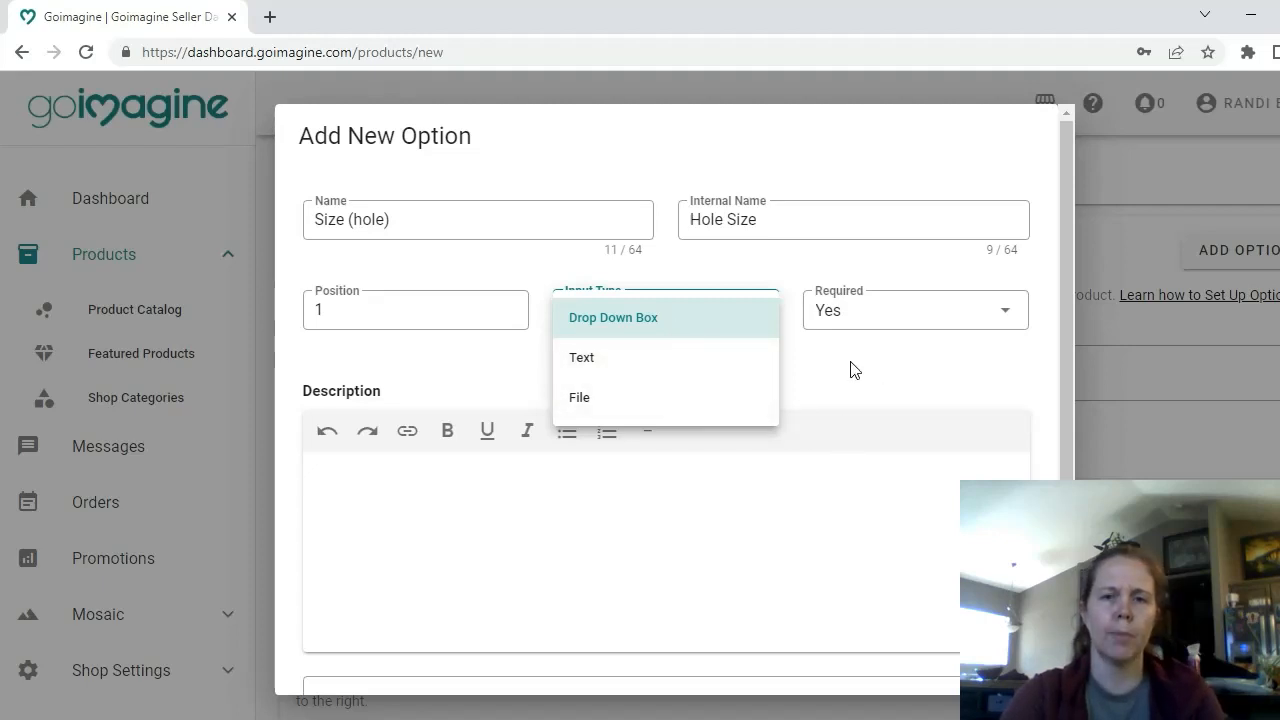
click(612, 316)
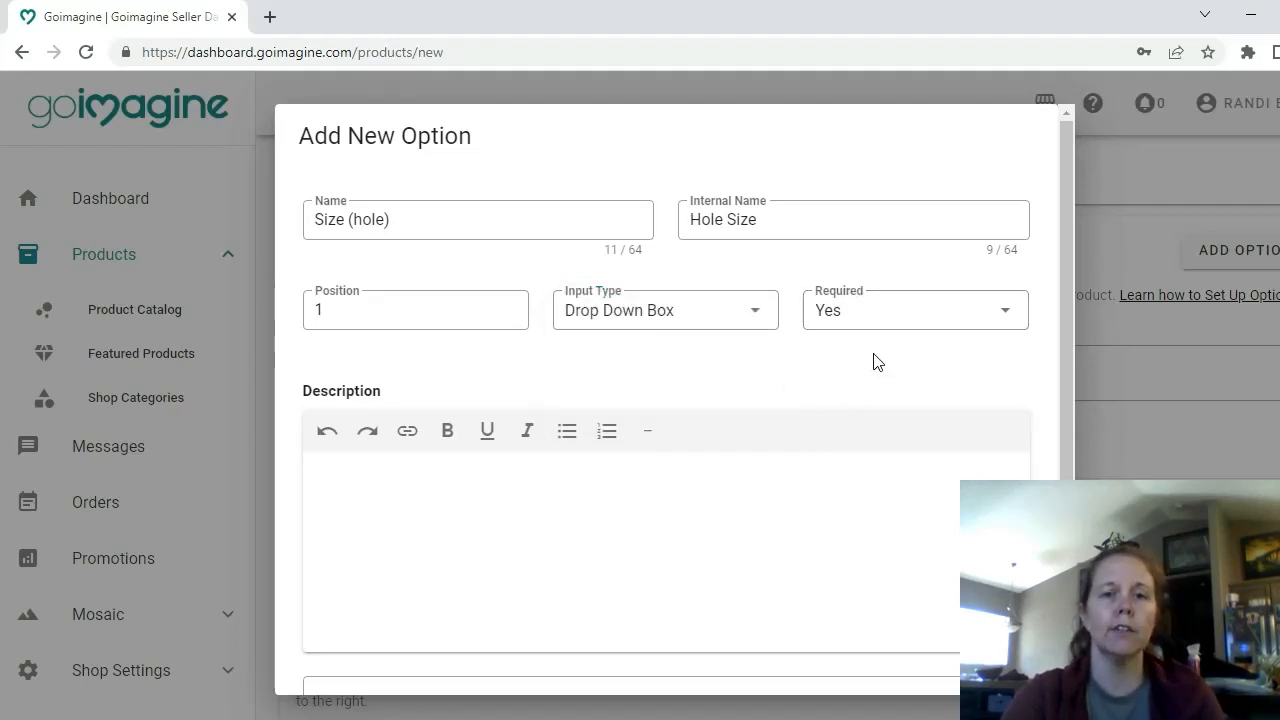
scroll(down, 3)
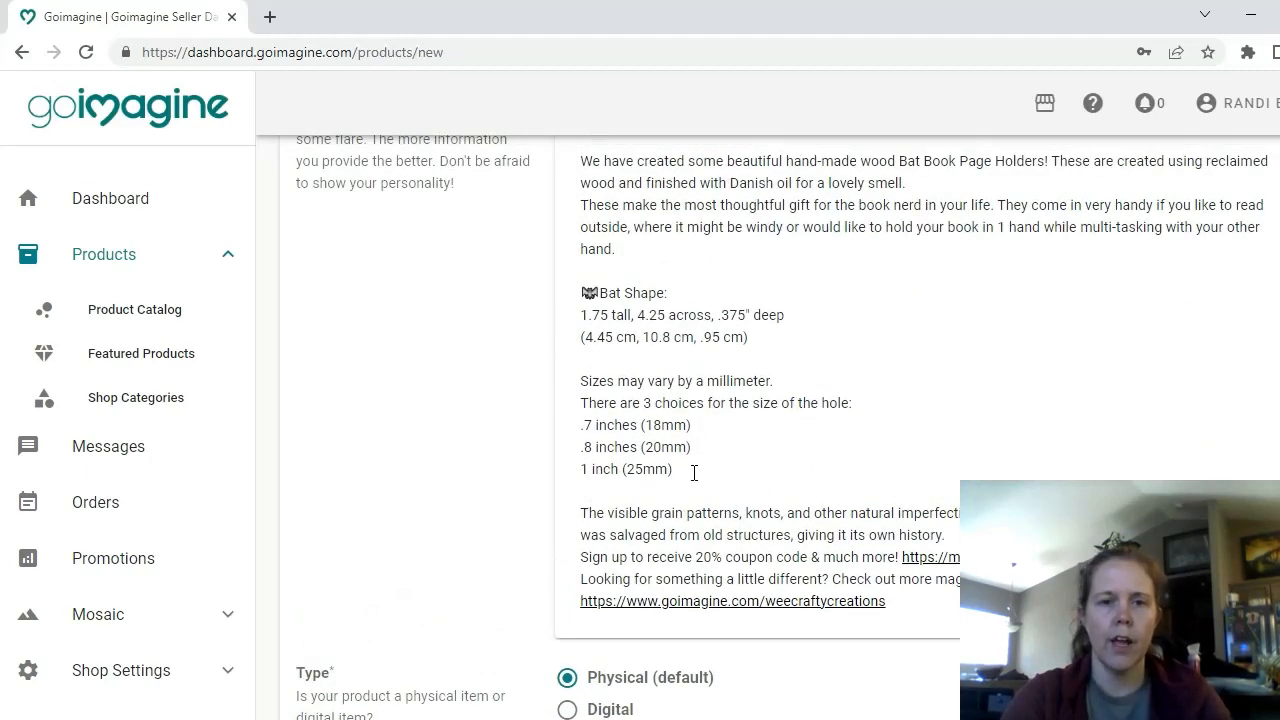
Step: Copy the hole-size choices from the description and reopen the Size (hole) option's Update Option dialog
drag(582, 402, 672, 470)
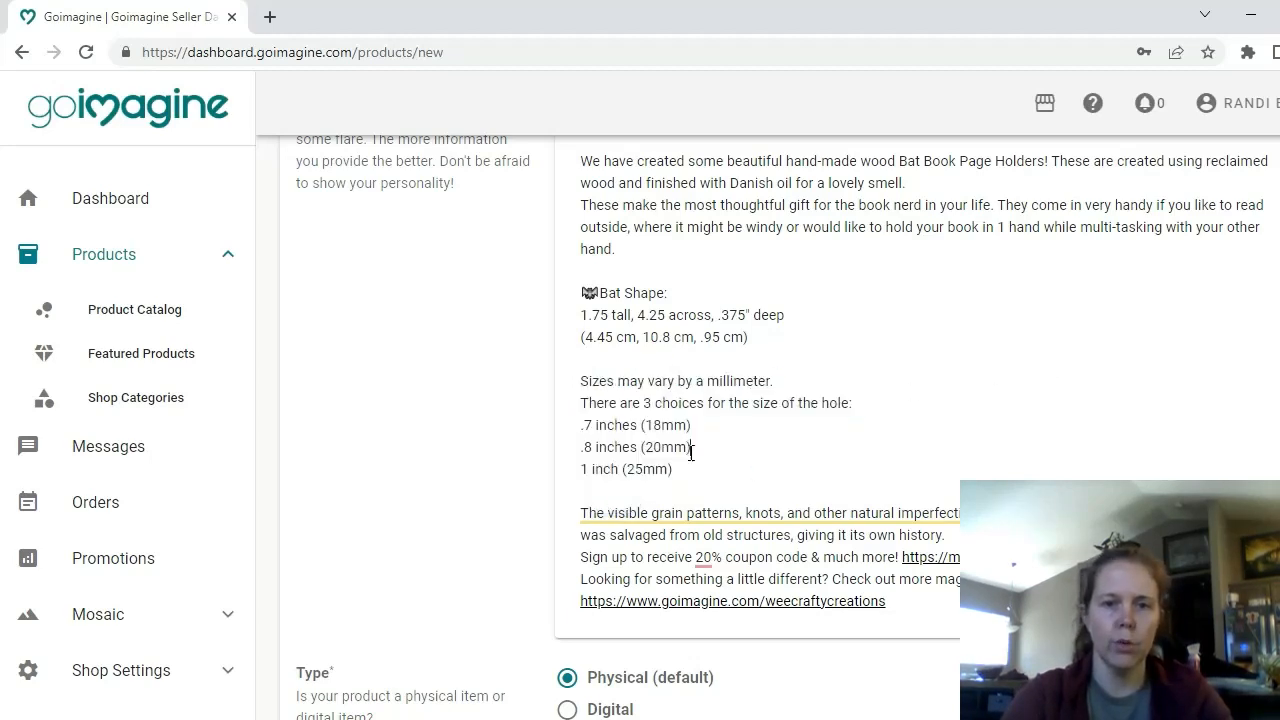
scroll(down, 3)
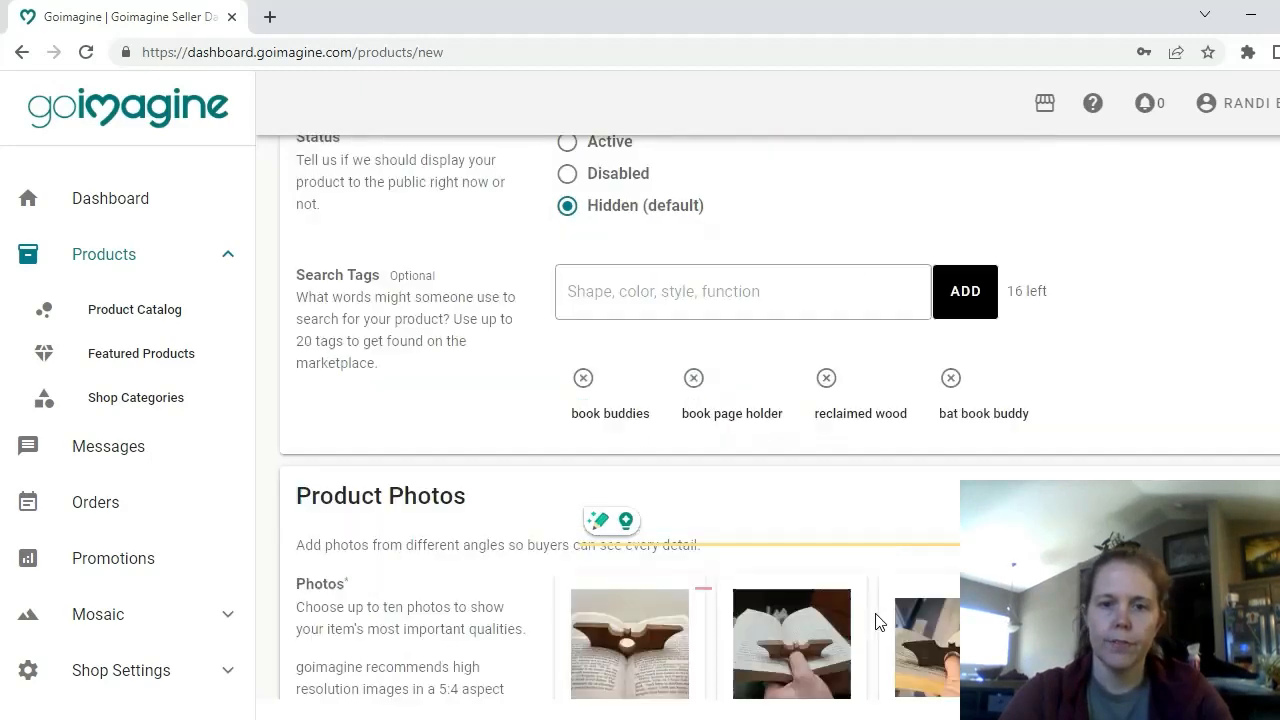
scroll(up, 3)
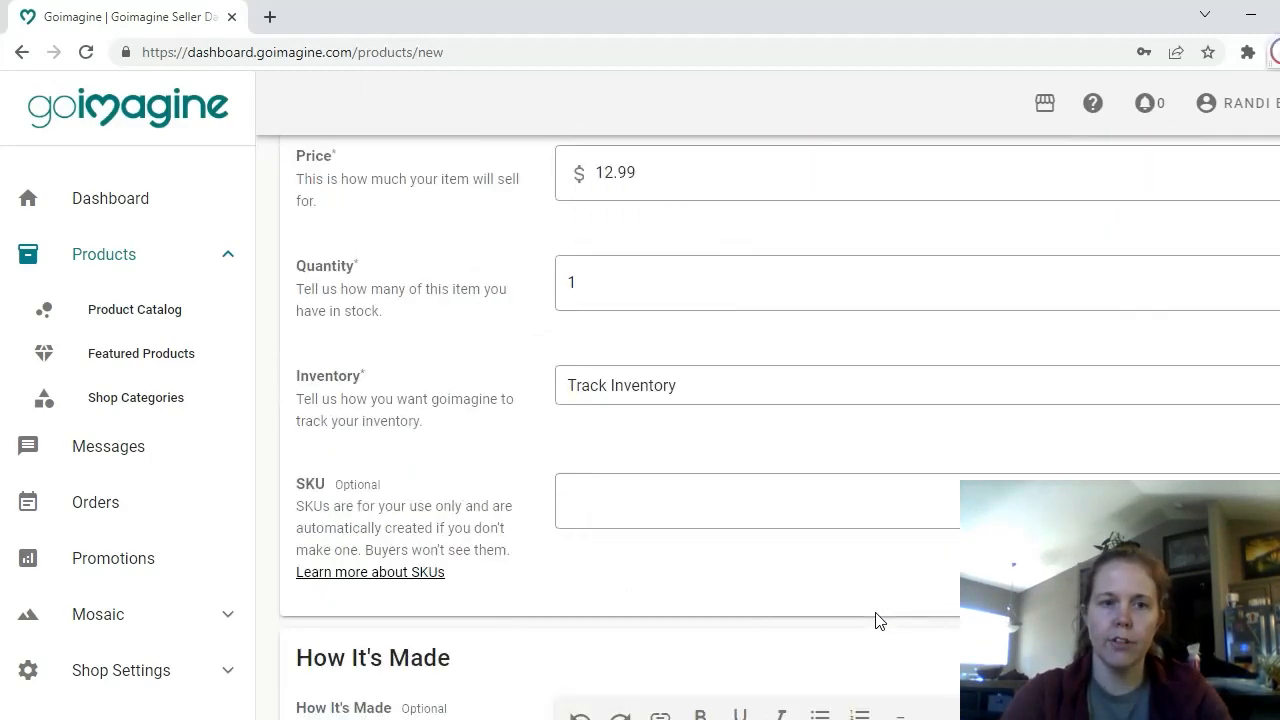
scroll(down, 3)
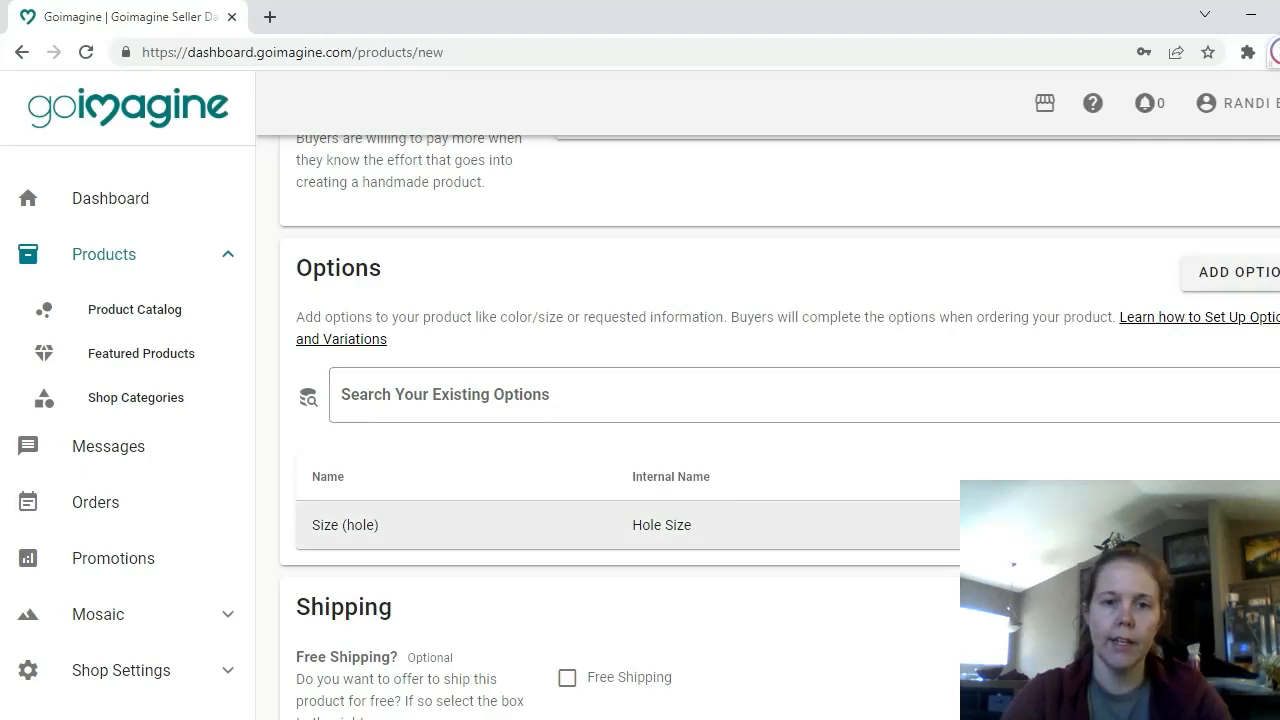
click(344, 524)
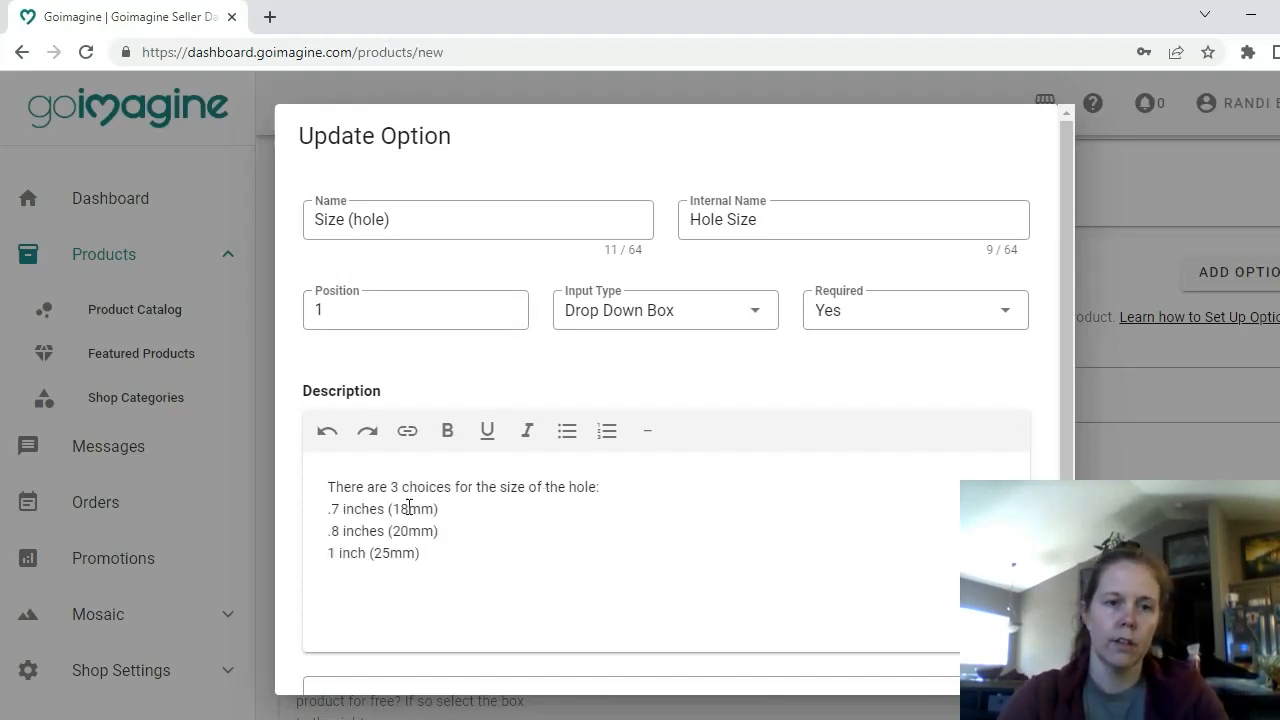
Step: Describe the option with the three hole sizes, noting 'most adults fit this size fine' after the 20mm line
scroll(down, 3)
text( ,)
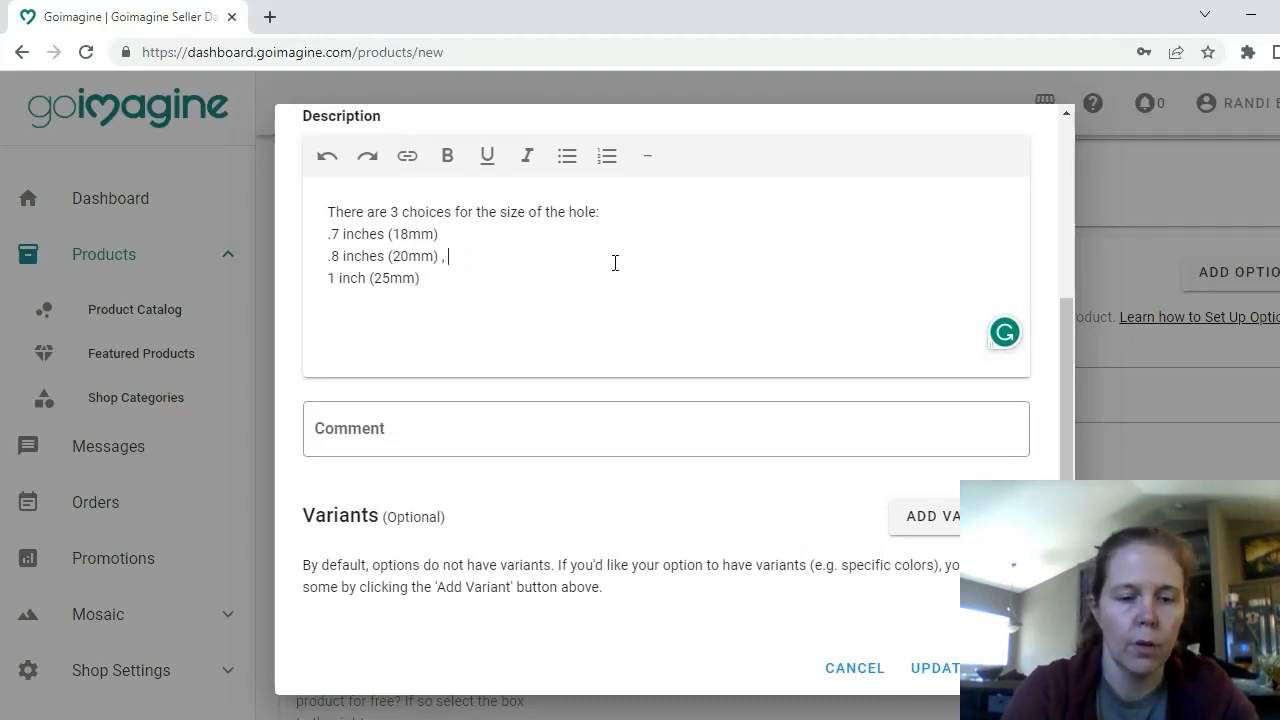
text(most adults fir this size)
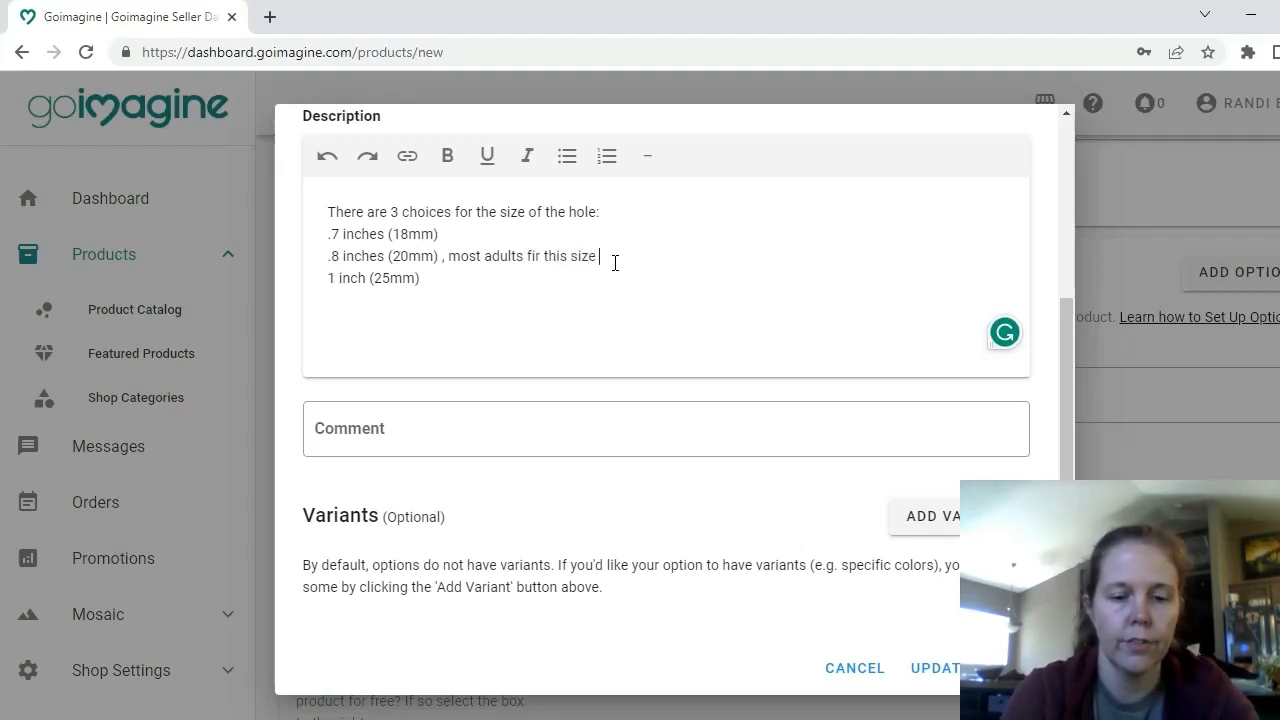
text(fine)
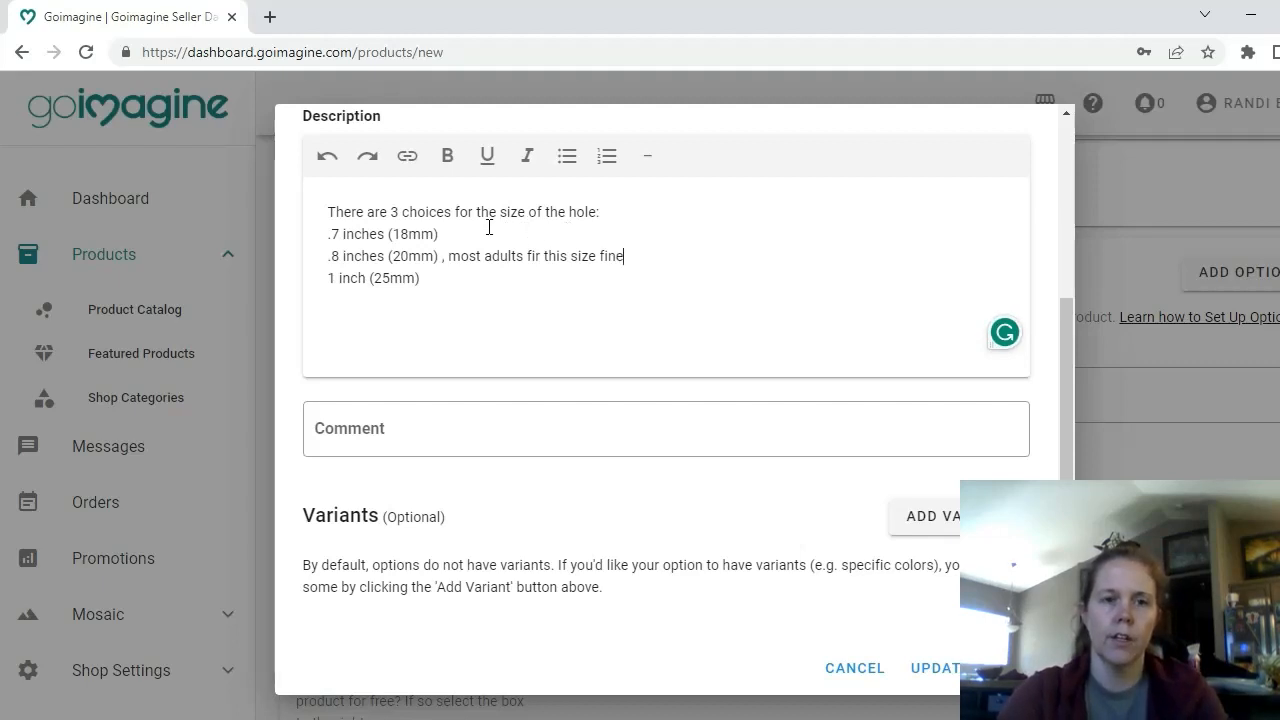
mouse_move(750, 288)
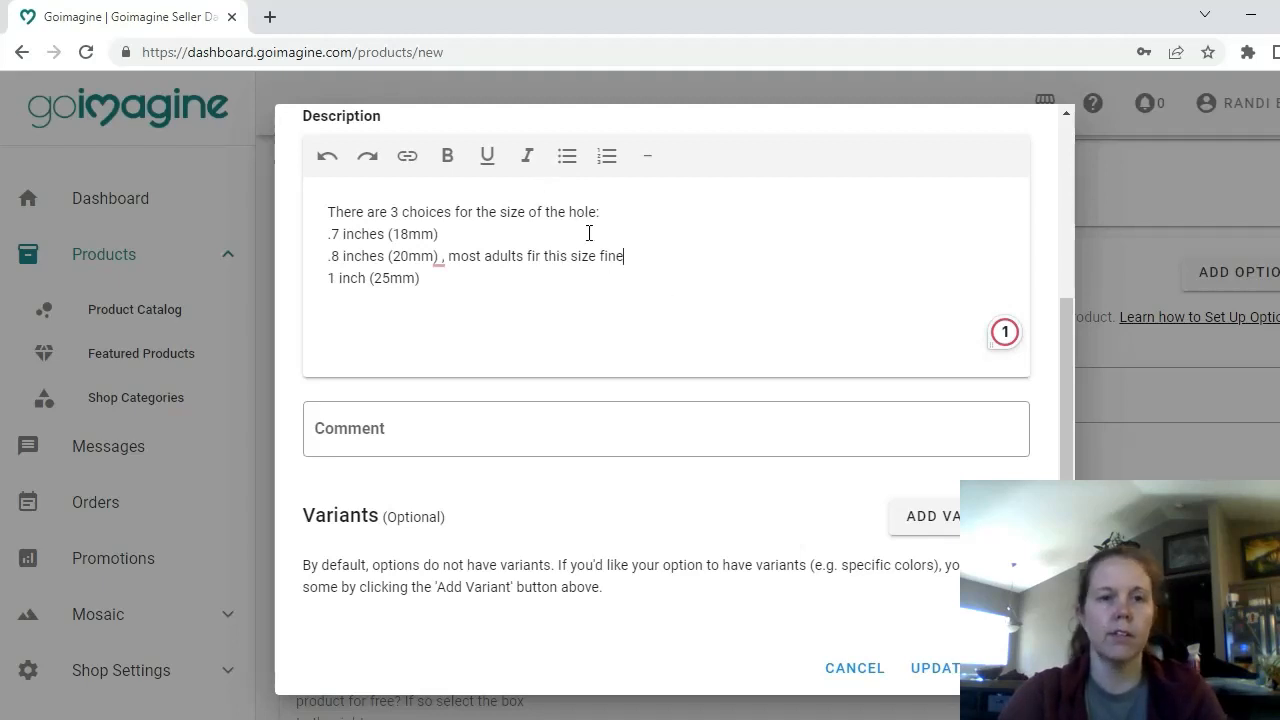
click(440, 256)
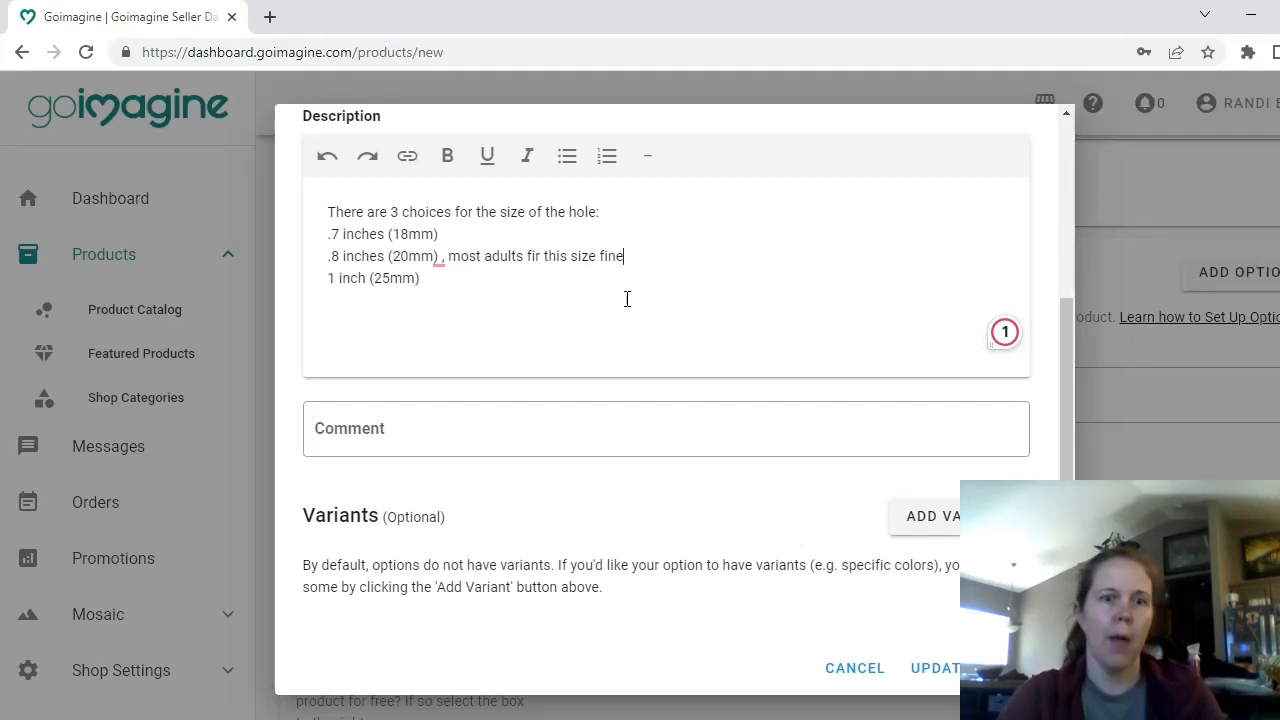
mouse_move(936, 516)
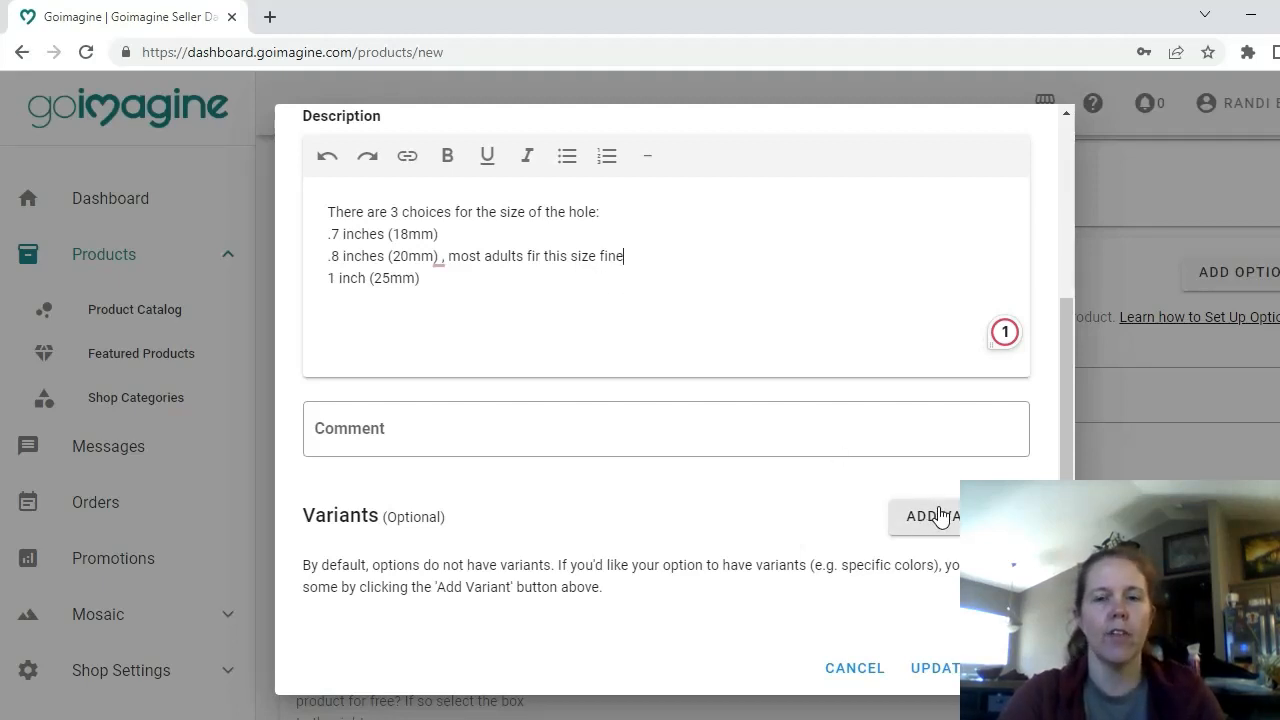
Step: Name the first size variant '.7 inch hole'
click(930, 516)
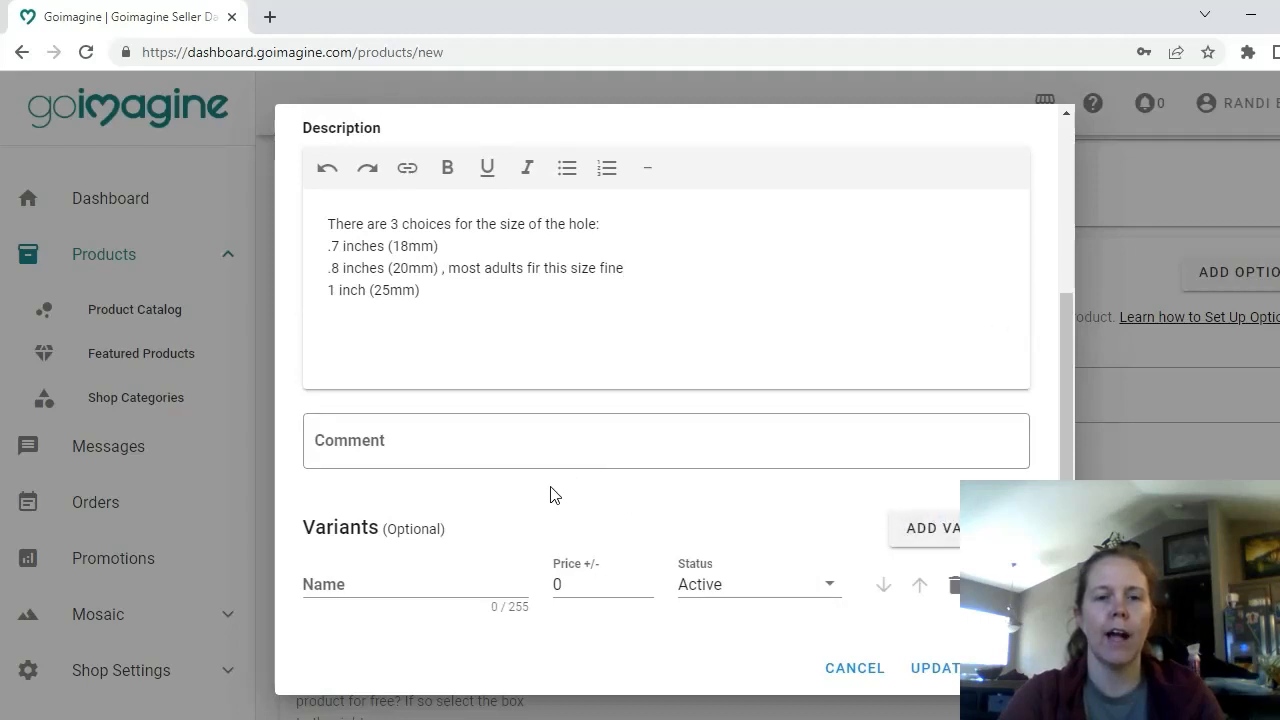
click(416, 584)
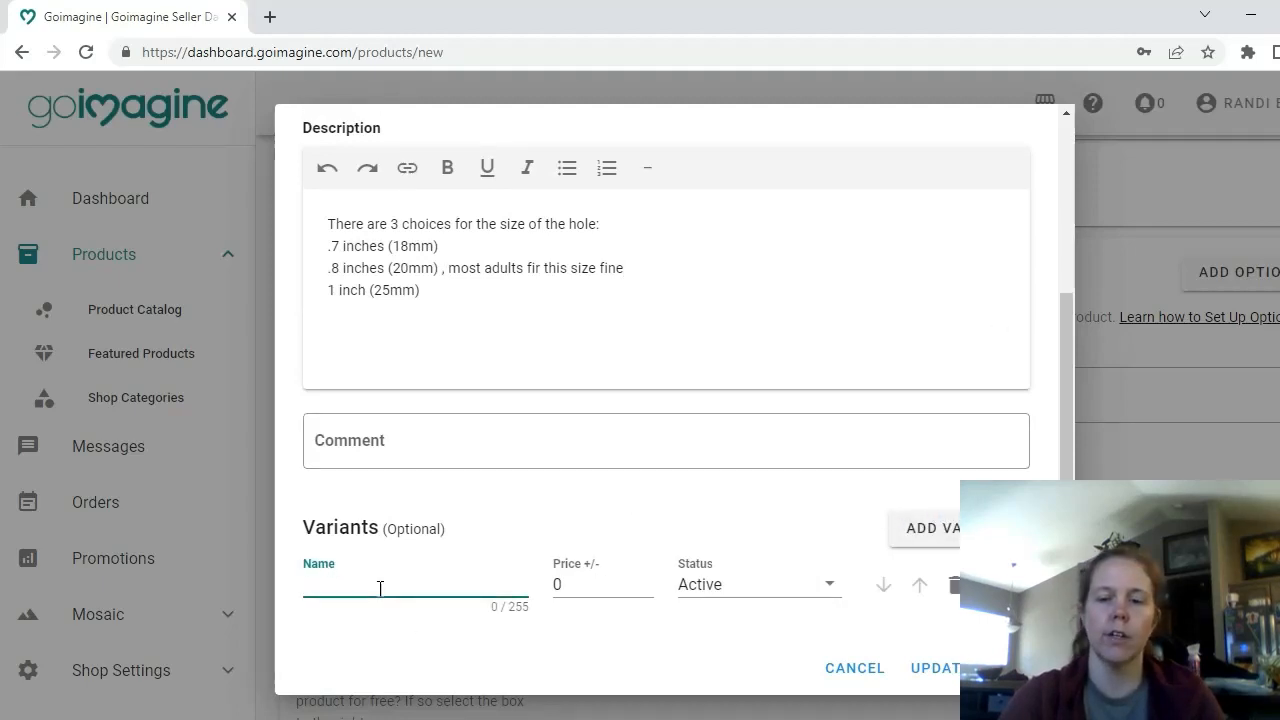
text(.7 inch ho)
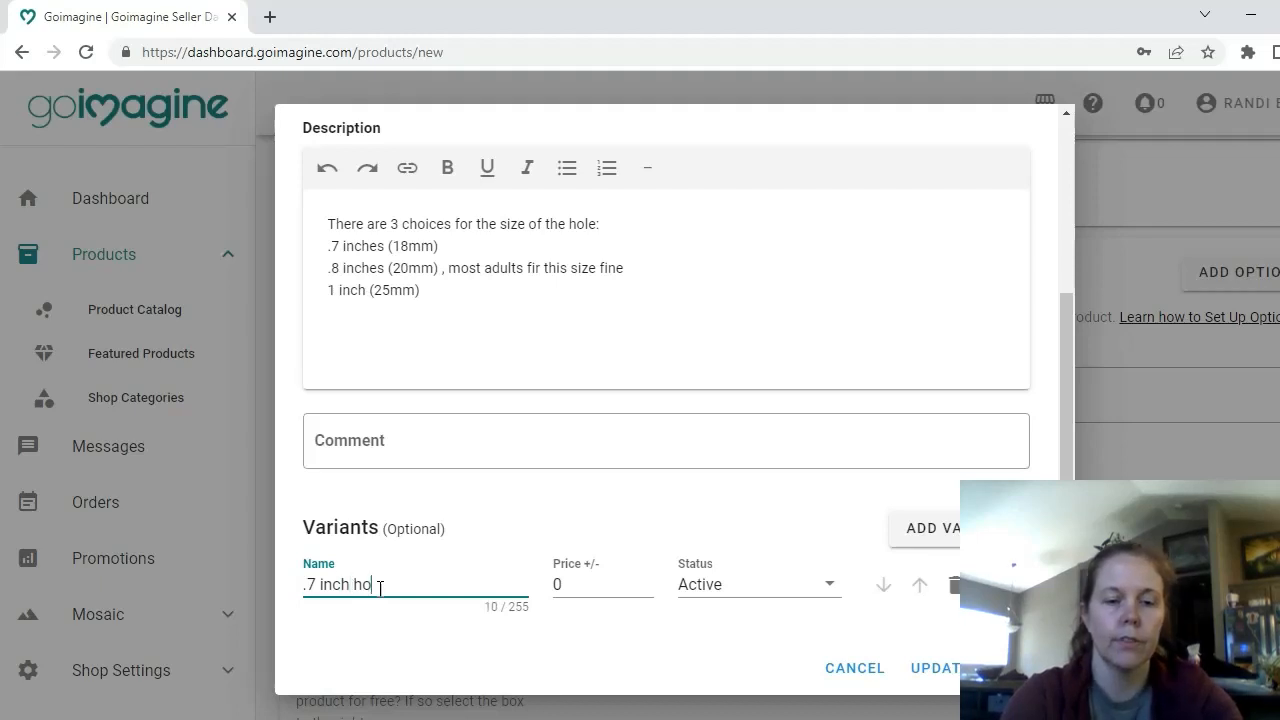
text(le)
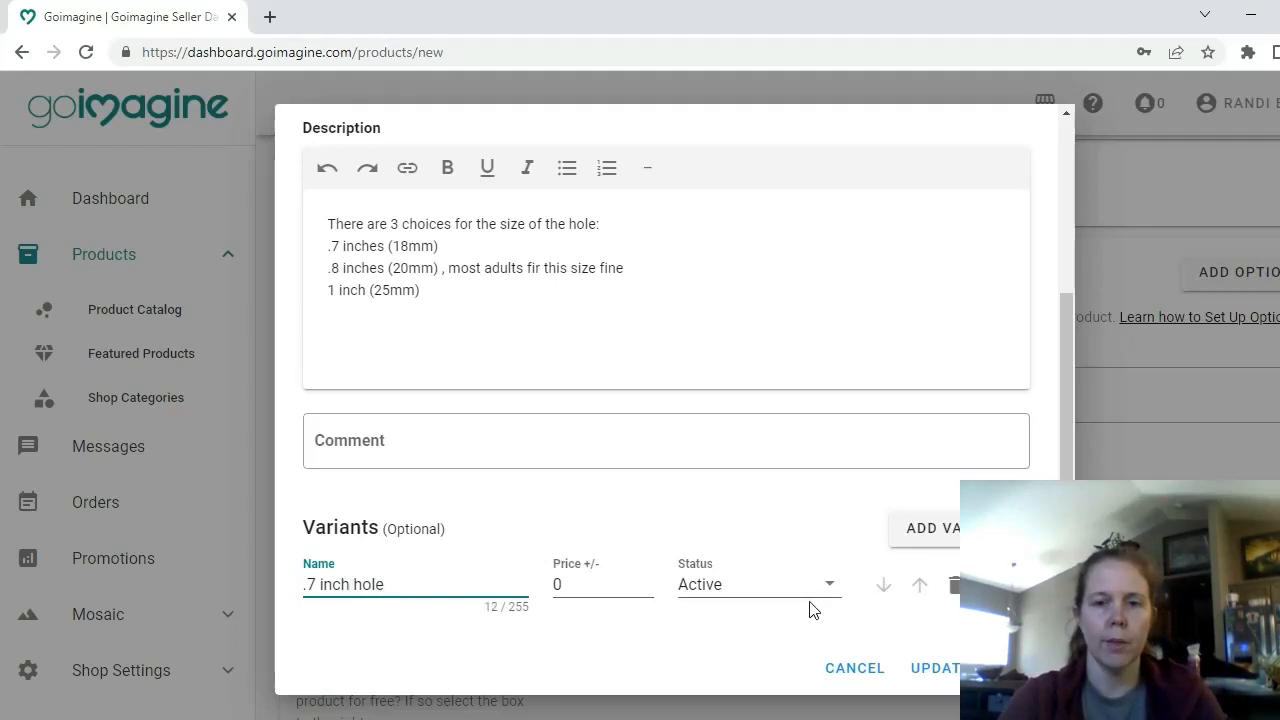
mouse_move(888, 596)
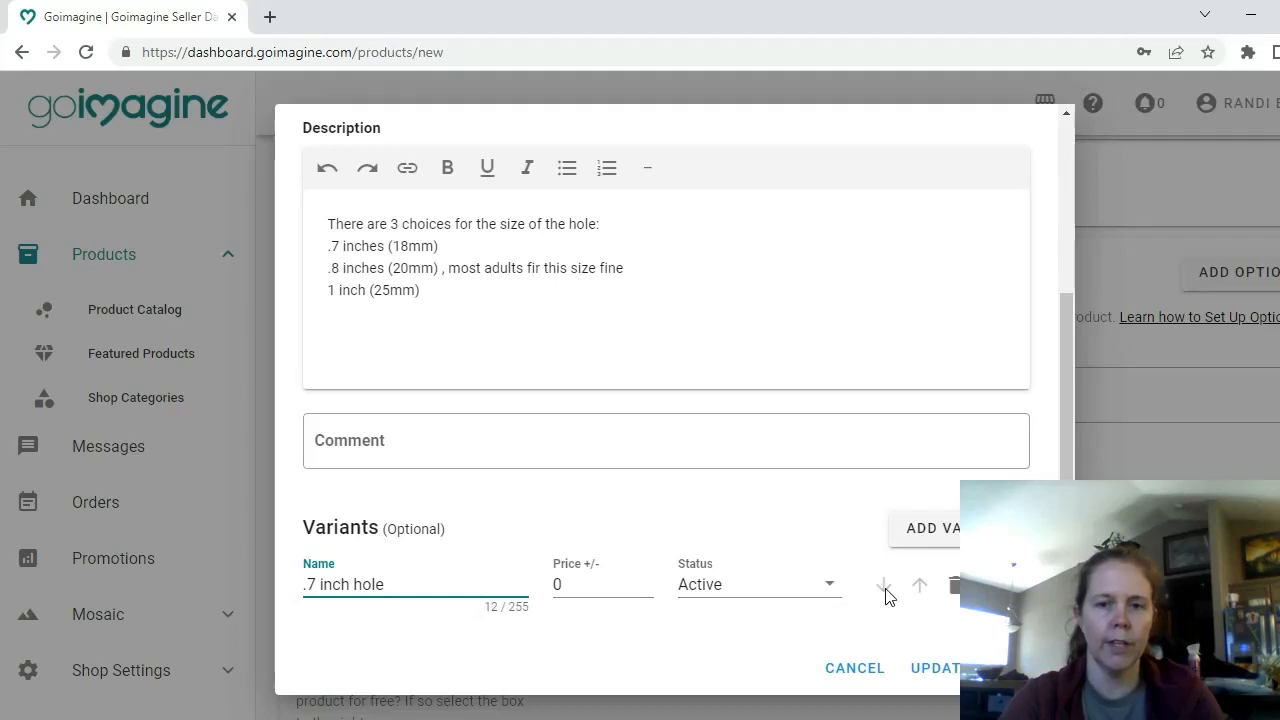
Step: Add two more variants named '.8 inch hole' and '1 inch hole'
click(928, 528)
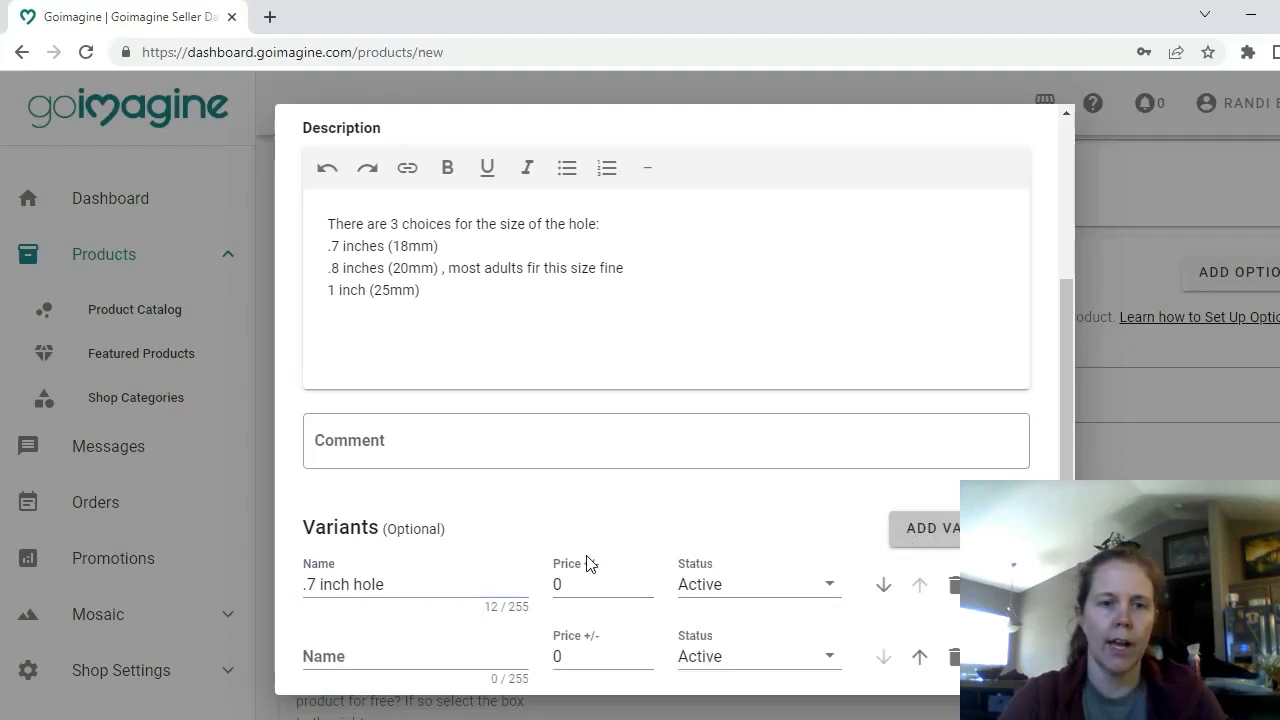
scroll(down, 3)
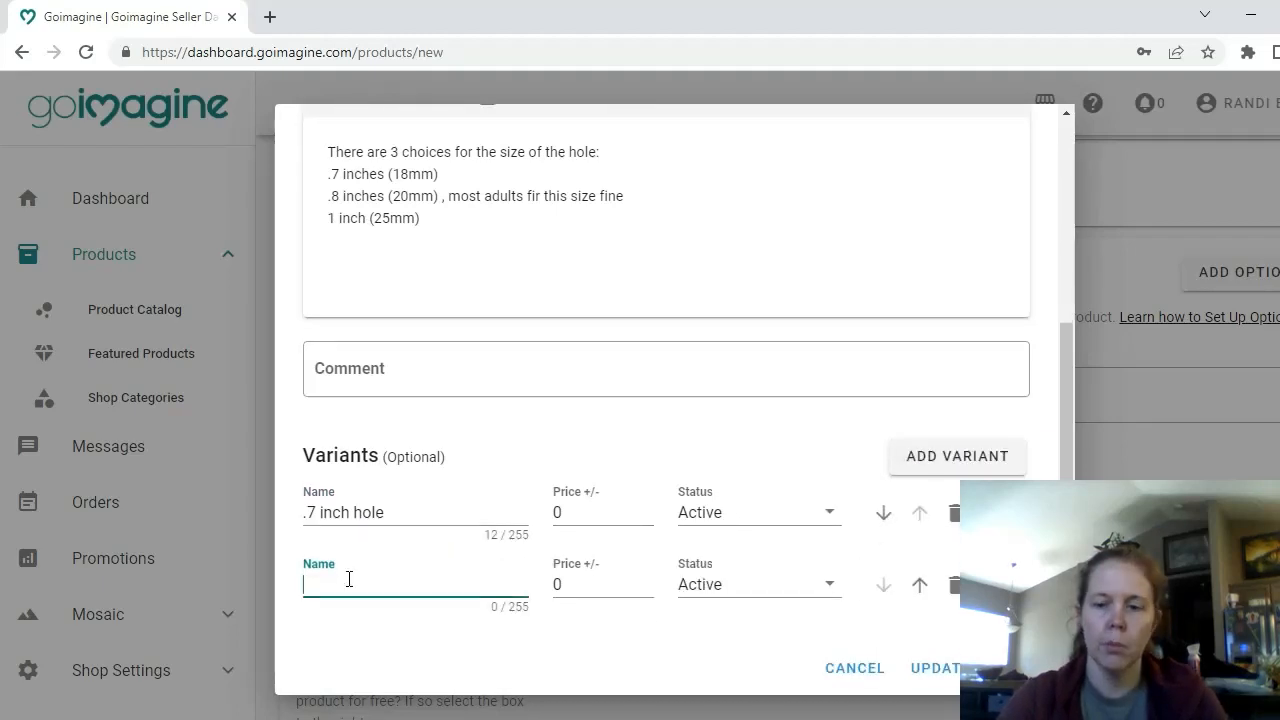
text(.8 inch hole)
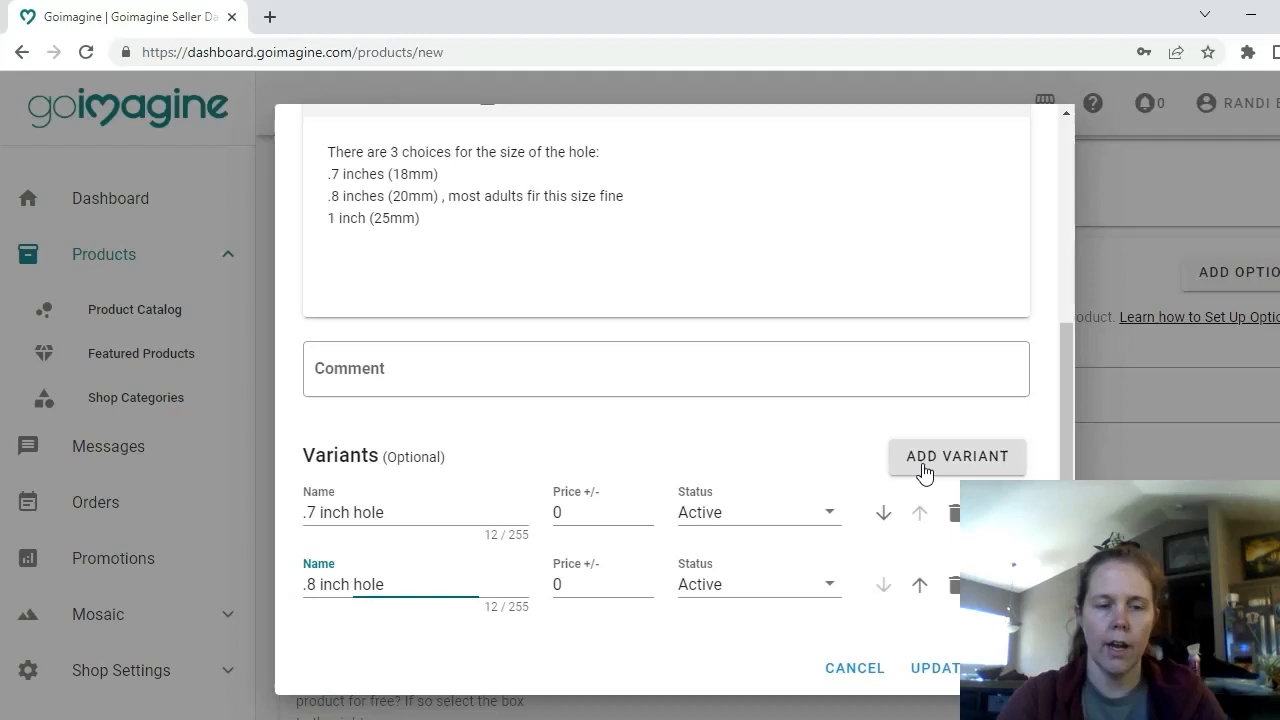
click(956, 456)
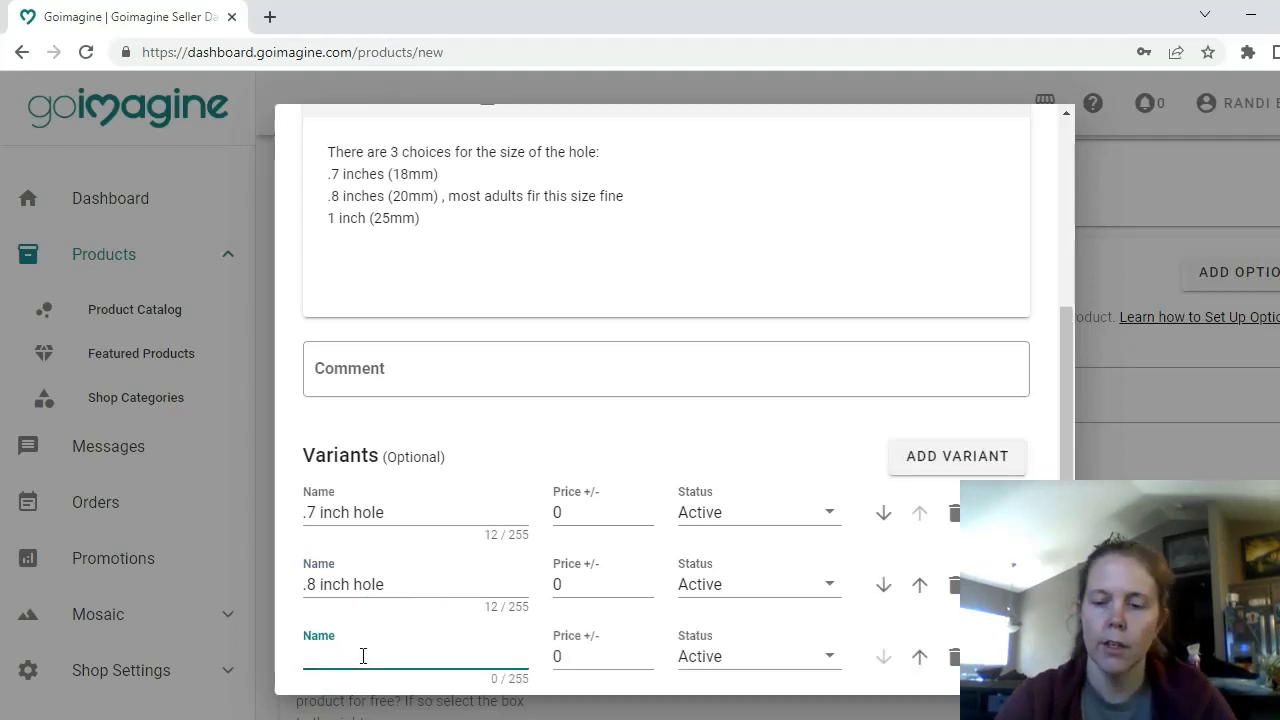
text(1 inch hole)
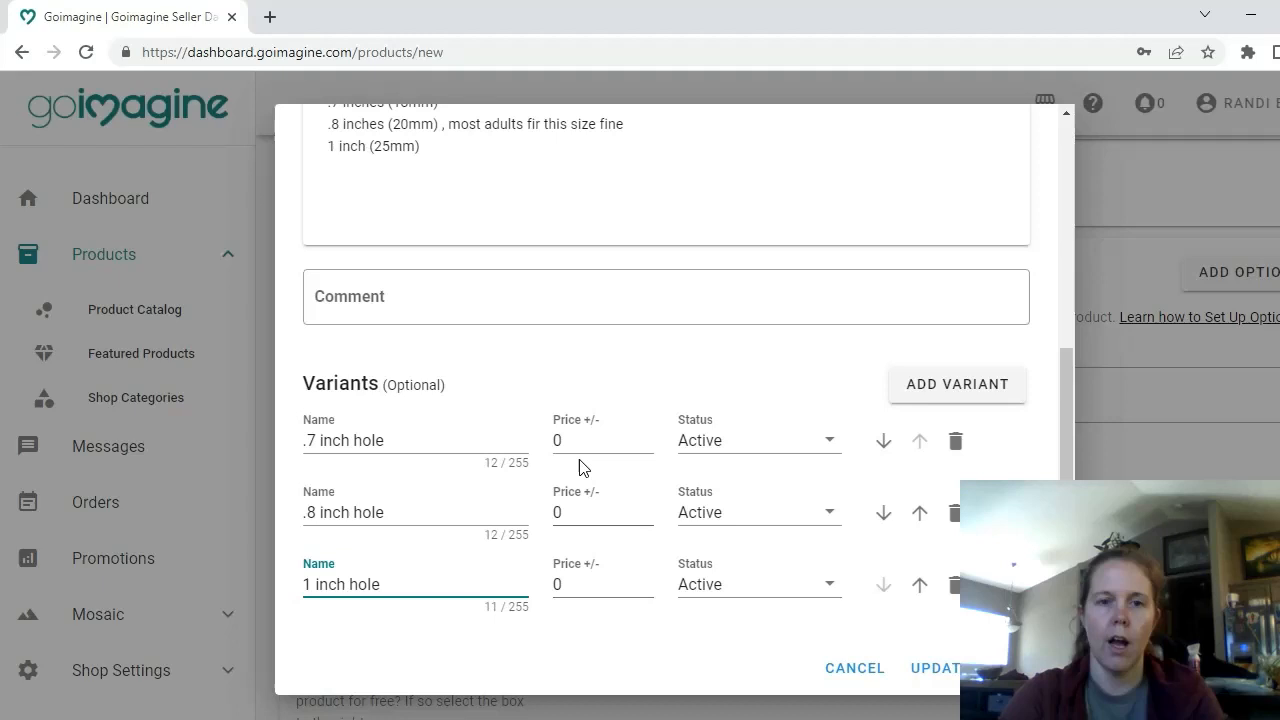
mouse_move(564, 558)
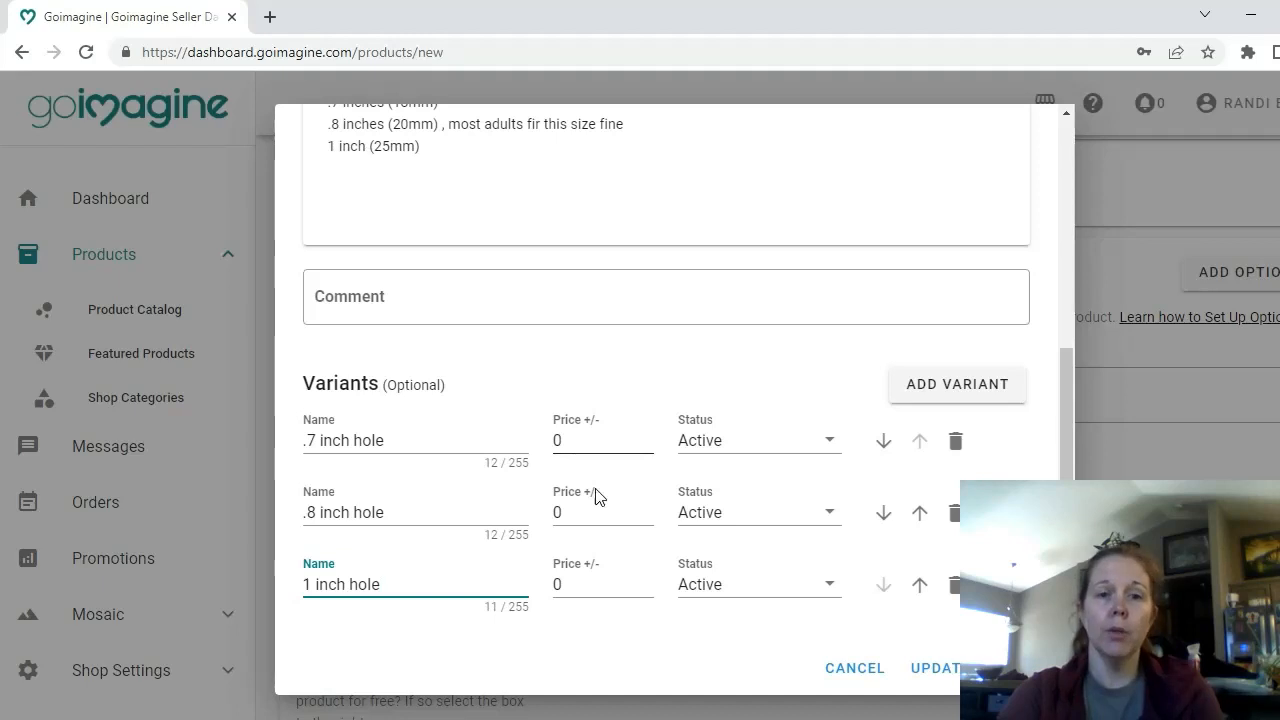
mouse_move(590, 474)
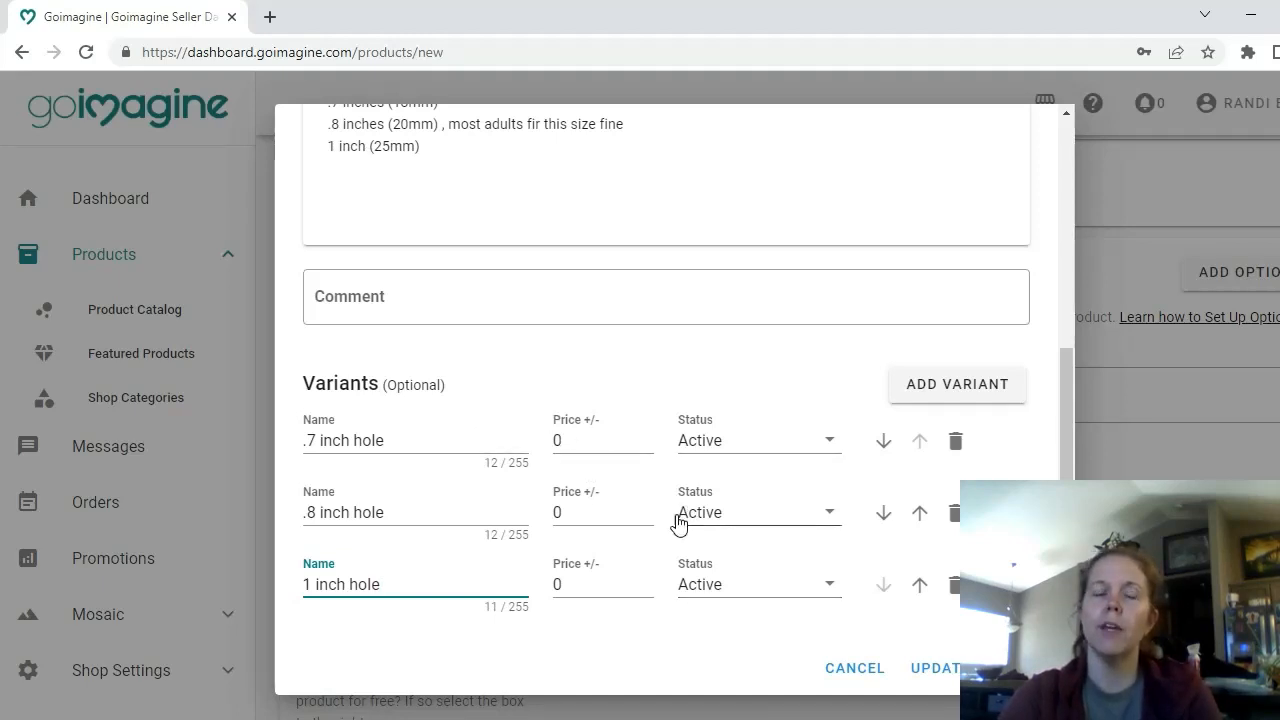
mouse_move(704, 478)
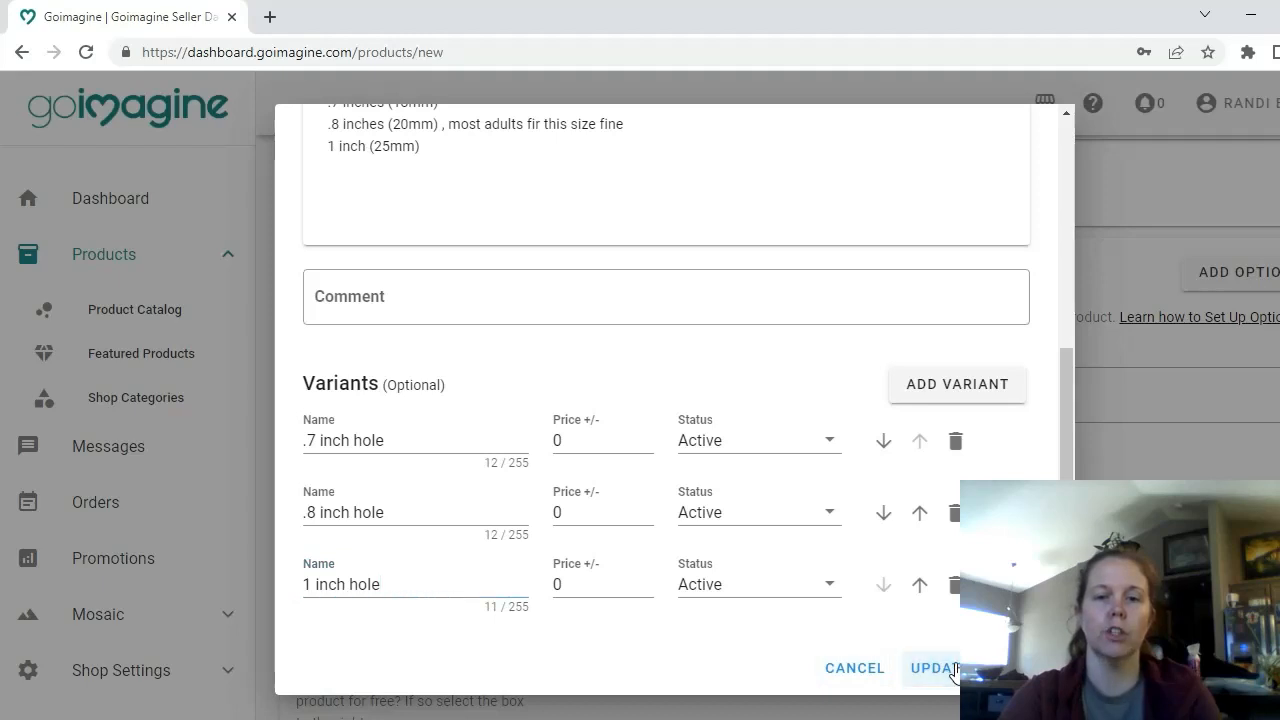
Step: Save the Size (hole) option and set the item weight to 4 oz under Shipping
click(932, 668)
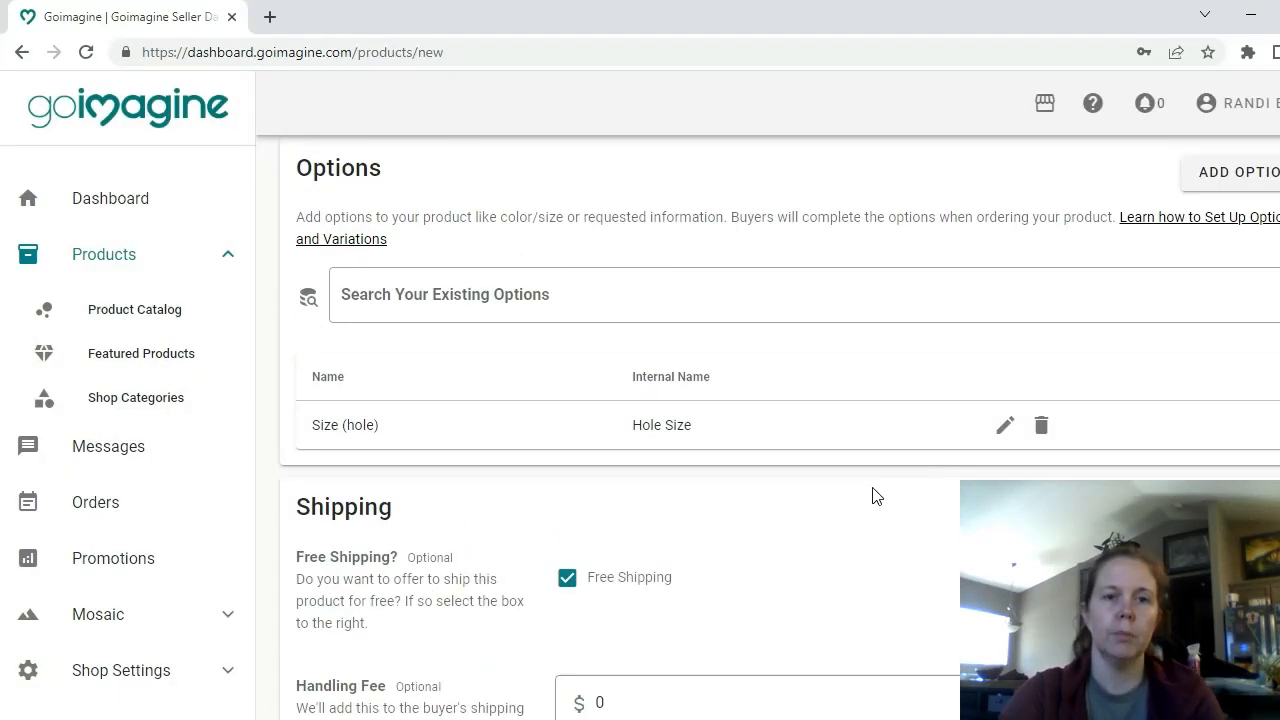
scroll(down, 3)
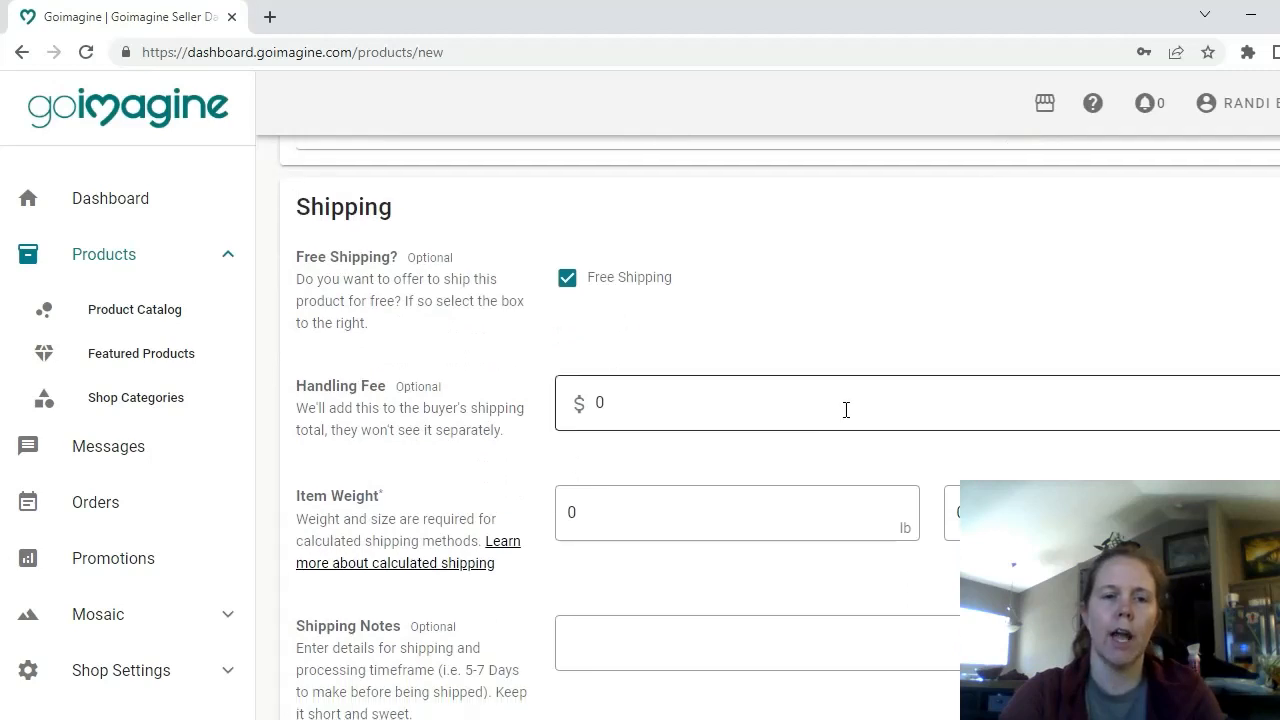
scroll(down, 3)
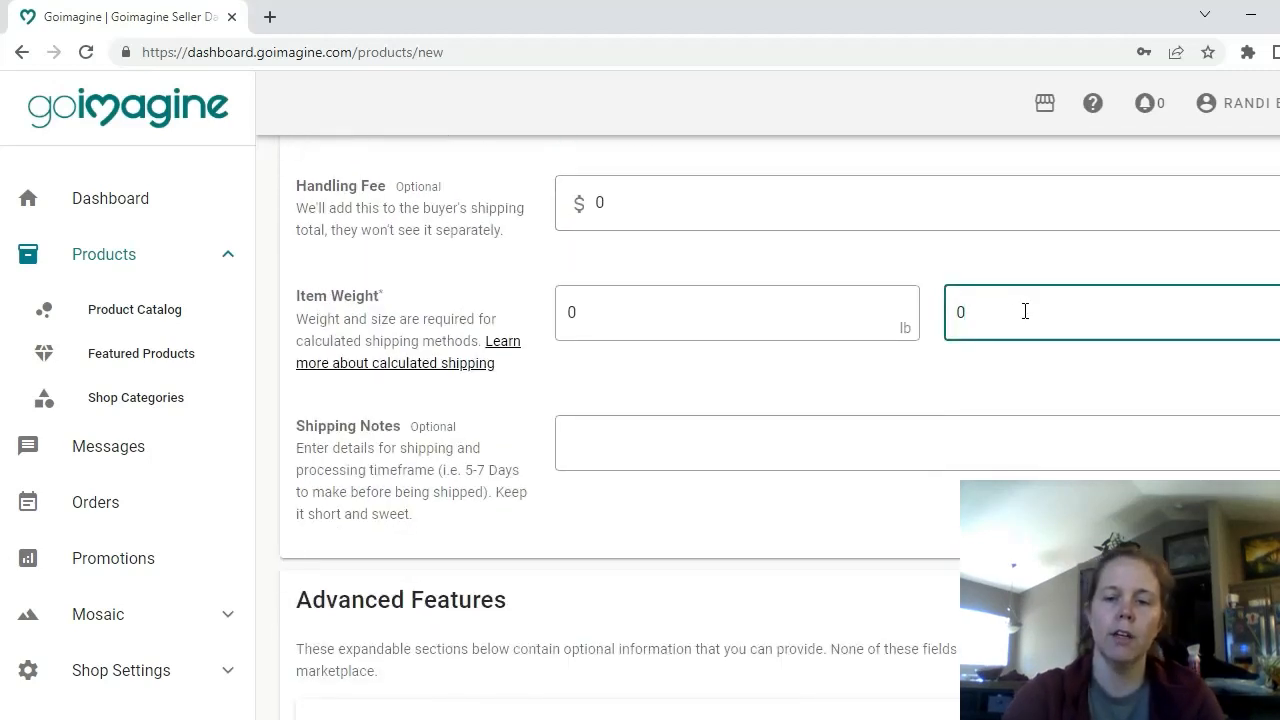
text(4)
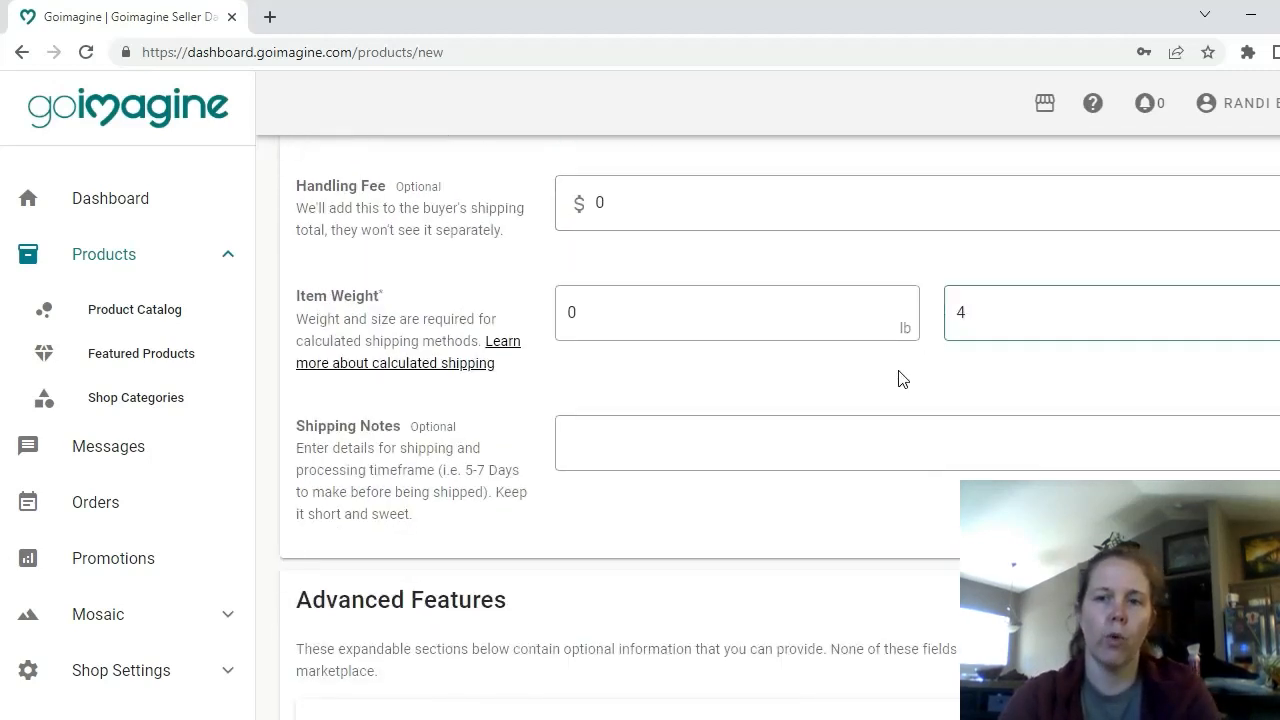
Step: Add the shipping note 'FREE shipping! Ships within 3 business days with tracking number.'
scroll(down, 3)
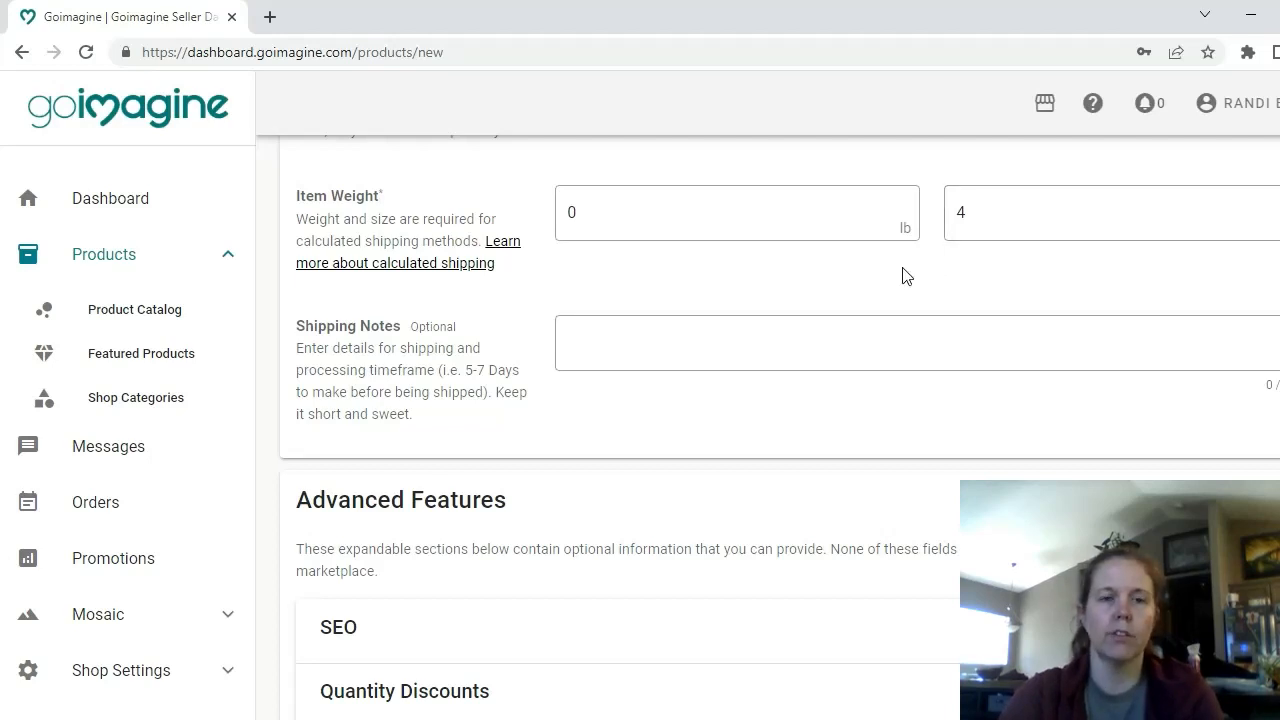
text(FREE shipping! Ships within 3 business days with tracking number.)
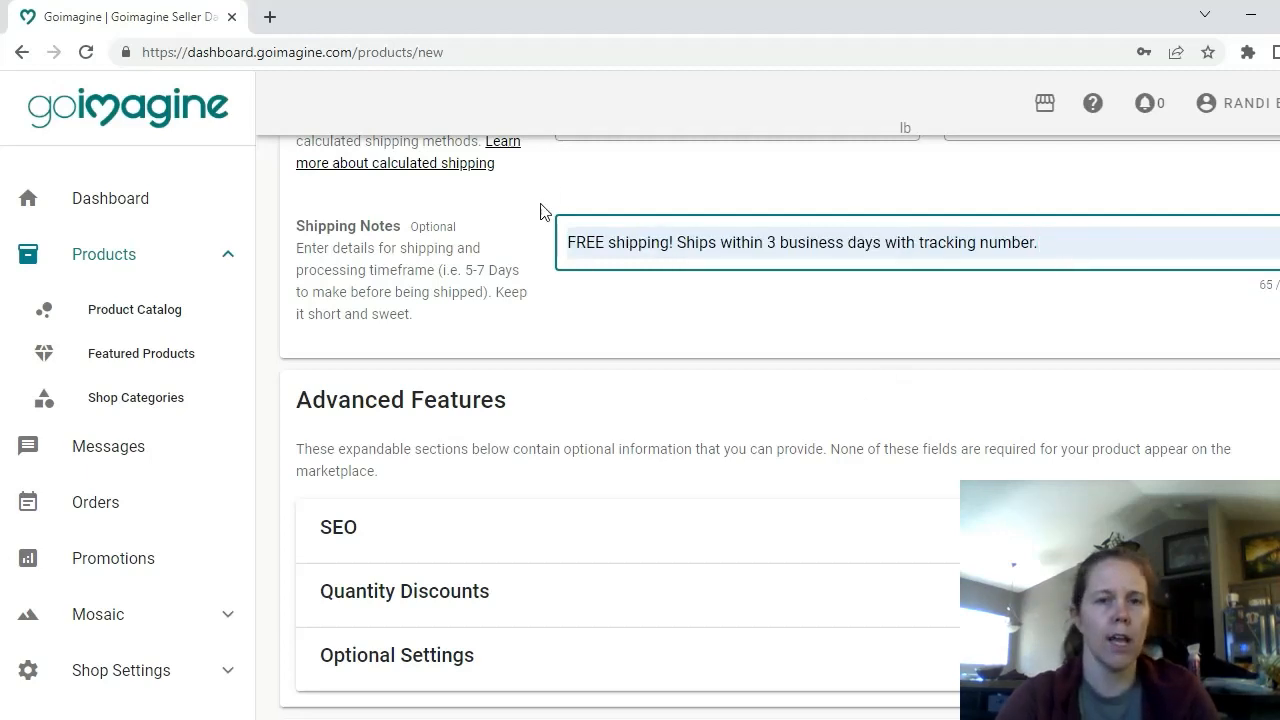
scroll(down, 3)
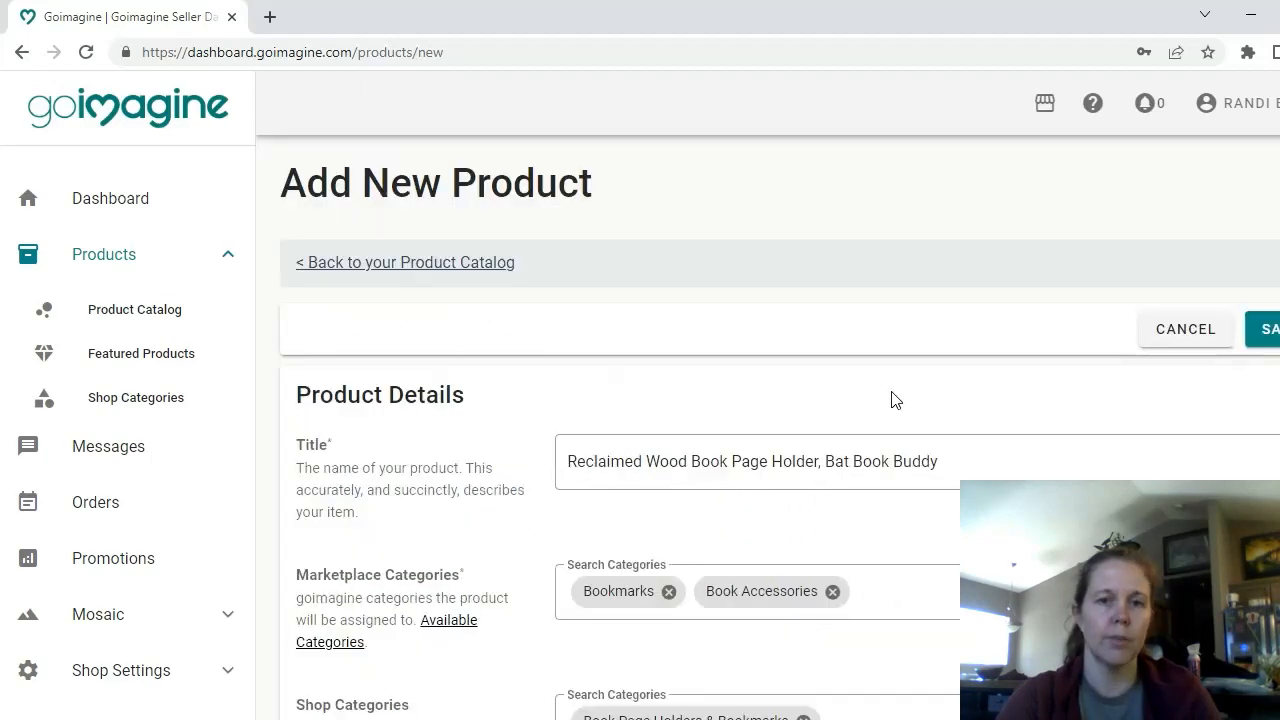
scroll(down, 3)
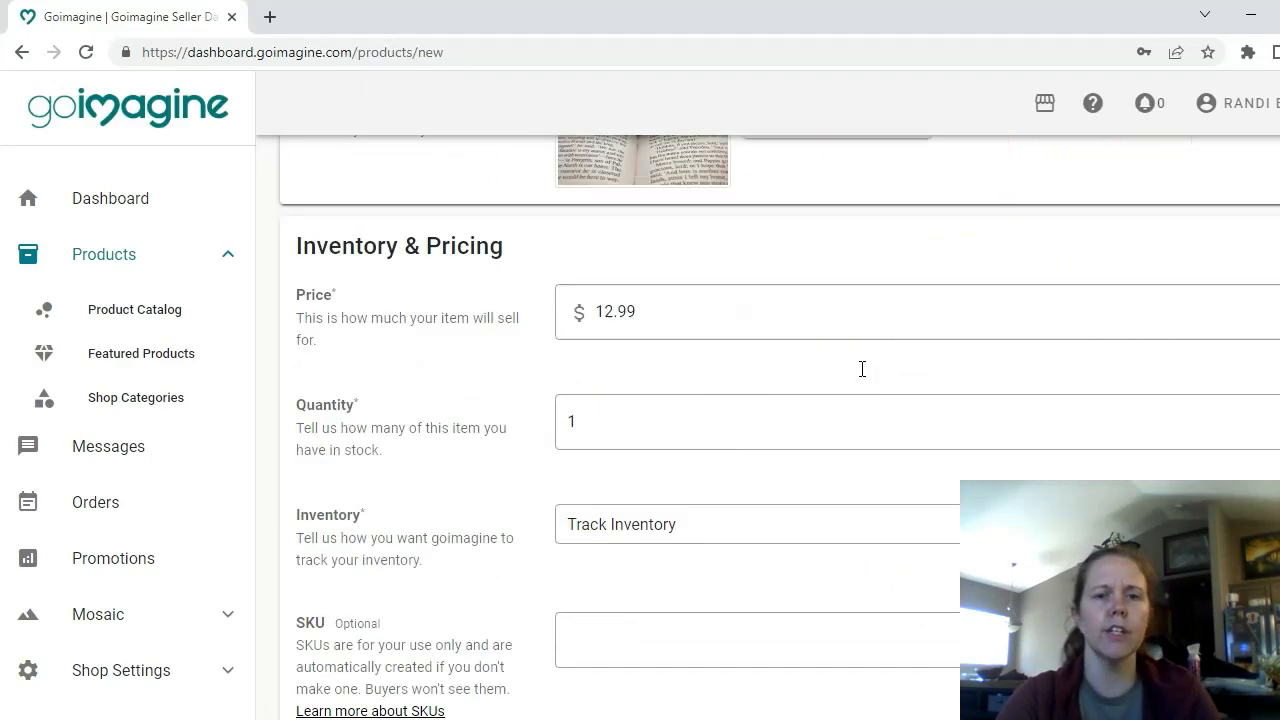
scroll(down, 3)
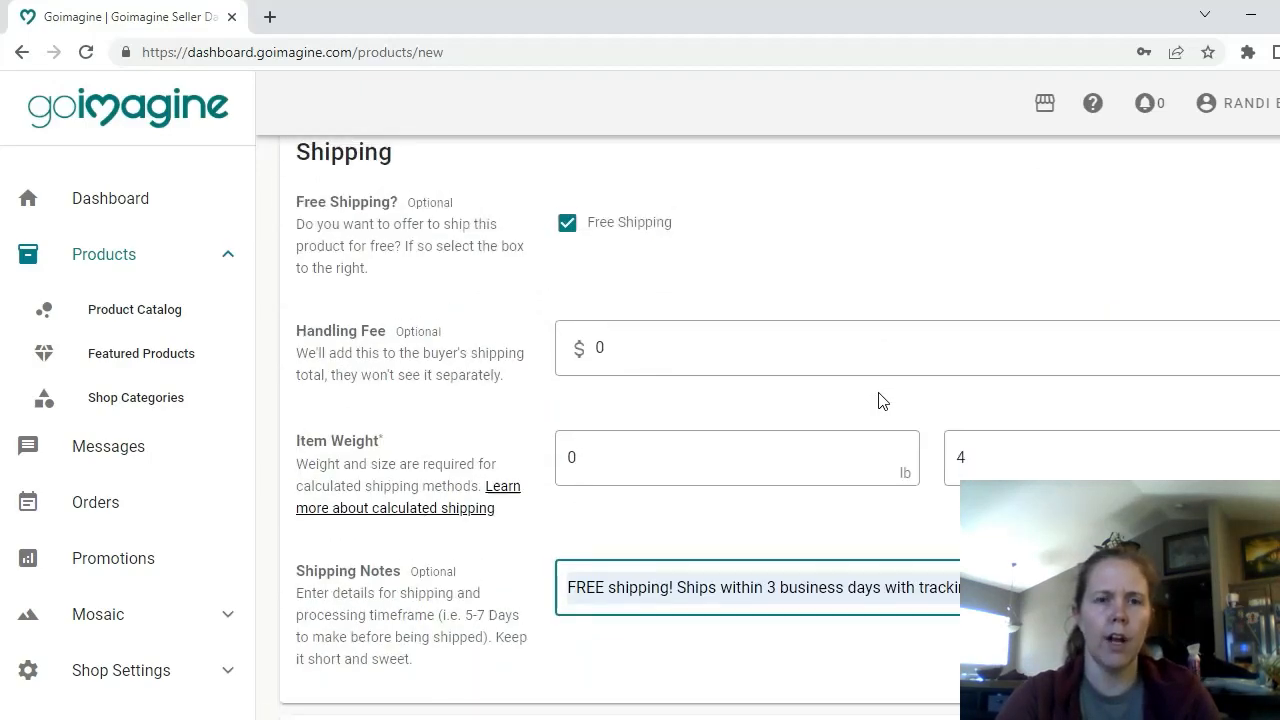
scroll(down, 3)
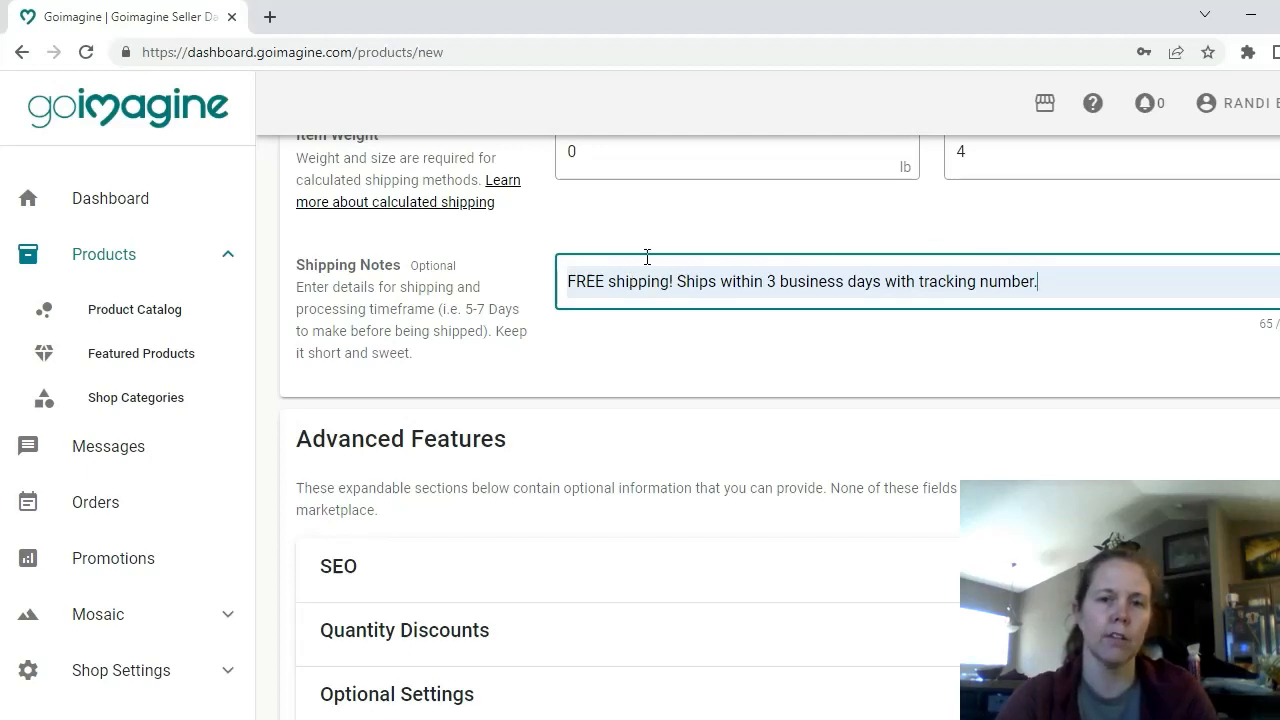
scroll(down, 3)
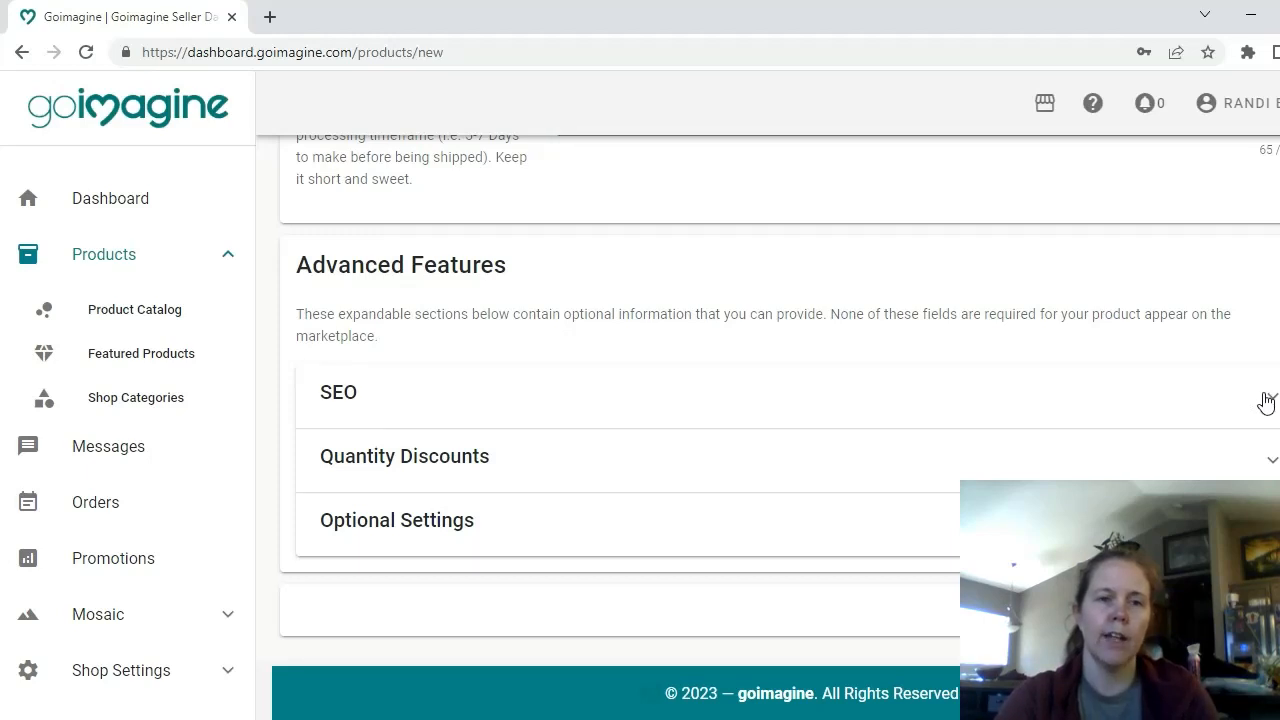
Step: Expand the SEO section and review its empty Page Title and Meta Description fields
click(338, 392)
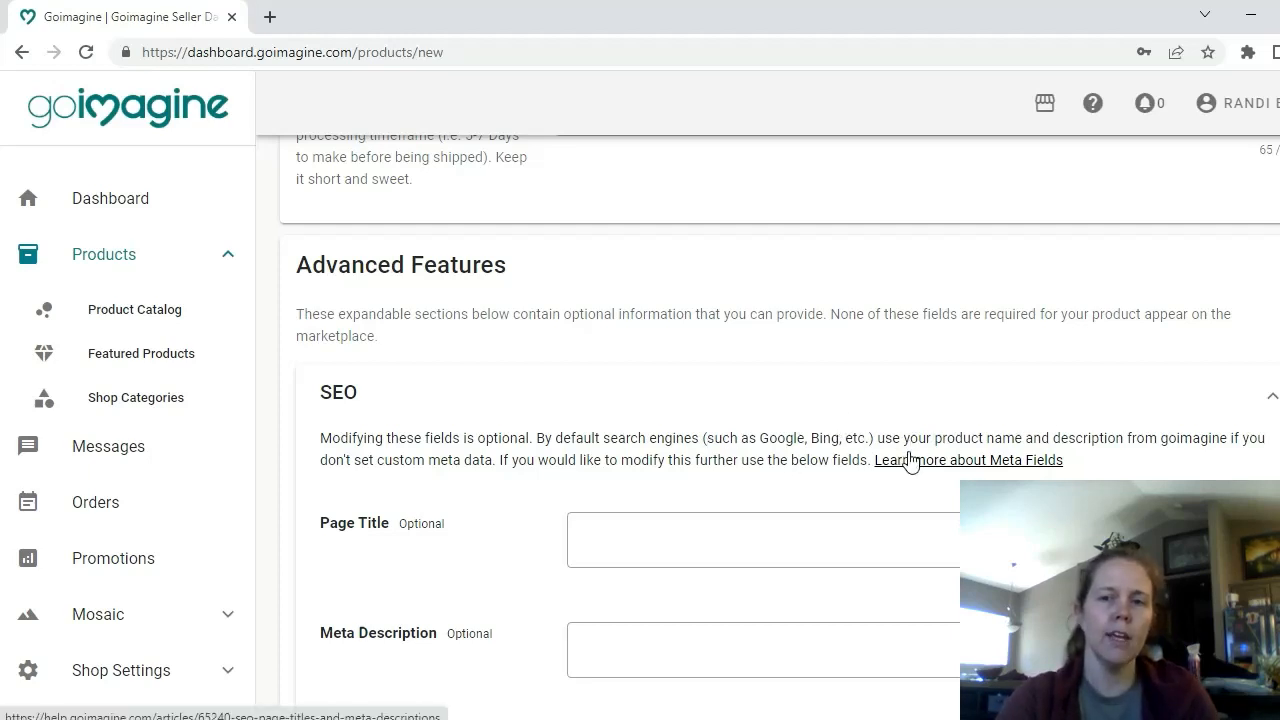
mouse_move(938, 456)
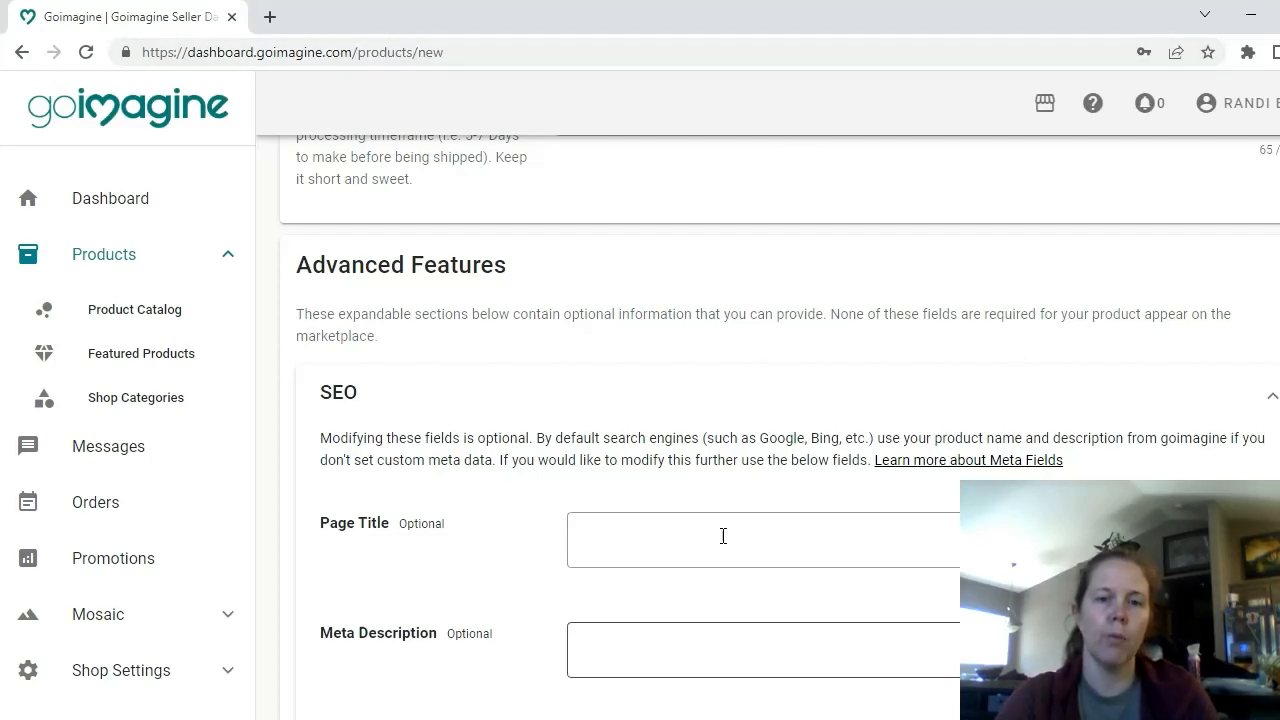
mouse_move(764, 618)
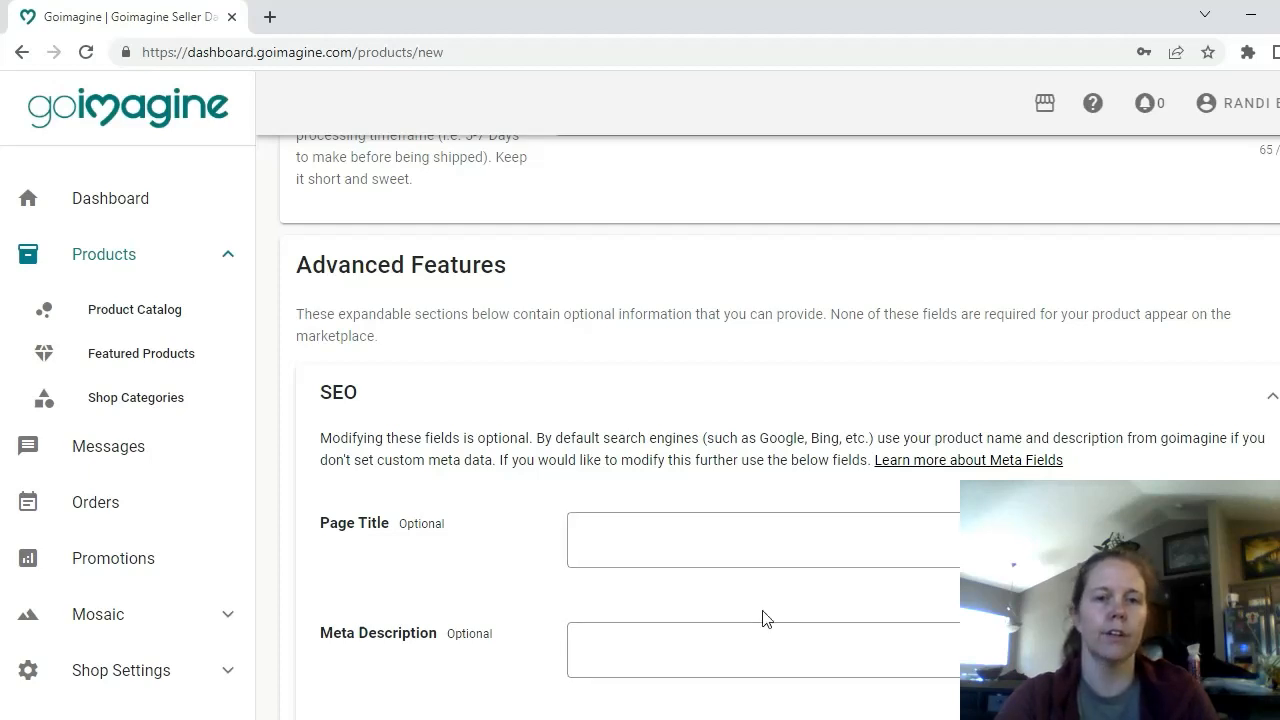
scroll(down, 3)
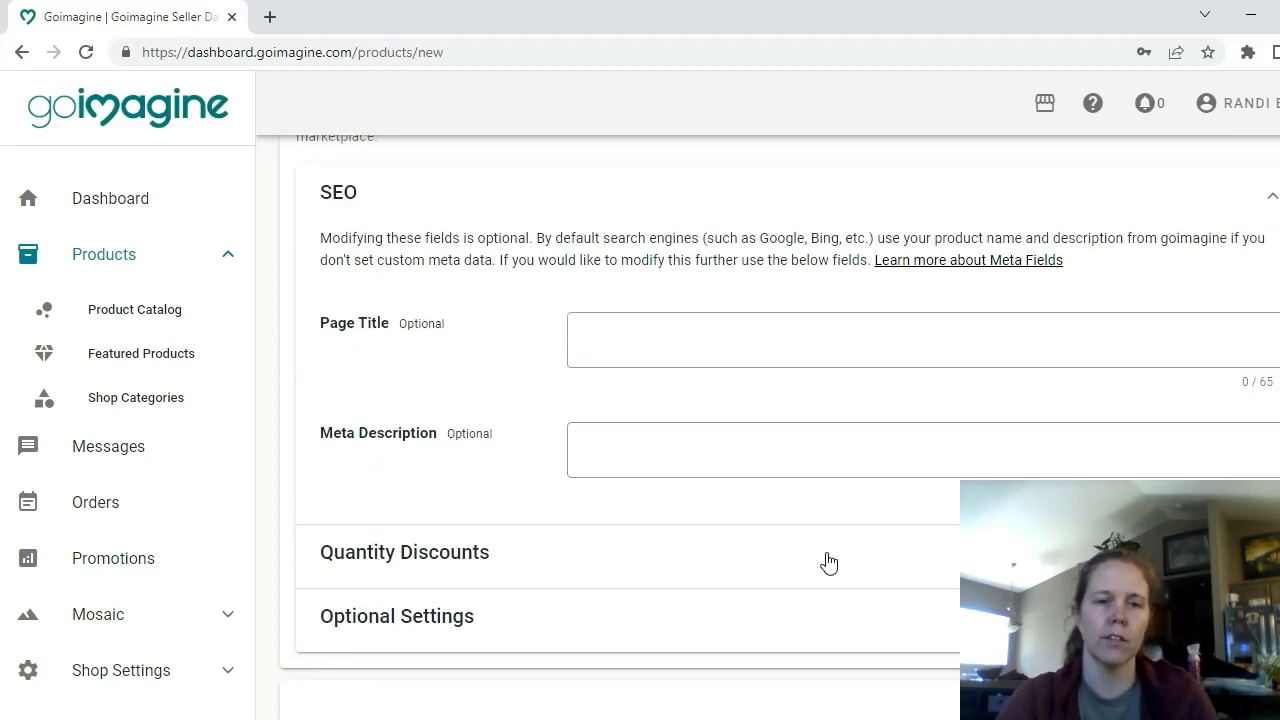
mouse_move(428, 564)
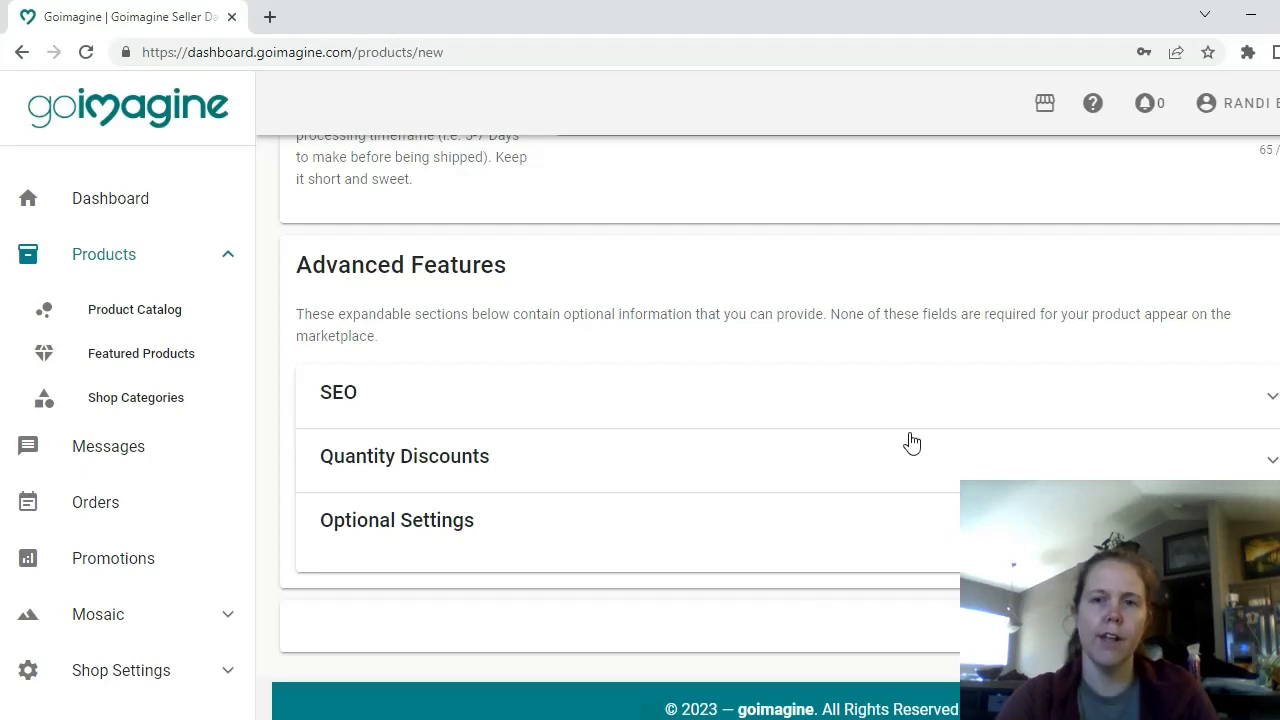
mouse_move(904, 434)
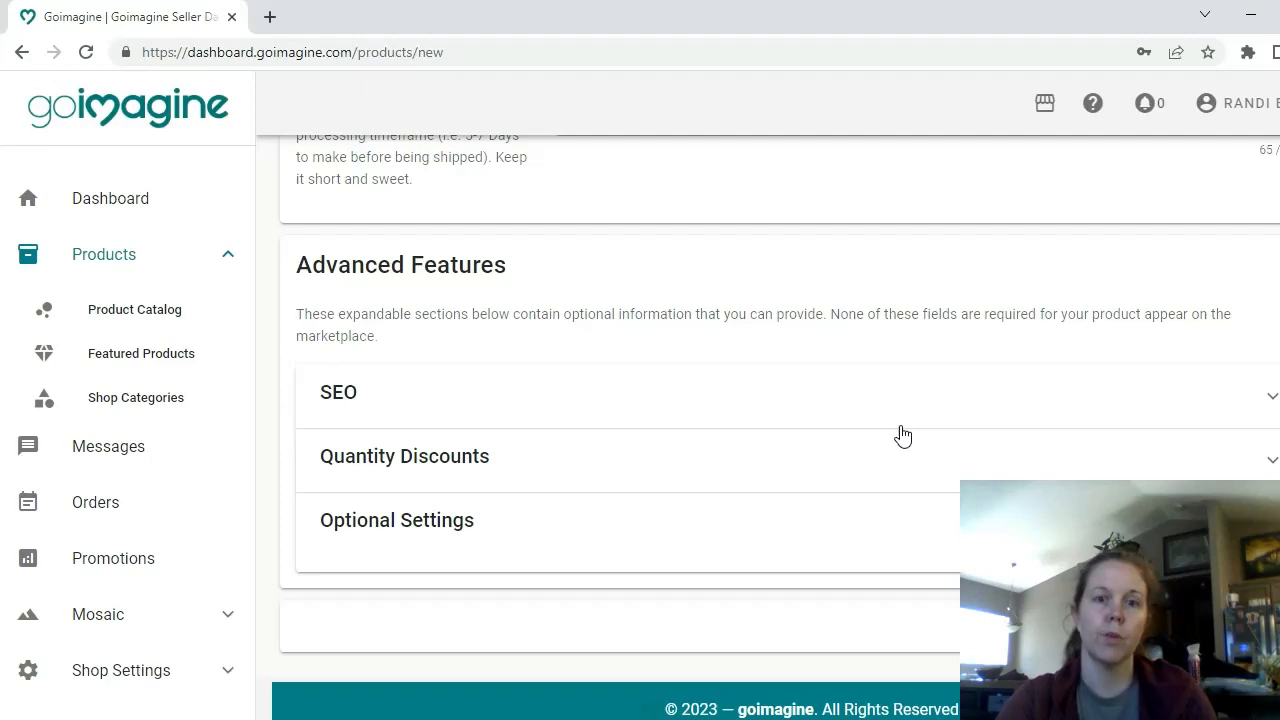
Step: Scroll through the Add New Product form toward Save, where the save fails with a Mysql2 full_description error
scroll(down, 3)
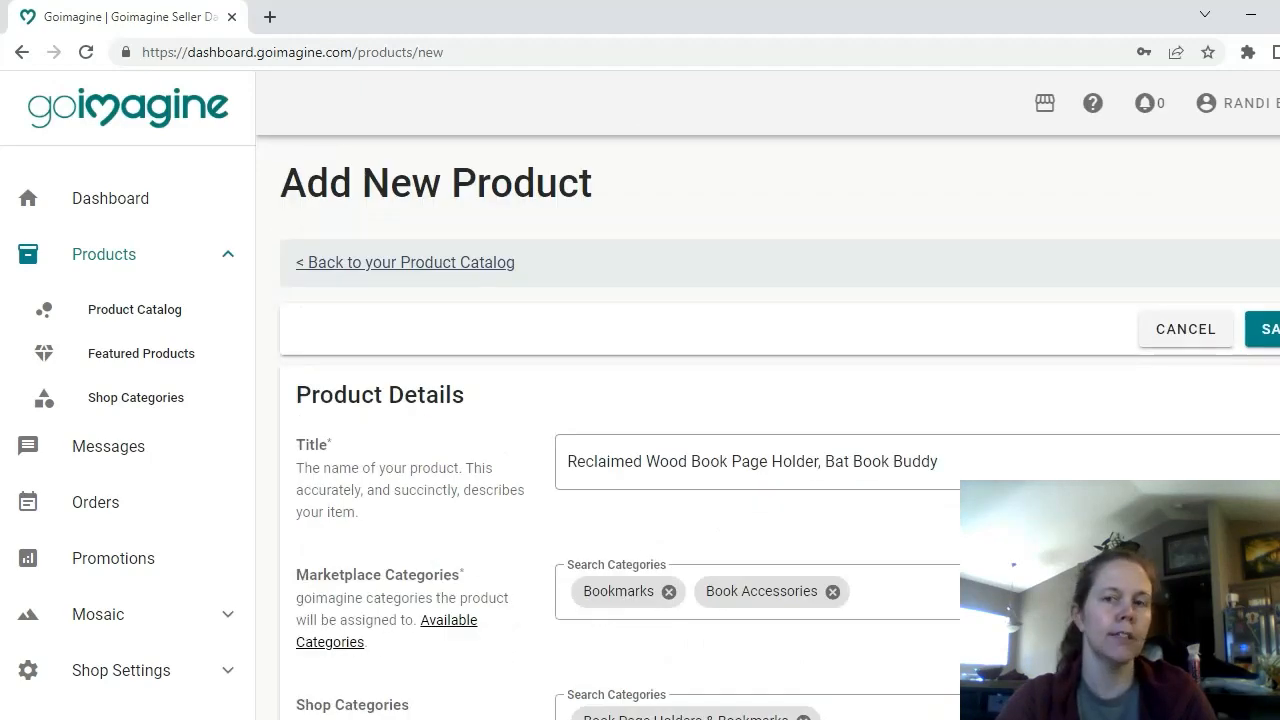
scroll(down, 3)
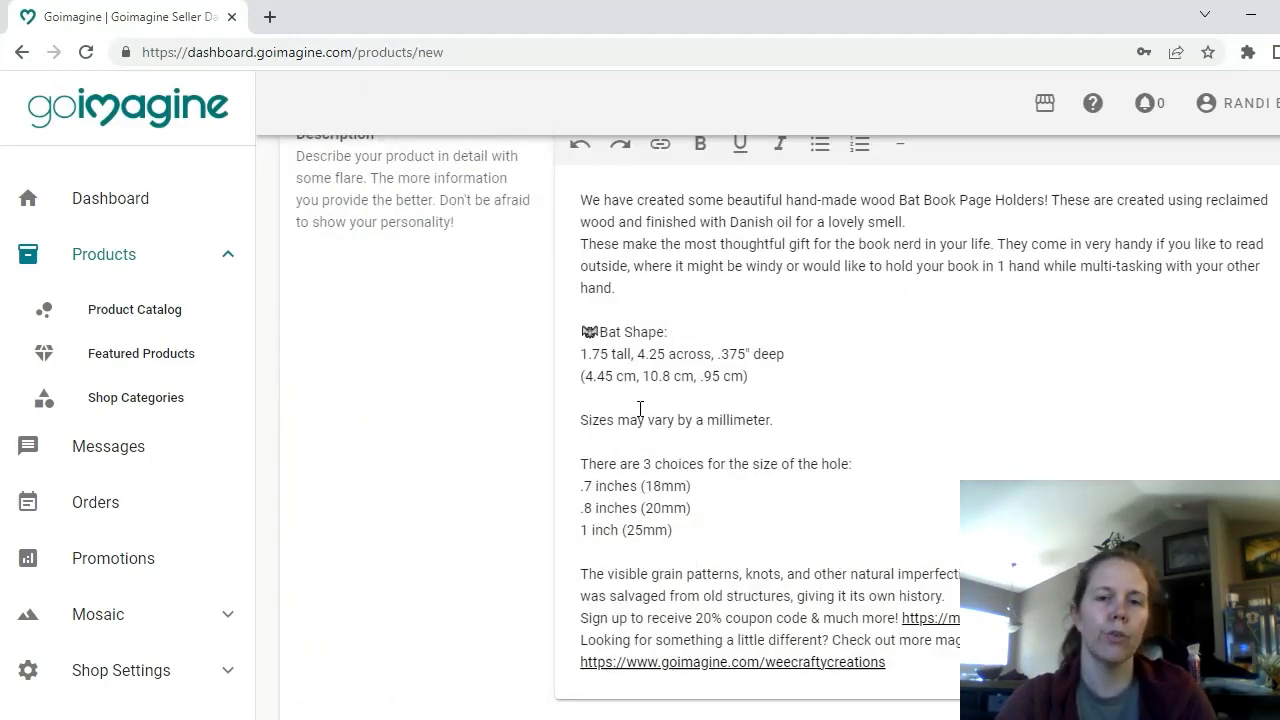
scroll(down, 3)
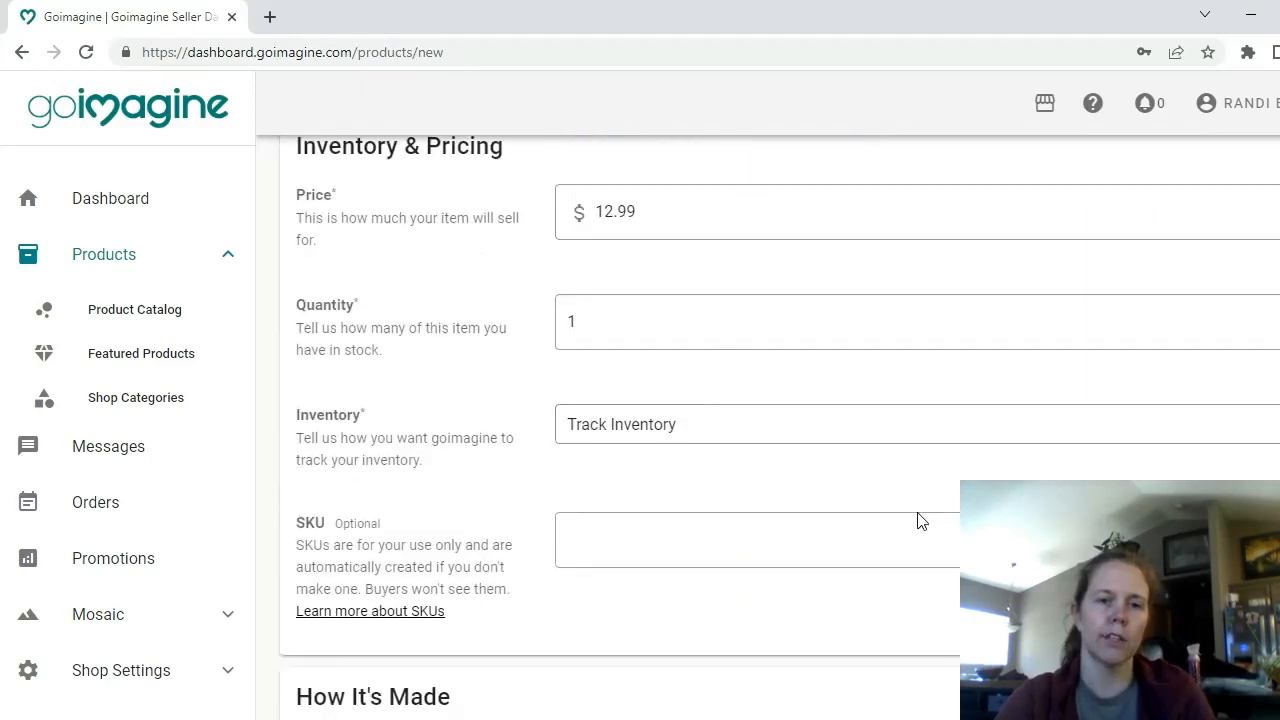
scroll(down, 3)
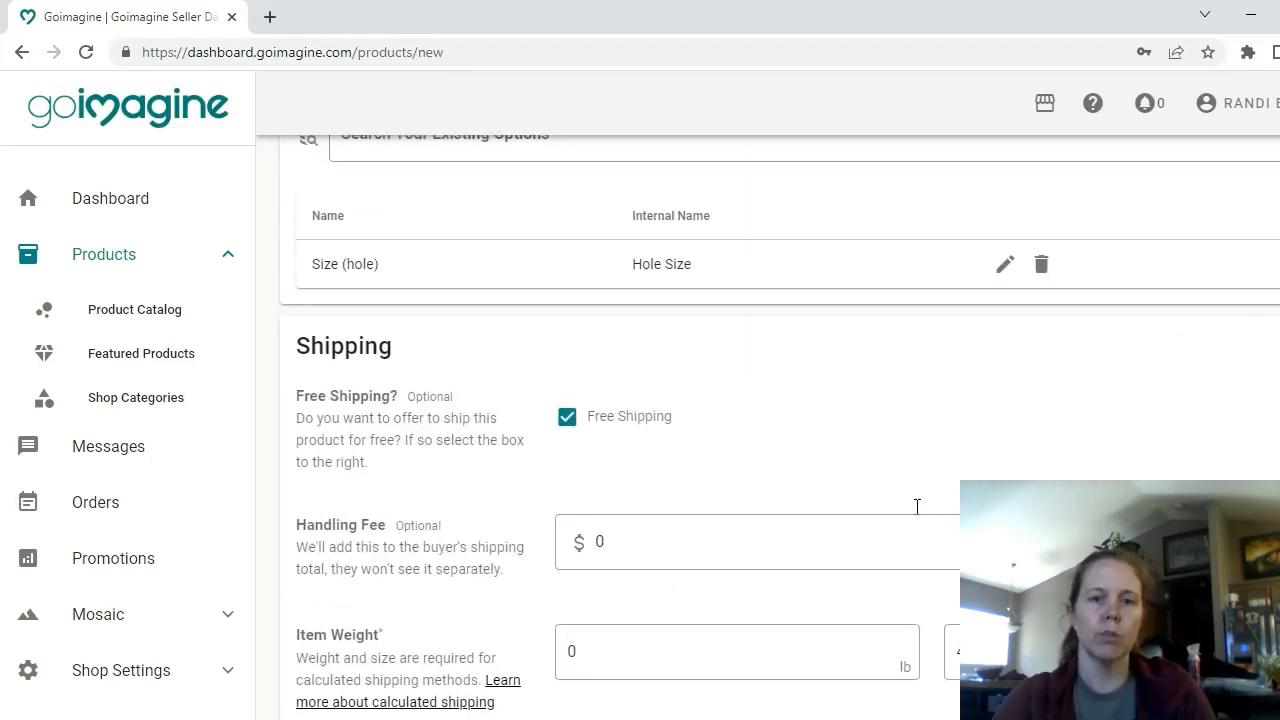
scroll(down, 3)
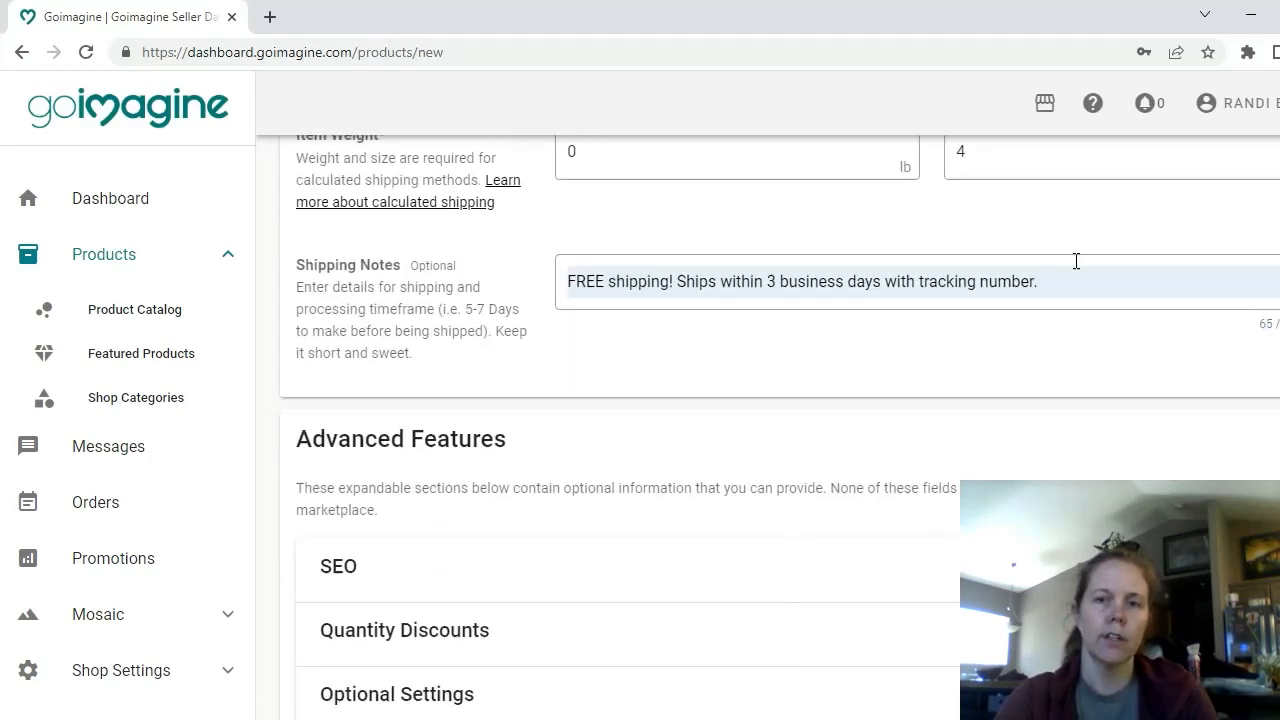
scroll(down, 3)
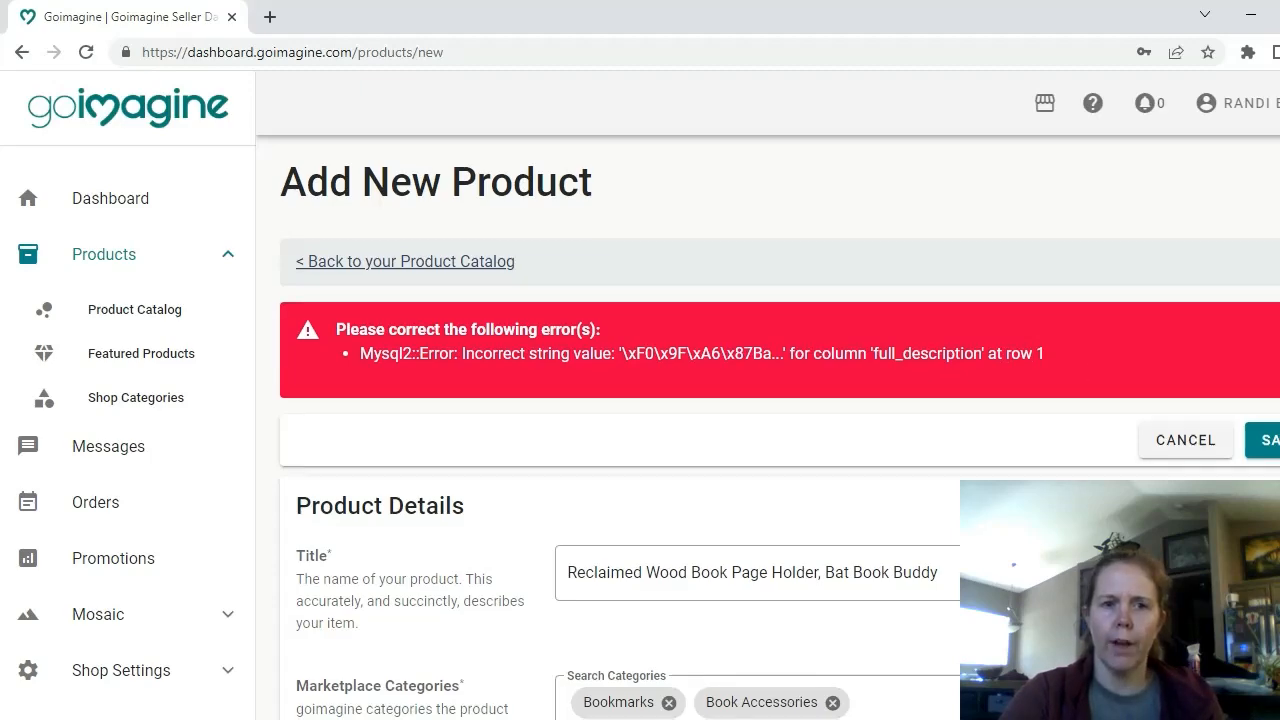
Step: Save the Reclaimed Wood Book Page Holder listing after removing the bat emoji from its description
scroll(down, 3)
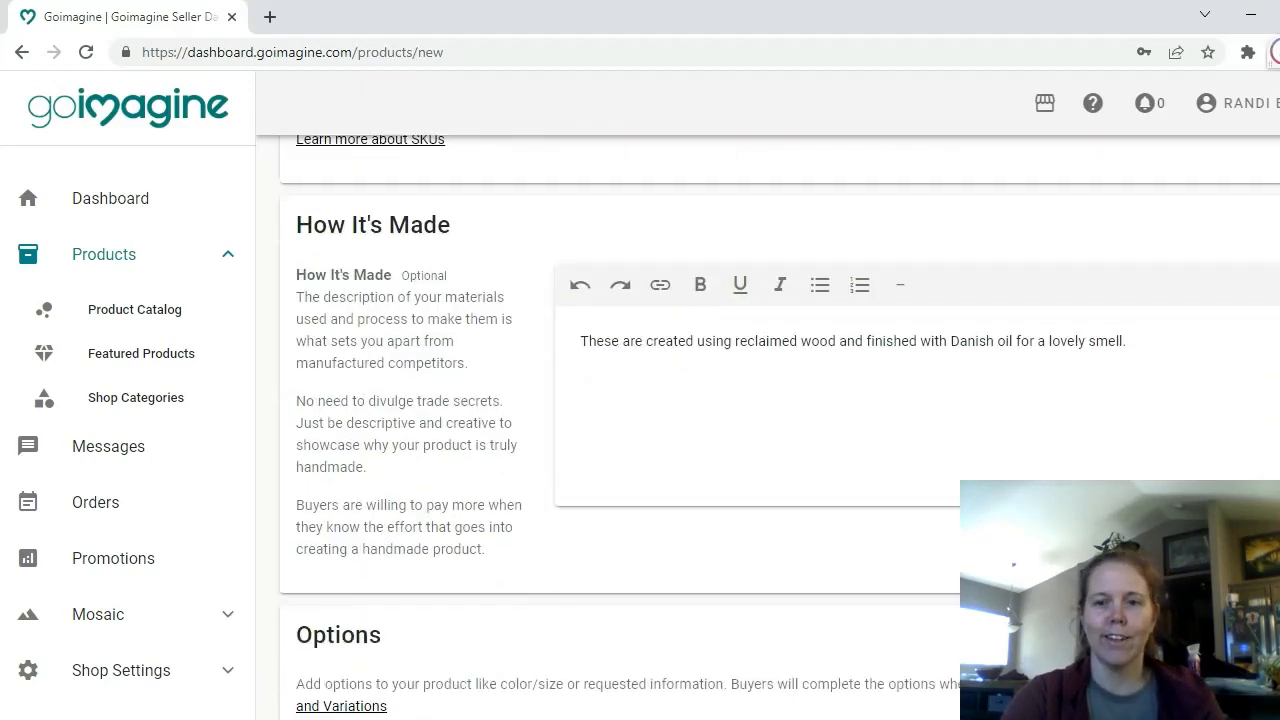
scroll(down, 3)
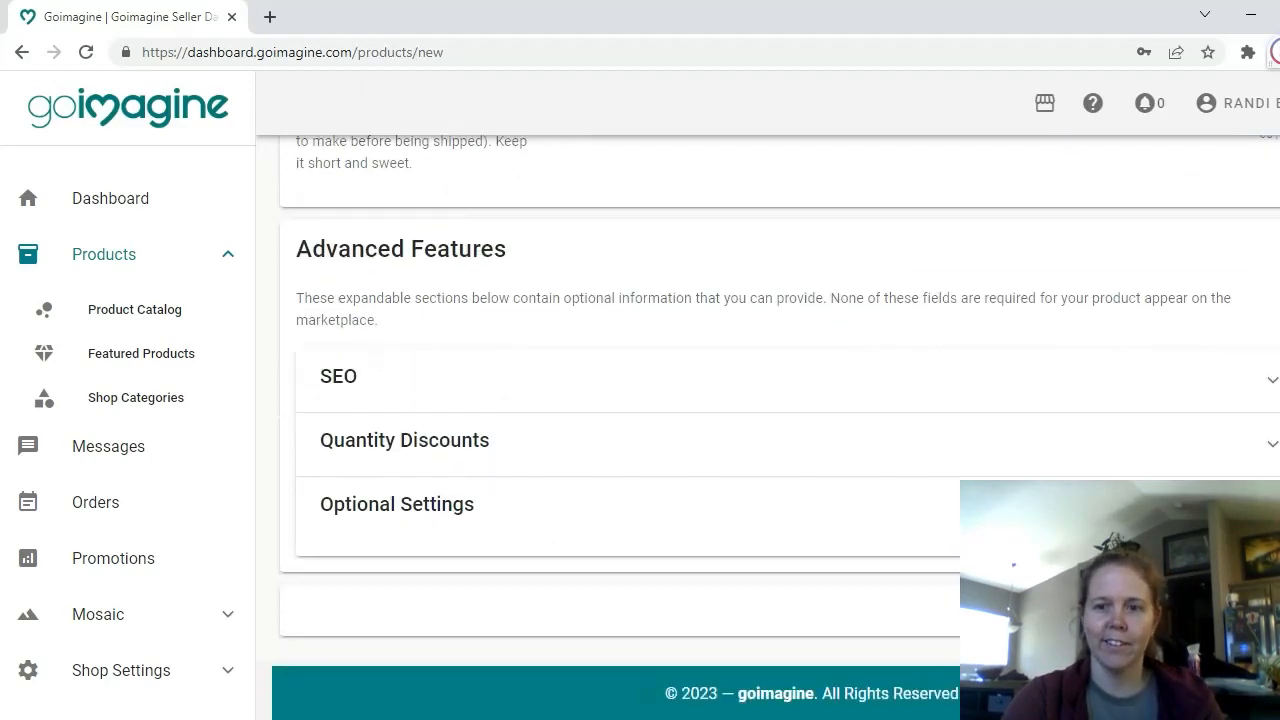
click(134, 308)
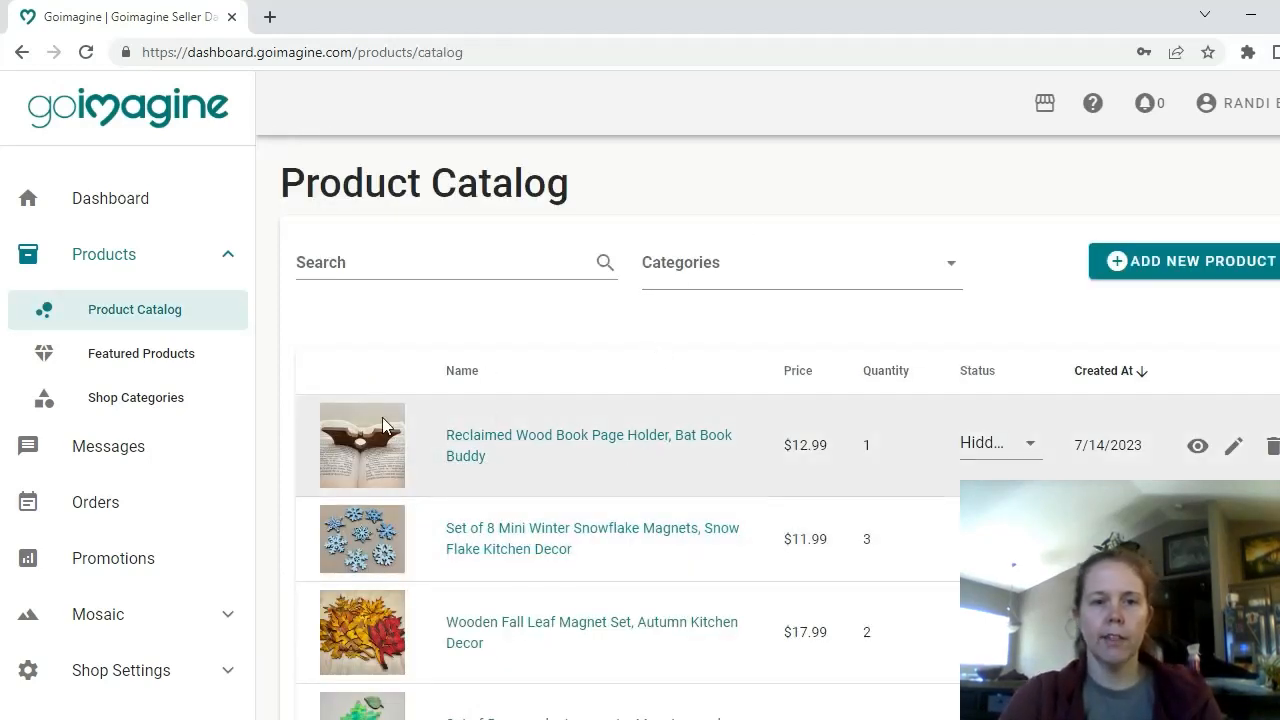
mouse_move(348, 424)
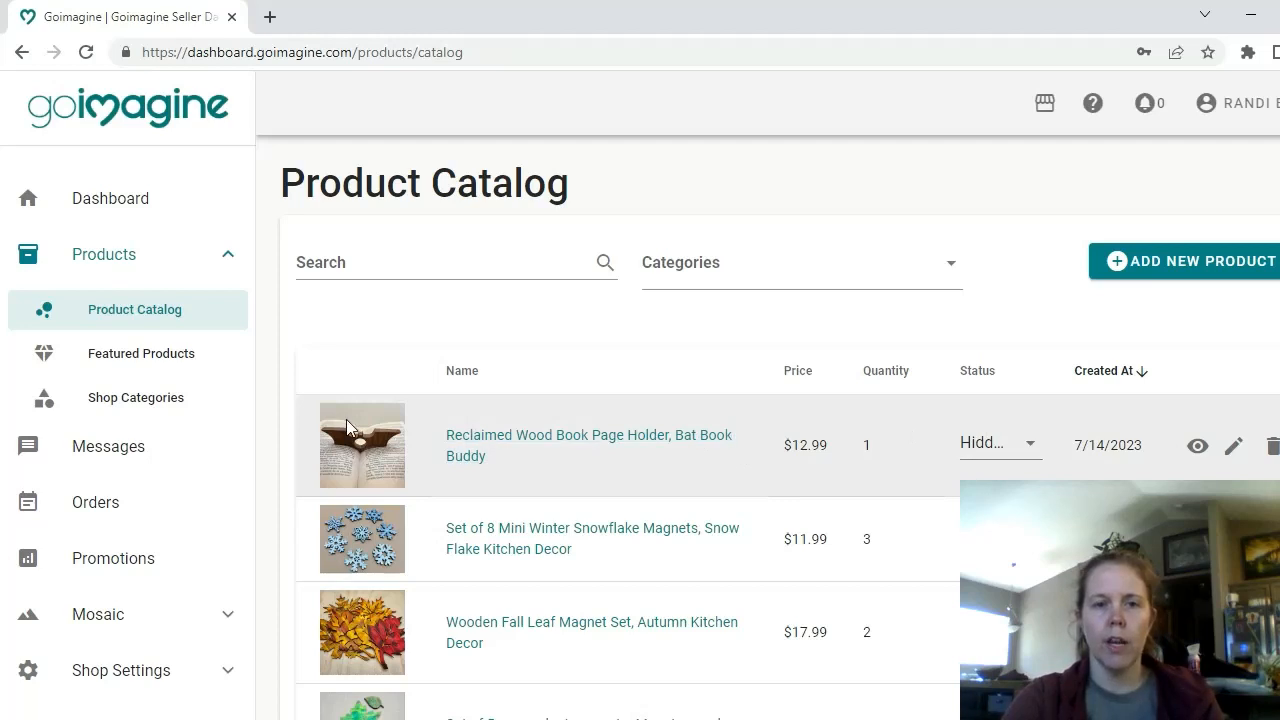
mouse_move(996, 460)
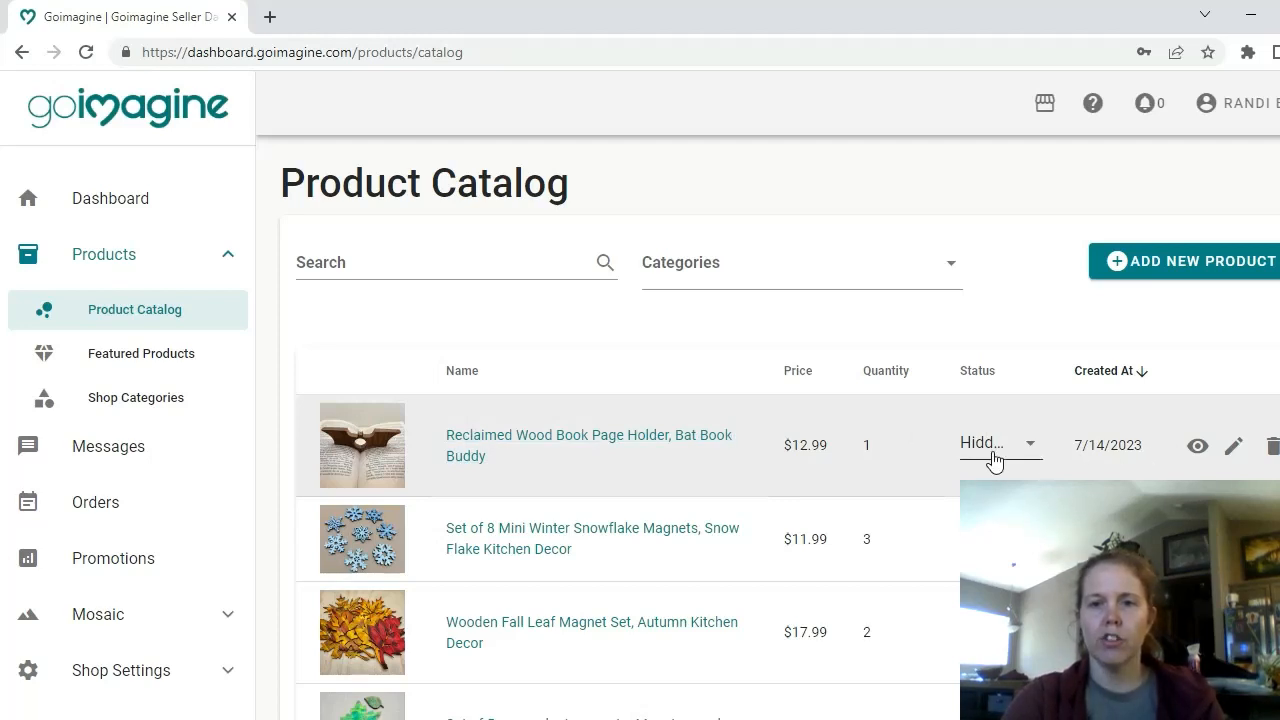
Step: Reopen the saved bat book page holder listing from Product Catalog and review its details, status still Hidden
click(1196, 444)
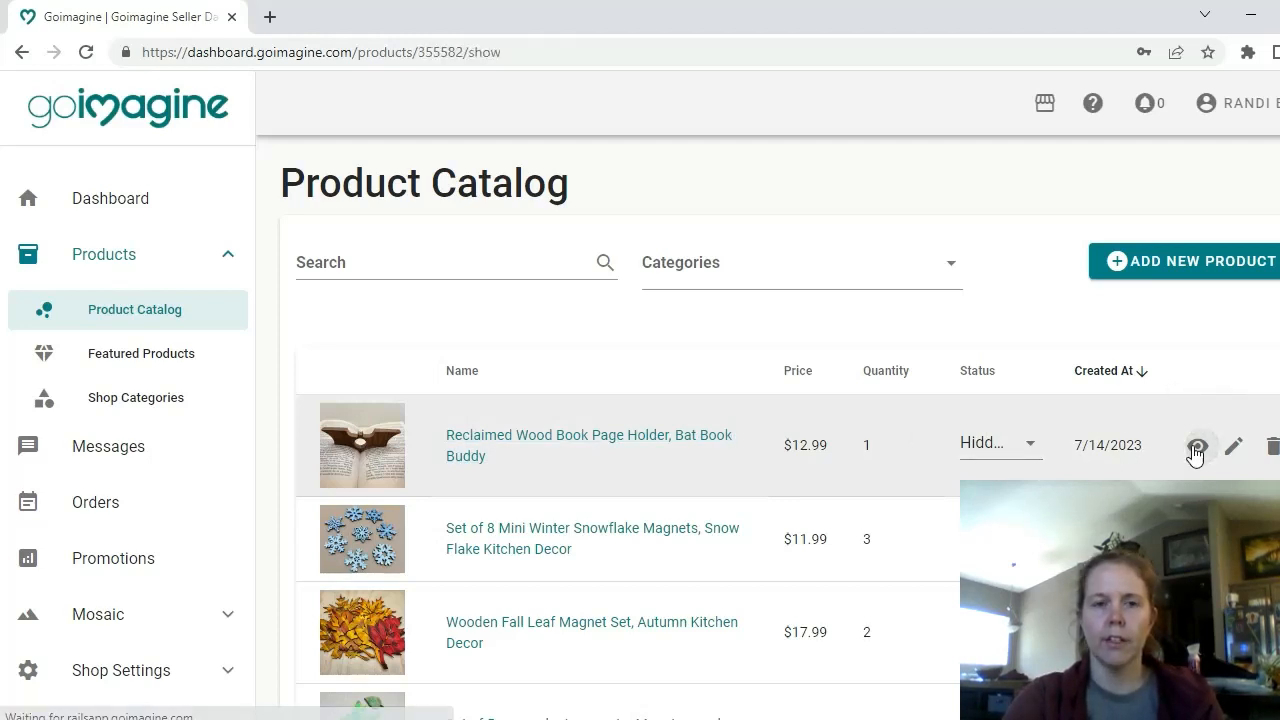
click(1198, 446)
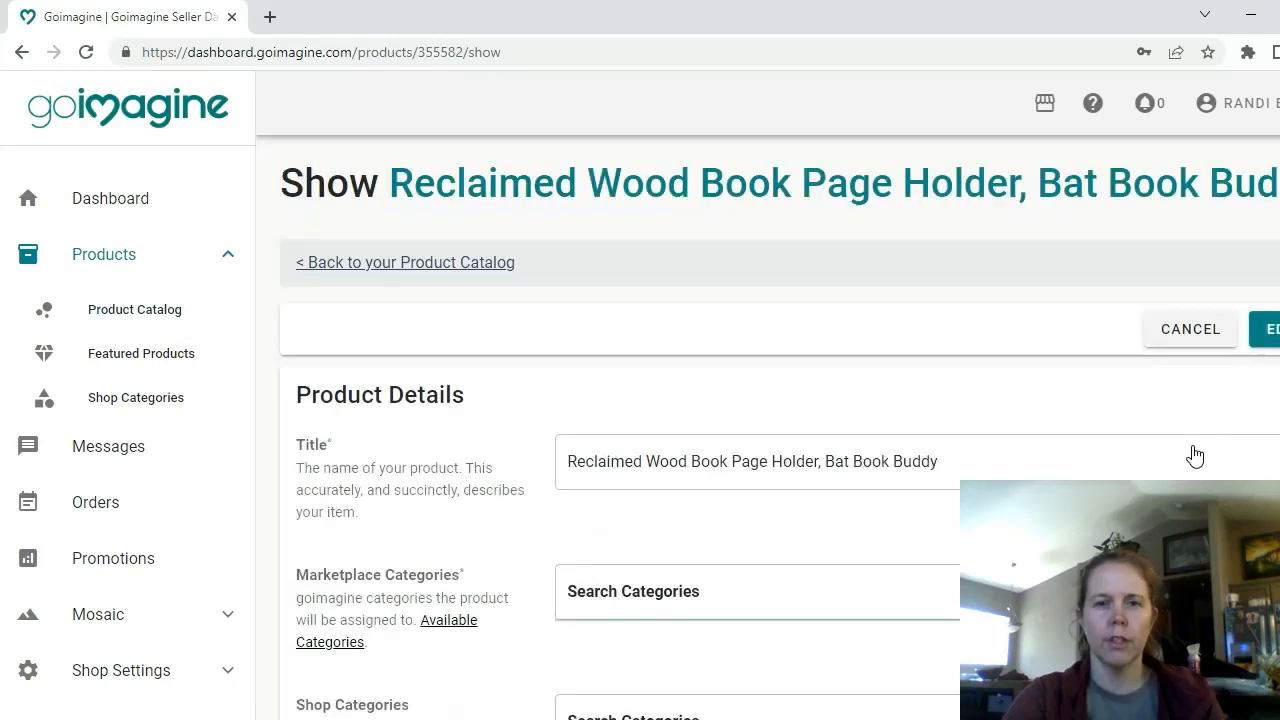
mouse_move(684, 338)
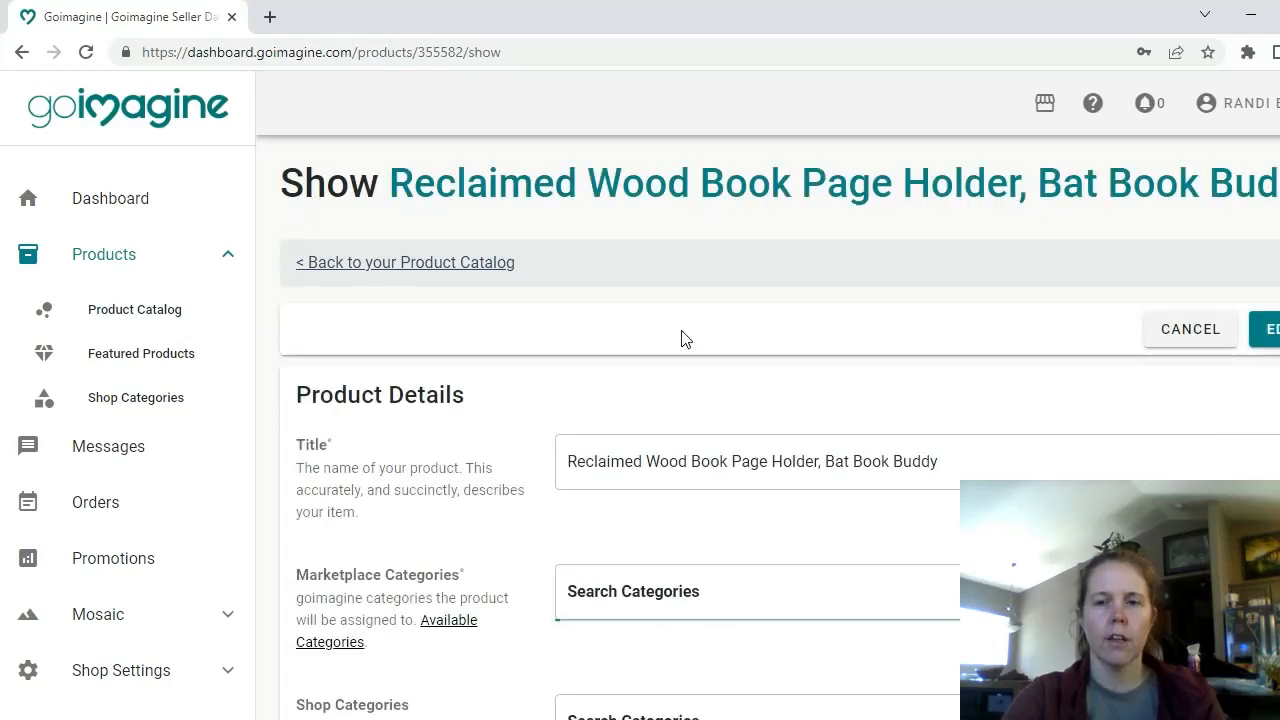
mouse_move(1184, 464)
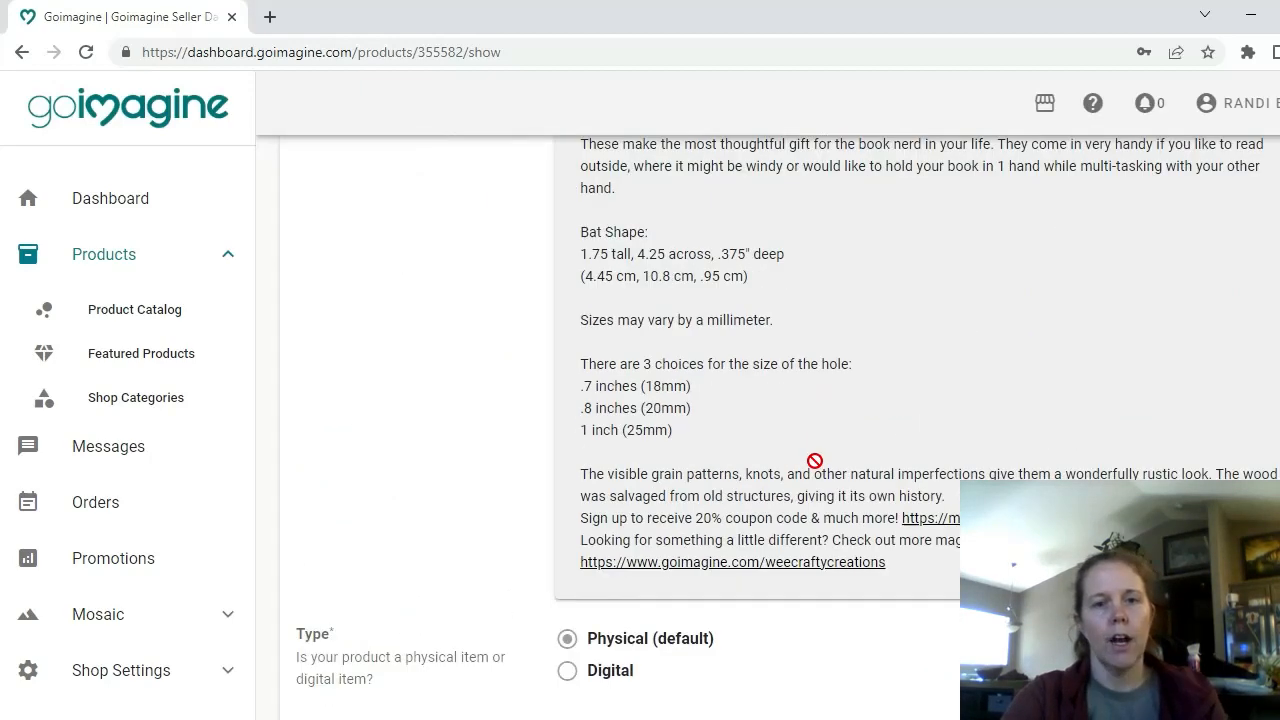
scroll(down, 3)
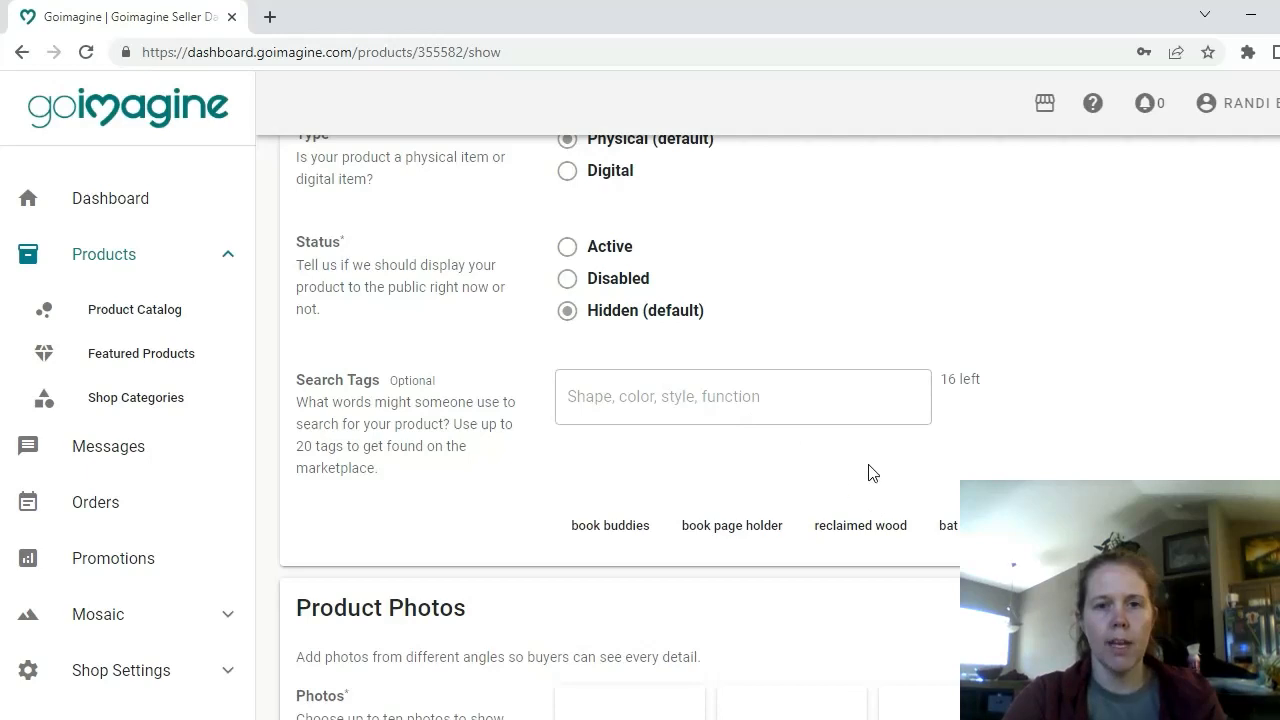
scroll(down, 3)
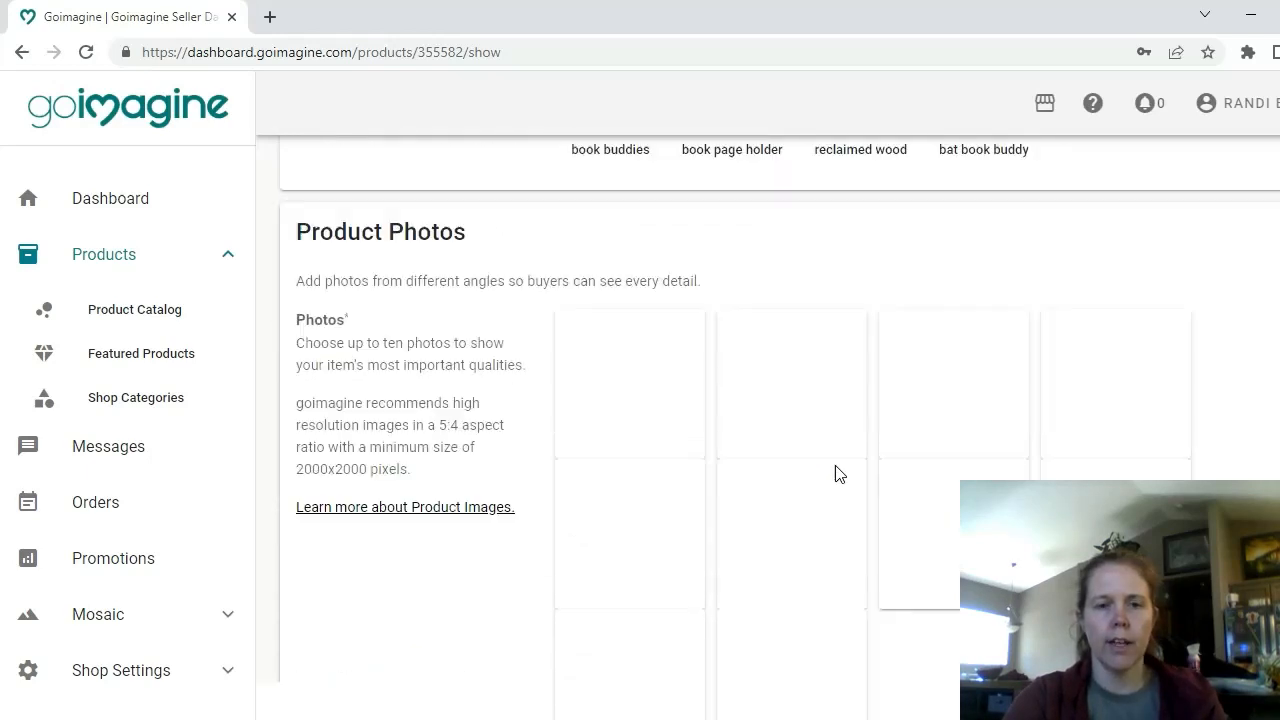
scroll(down, 3)
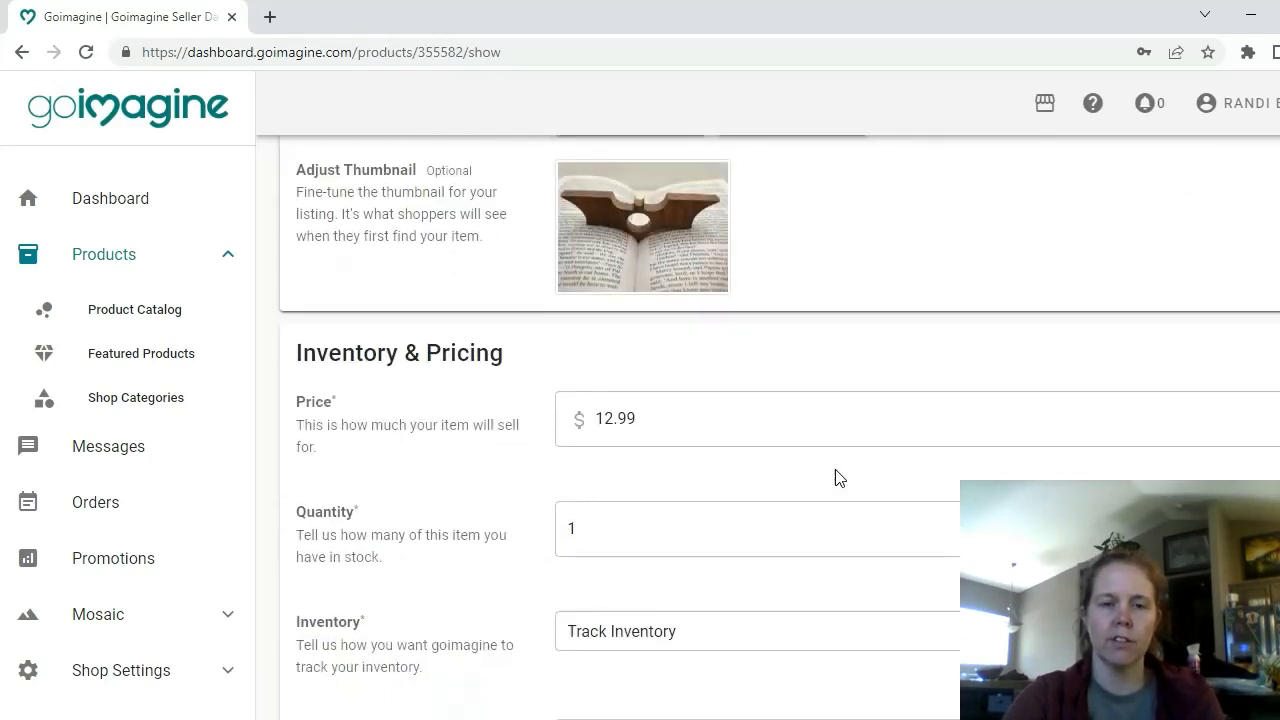
scroll(down, 3)
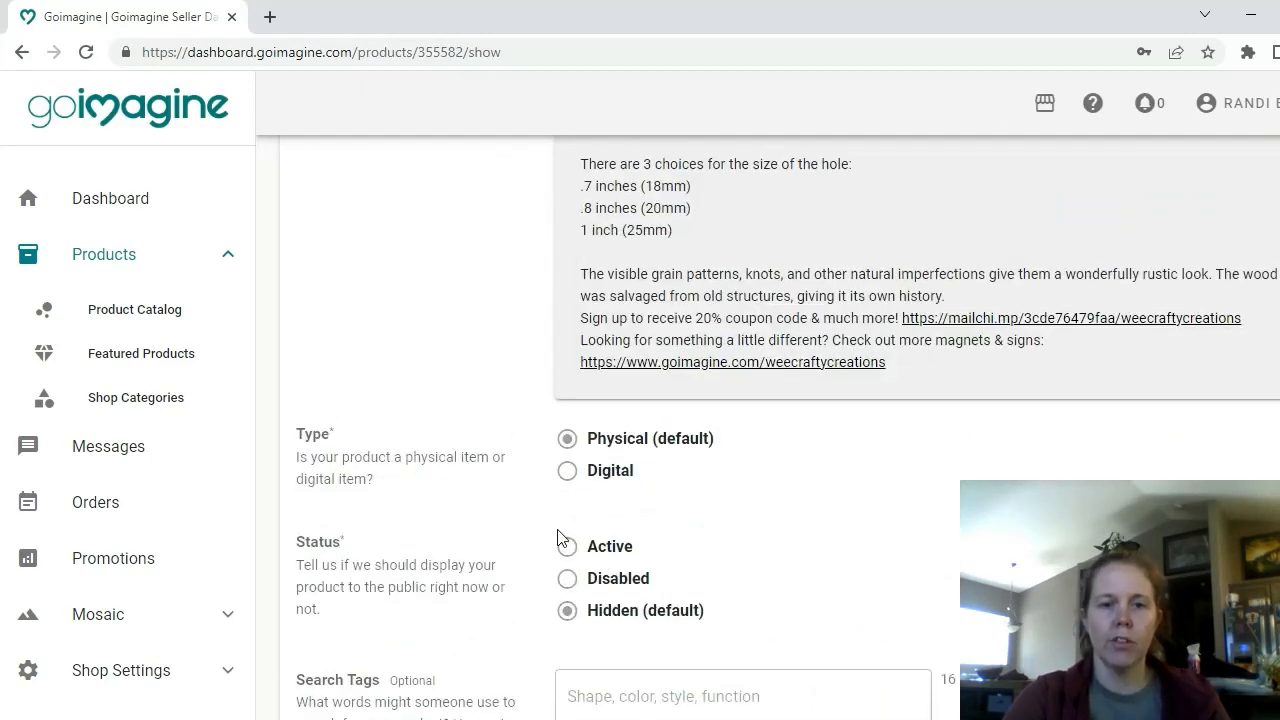
mouse_move(864, 568)
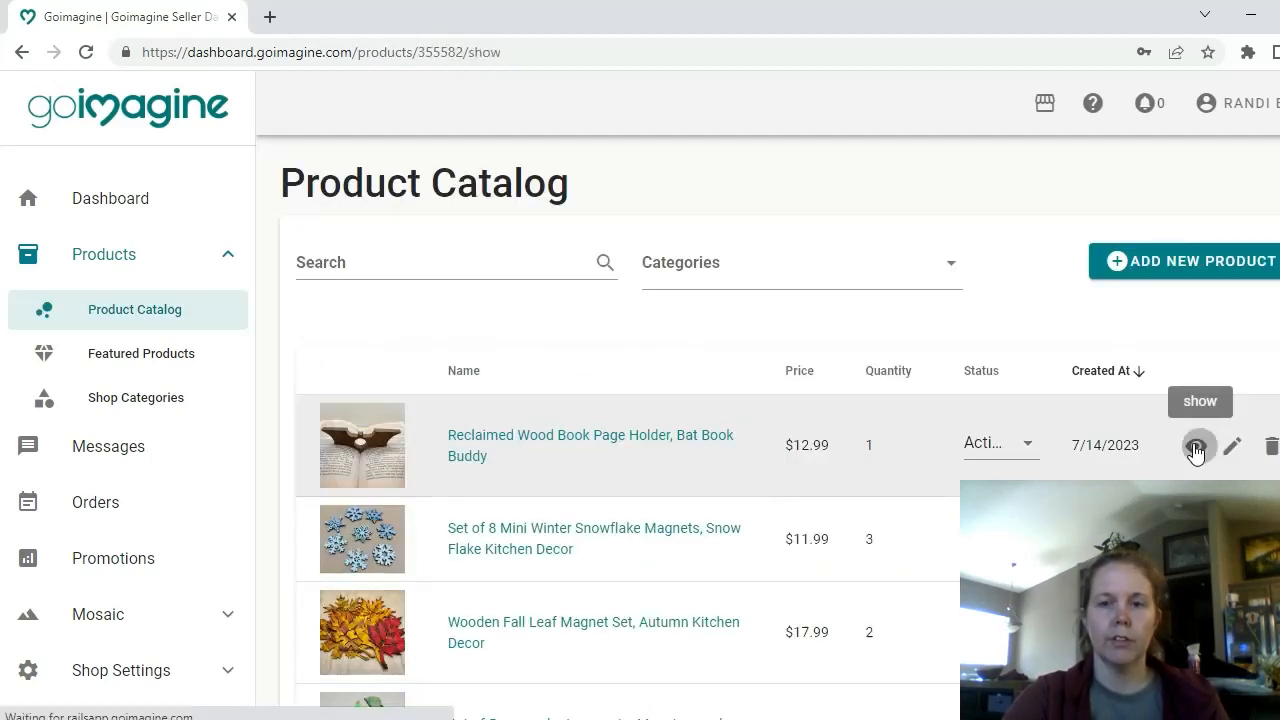
Step: Reopen the now-active listing and view its automatically generated SKU under Inventory & Pricing
click(1198, 444)
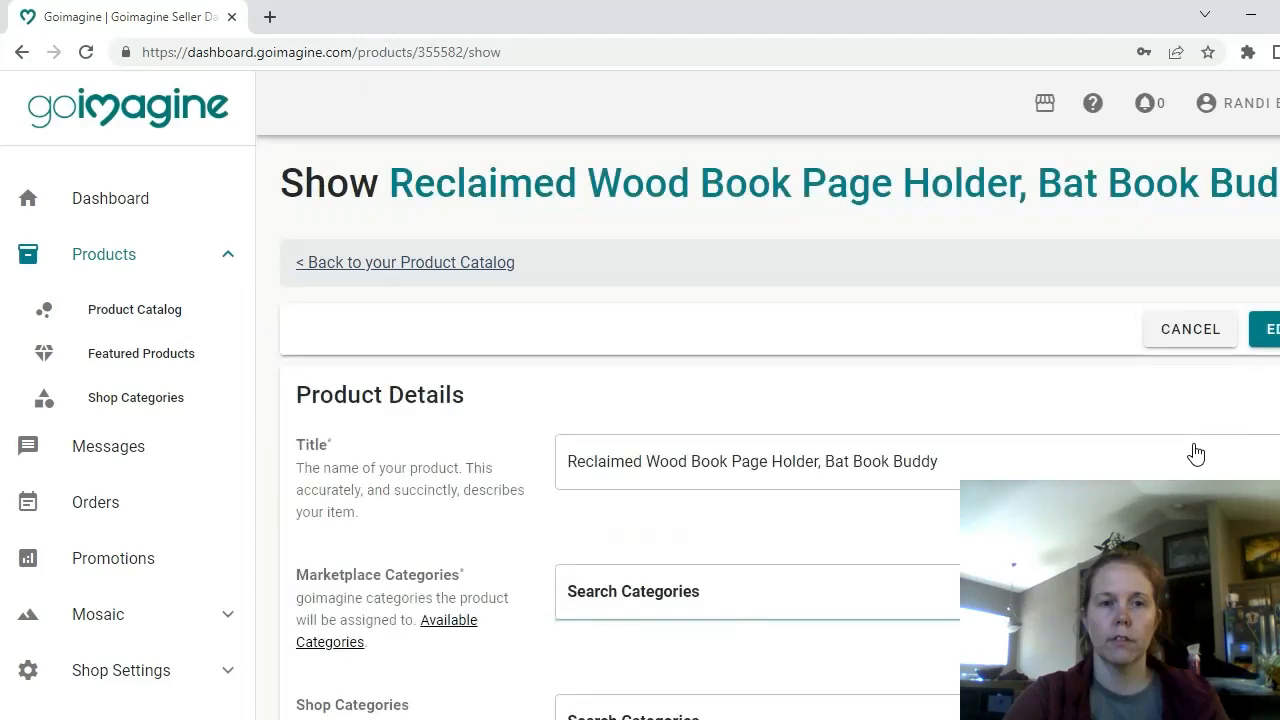
mouse_move(808, 436)
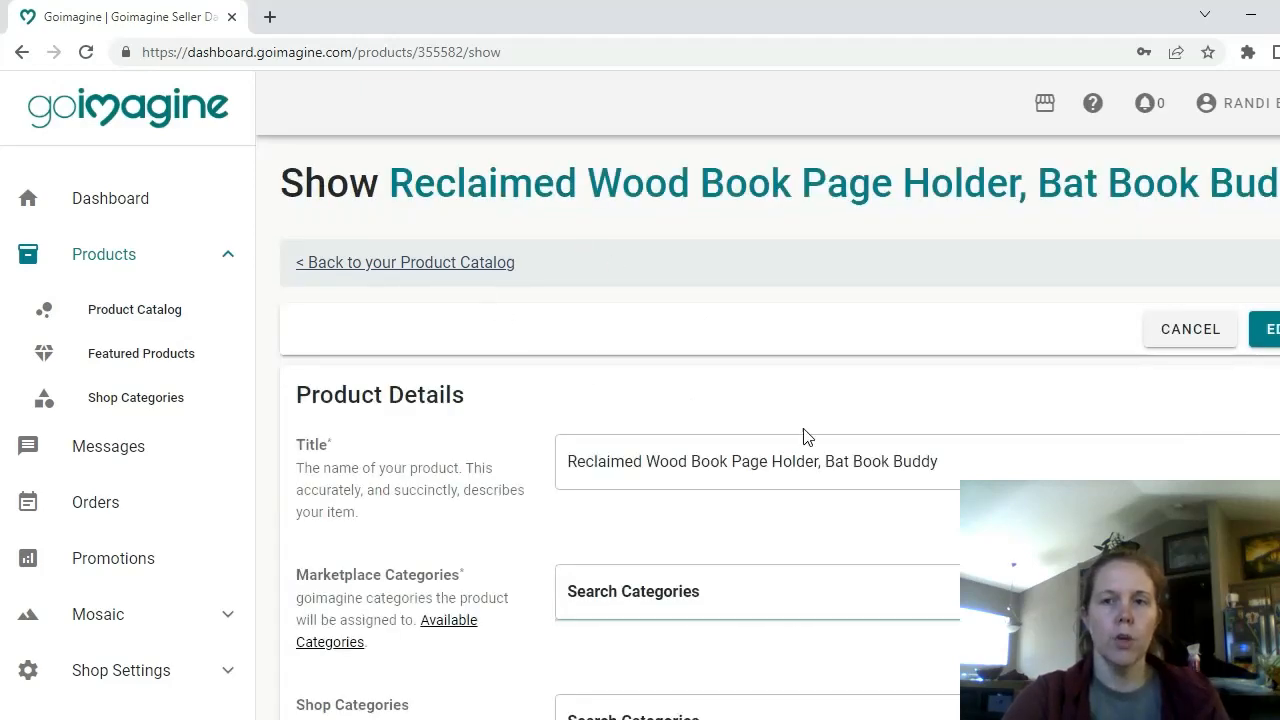
scroll(down, 3)
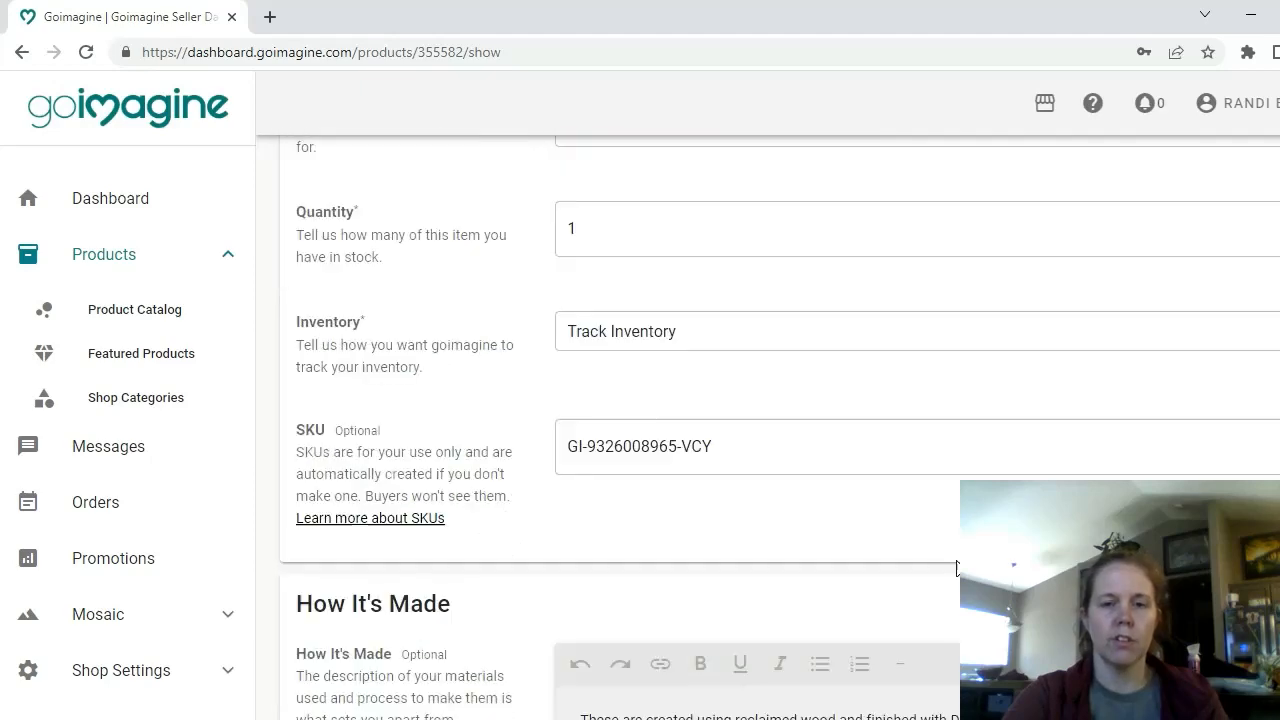
scroll(down, 3)
text(goimagine.com)
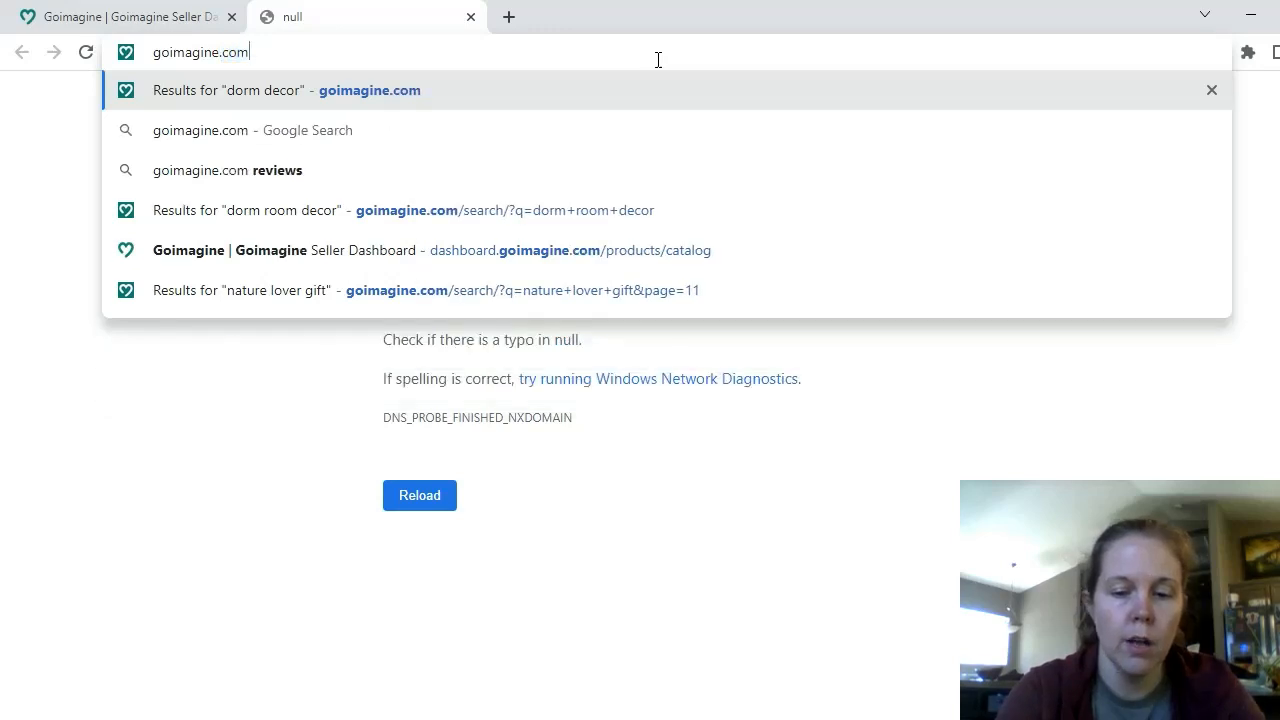
Step: Go to the WeeCraftyCreations shop on goimagine.com and find the Reclaimed Wood Book Page Holder at $12.99
text(/weecraftycreations)
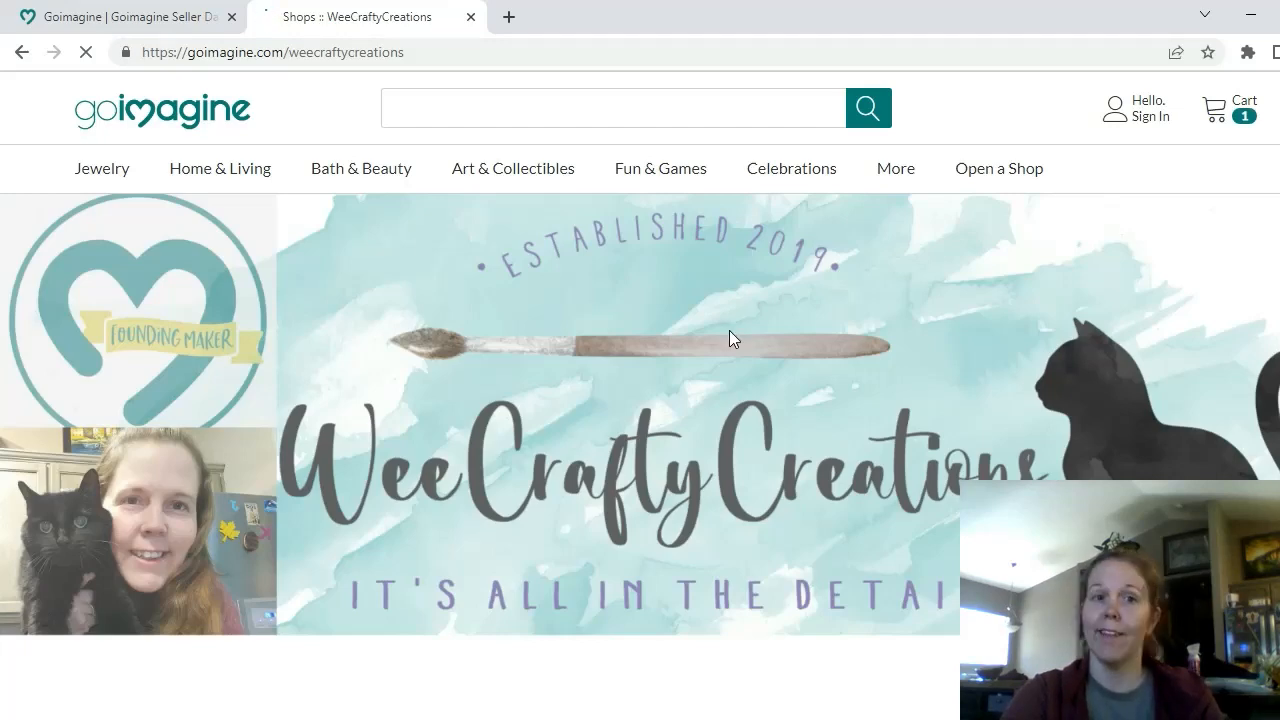
scroll(down, 3)
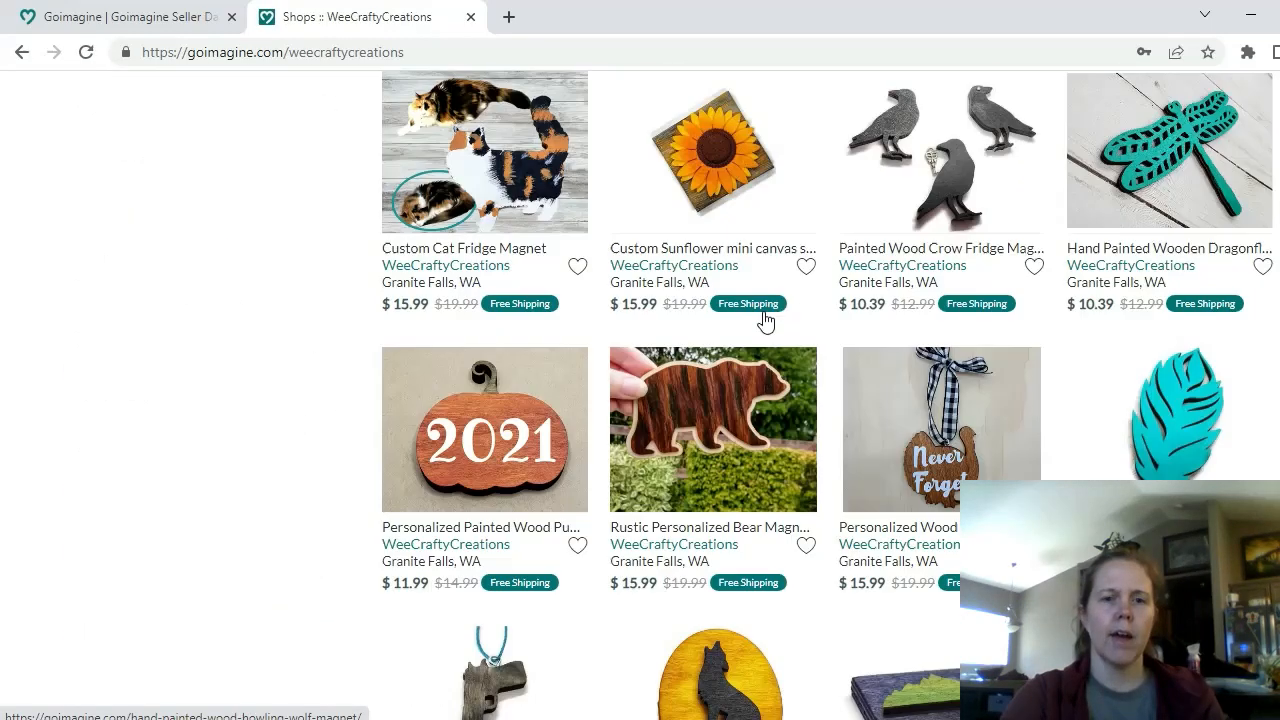
scroll(down, 3)
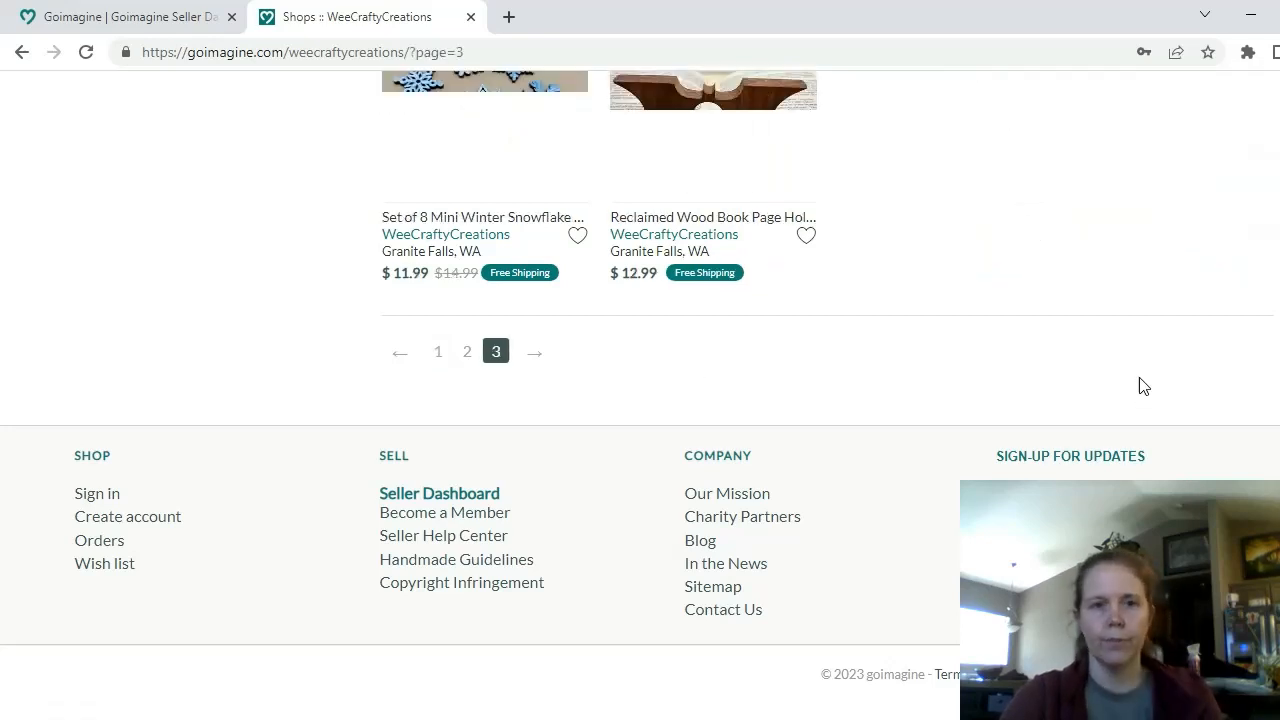
scroll(up, 3)
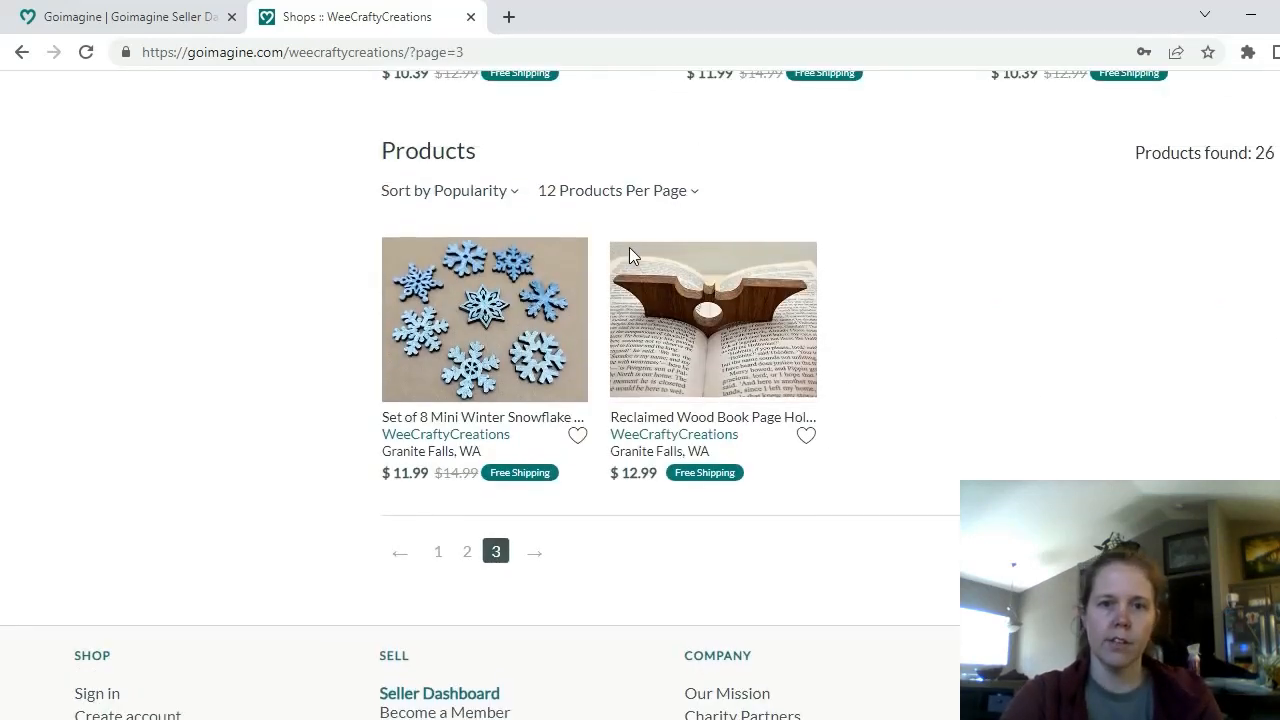
mouse_move(806, 268)
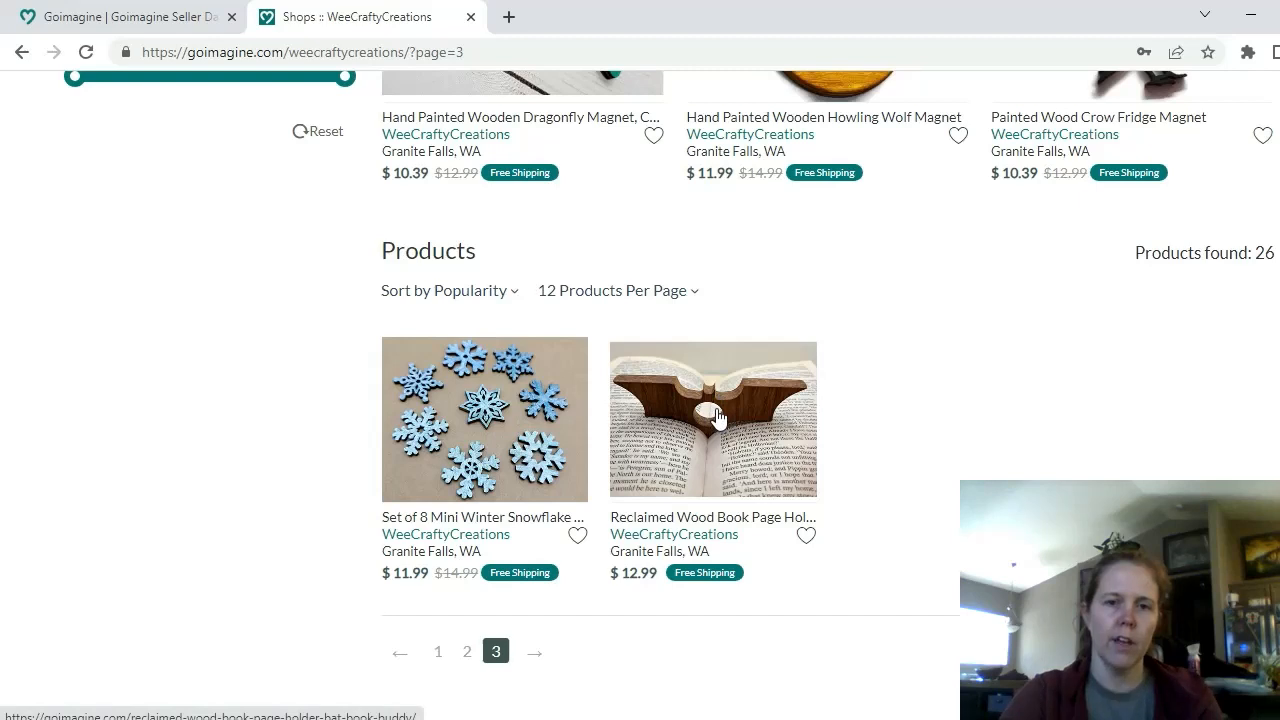
Step: View the Reclaimed Wood Book Page Holder, Bat Book Buddy listing on the storefront
click(712, 418)
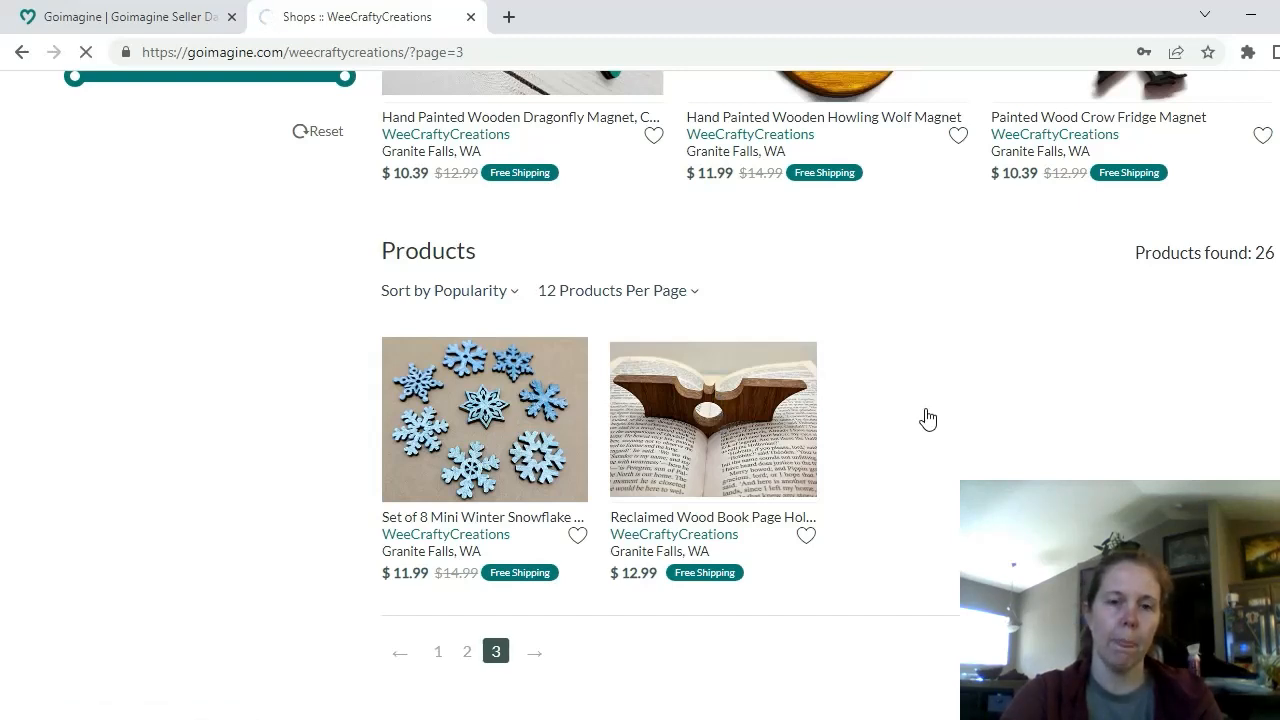
click(712, 420)
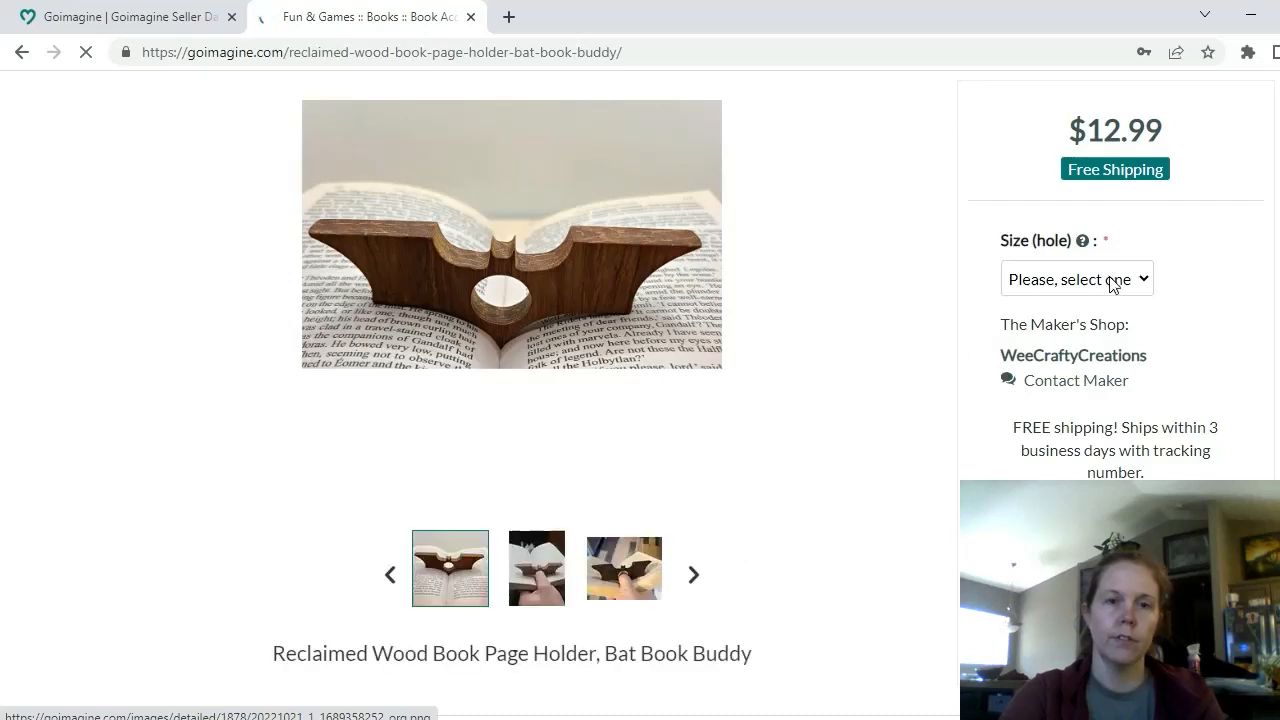
Step: Choose the .8 inch hole from the Size (hole) options, after trying .7 inch
click(1076, 278)
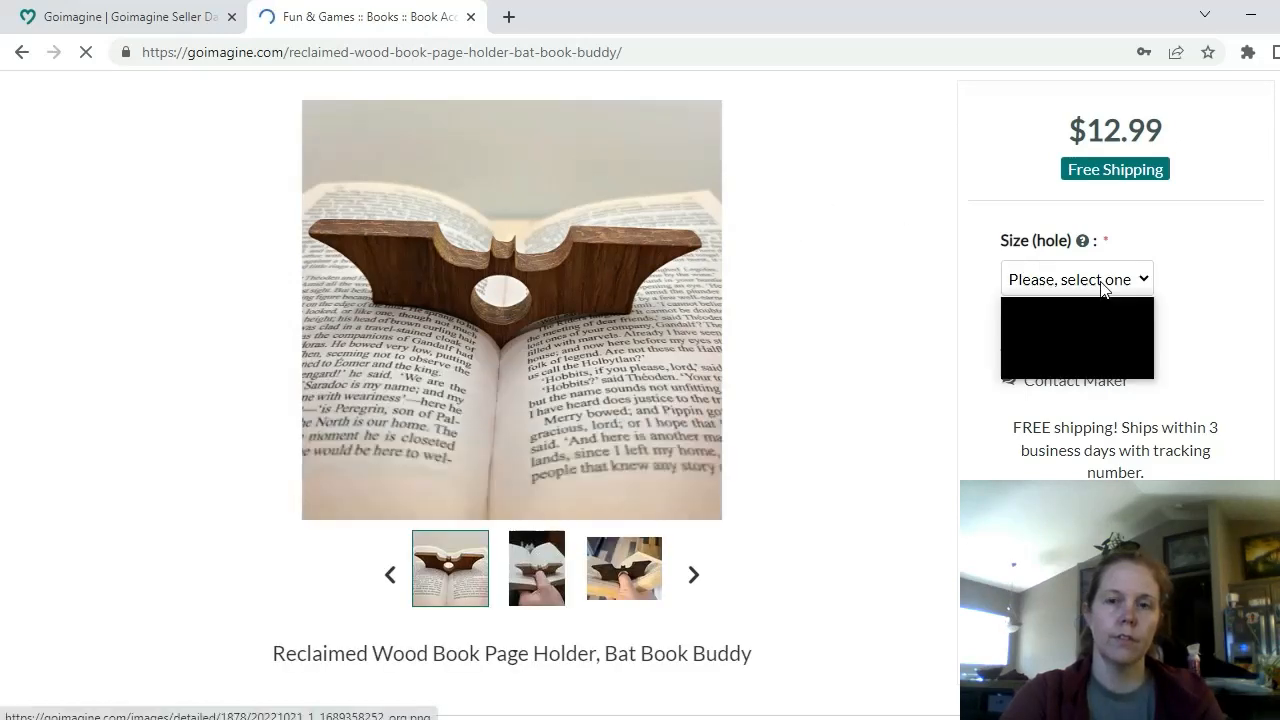
click(1076, 278)
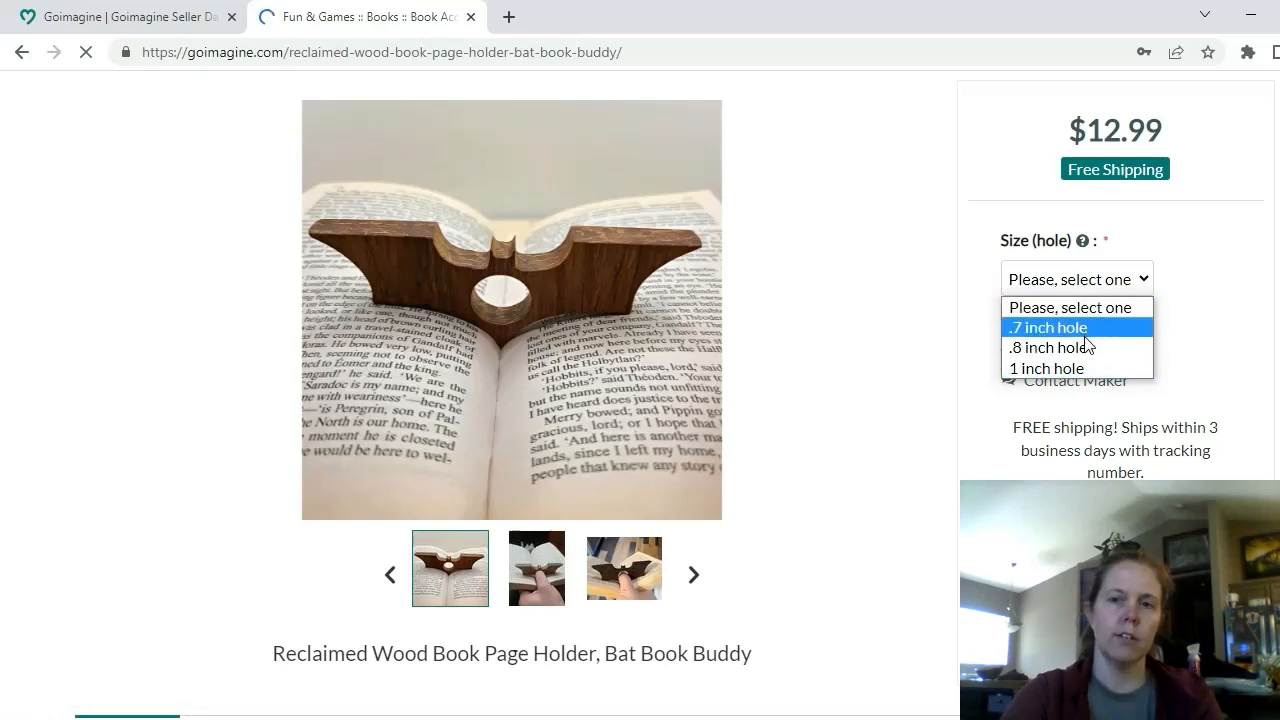
click(1048, 328)
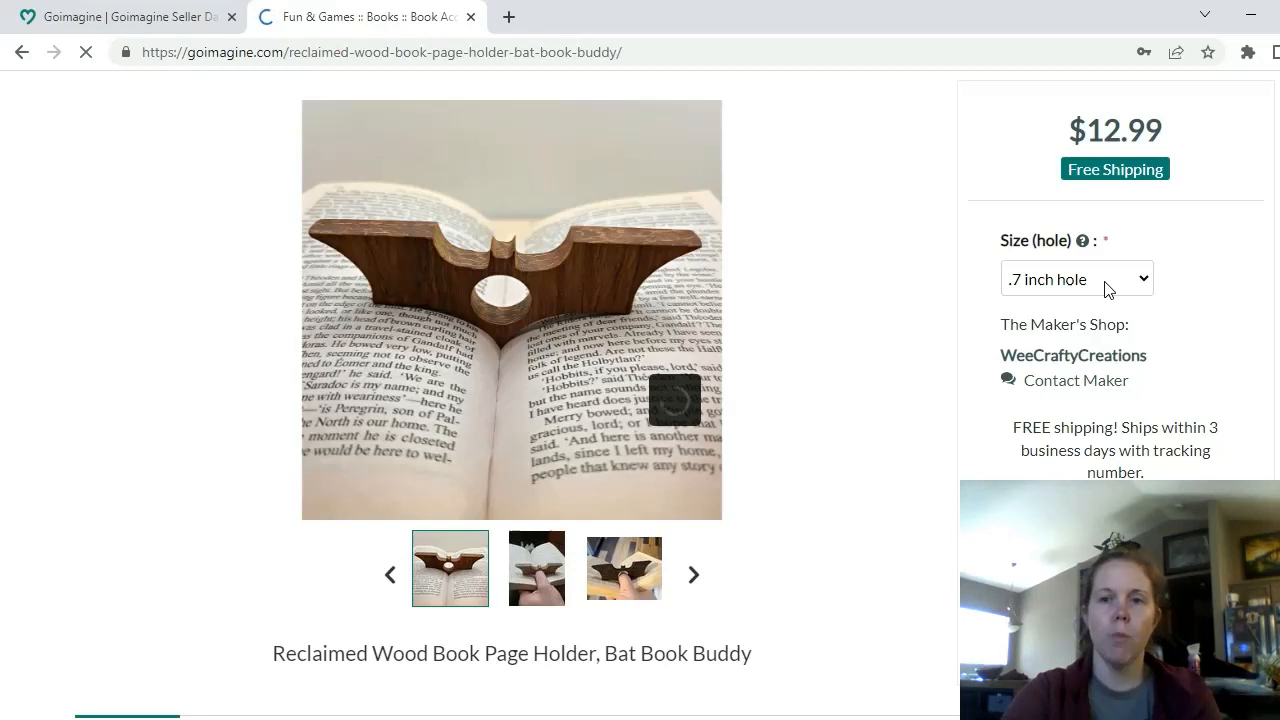
click(1076, 278)
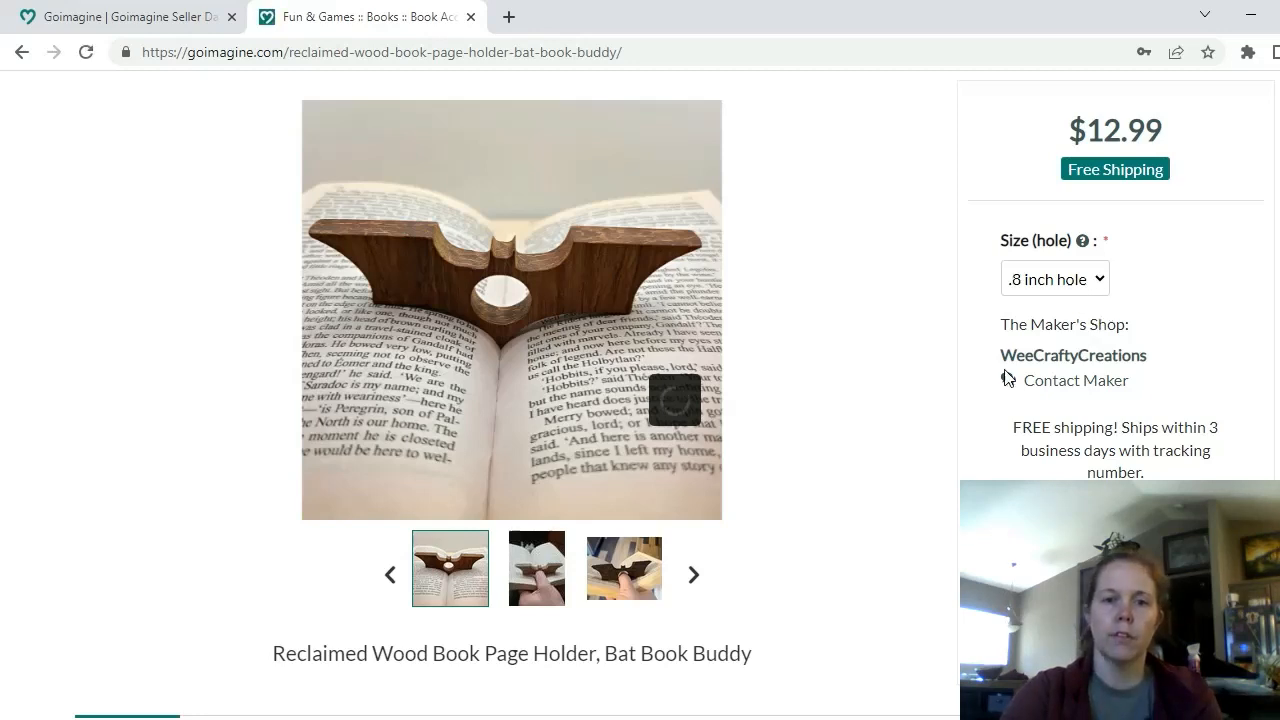
scroll(down, 3)
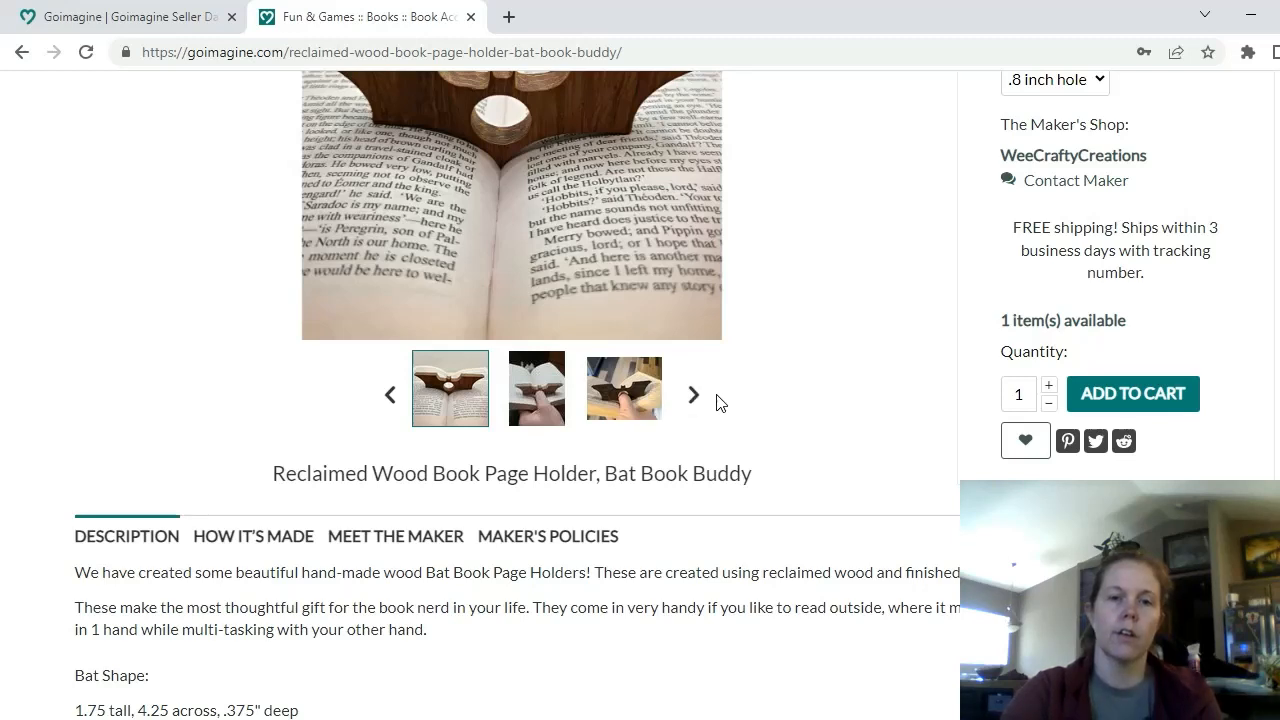
click(692, 394)
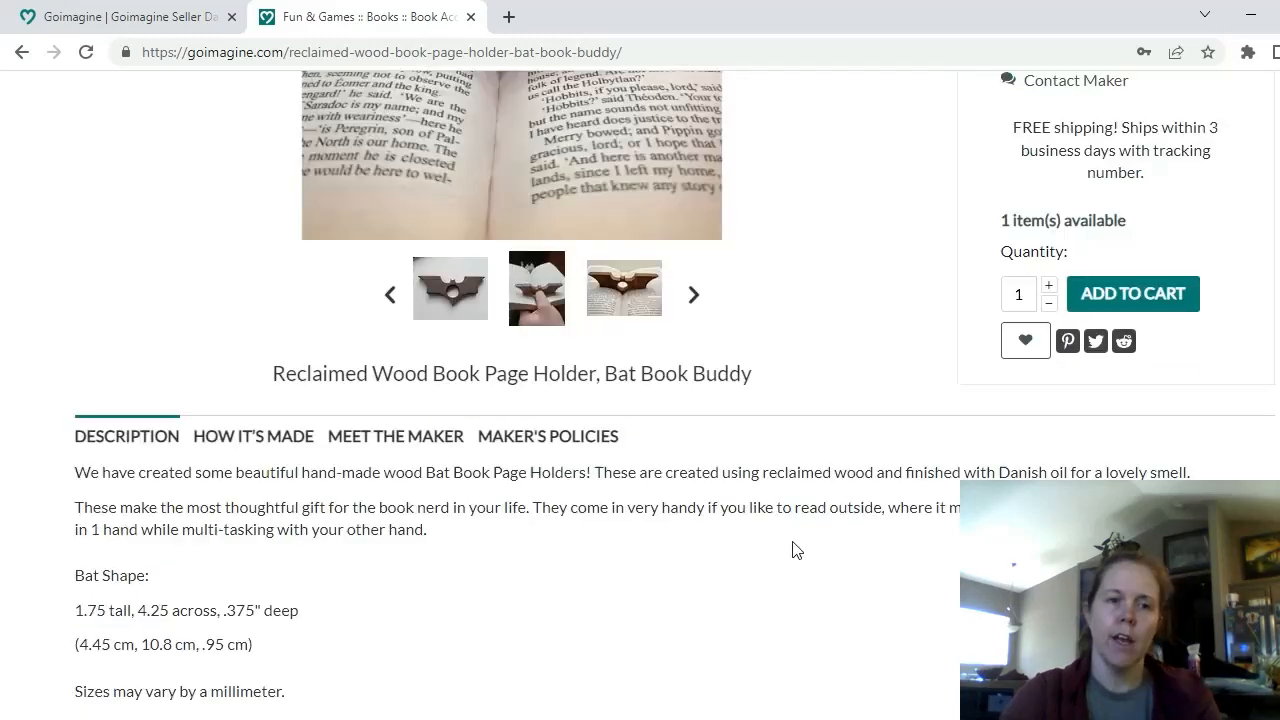
scroll(down, 3)
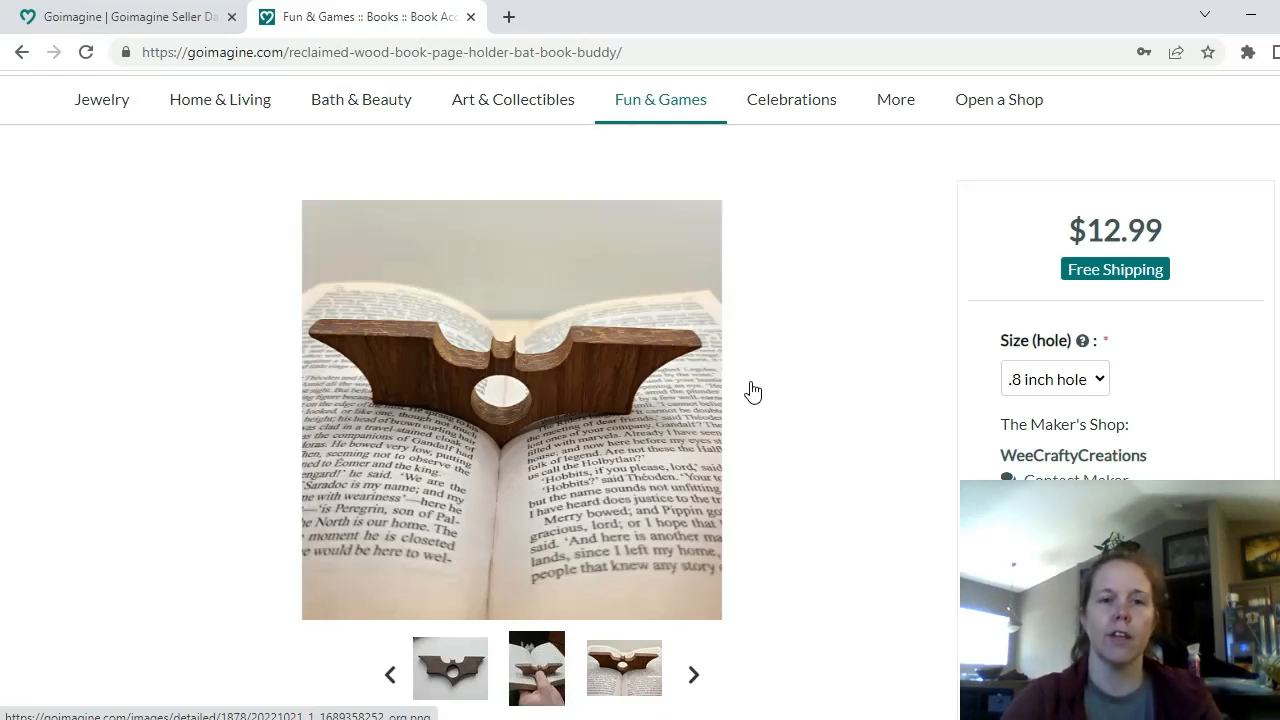
mouse_move(684, 404)
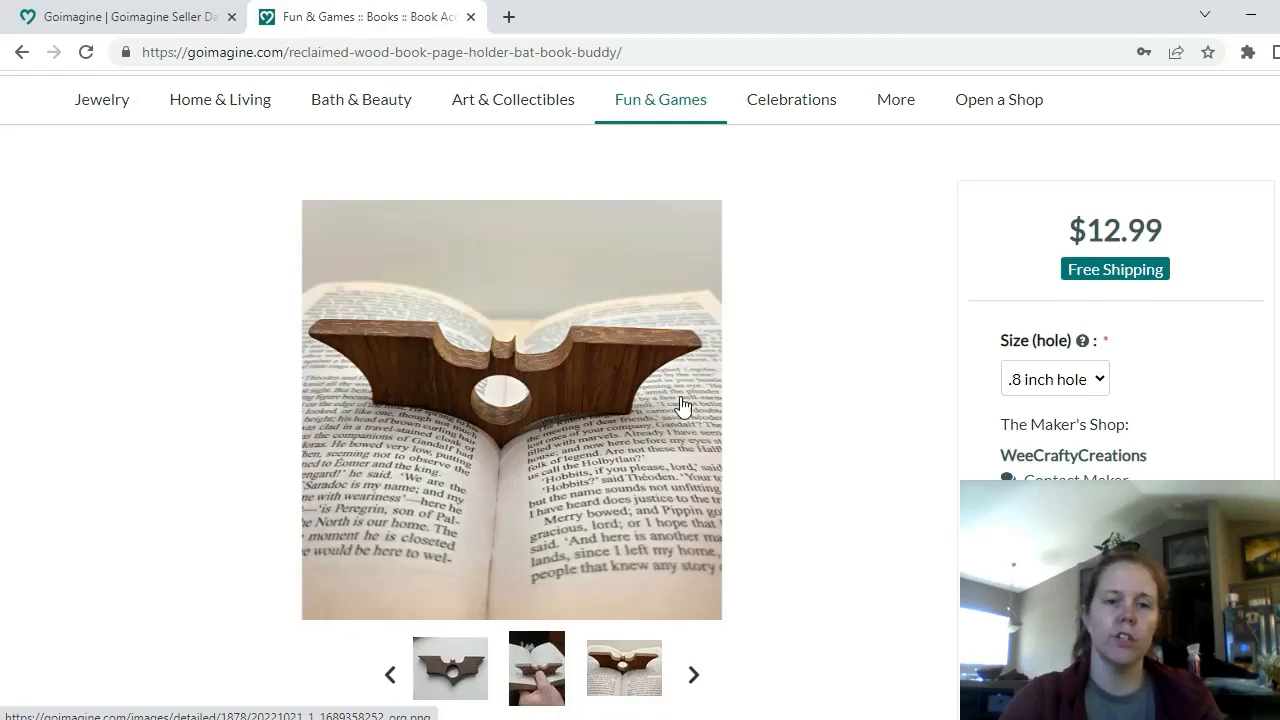
scroll(down, 3)
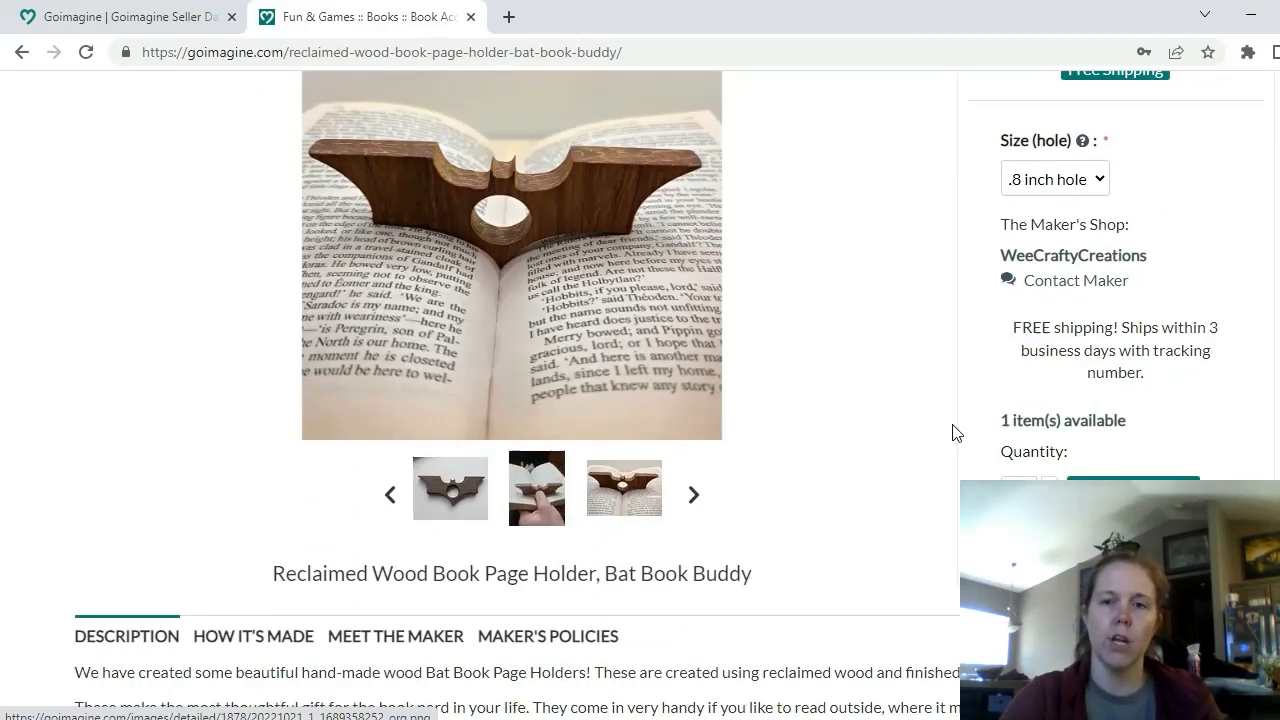
scroll(down, 3)
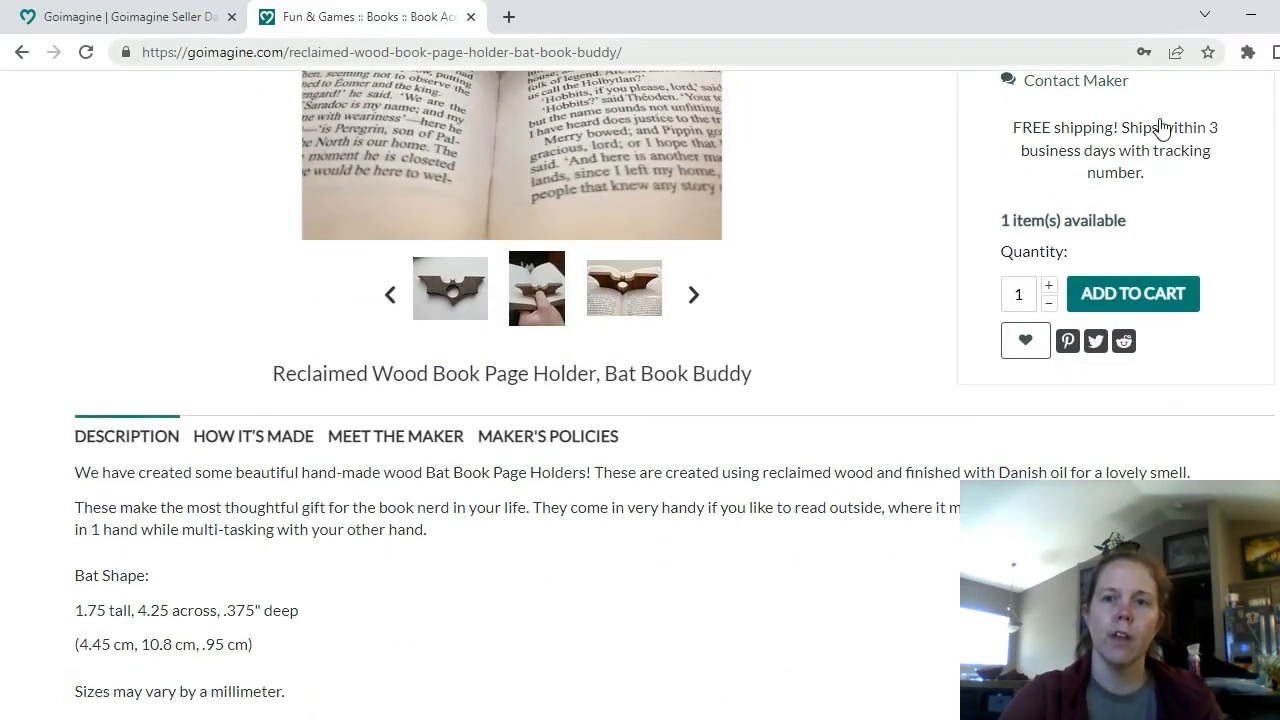
scroll(down, 3)
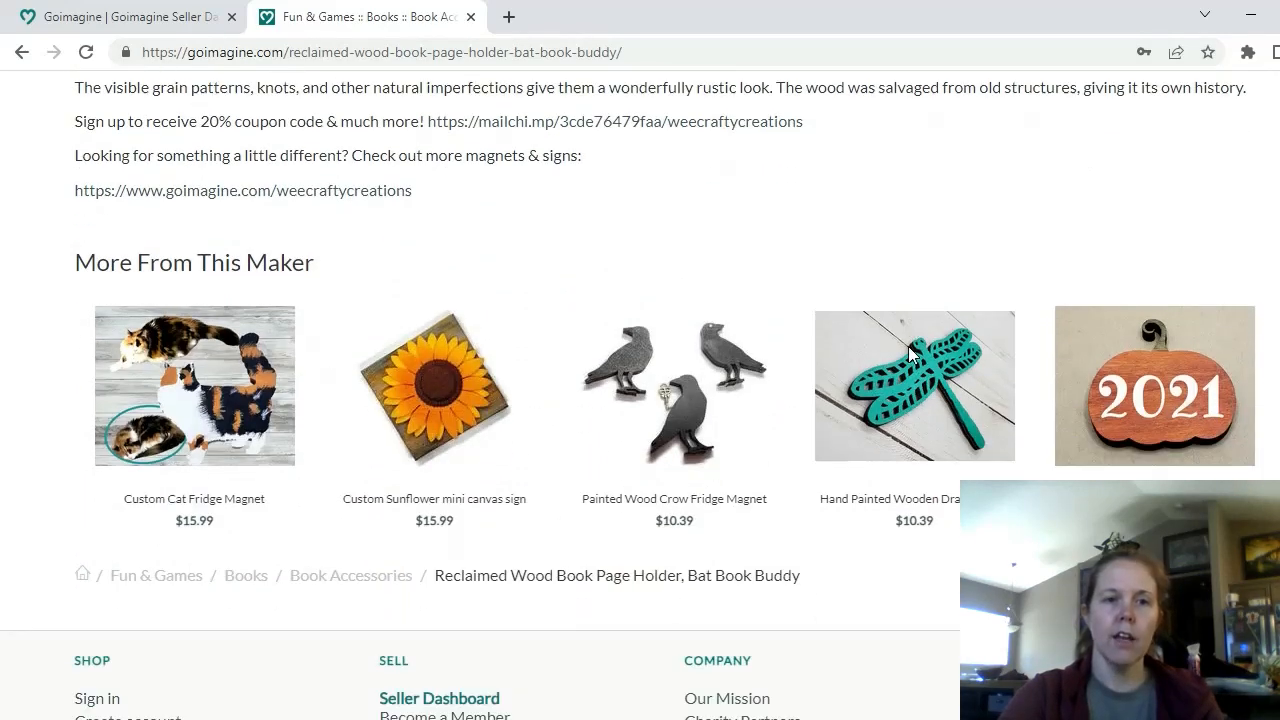
scroll(up, 3)
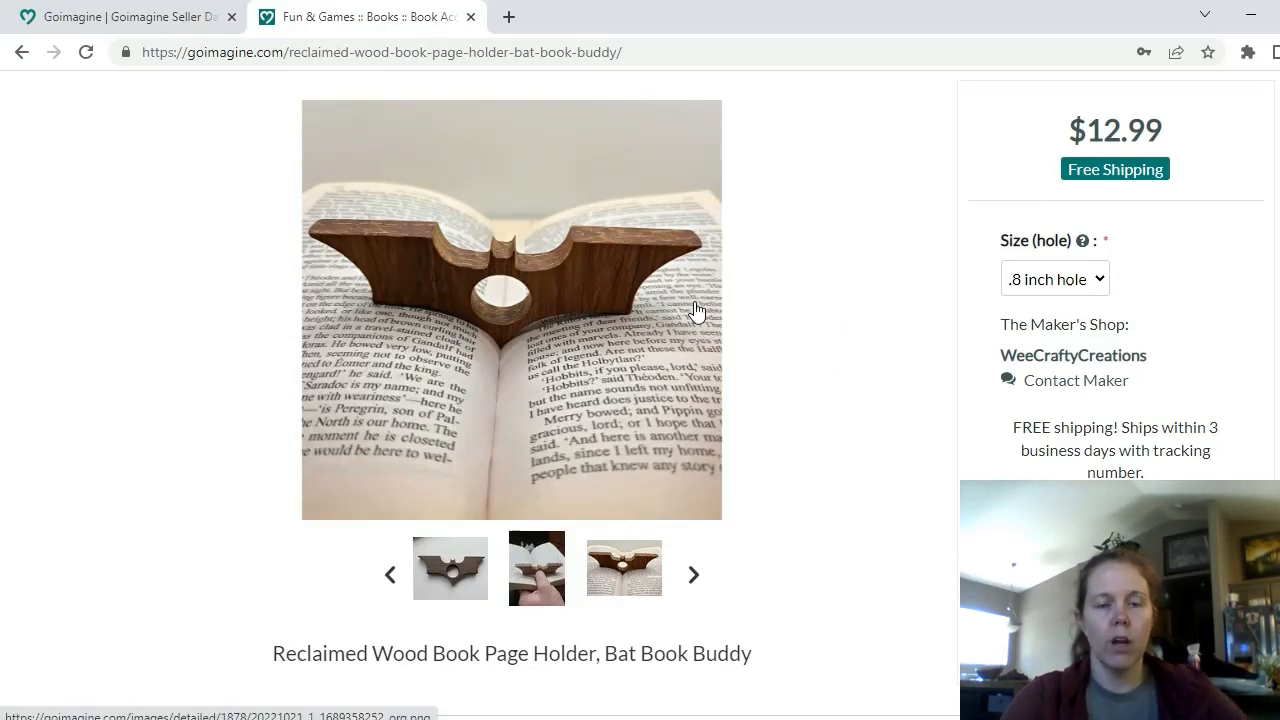
mouse_move(648, 376)
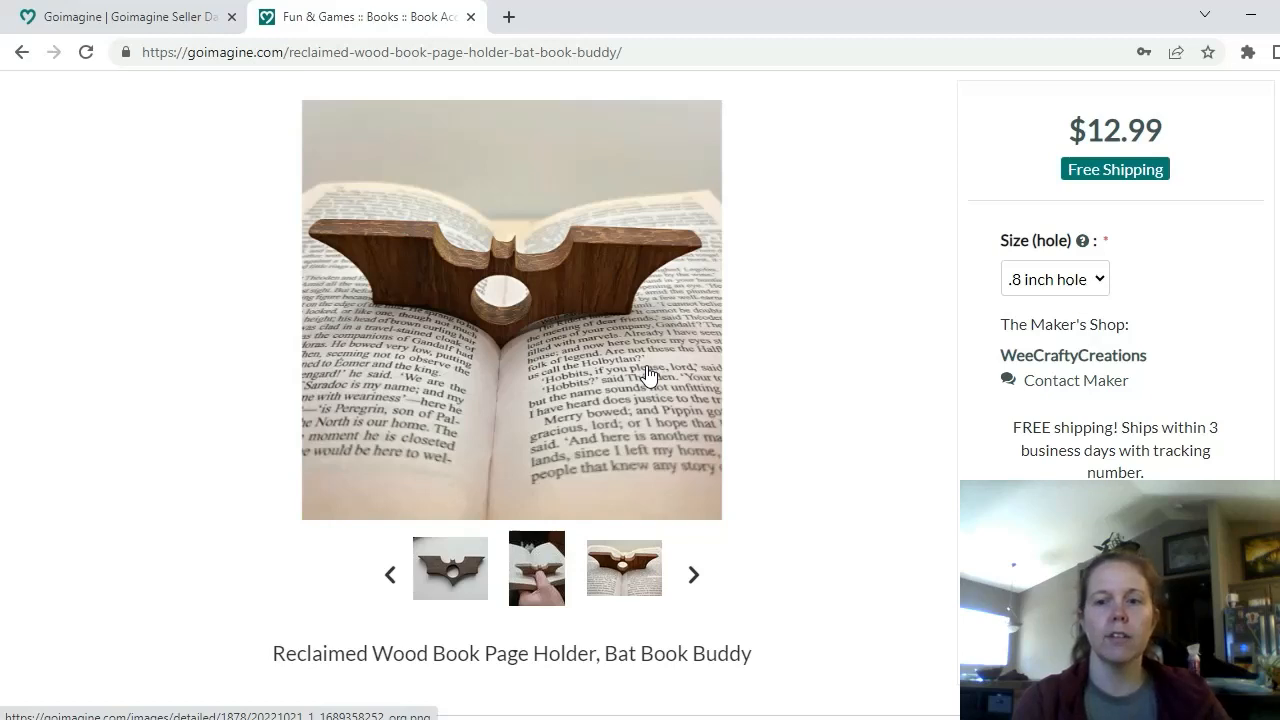
mouse_move(684, 332)
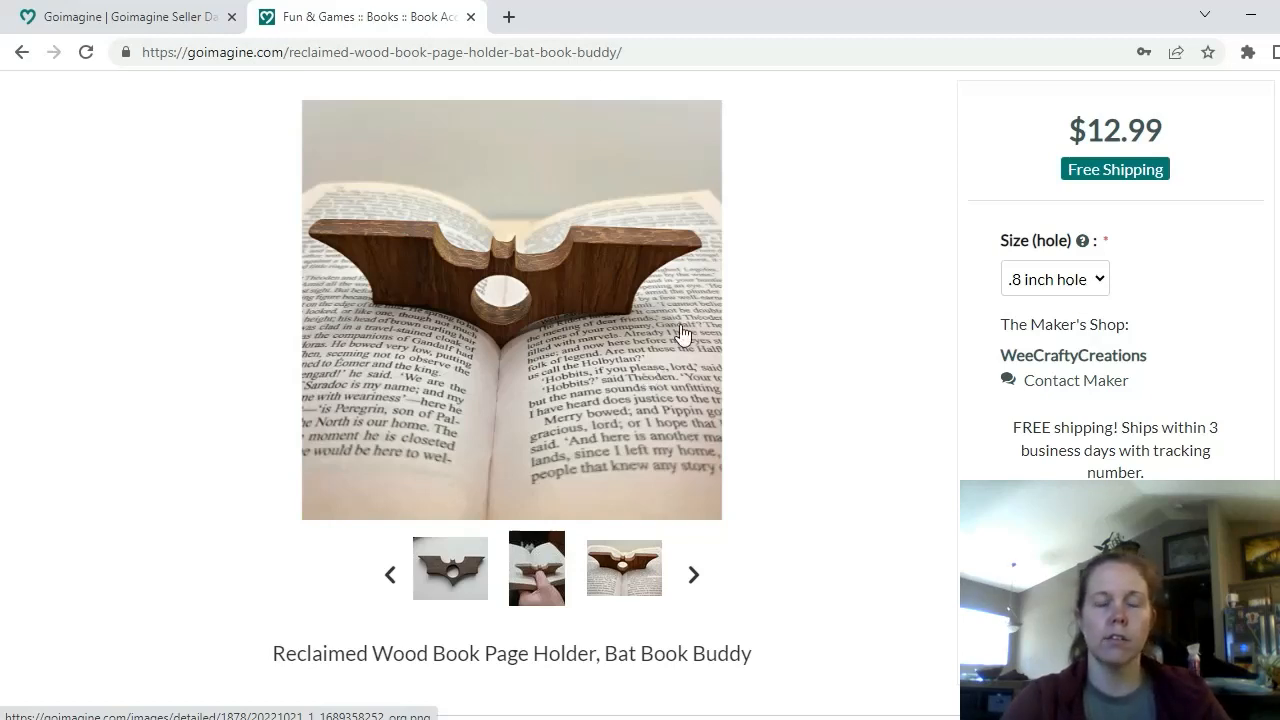
mouse_move(710, 362)
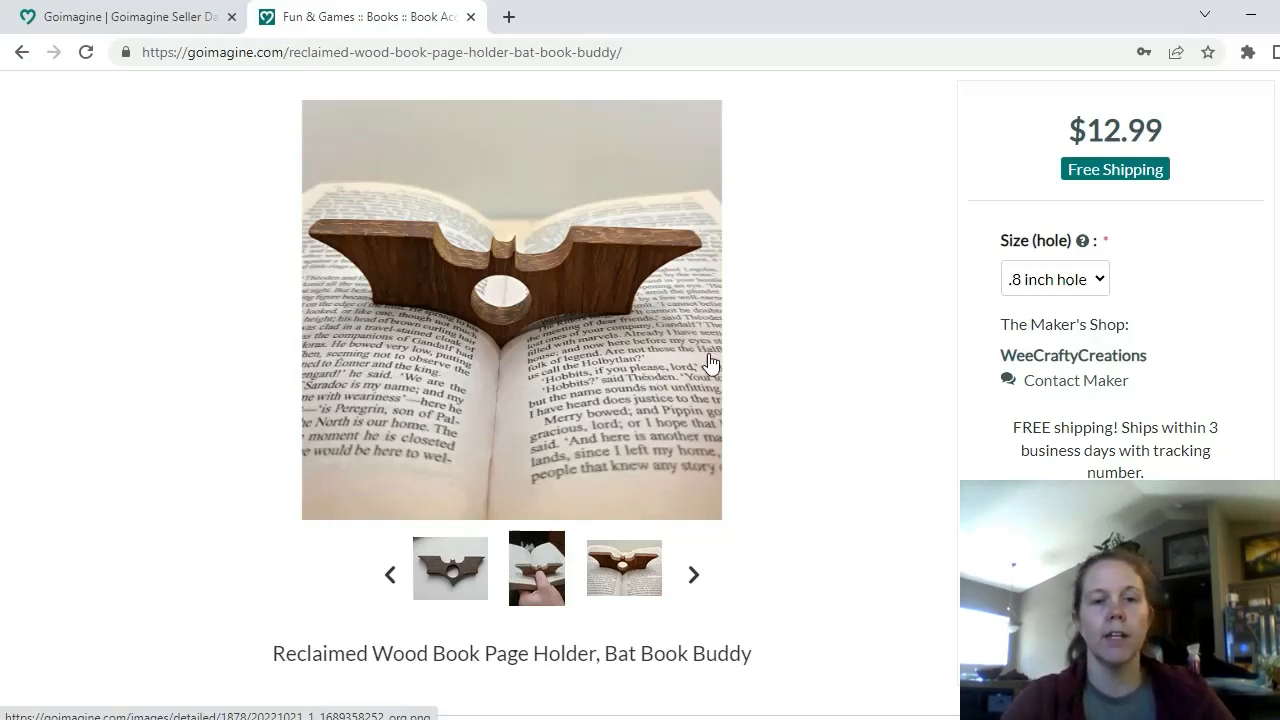
mouse_move(814, 450)
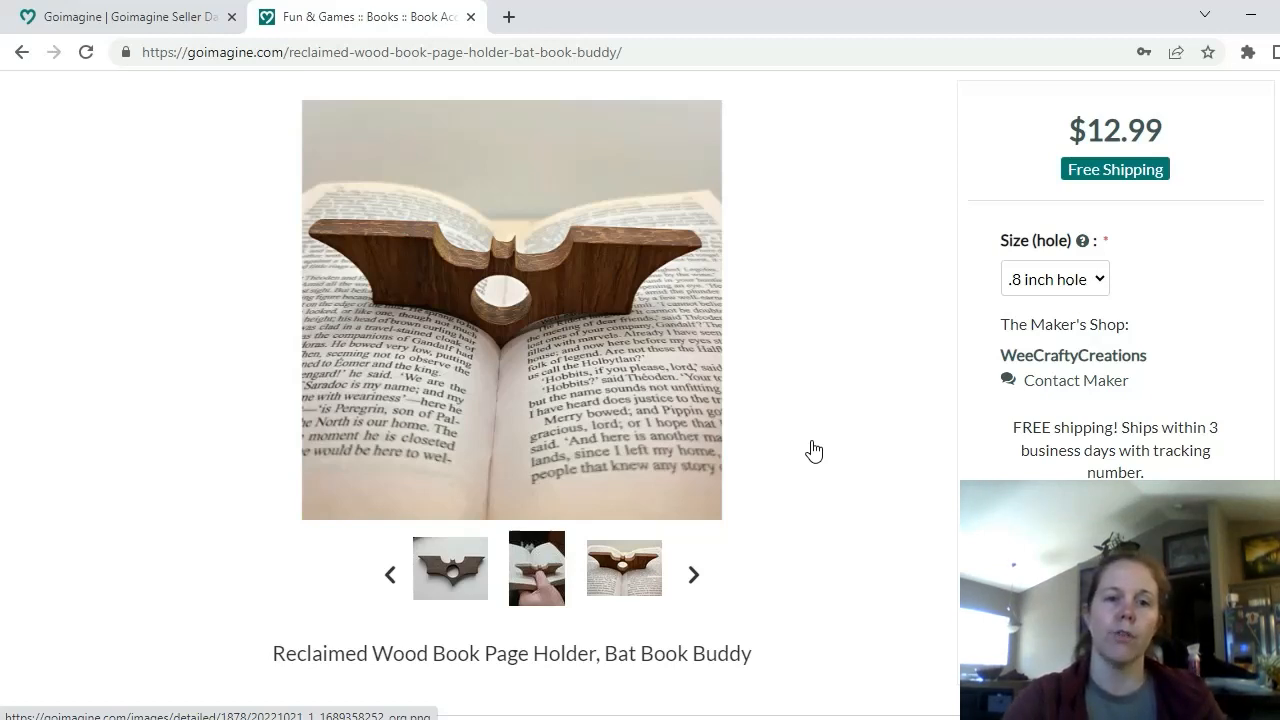
mouse_move(656, 130)
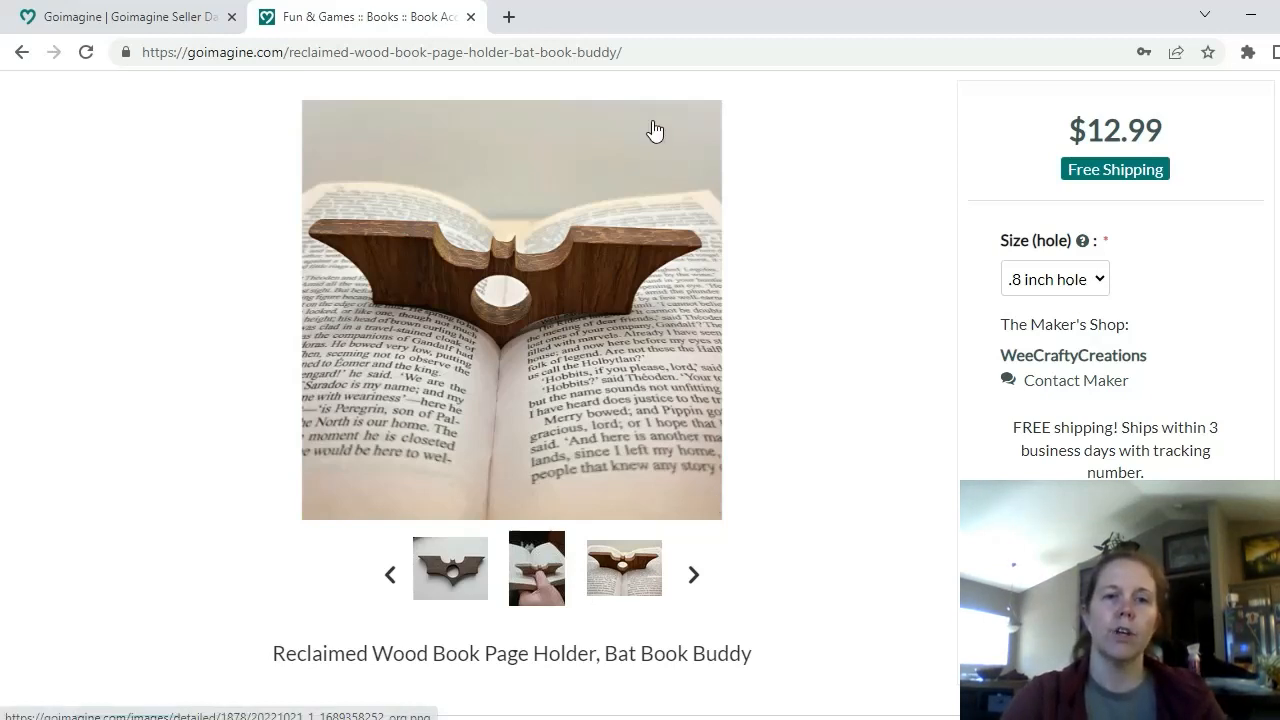
mouse_move(936, 362)
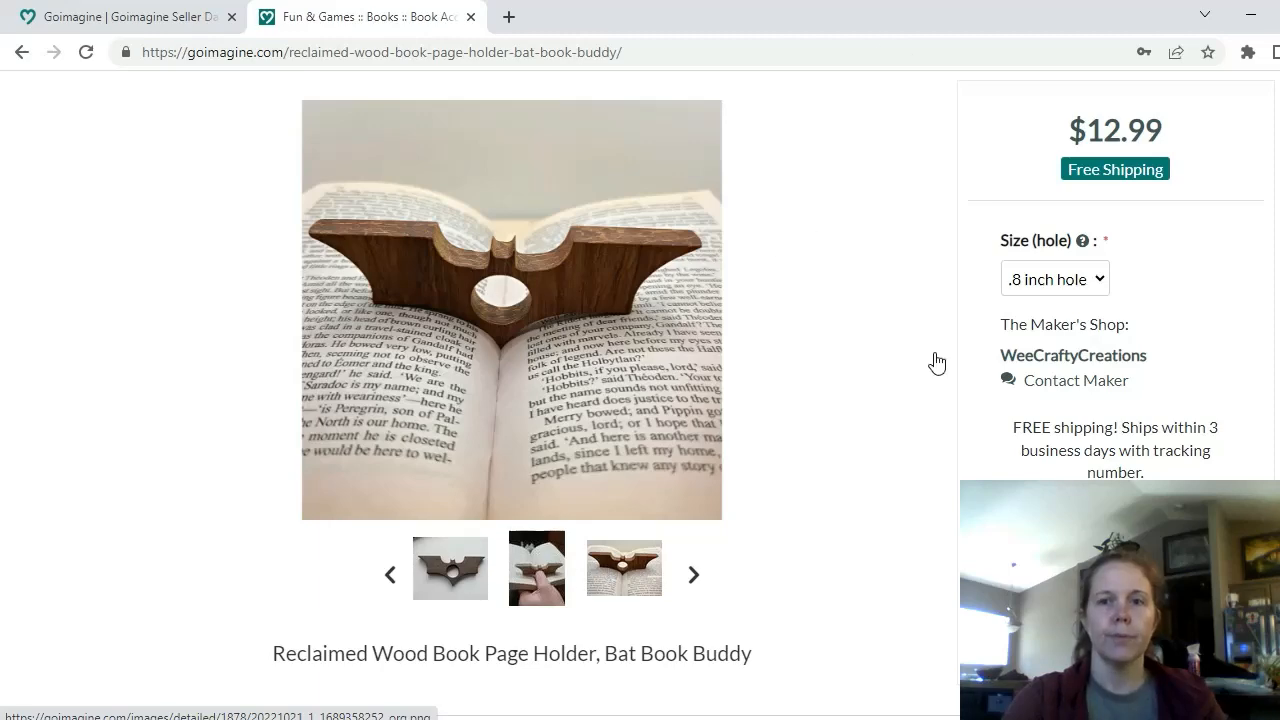
scroll(down, 3)
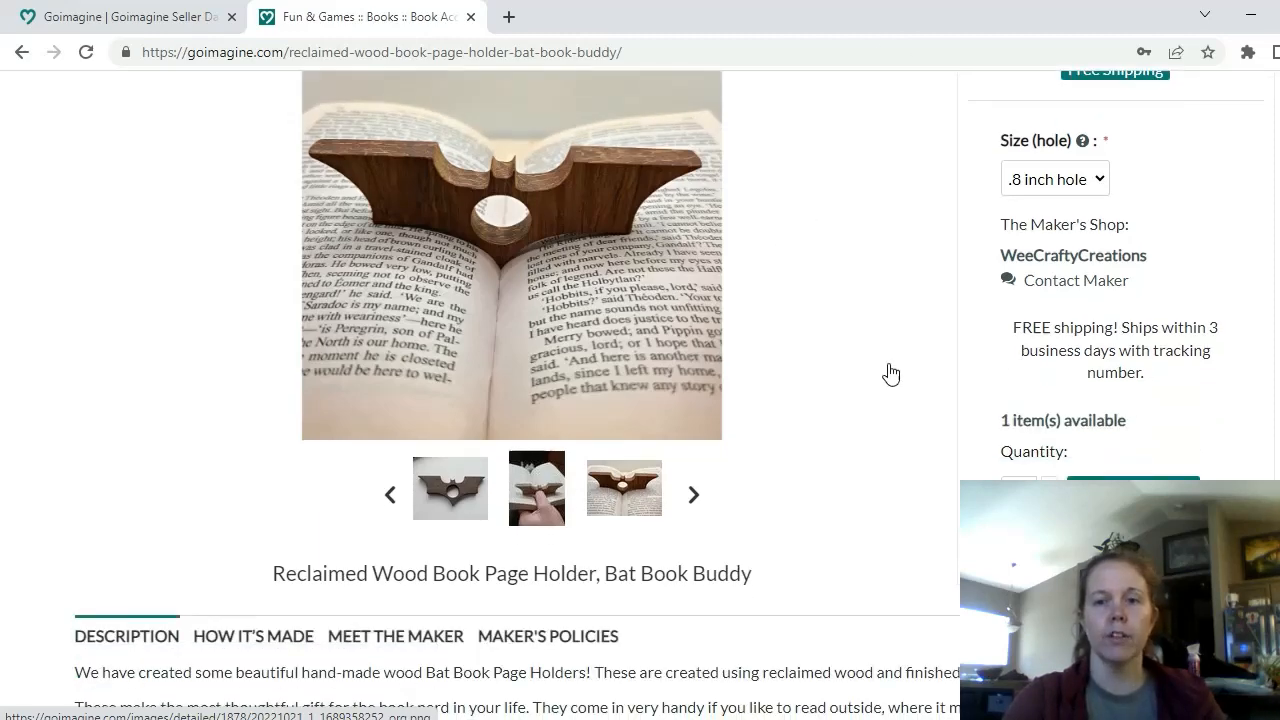
scroll(down, 3)
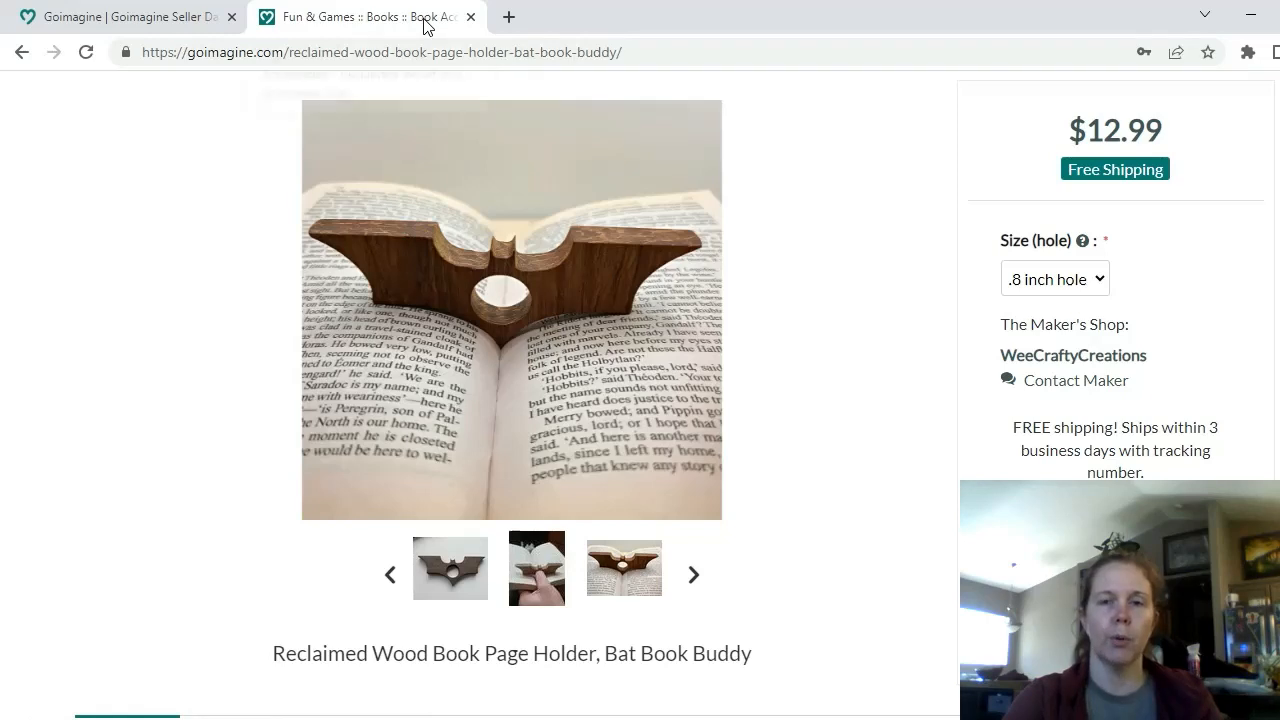
mouse_move(536, 338)
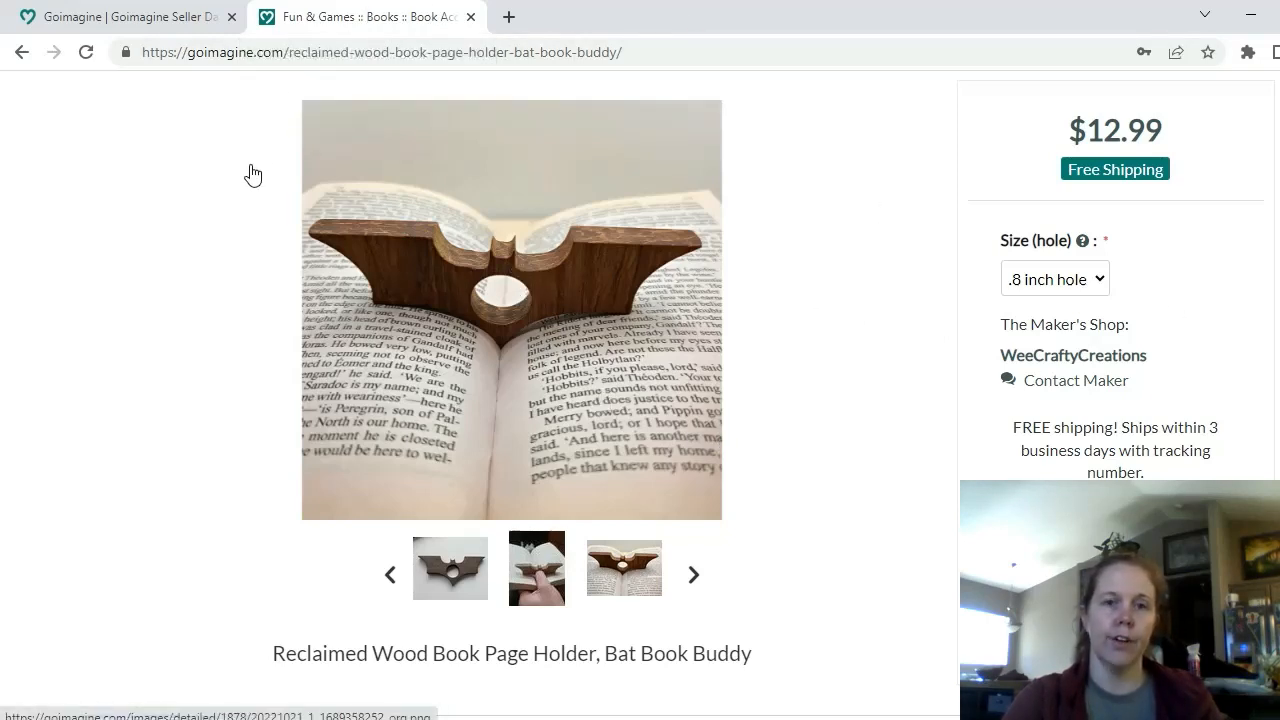
mouse_move(570, 356)
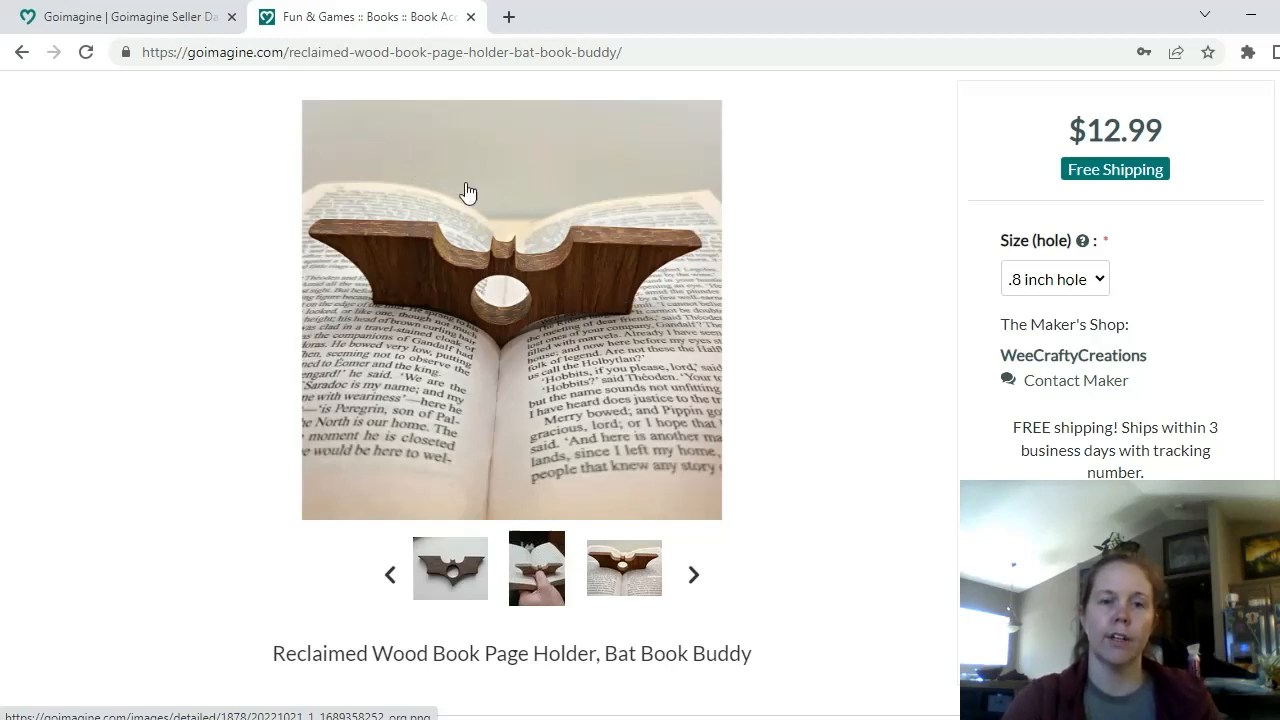
mouse_move(308, 324)
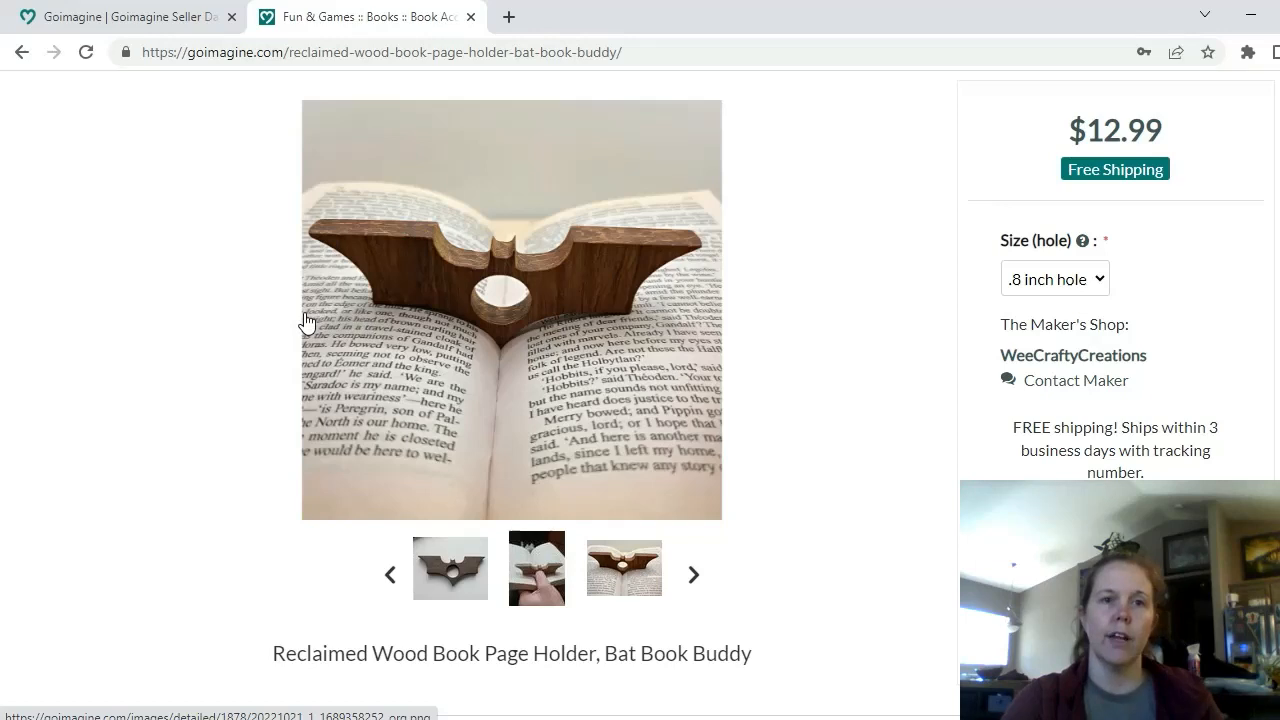